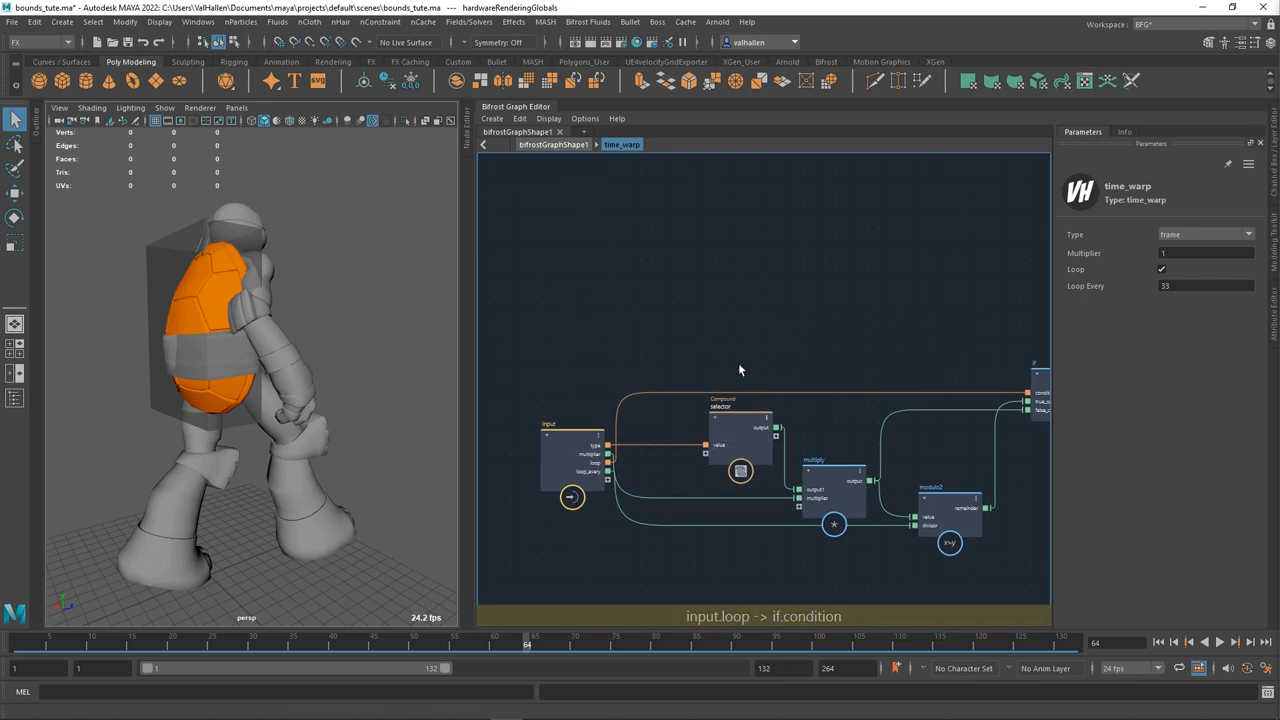
# Open the time_warp Type dropdown to view the list of time types.
pyautogui.click(1205, 234)
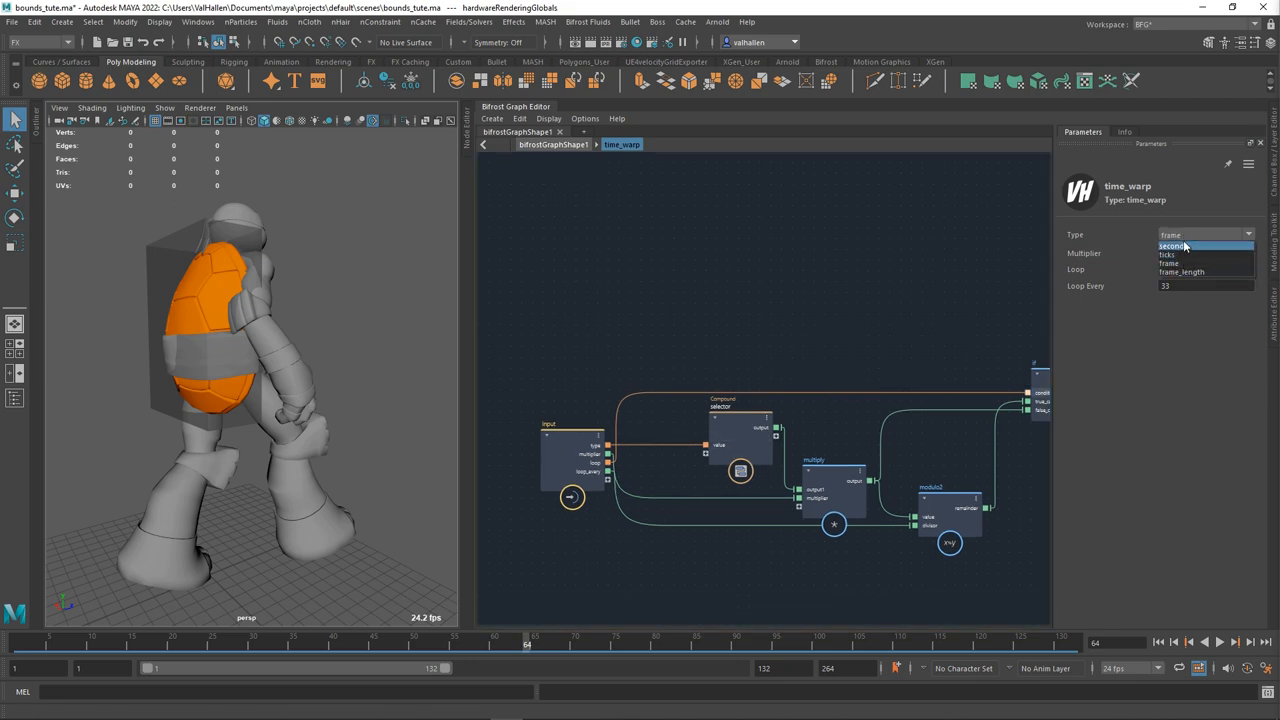
pyautogui.moveTo(1180, 263)
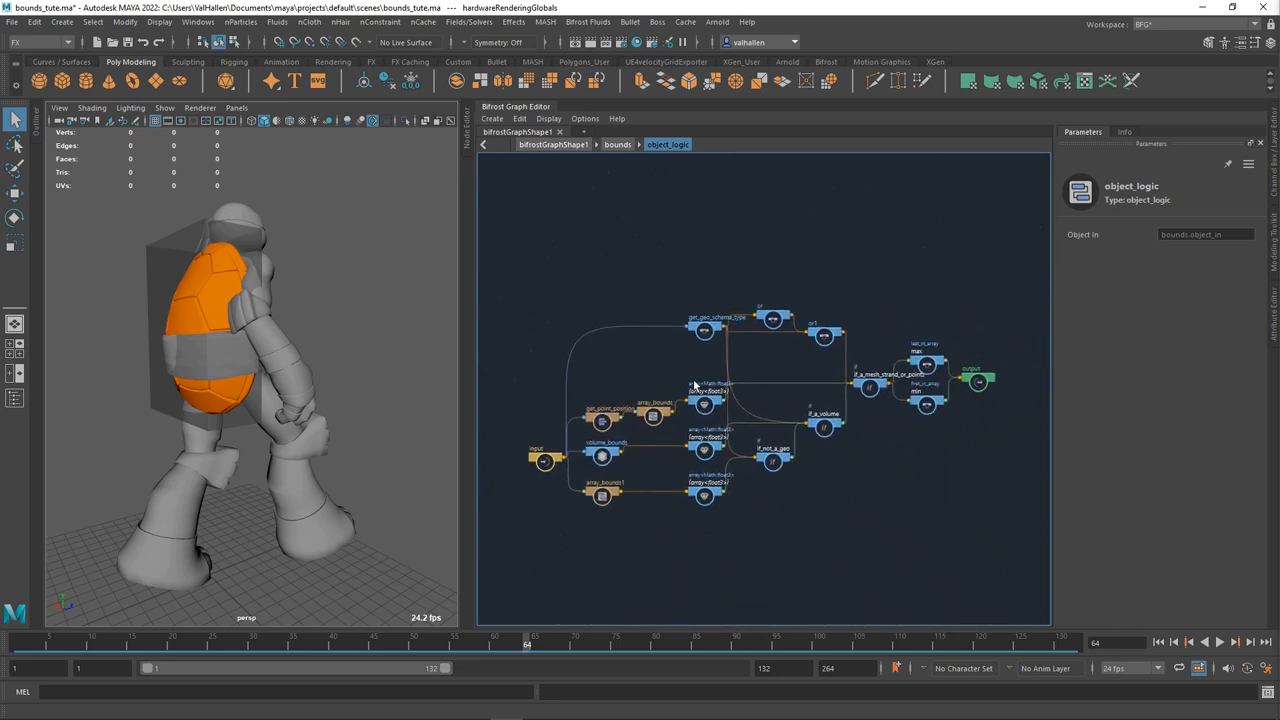
# Zoom into object_logic and inspect the volume_bounds node.
pyautogui.scroll(-3)
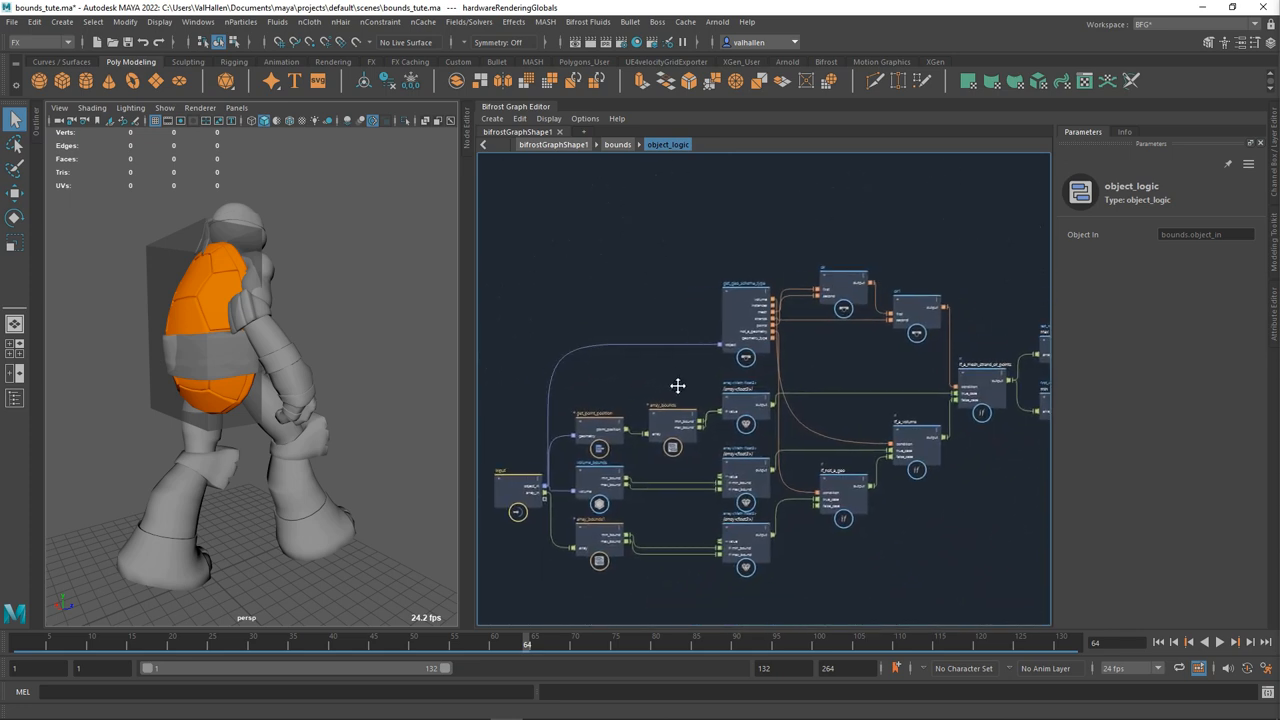
pyautogui.click(600, 480)
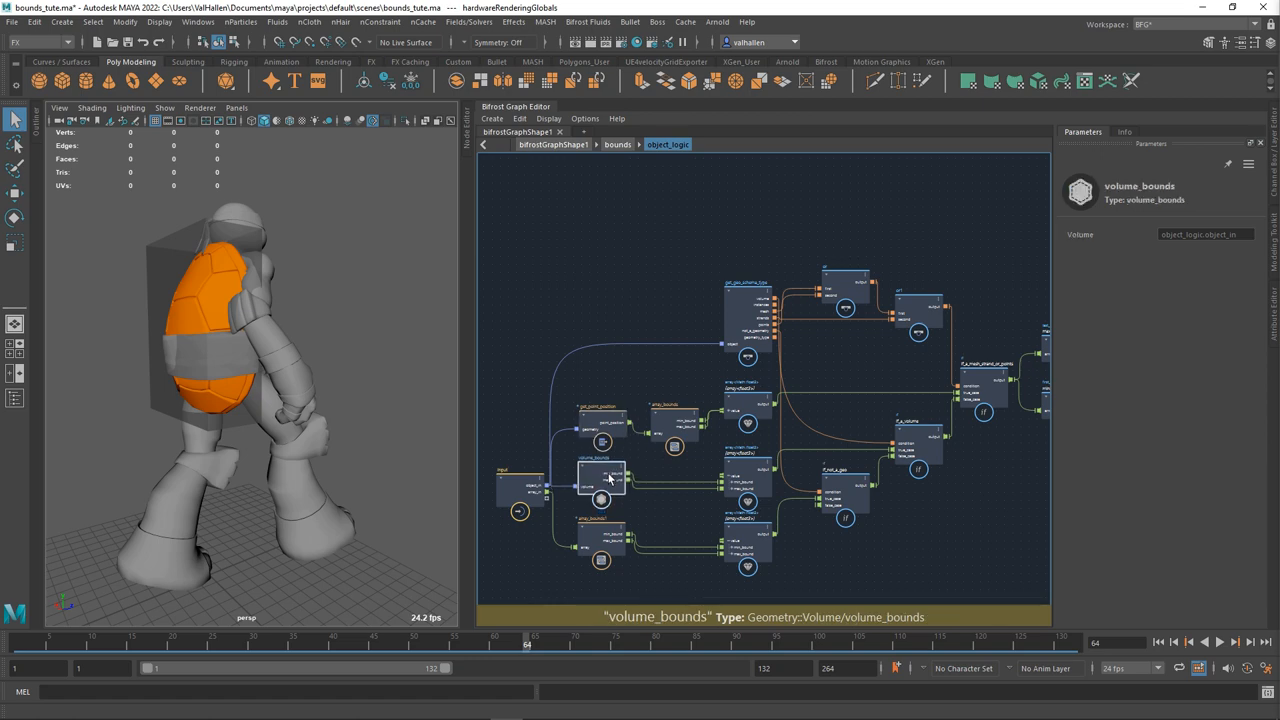
pyautogui.click(600, 540)
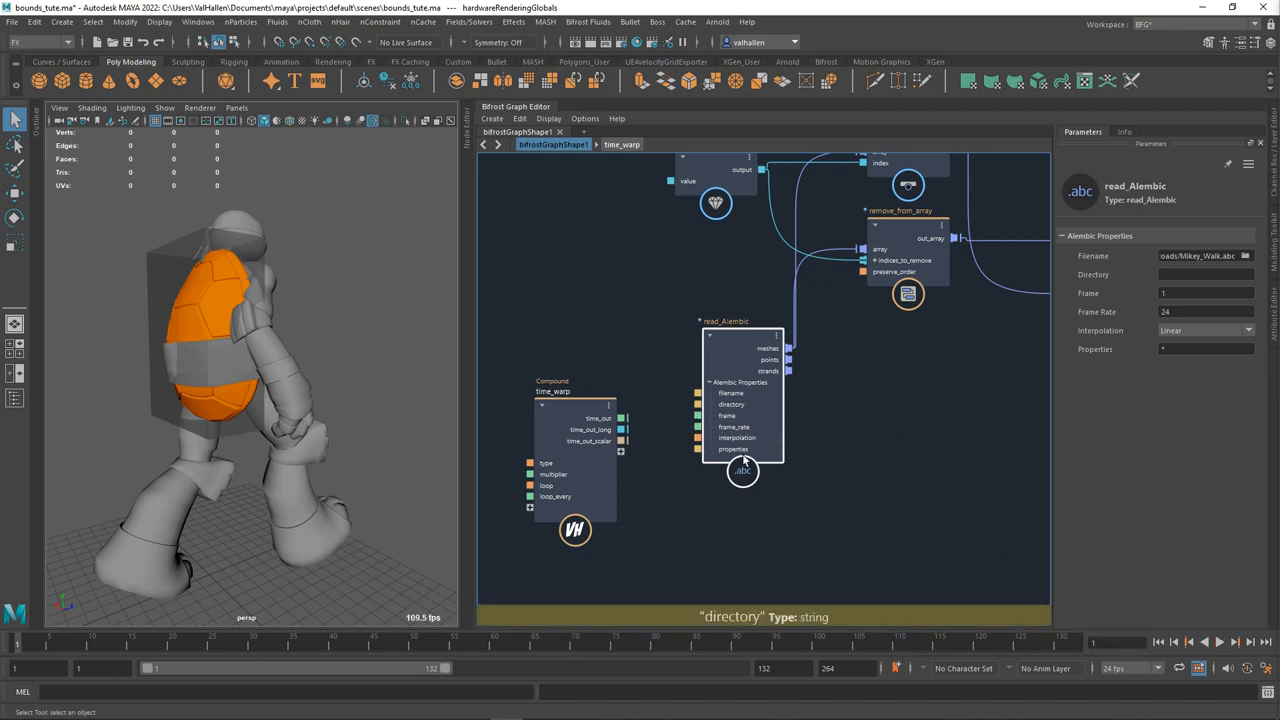
pyautogui.moveTo(1170, 300)
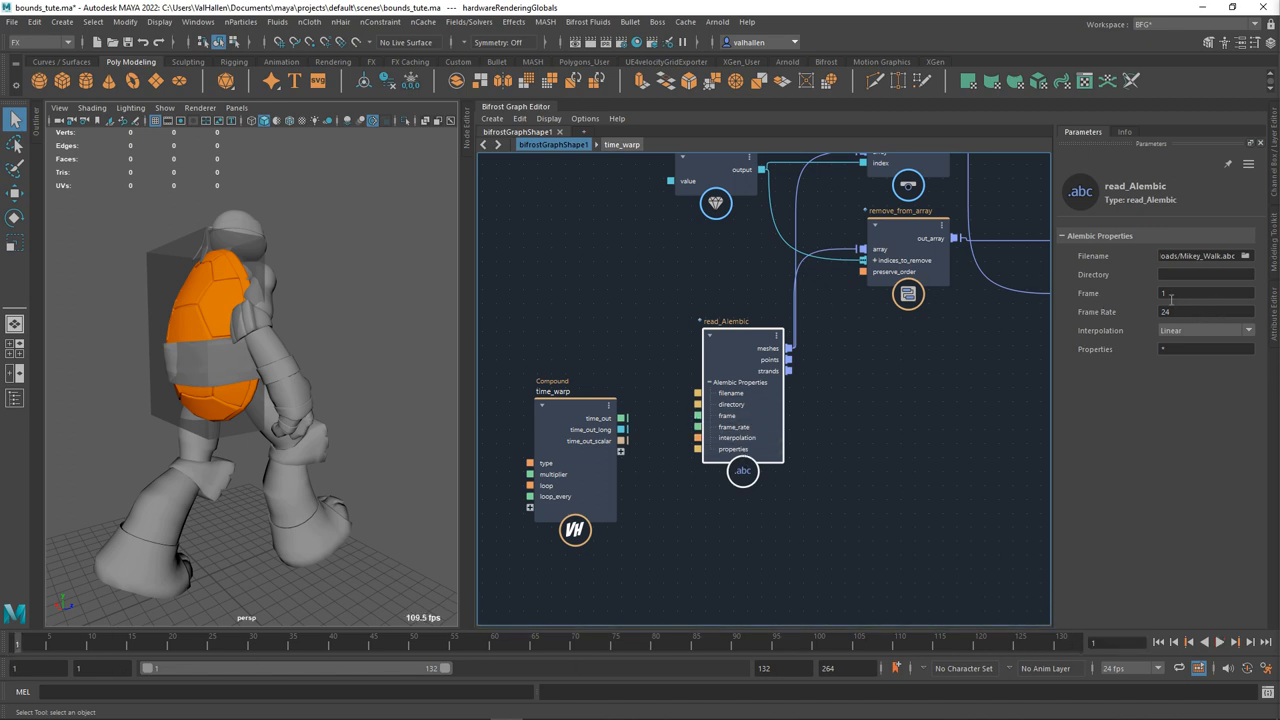
pyautogui.moveTo(1078, 325)
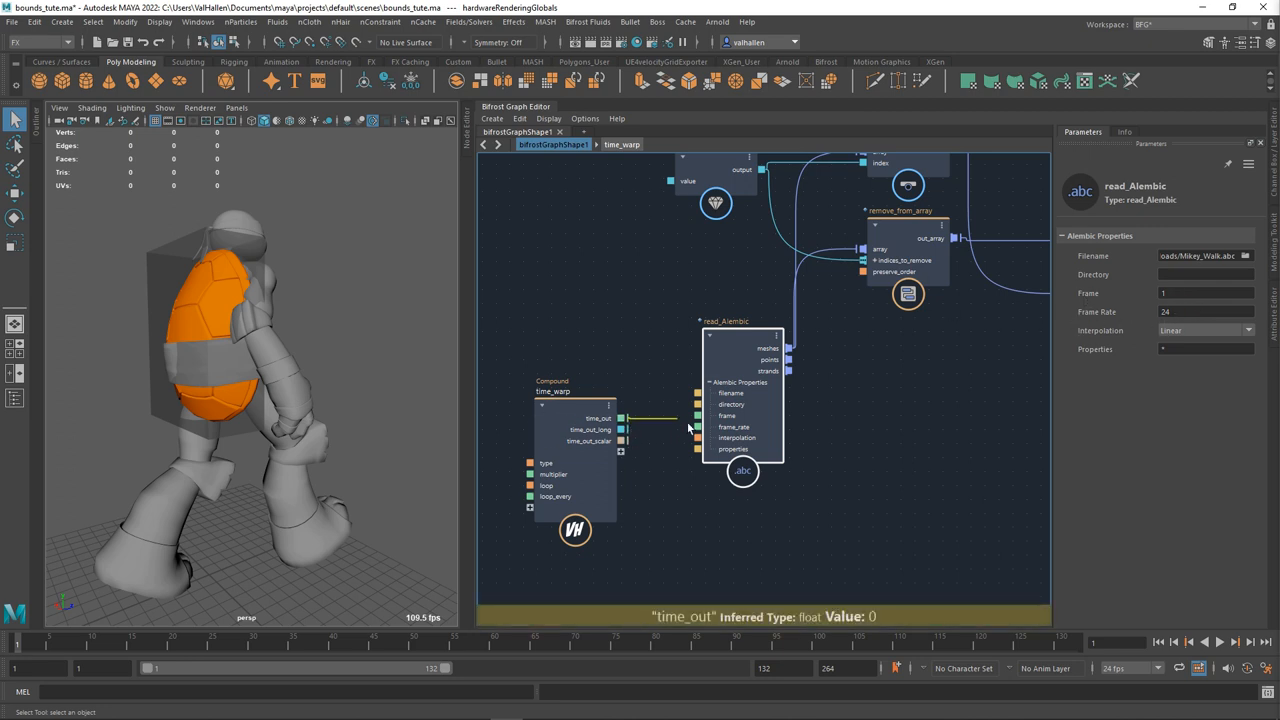
# Wire time_warp's time_out into read_Alembic's frame and set Multiplier to 0.1, keeping frame type.
pyautogui.click(560, 391)
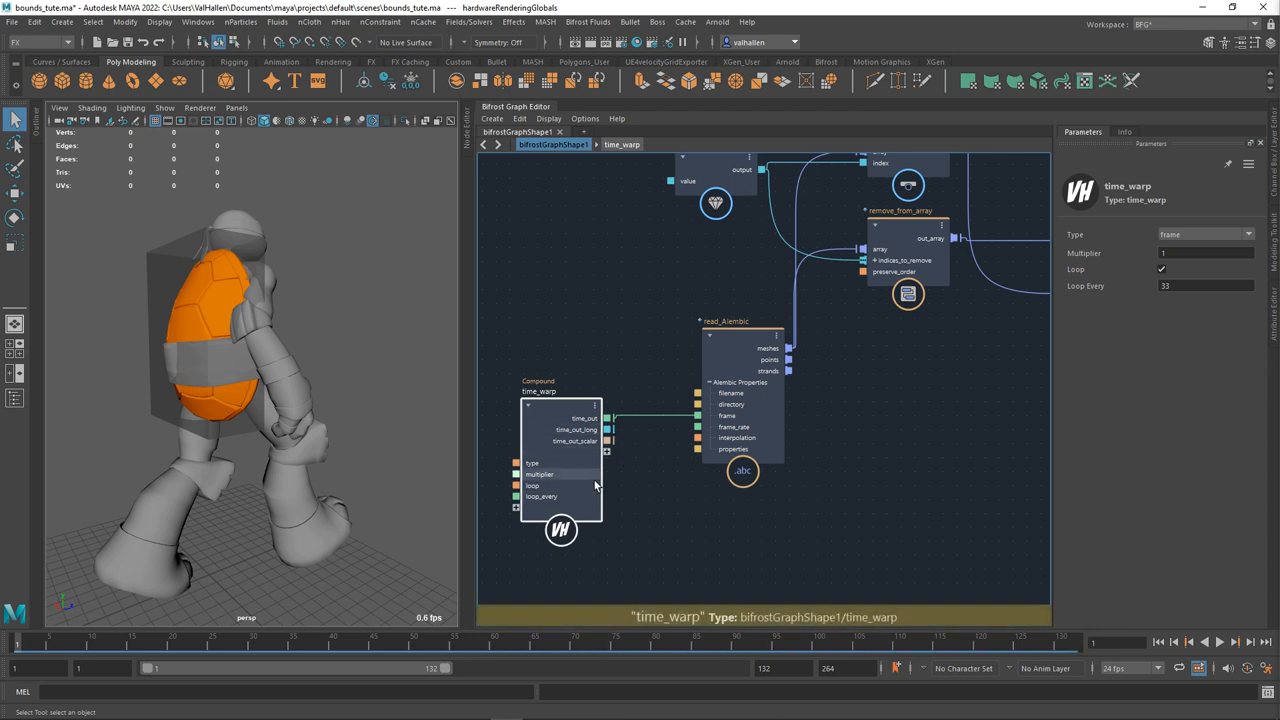
pyautogui.click(1205, 234)
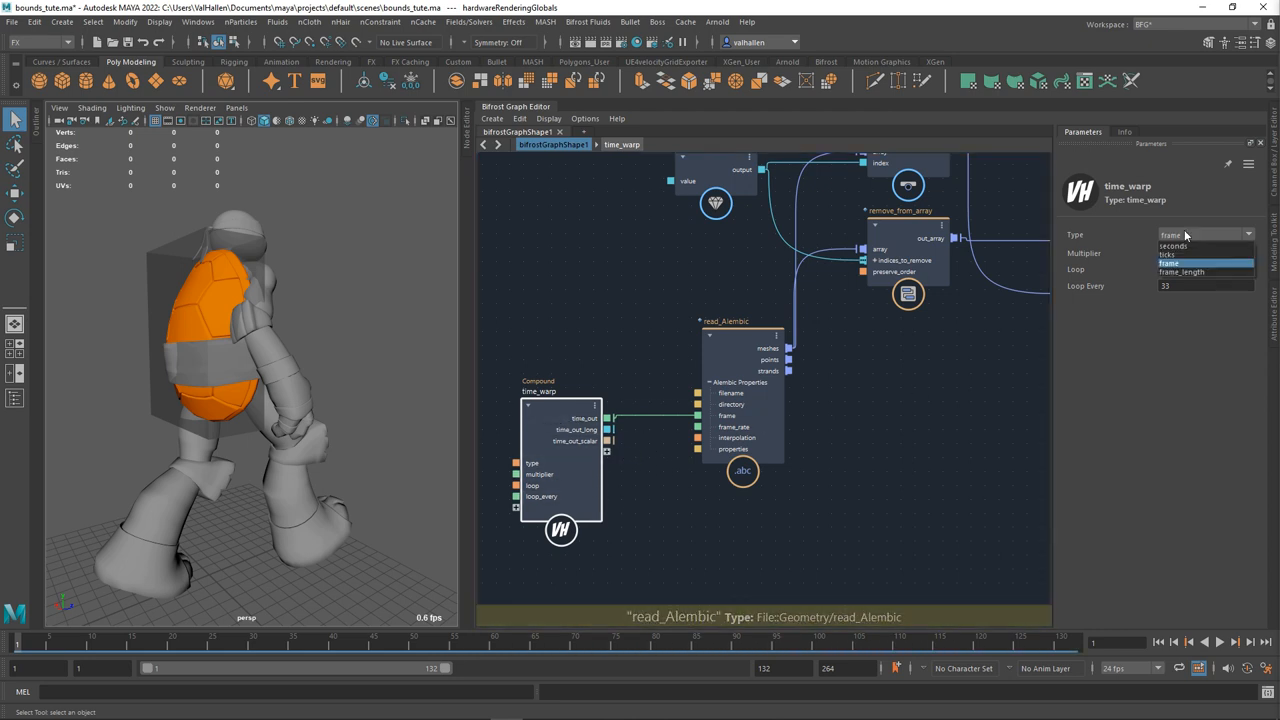
pyautogui.moveTo(1178, 255)
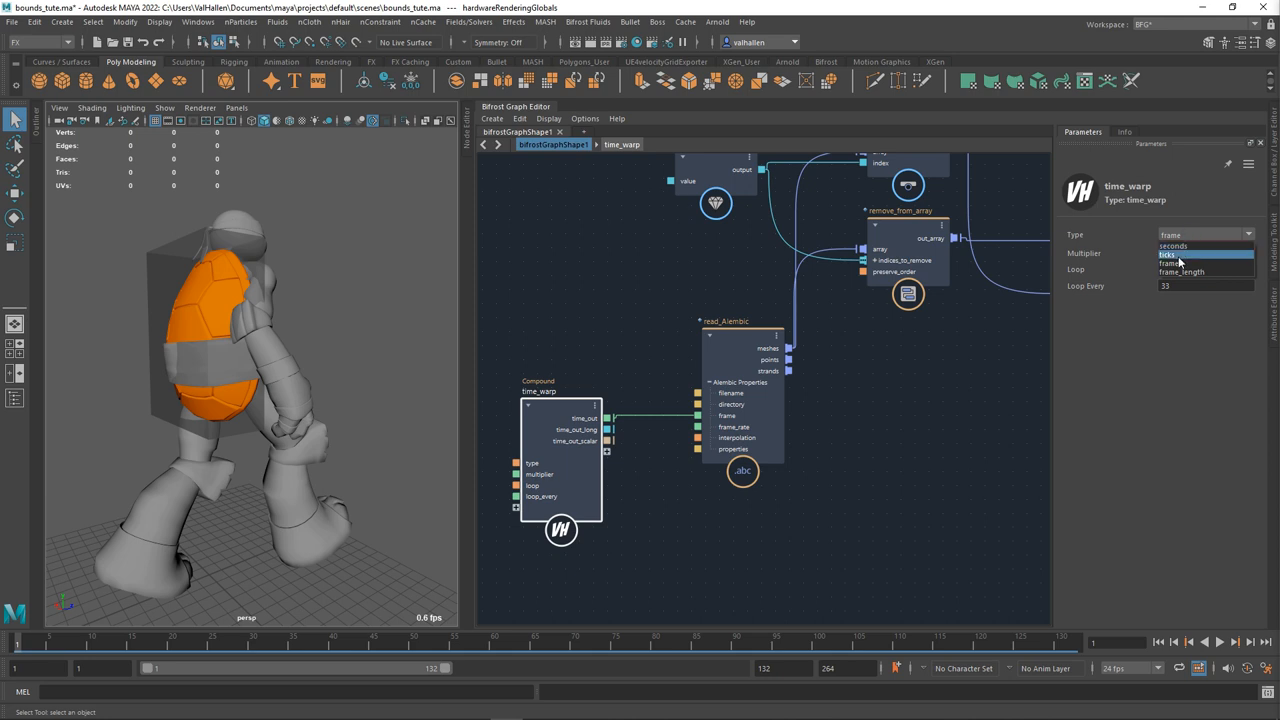
pyautogui.click(1178, 263)
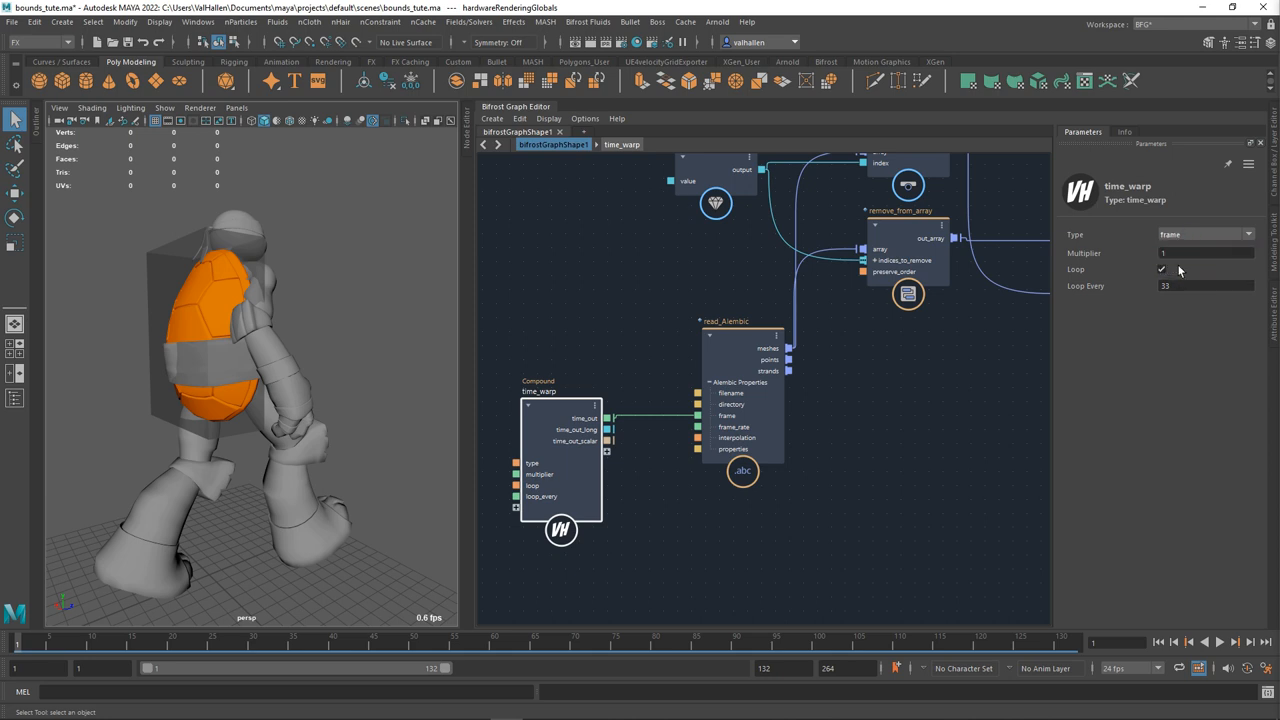
pyautogui.moveTo(1184, 268)
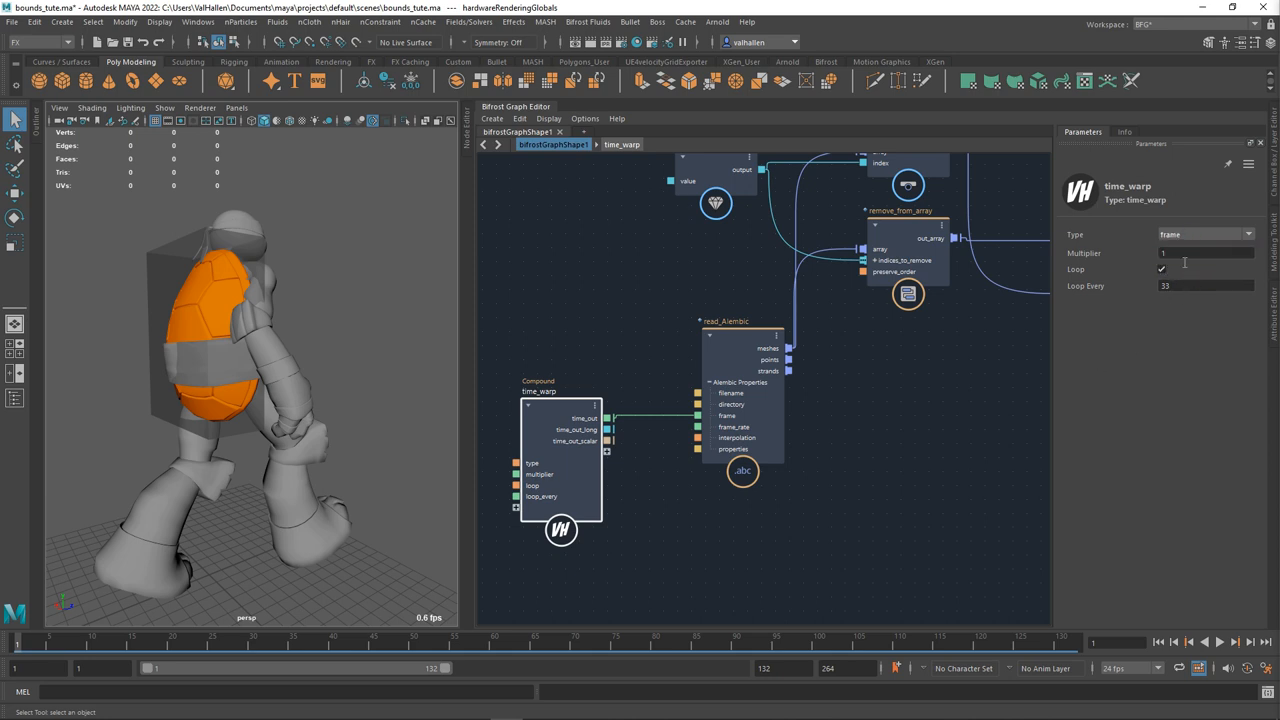
pyautogui.click(1205, 252)
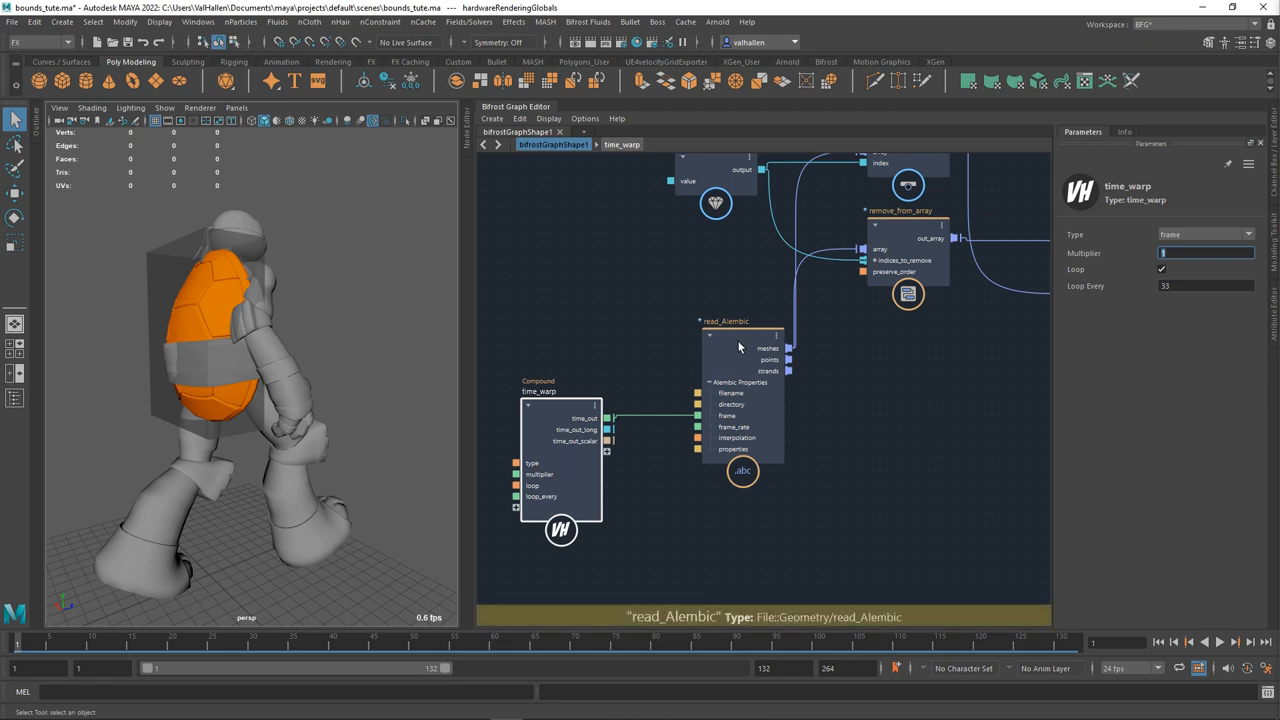
pyautogui.click(740, 320)
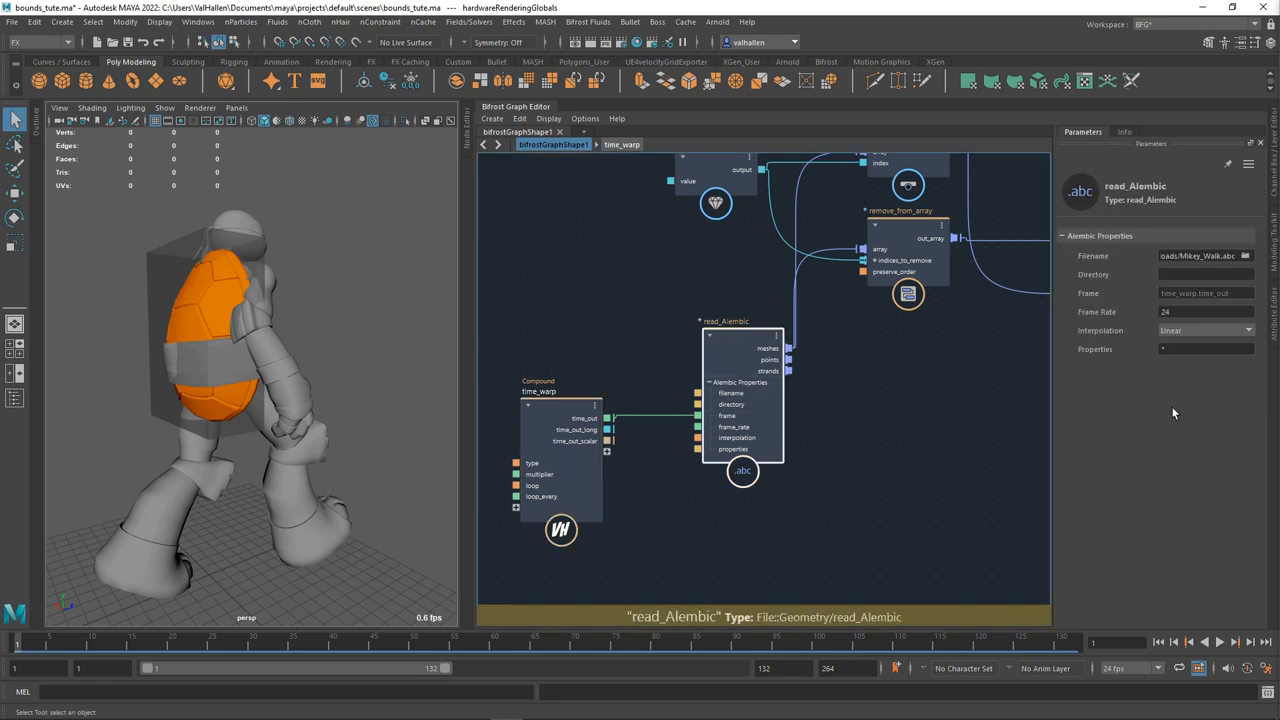
pyautogui.click(1205, 330)
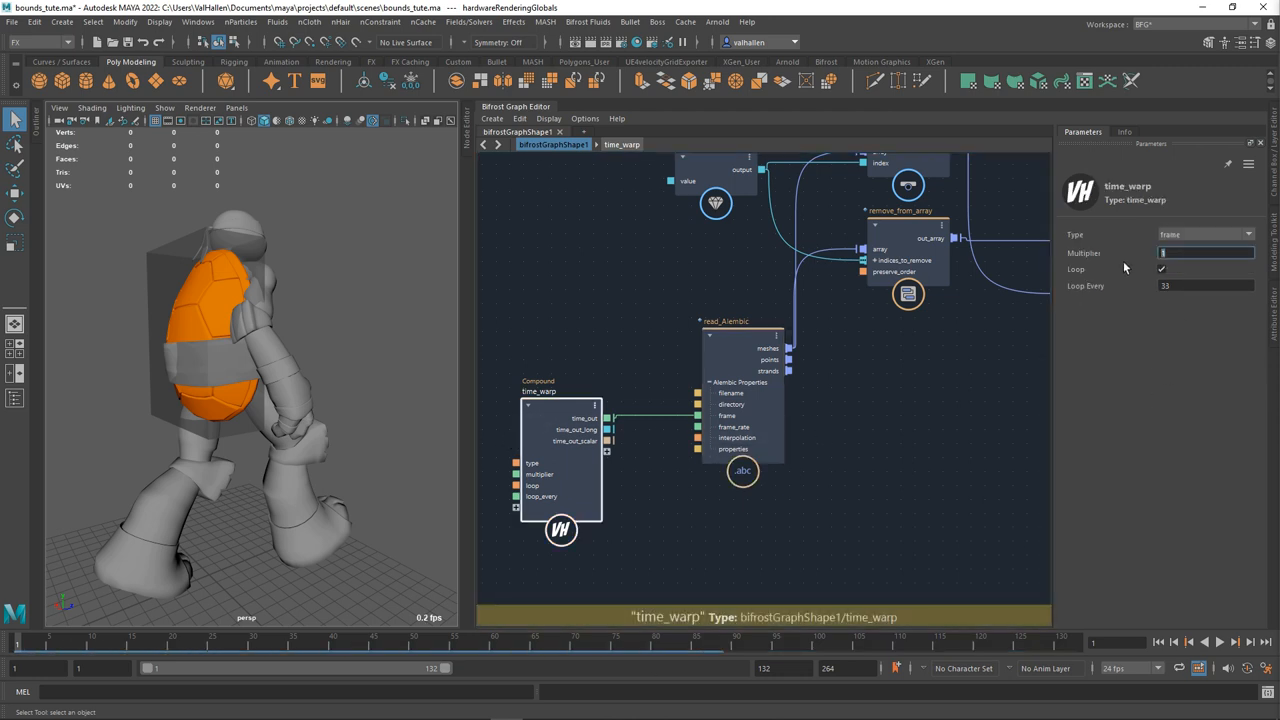
pyautogui.write('0.1')
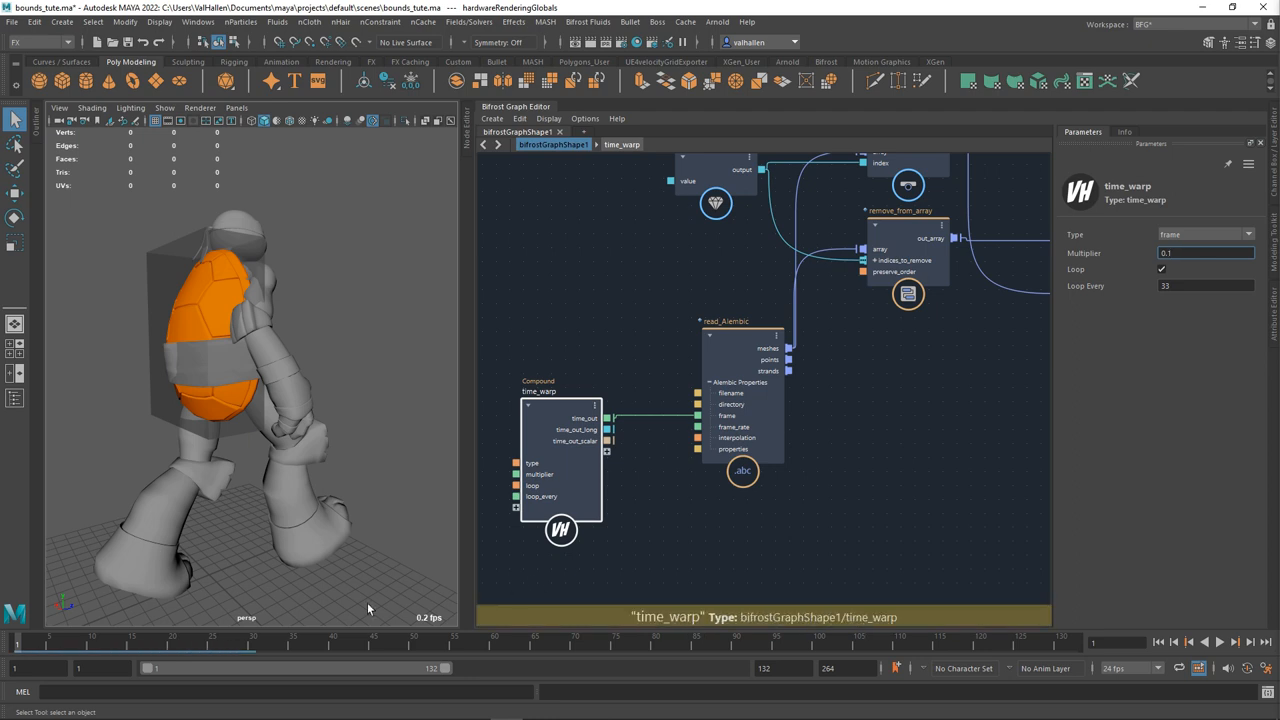
# Preview the animation, keeping Linear interpolation on read_Alembic, then stop playback.
pyautogui.click(1219, 642)
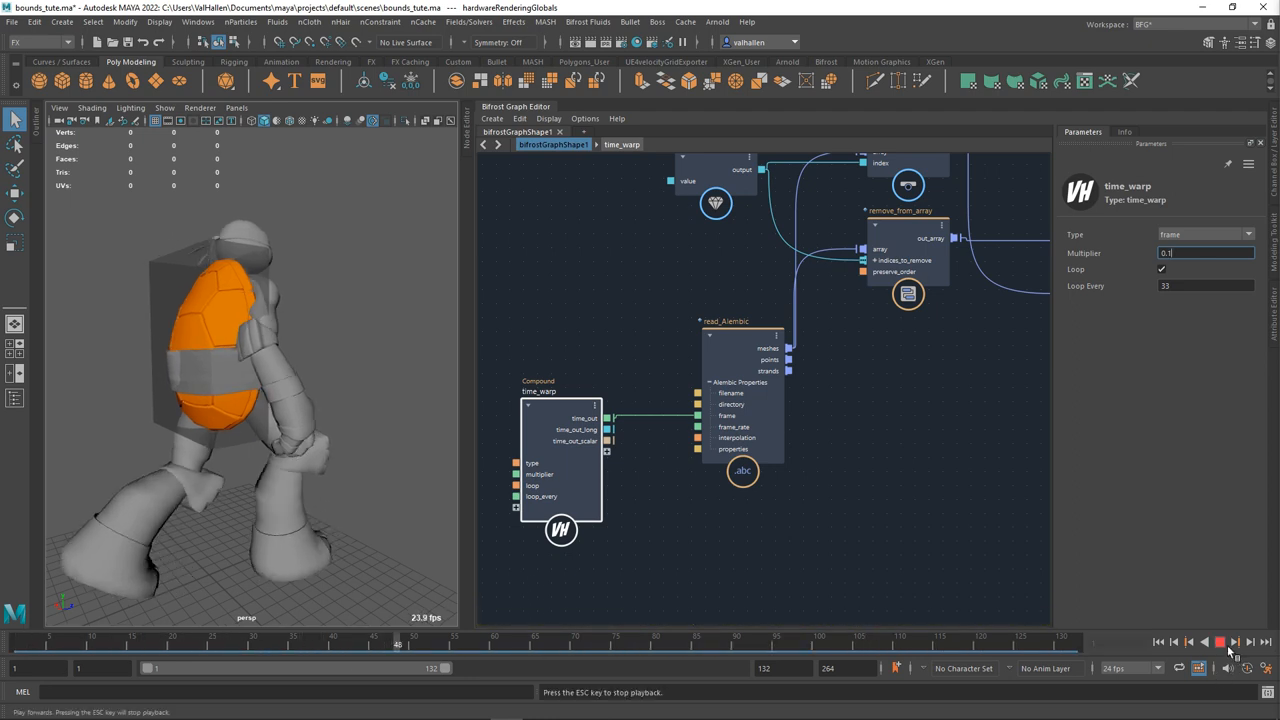
pyautogui.click(1218, 642)
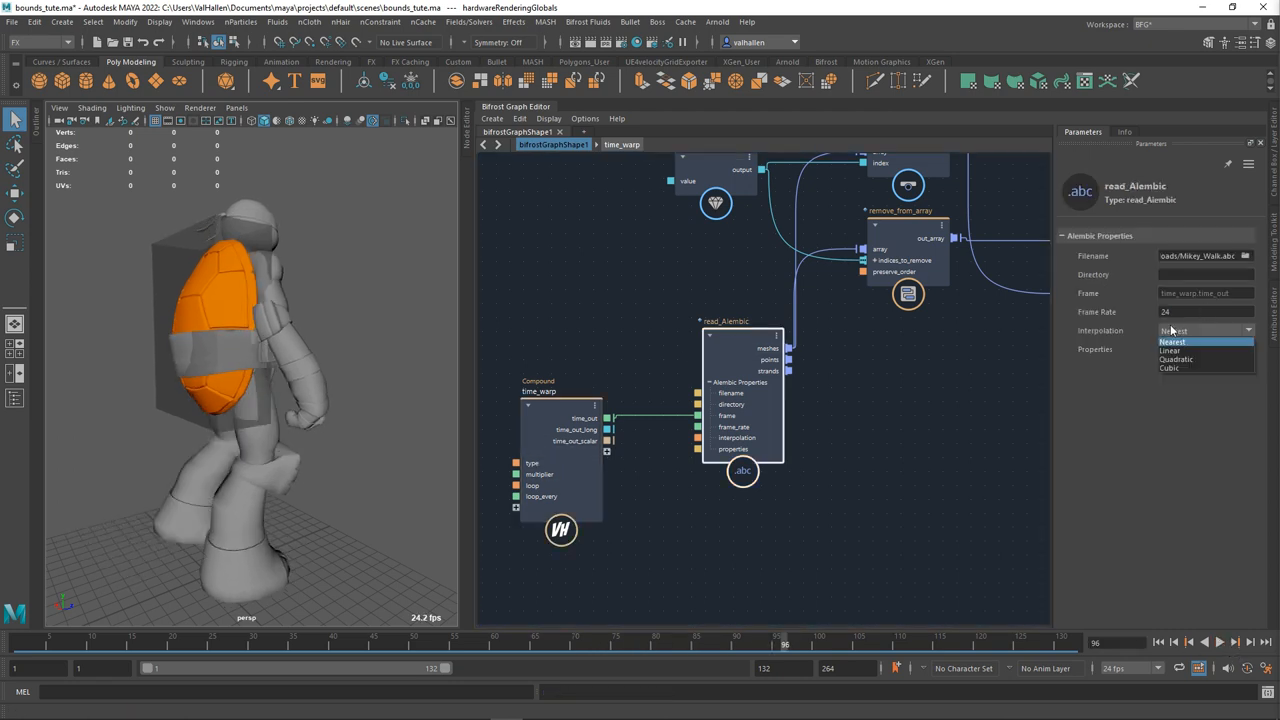
pyautogui.click(1170, 350)
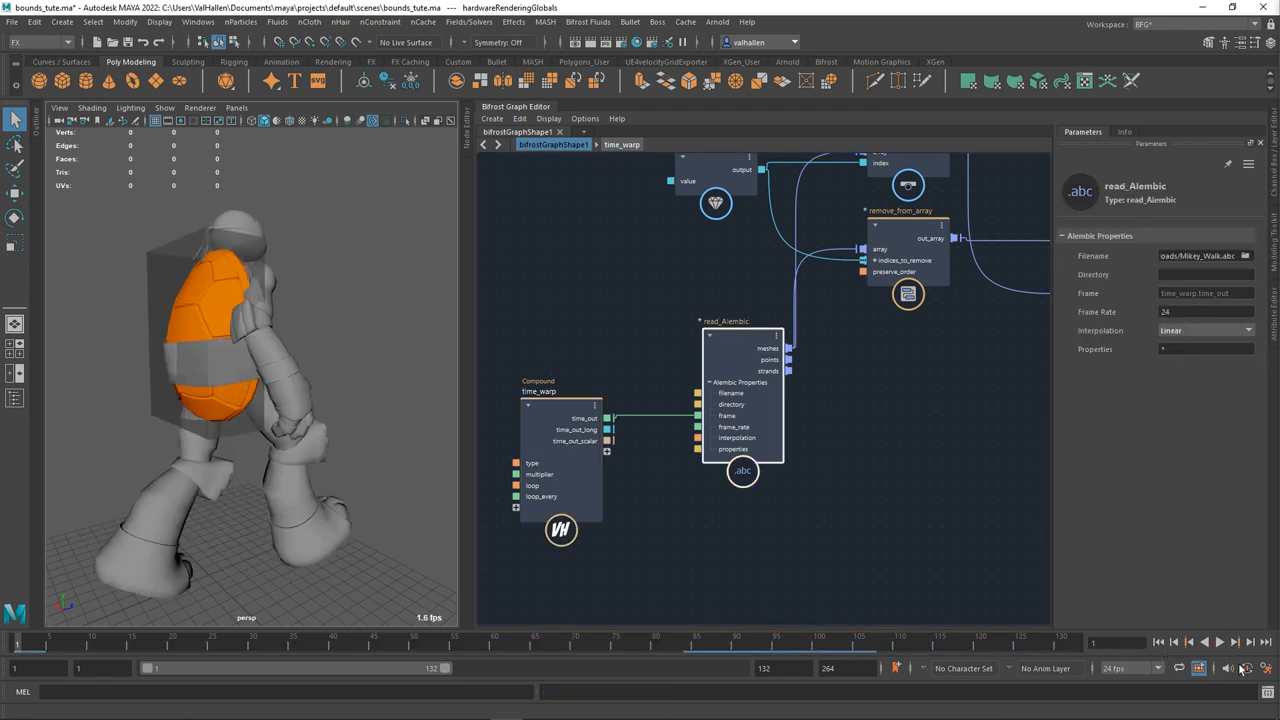
pyautogui.click(1219, 642)
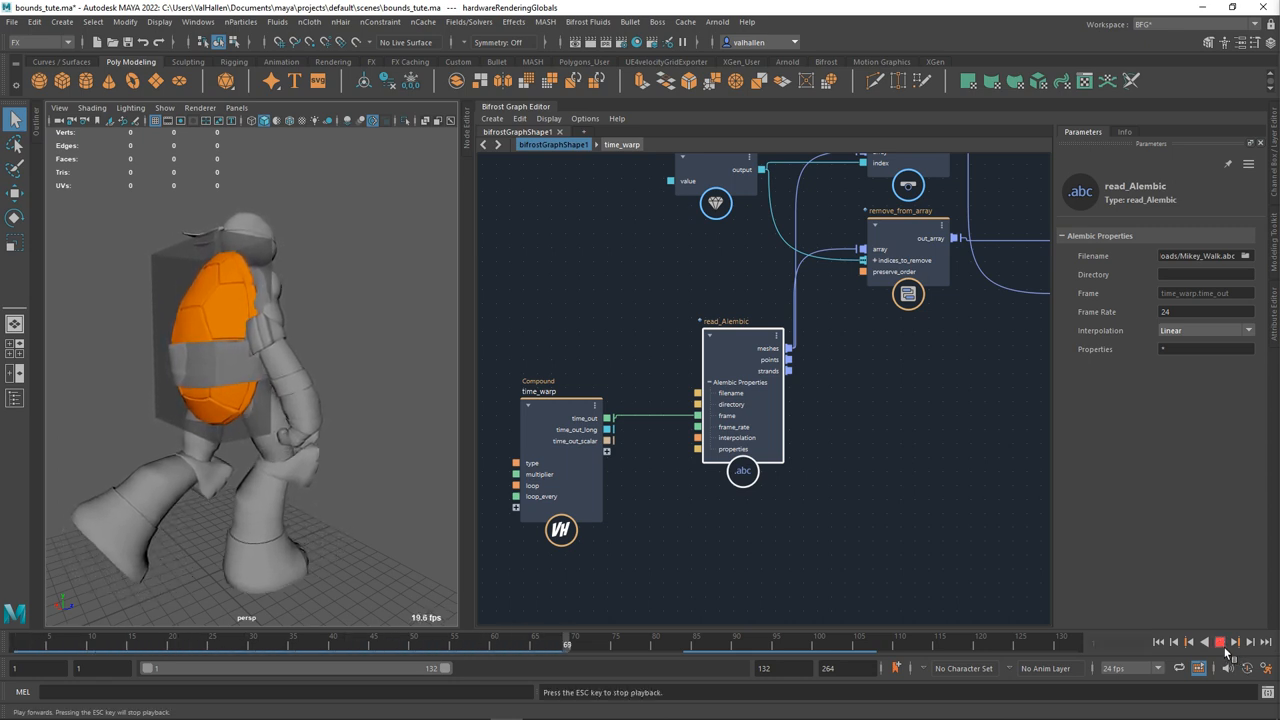
pyautogui.click(1219, 642)
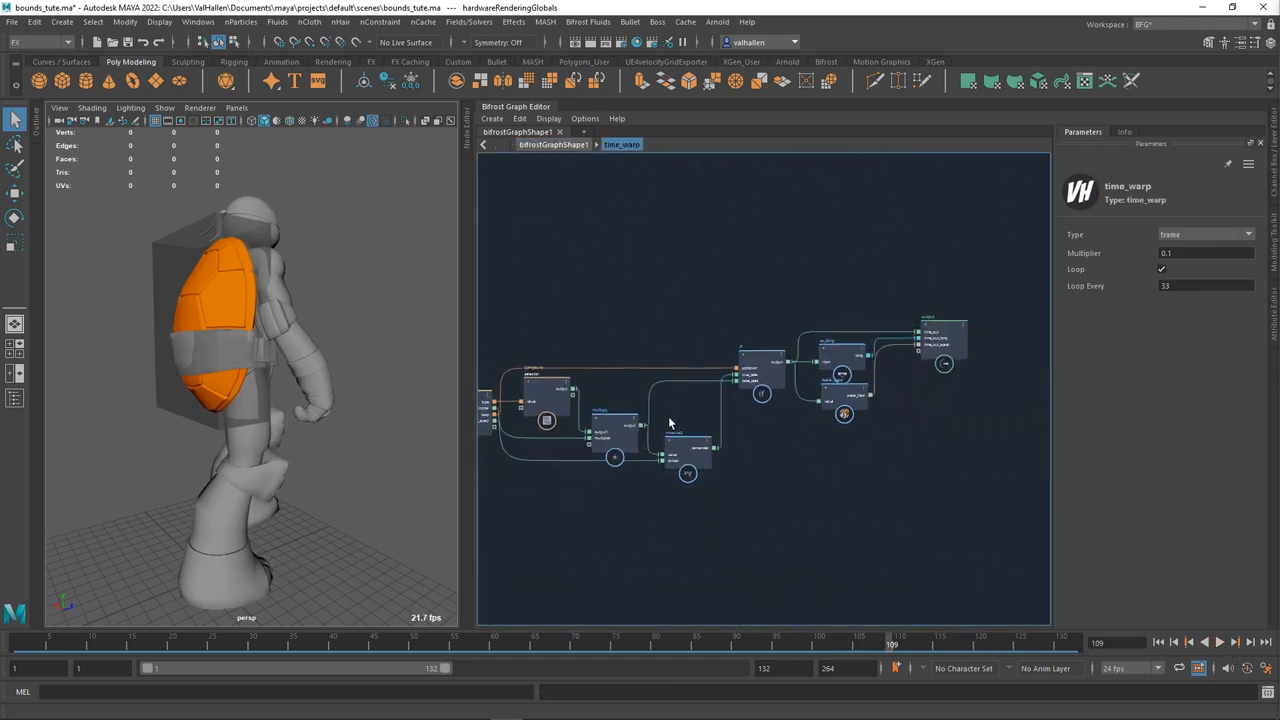
# Pan to time_warp's input nodes and review its parameters and time type list.
pyautogui.moveTo(670, 420); pyautogui.dragTo(871, 516)
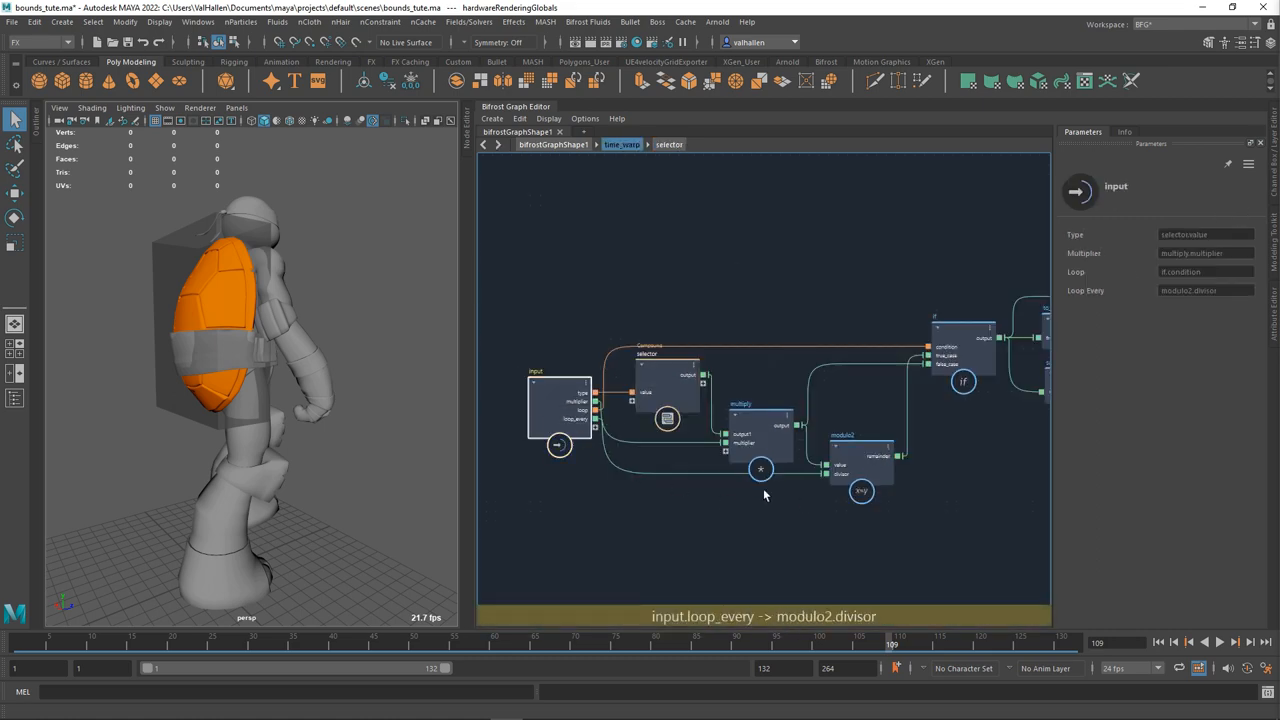
pyautogui.click(560, 400)
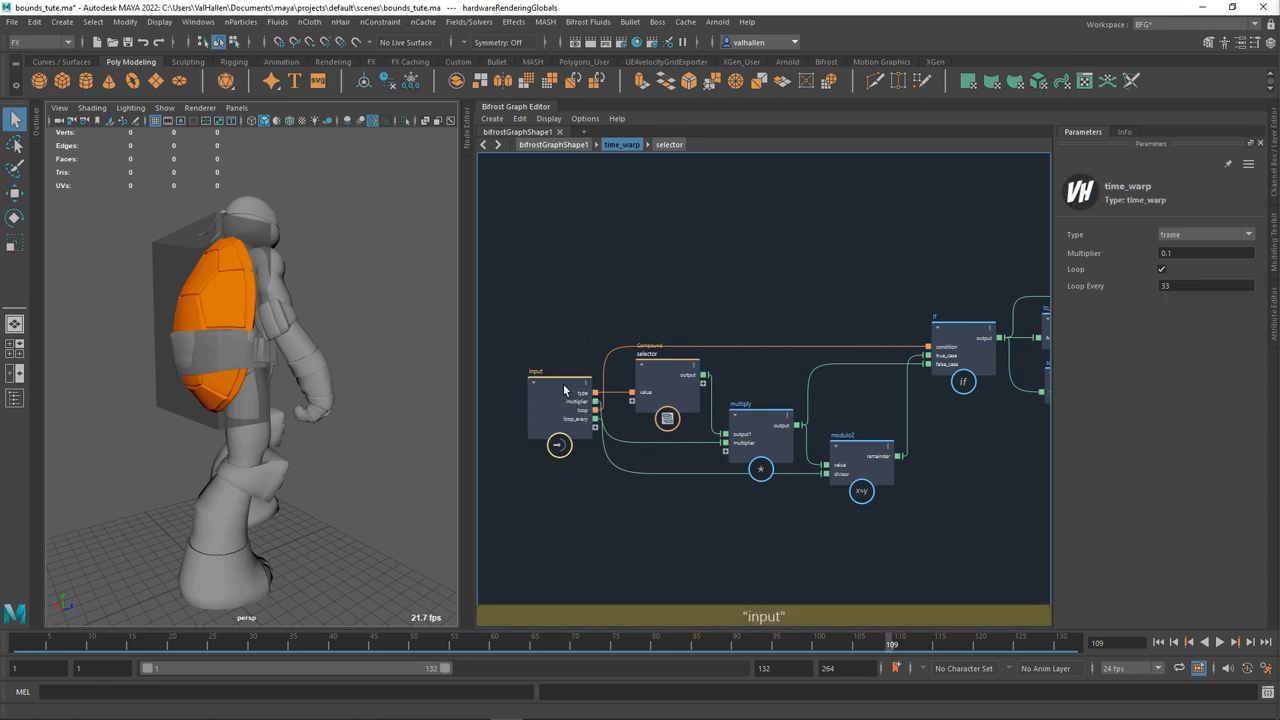
pyautogui.click(560, 405)
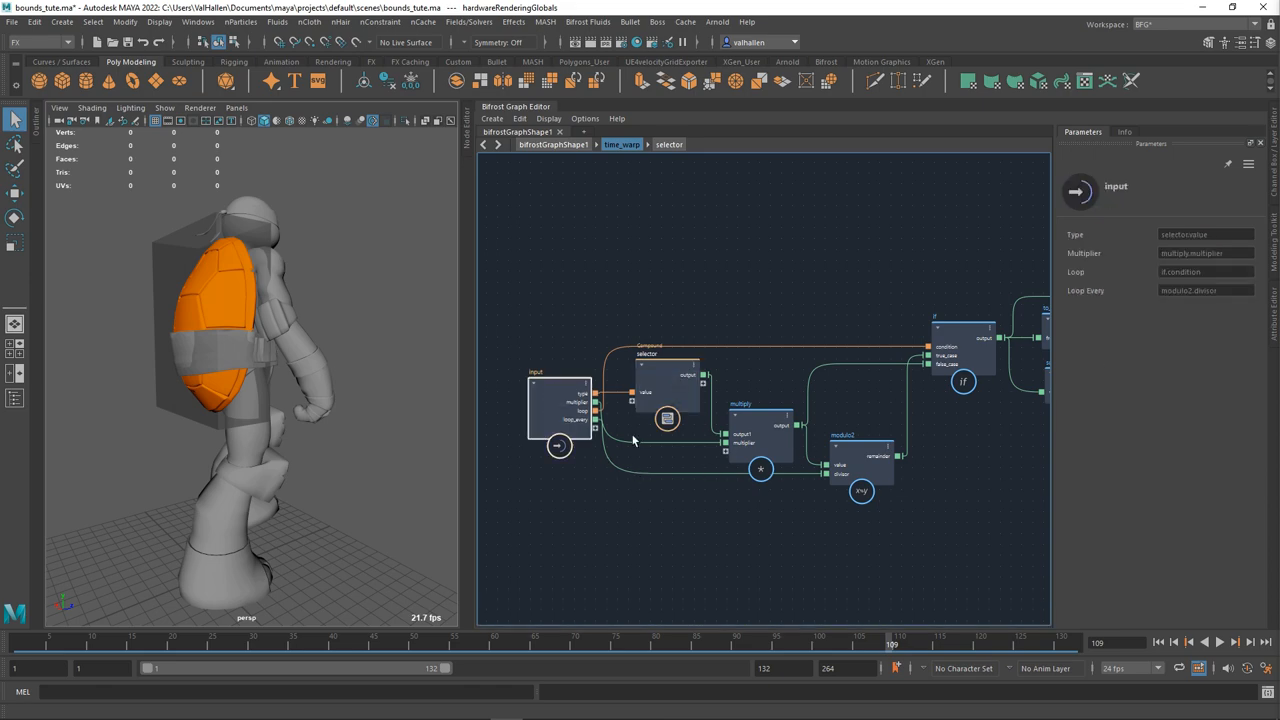
pyautogui.click(559, 405)
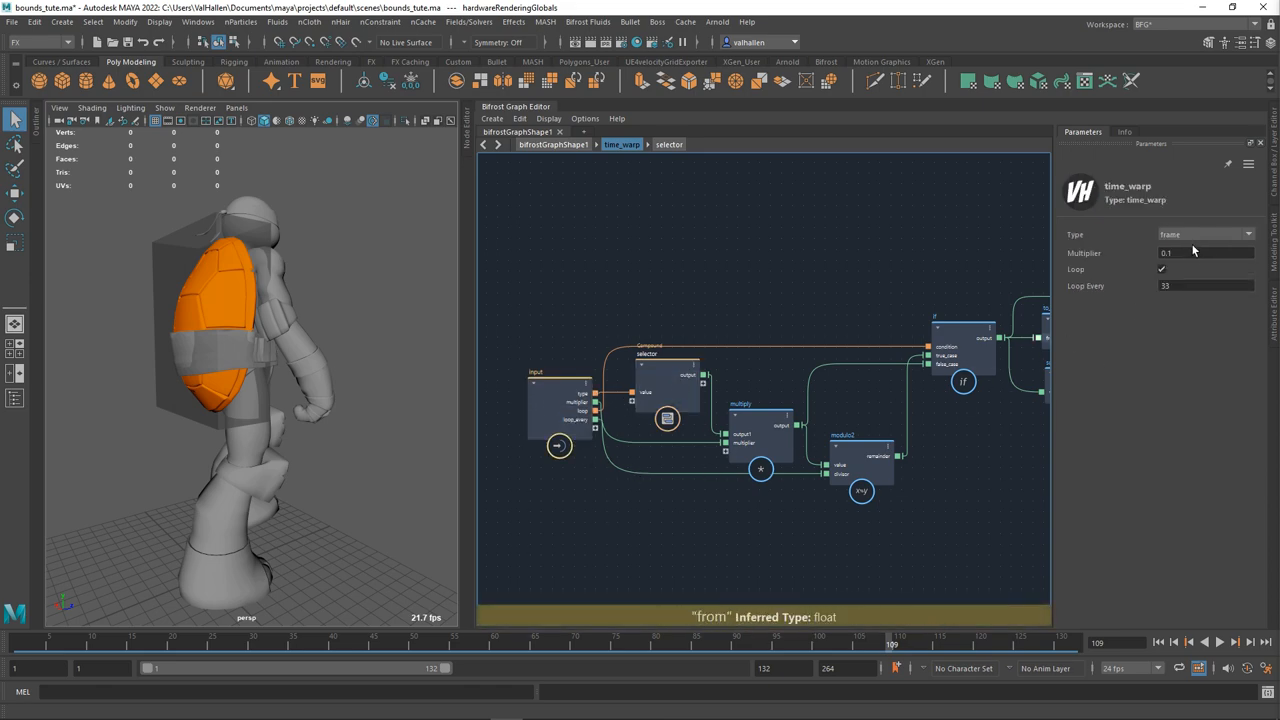
pyautogui.click(1205, 234)
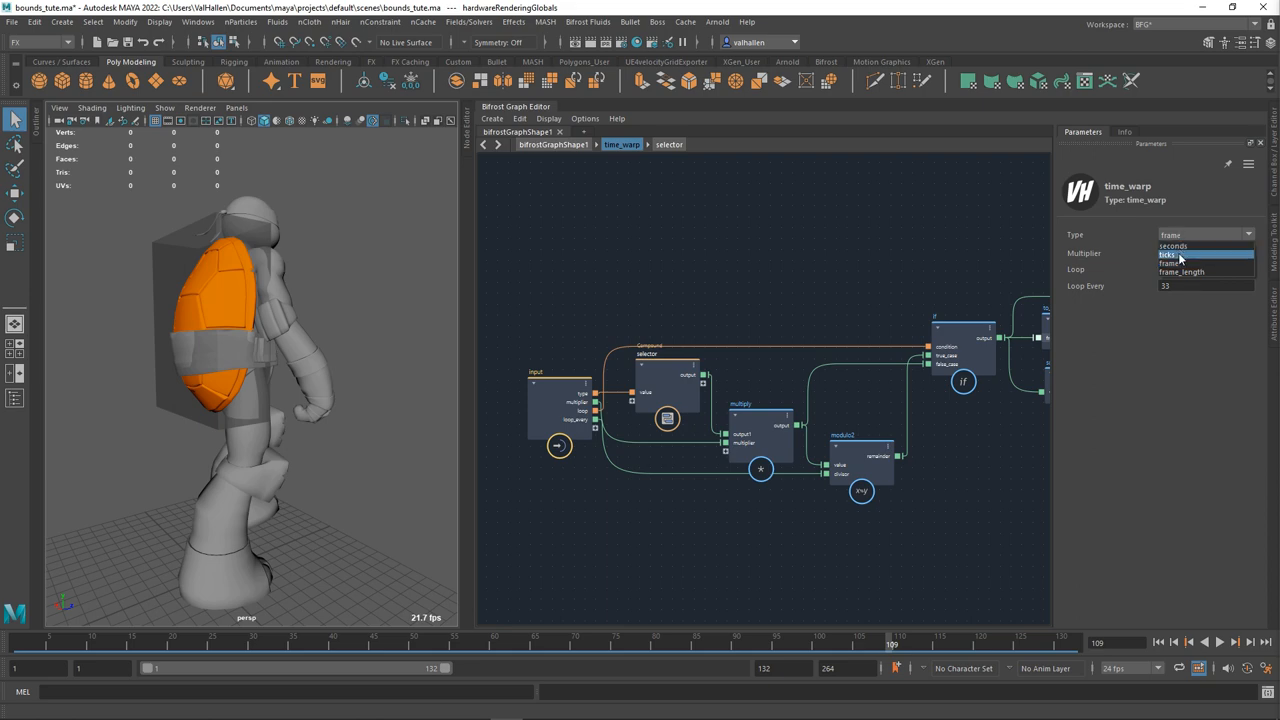
pyautogui.click(1180, 263)
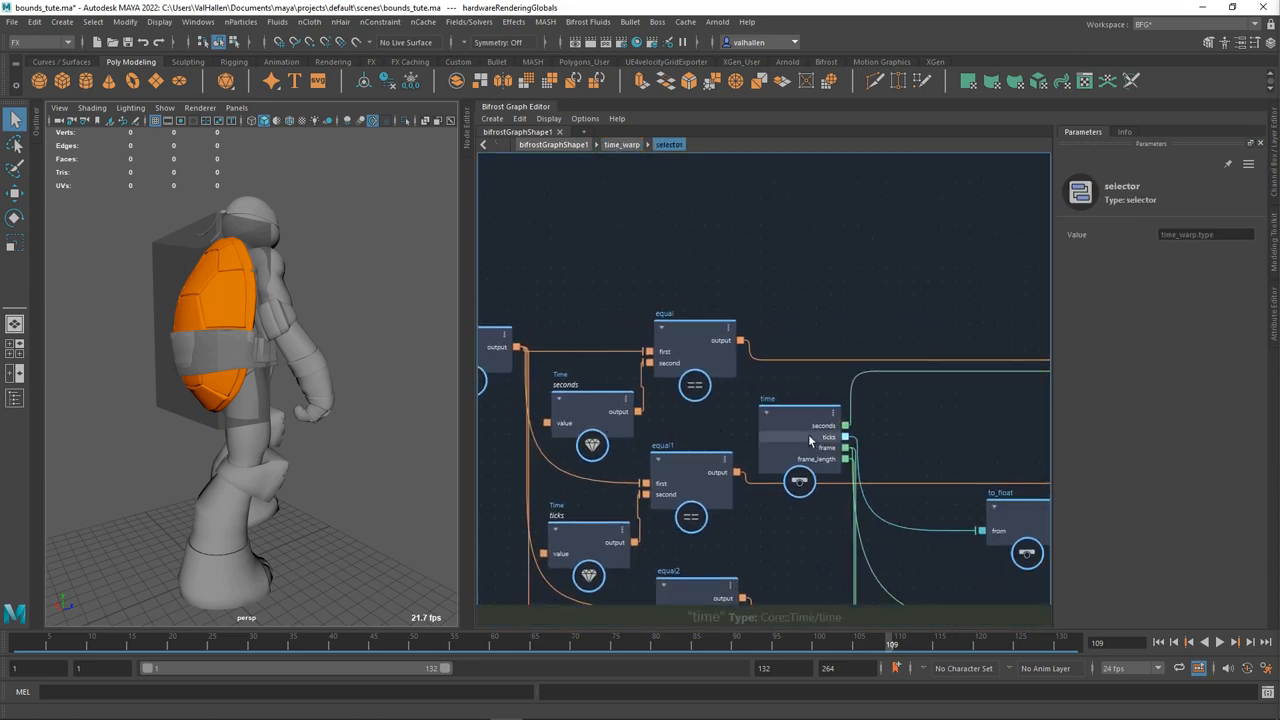
# Inspect the selector's equal, time, to_float and if nodes.
pyautogui.click(800, 420)
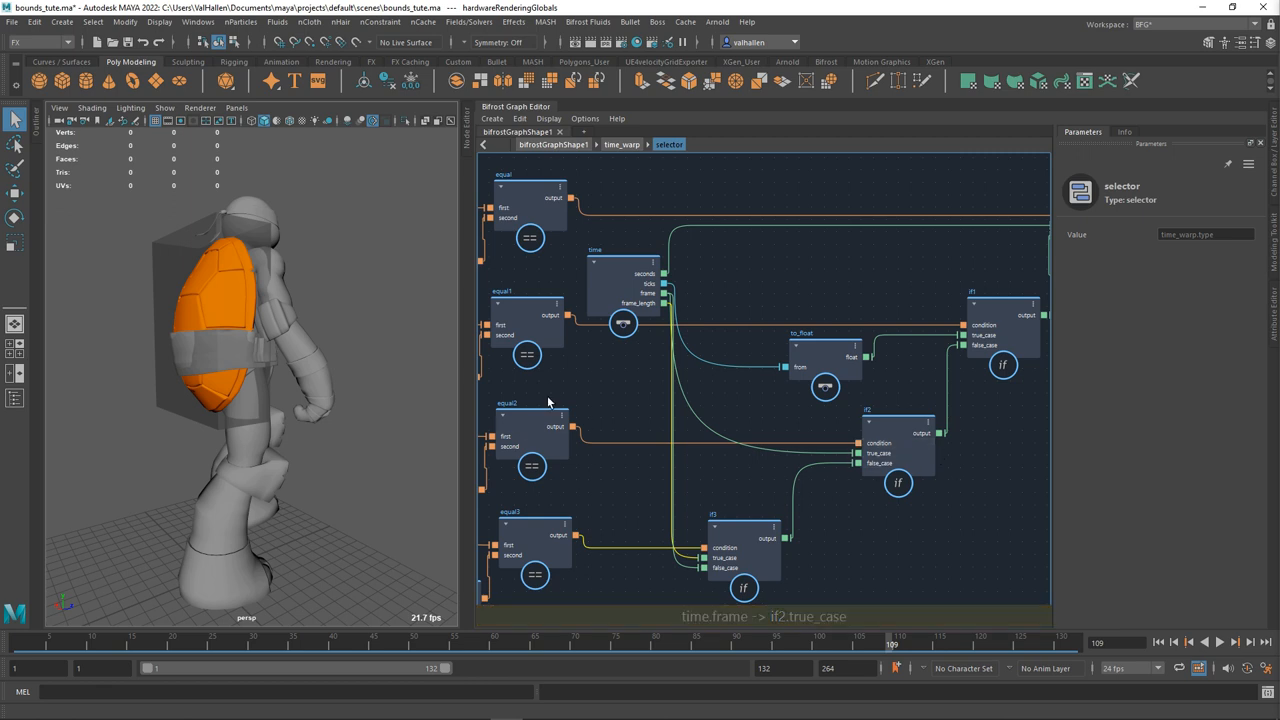
pyautogui.moveTo(893, 470)
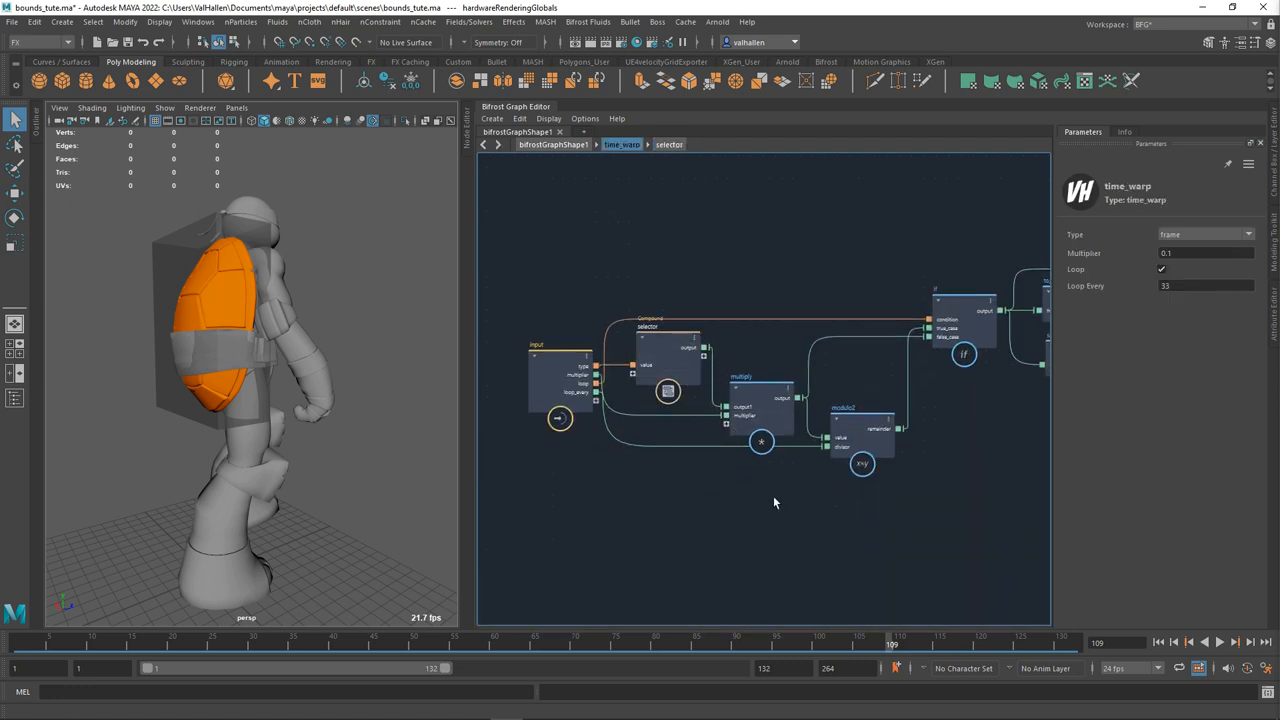
# Set time_warp Multiplier to 0.2, preview playback, then set Multiplier back to 1.
pyautogui.click(761, 405)
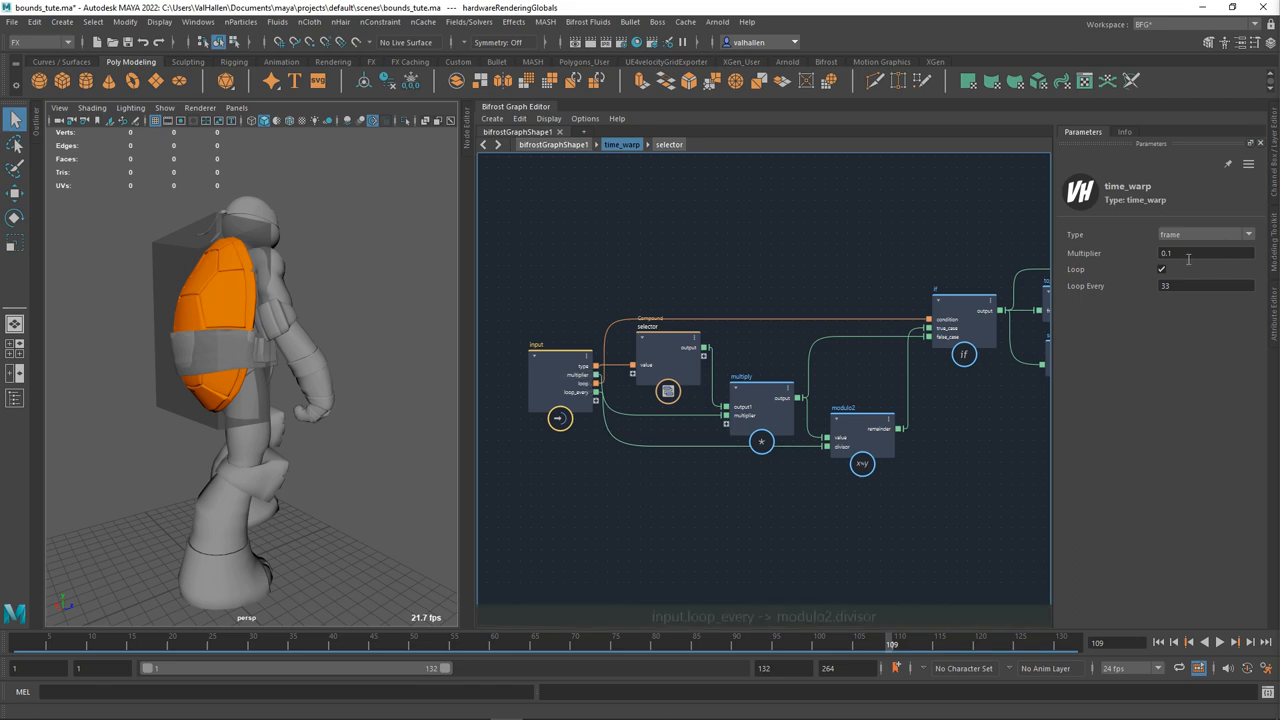
pyautogui.click(1205, 253)
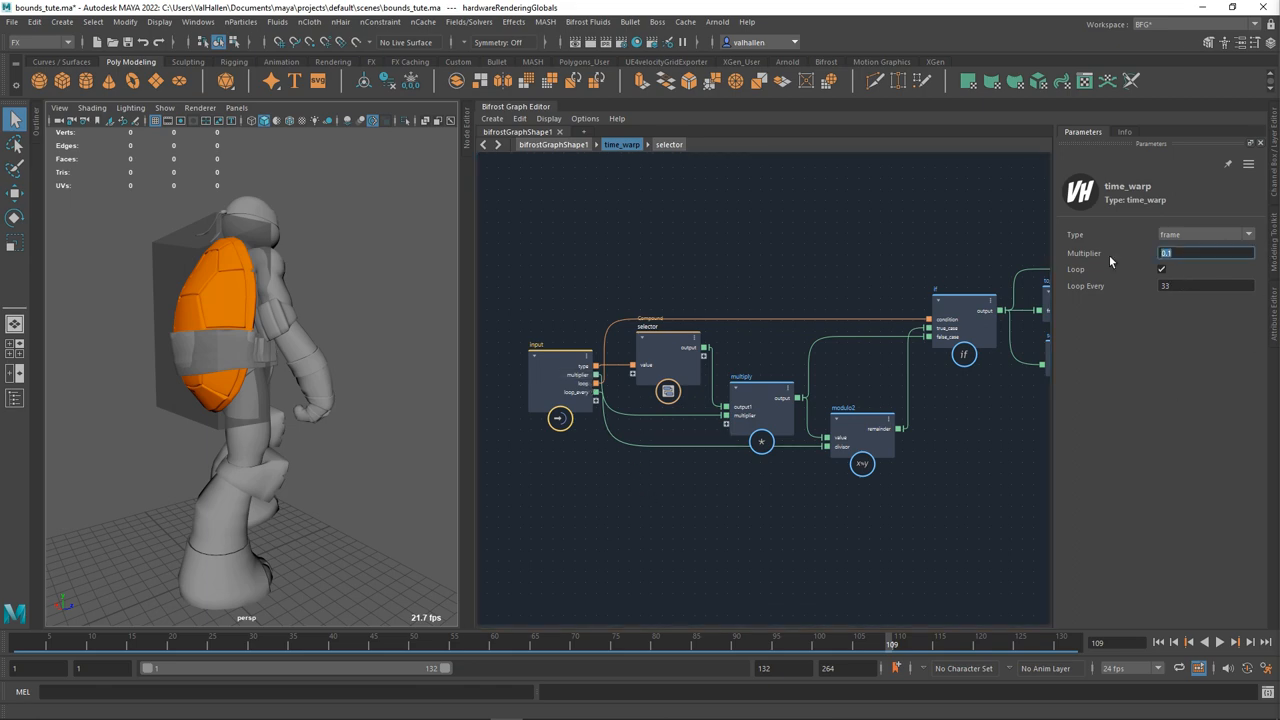
pyautogui.click(1204, 642)
pyautogui.write('0.2')
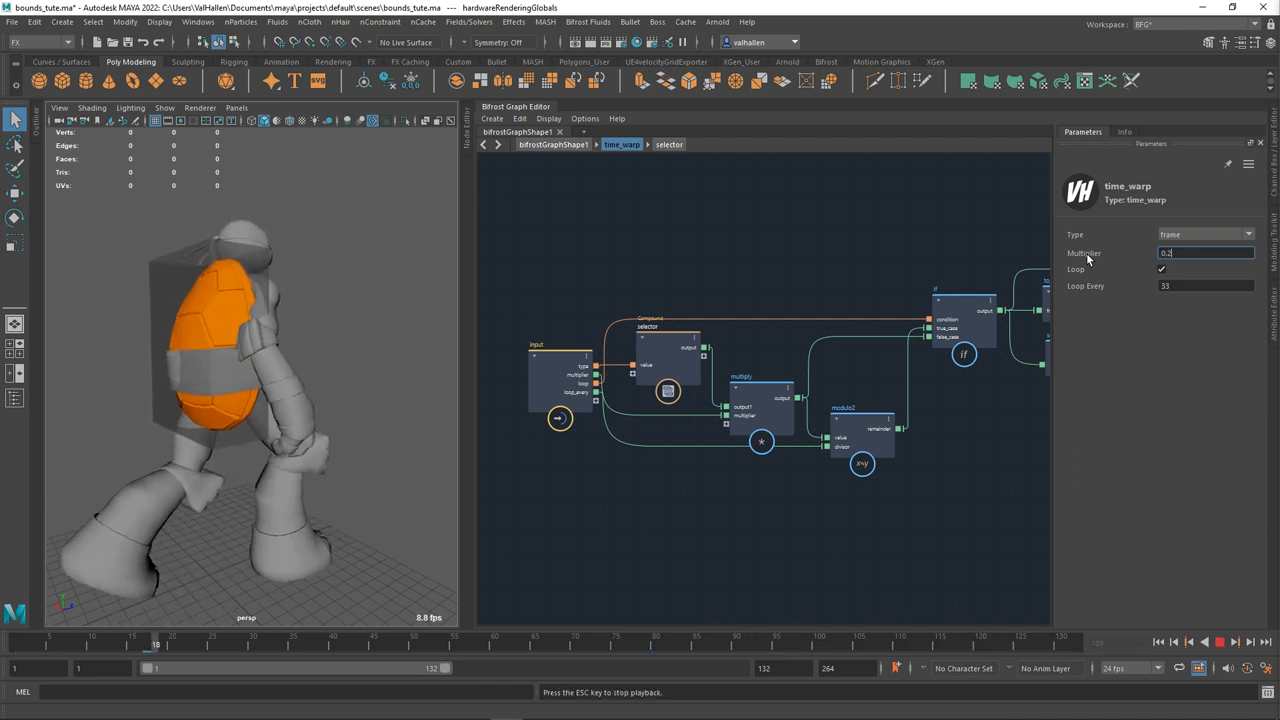
pyautogui.write('1')
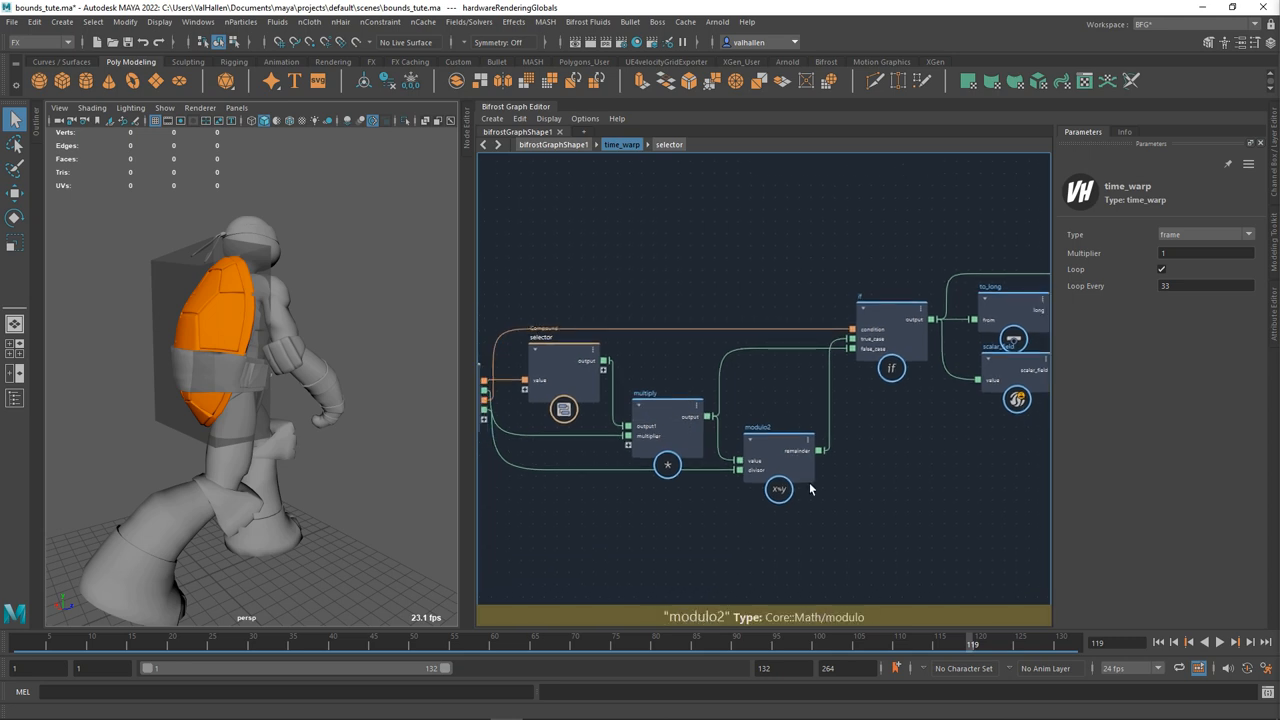
pyautogui.click(778, 455)
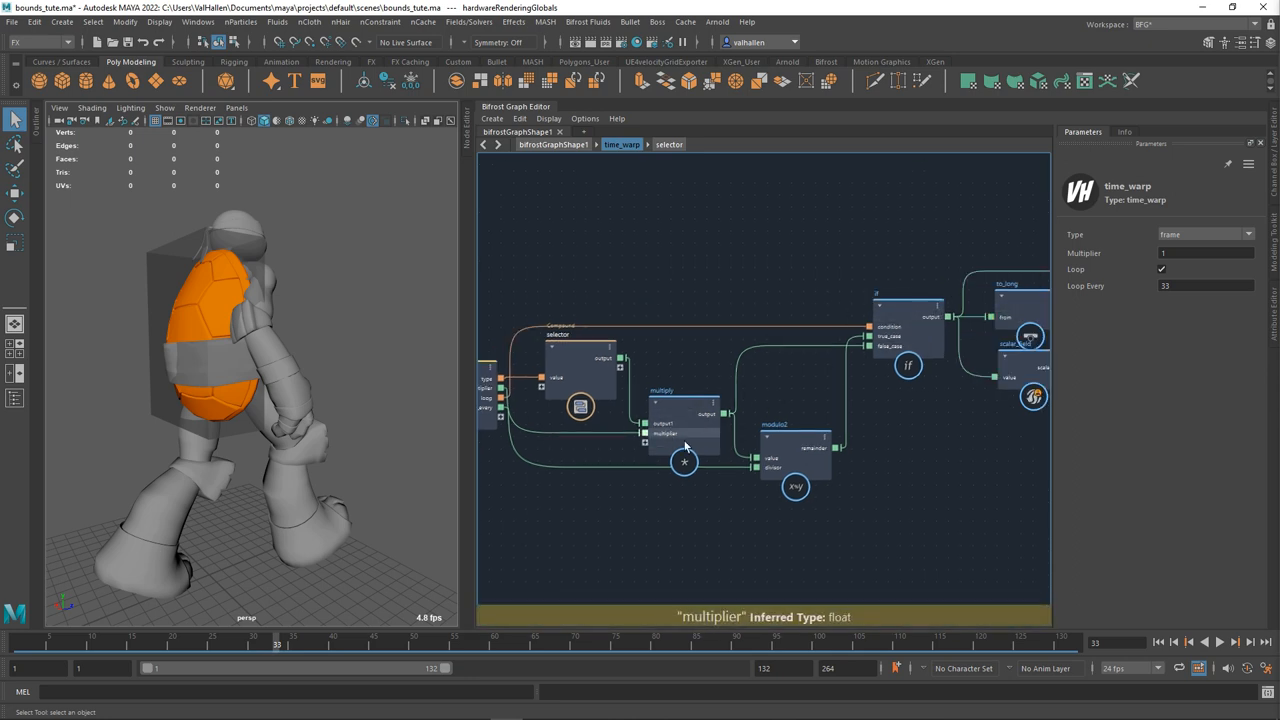
# Rename the multiply node to warp_multiplier and check modulo2's inputs.
pyautogui.click(680, 410)
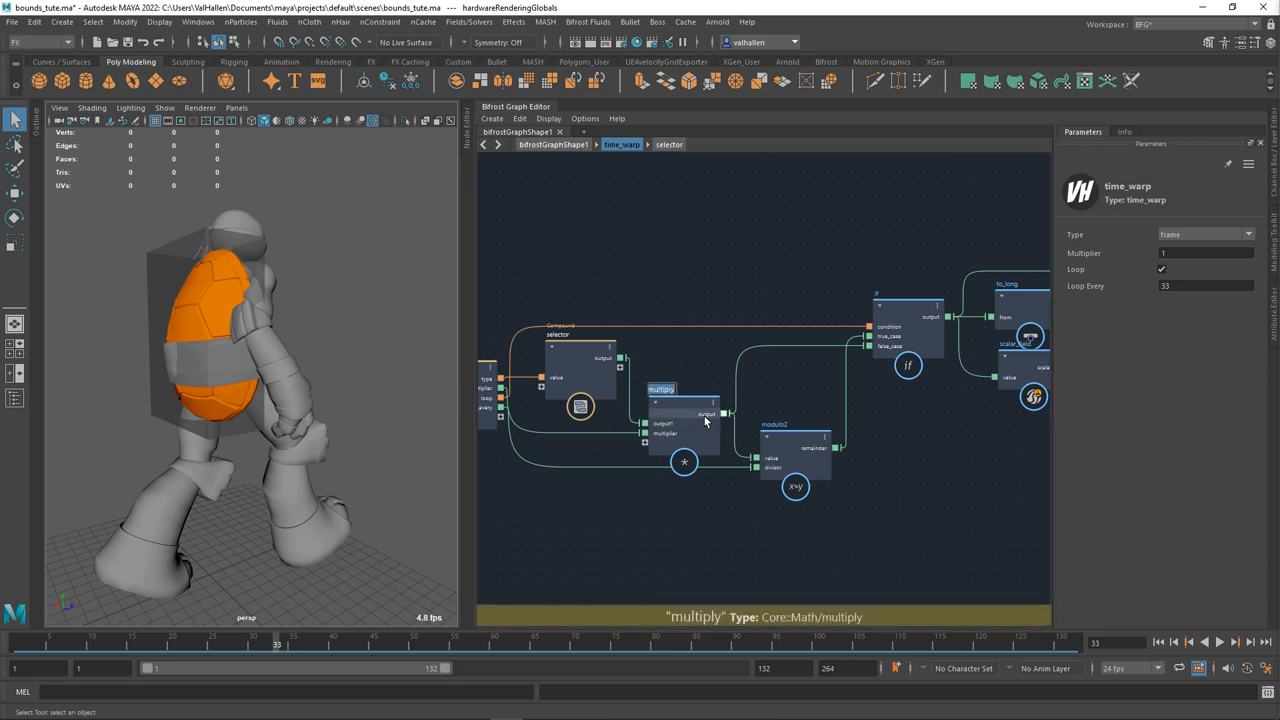
pyautogui.doubleClick(661, 389)
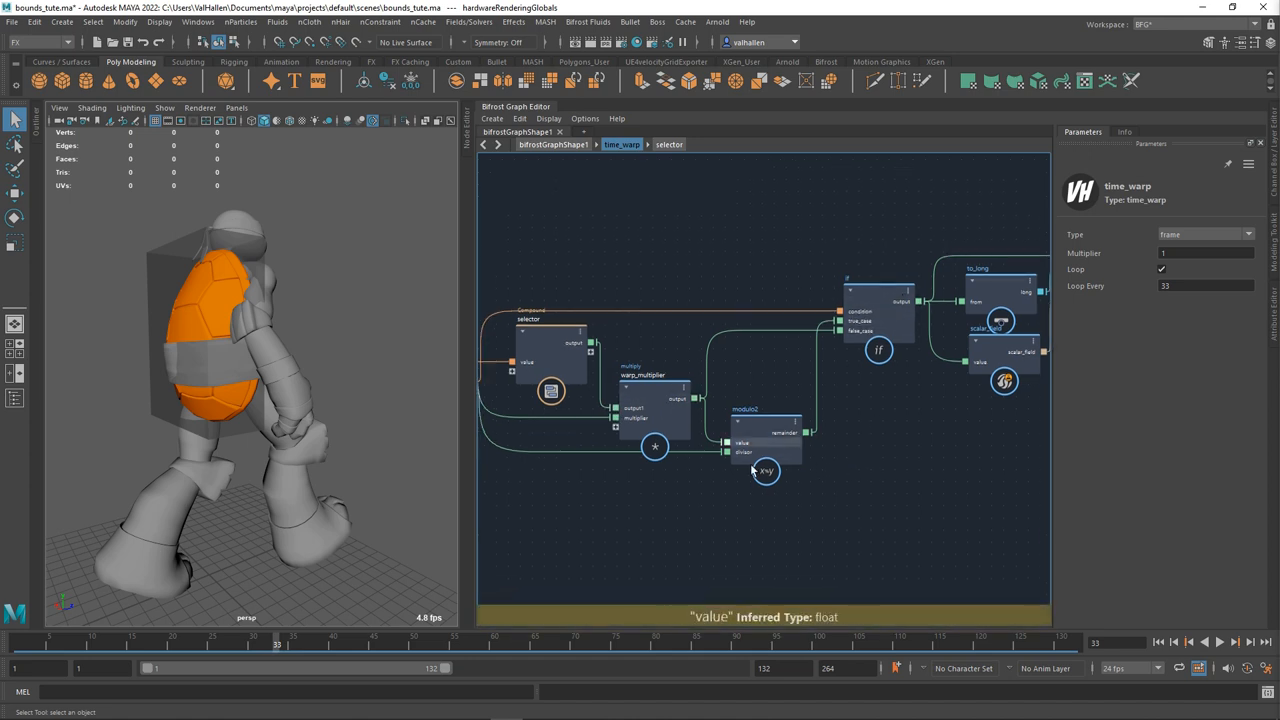
pyautogui.click(765, 420)
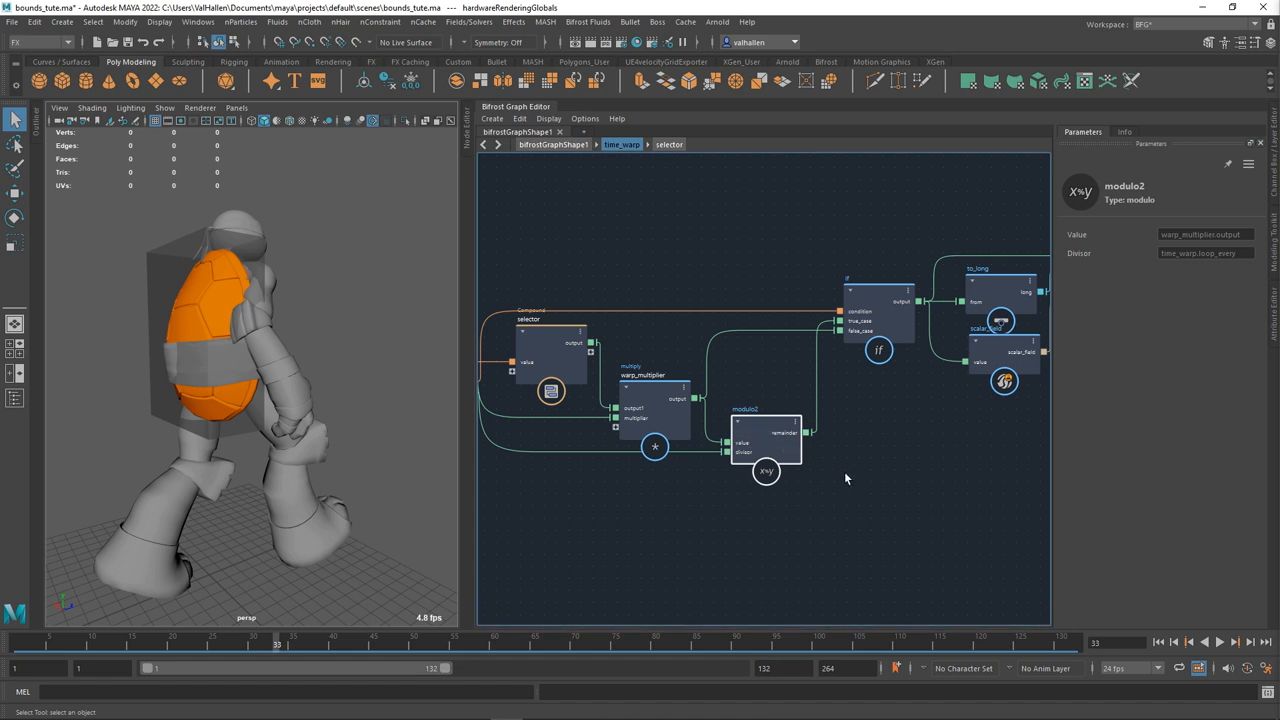
pyautogui.moveTo(732, 452)
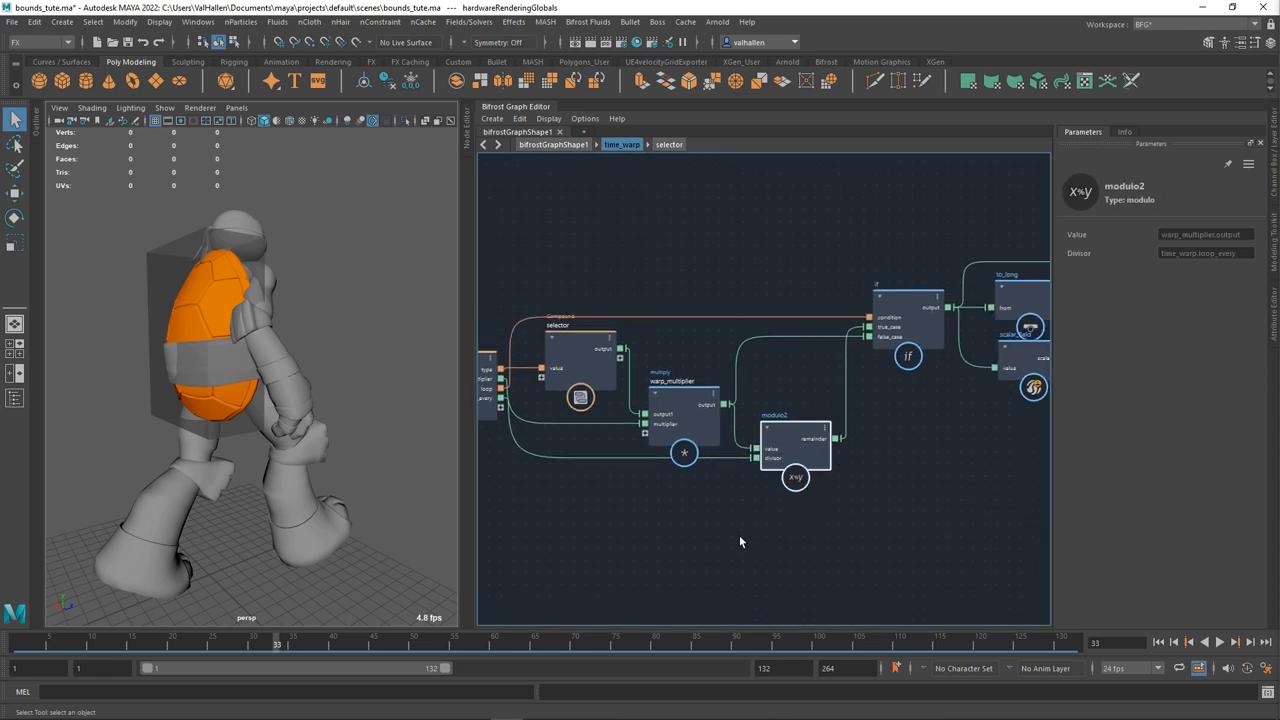
pyautogui.moveTo(820, 533)
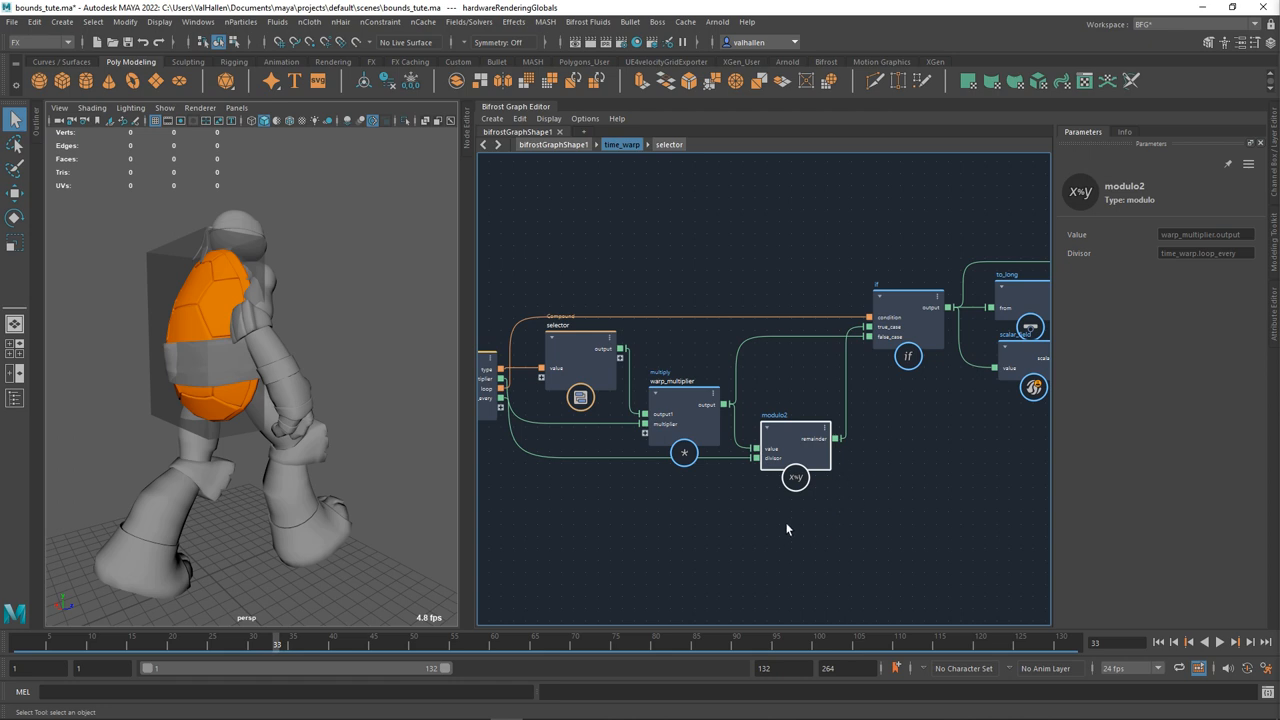
pyautogui.moveTo(735, 547)
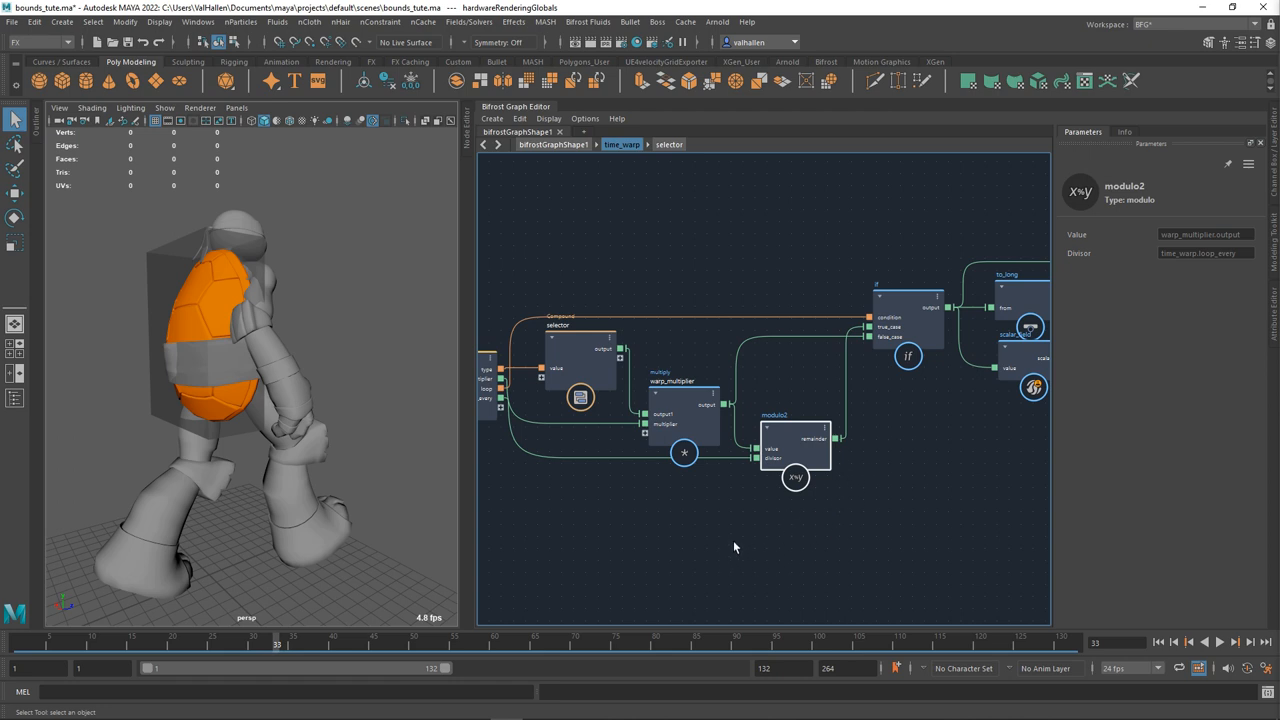
pyautogui.moveTo(797, 563)
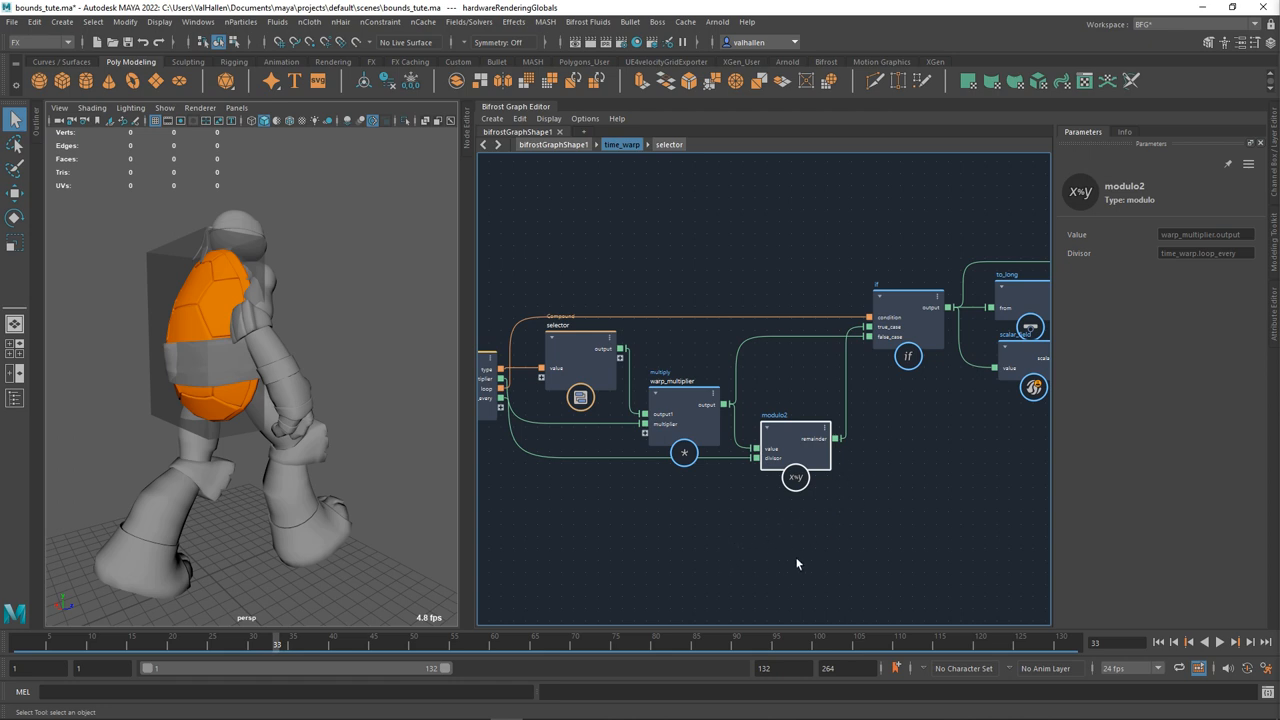
pyautogui.moveTo(908, 538)
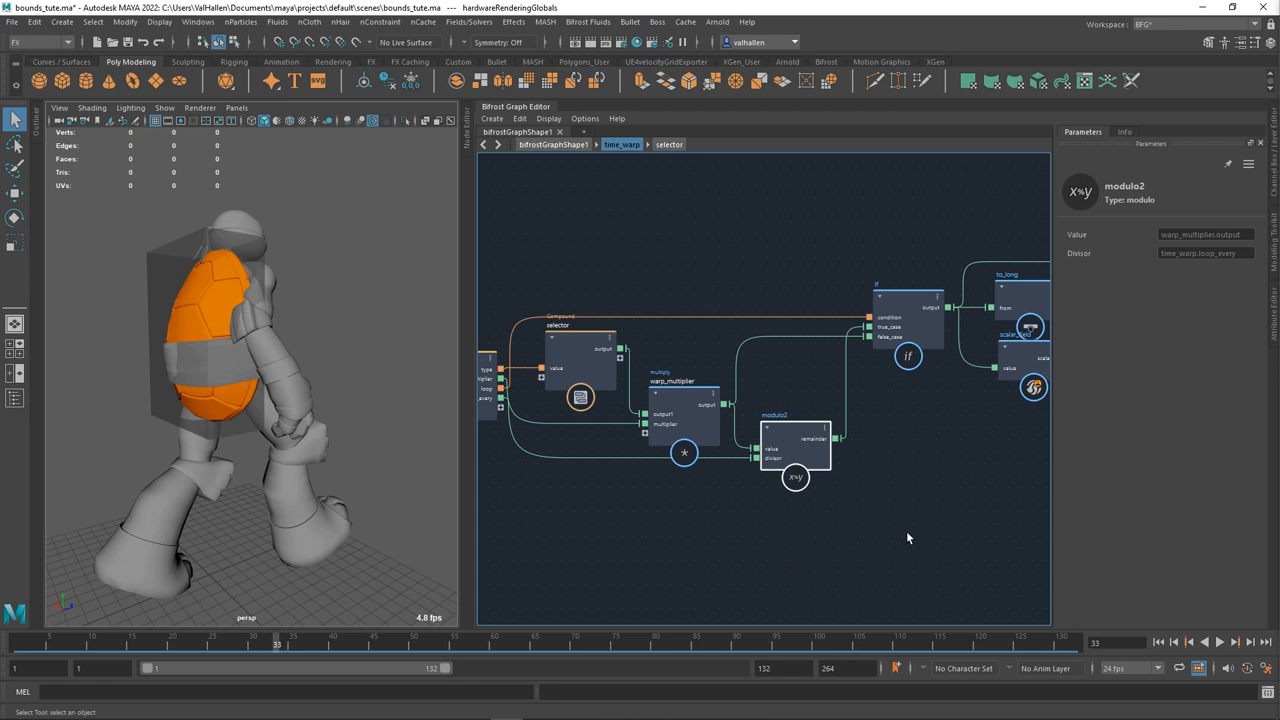
pyautogui.moveTo(911, 585)
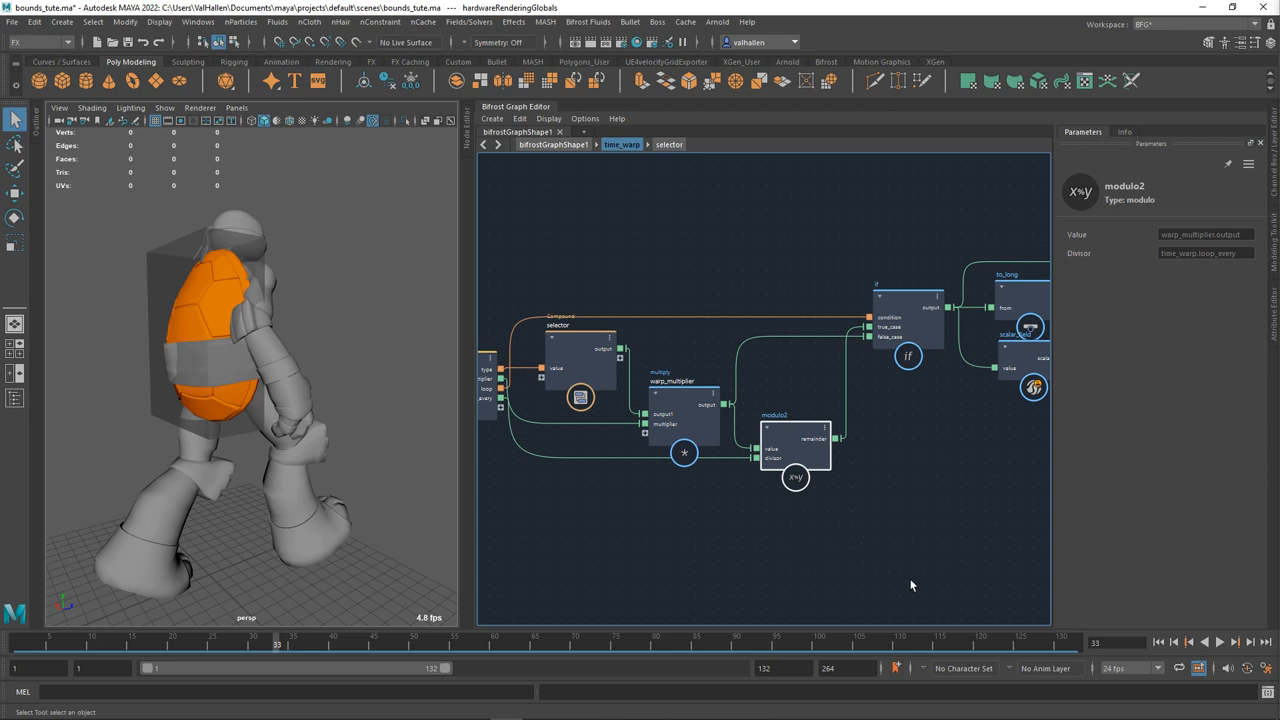
pyautogui.moveTo(840, 575)
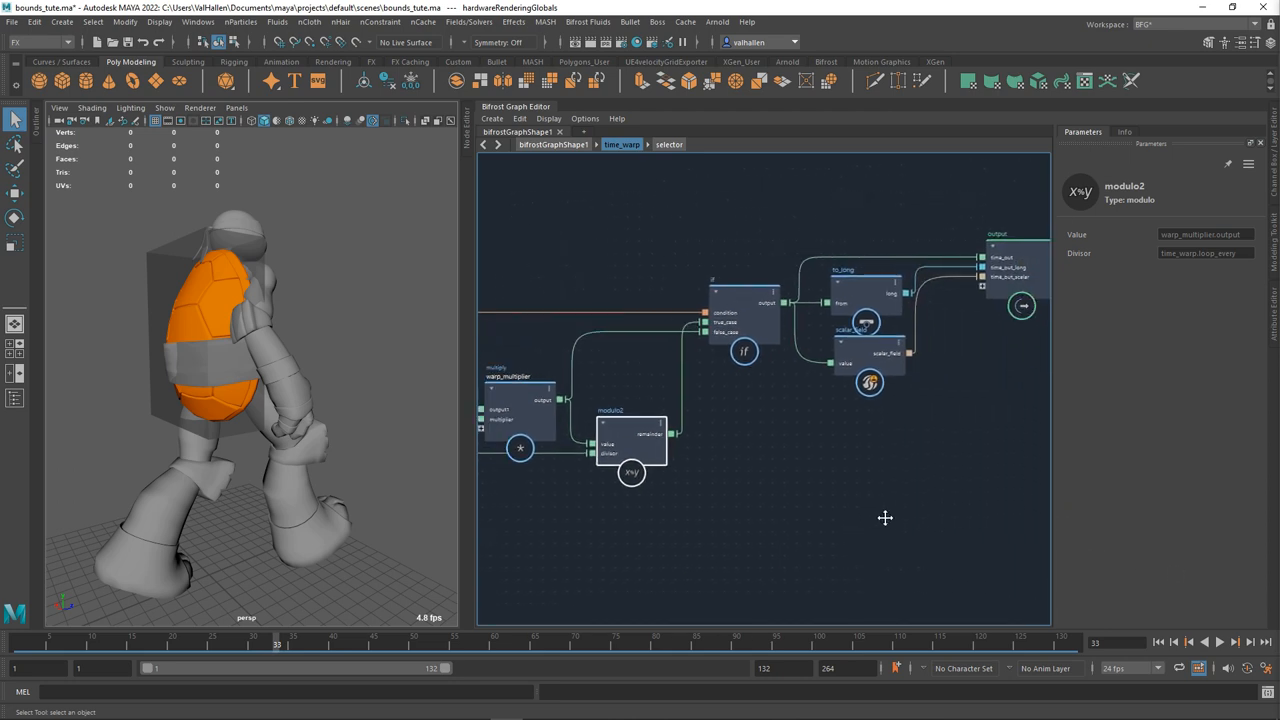
# Turn off Loop for time_warp, play without looping, and inspect scalar_field and to_long.
pyautogui.moveTo(885, 518); pyautogui.dragTo(856, 578)
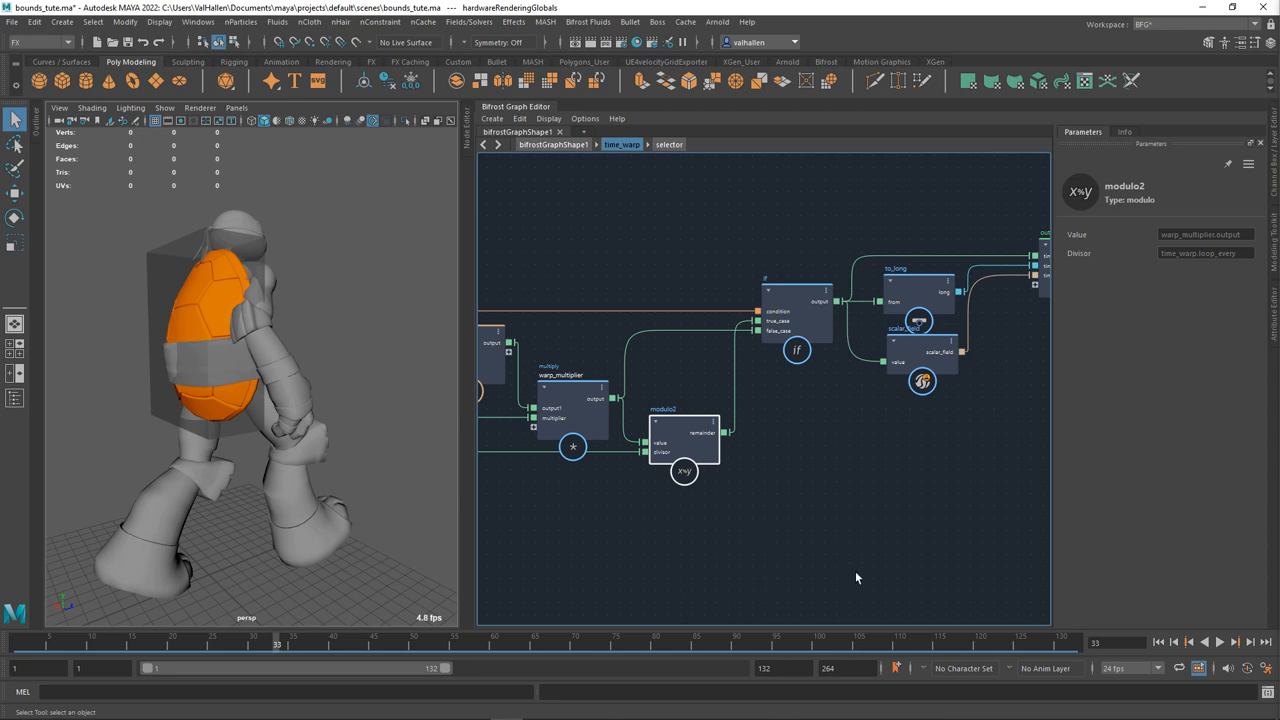
pyautogui.moveTo(815, 531)
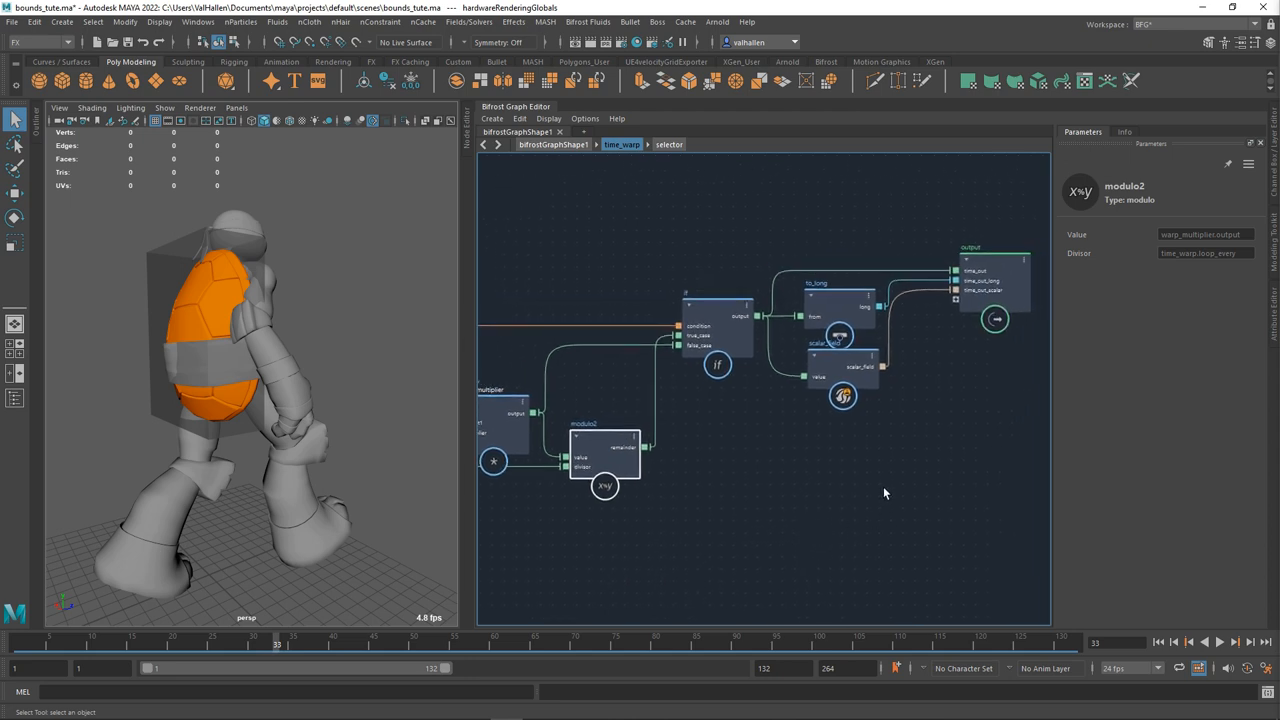
pyautogui.click(717, 320)
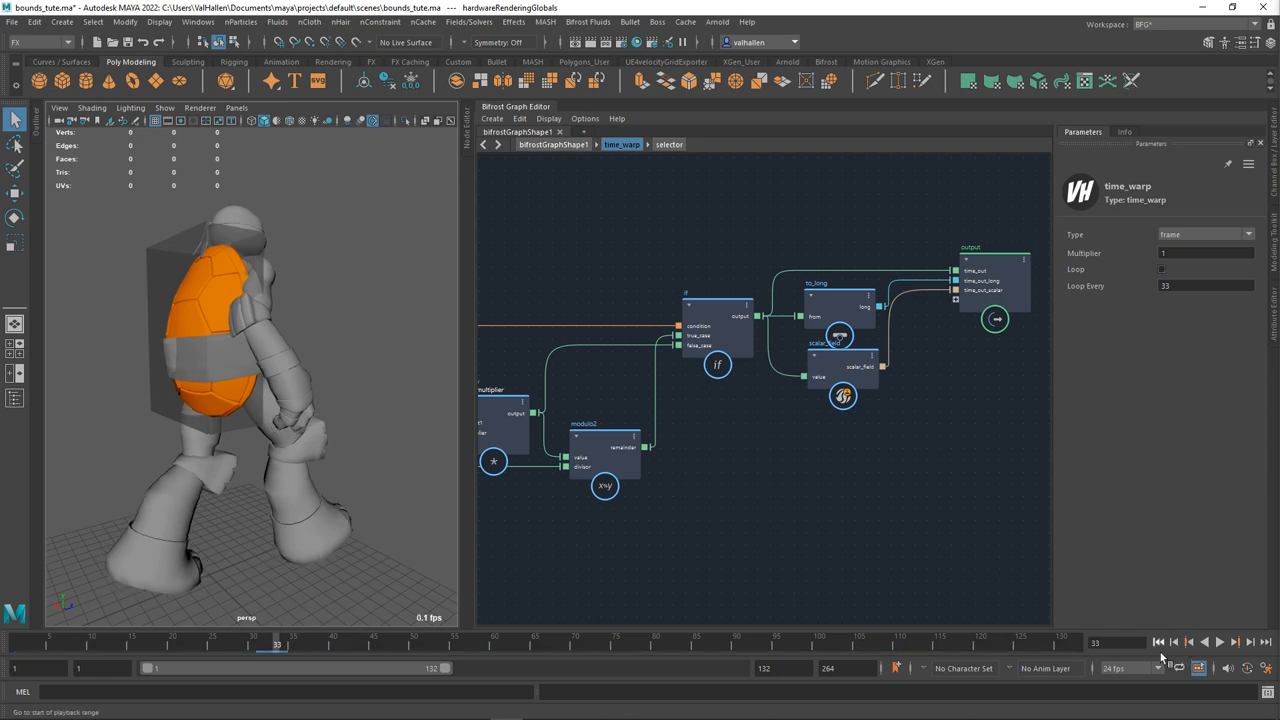
pyautogui.click(1219, 642)
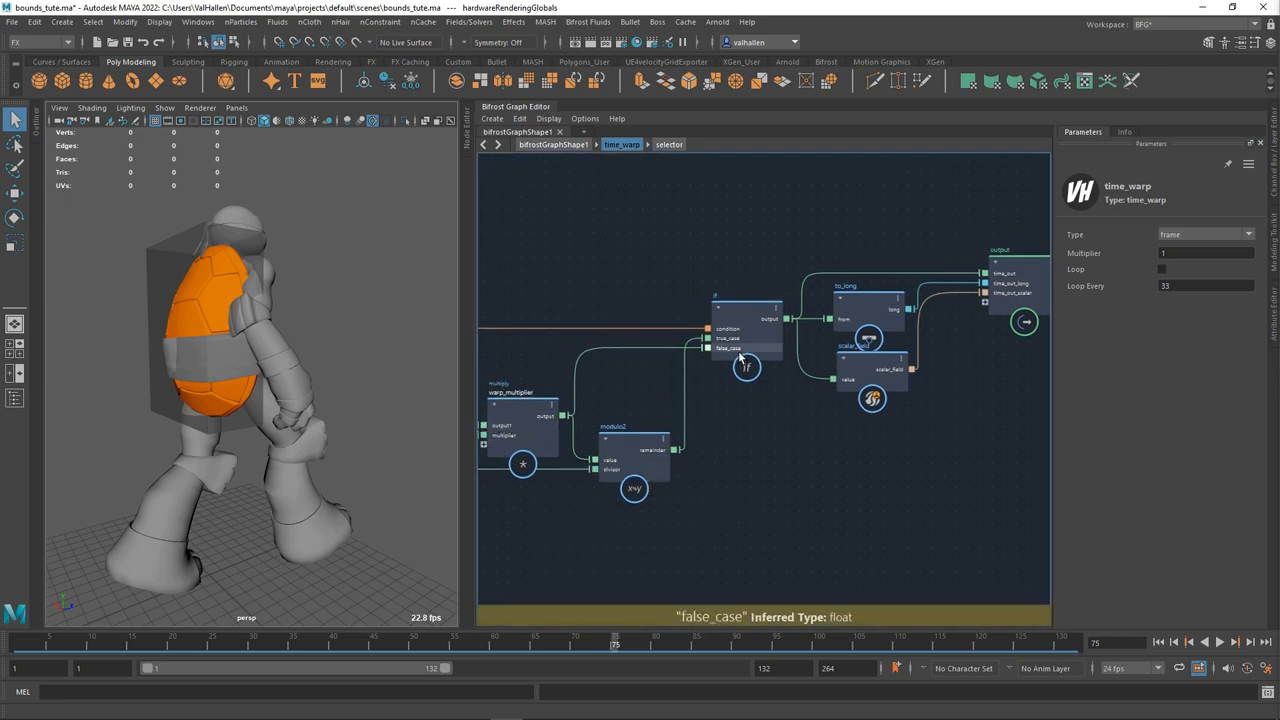
pyautogui.moveTo(1165, 286)
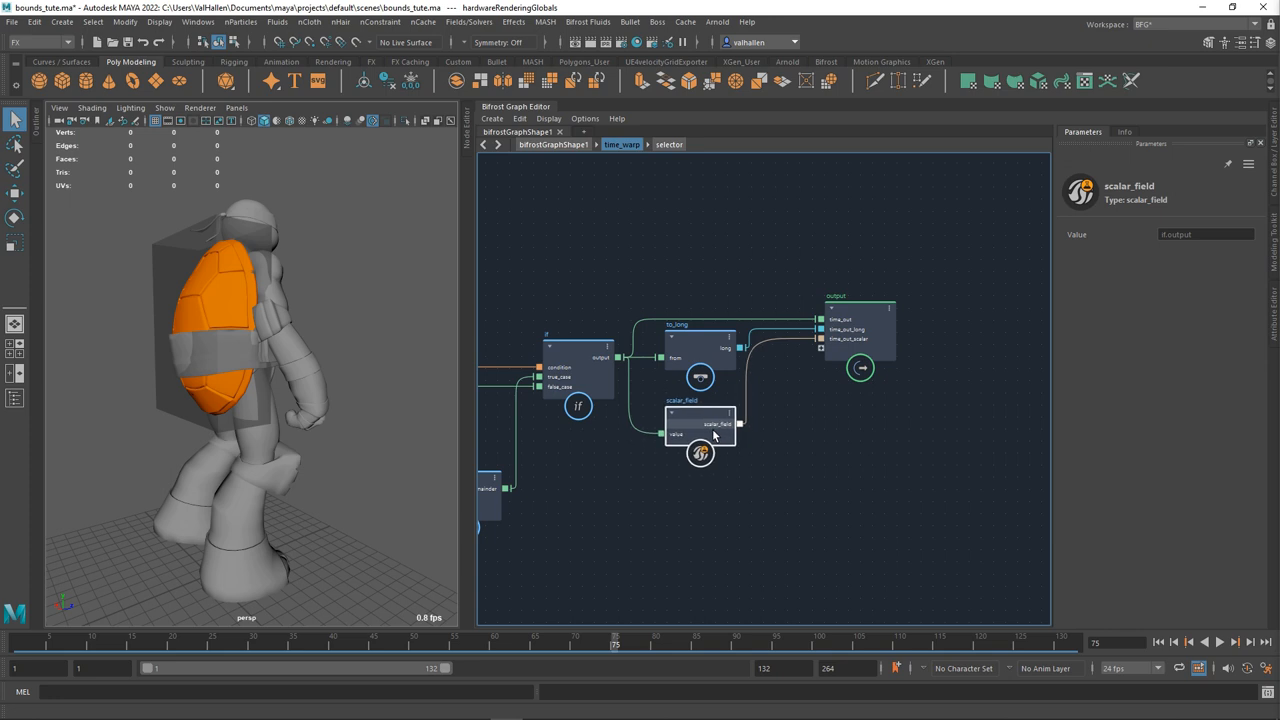
pyautogui.moveTo(730, 423); pyautogui.dragTo(821, 339)
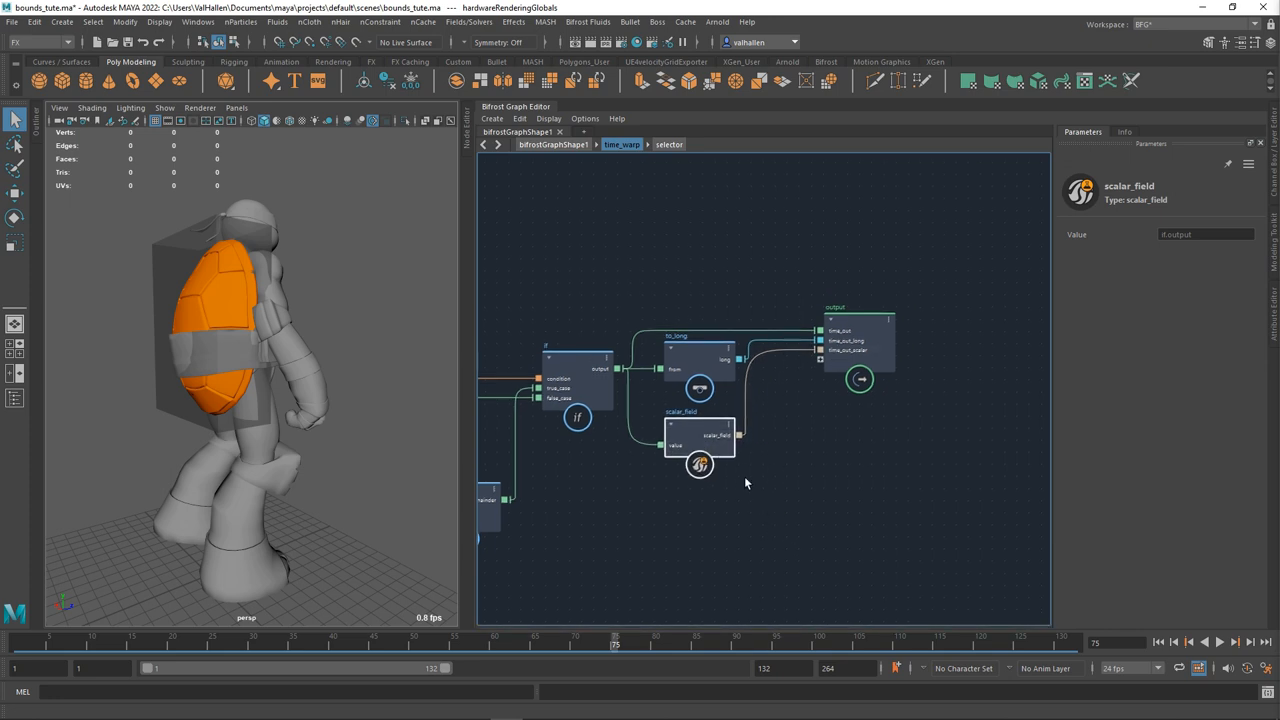
pyautogui.click(697, 375)
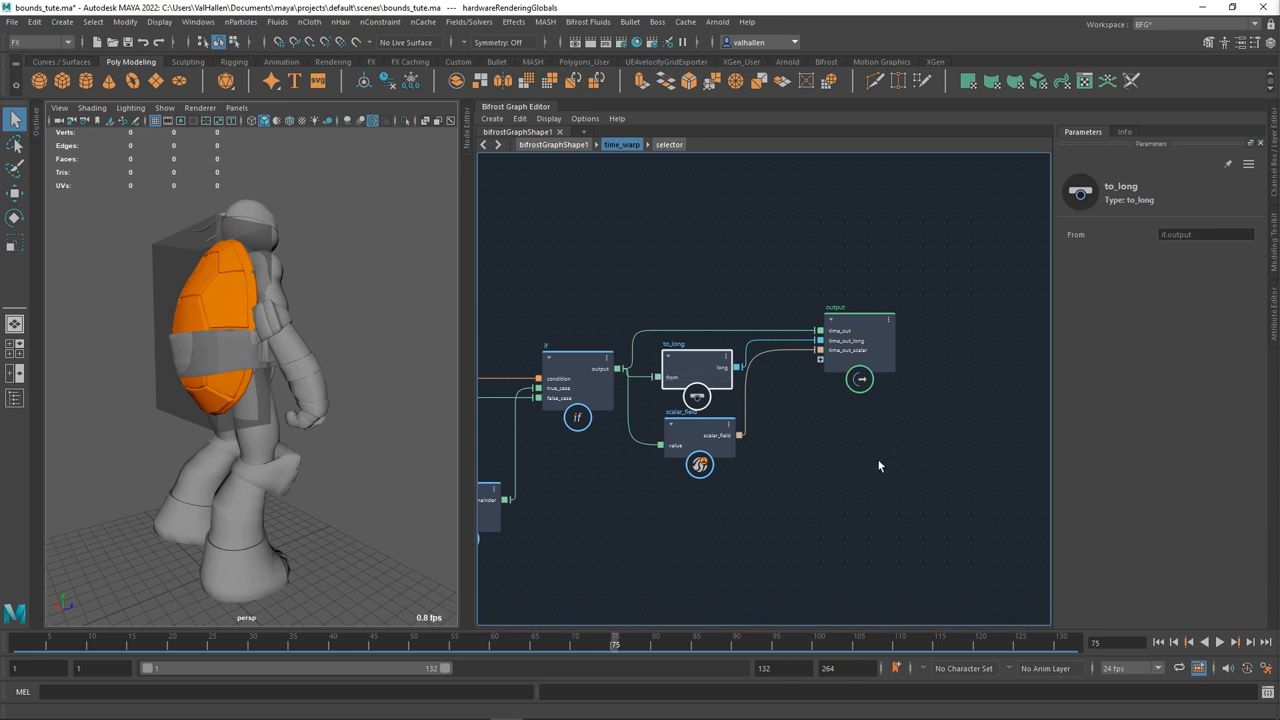
pyautogui.moveTo(861, 477)
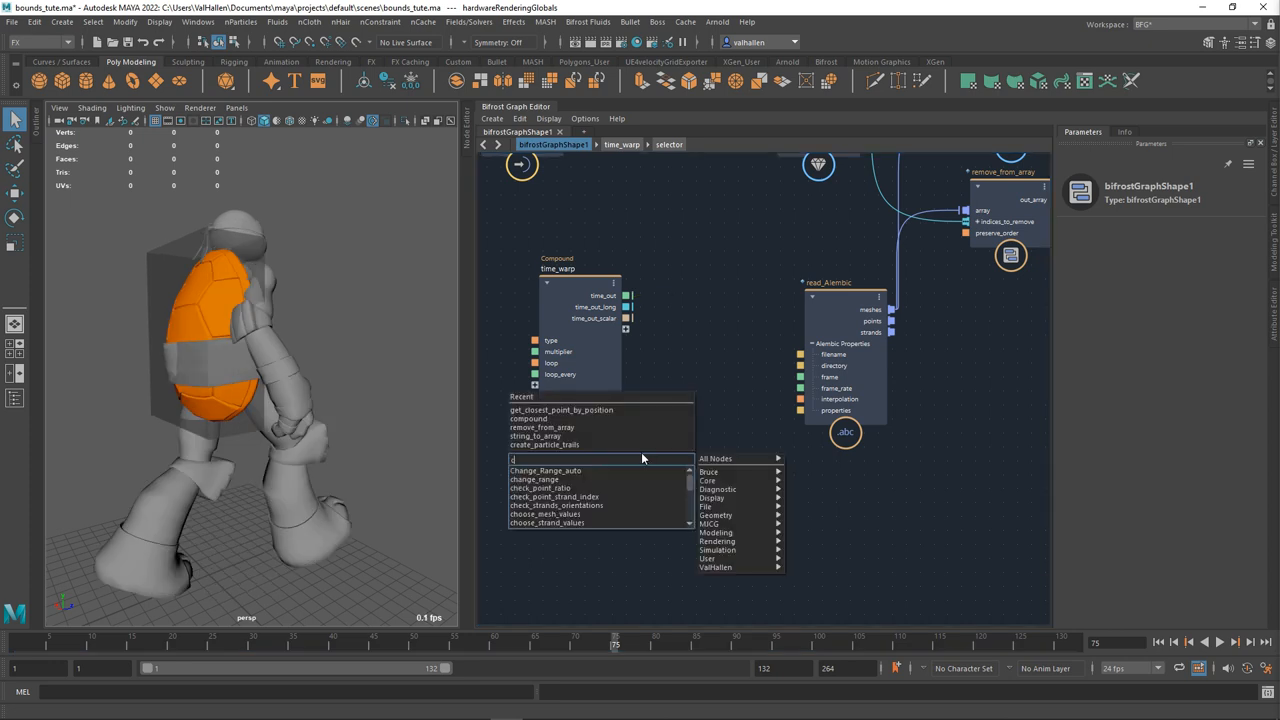
# Add an empty compound named time_warp_construct beside time_warp and go inside it.
pyautogui.write('compo')
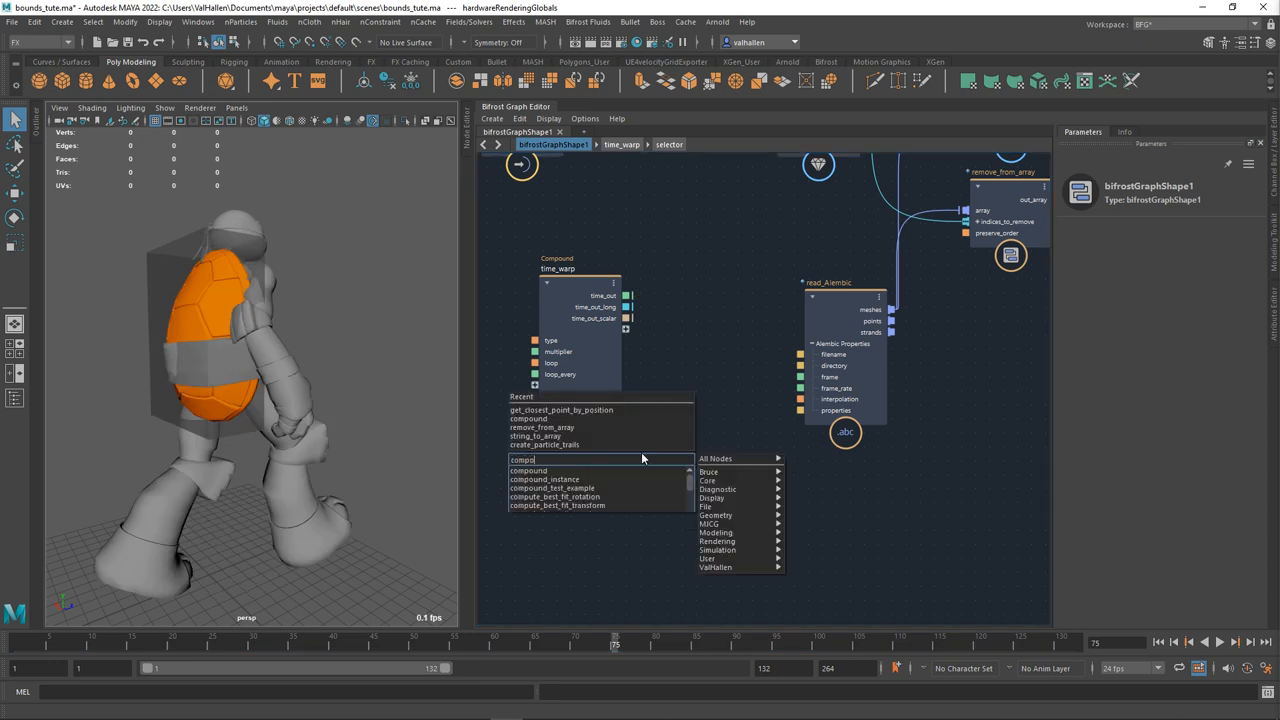
pyautogui.click(528, 471)
pyautogui.write('time_')
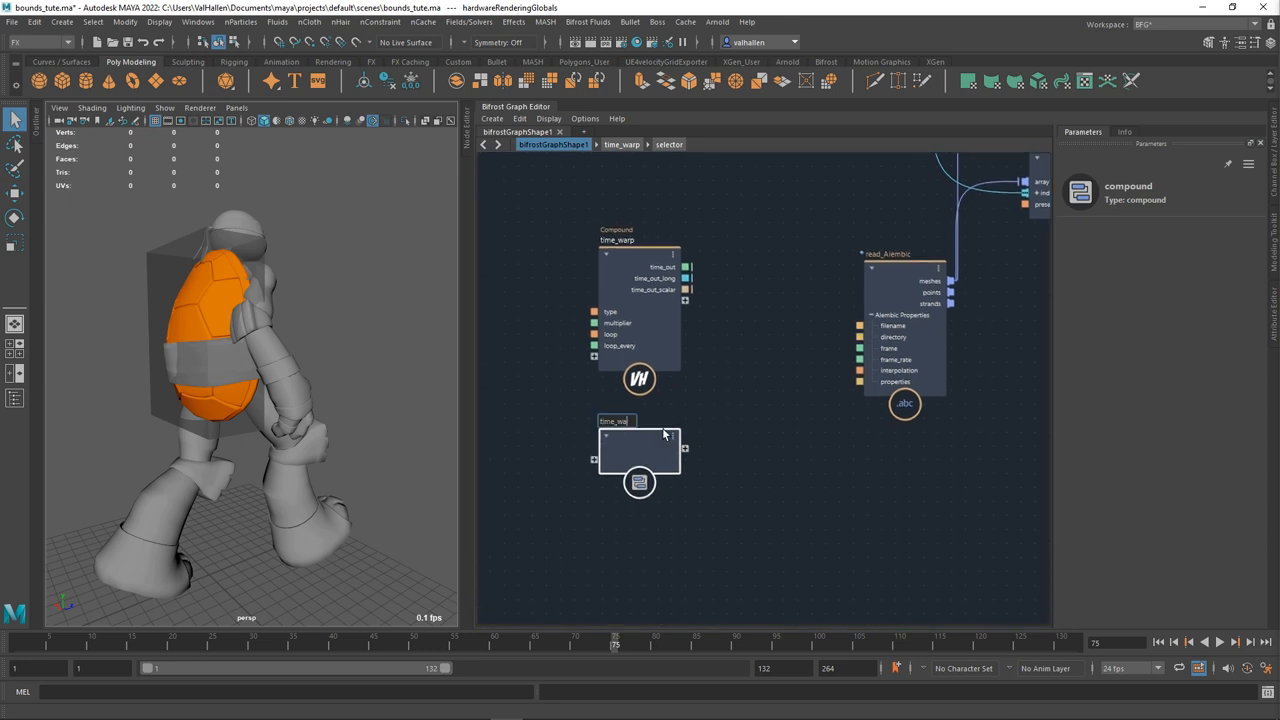
pyautogui.write('warp_construct')
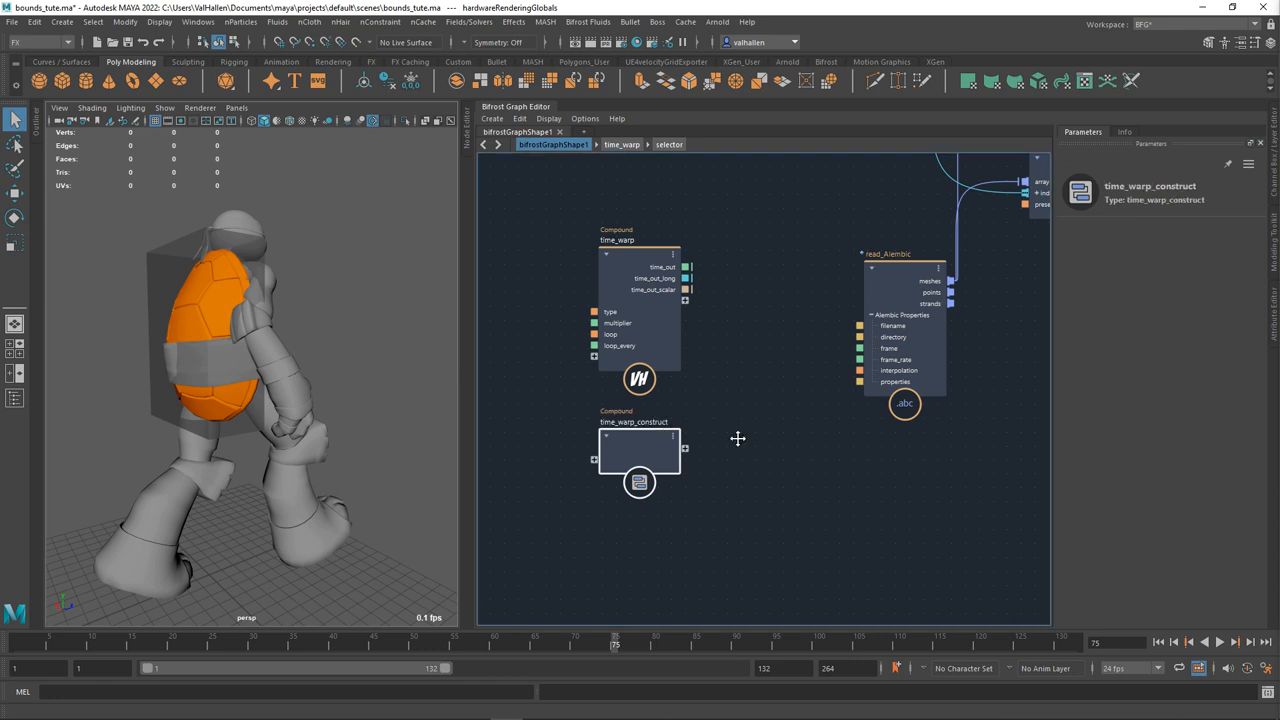
pyautogui.doubleClick(639, 451)
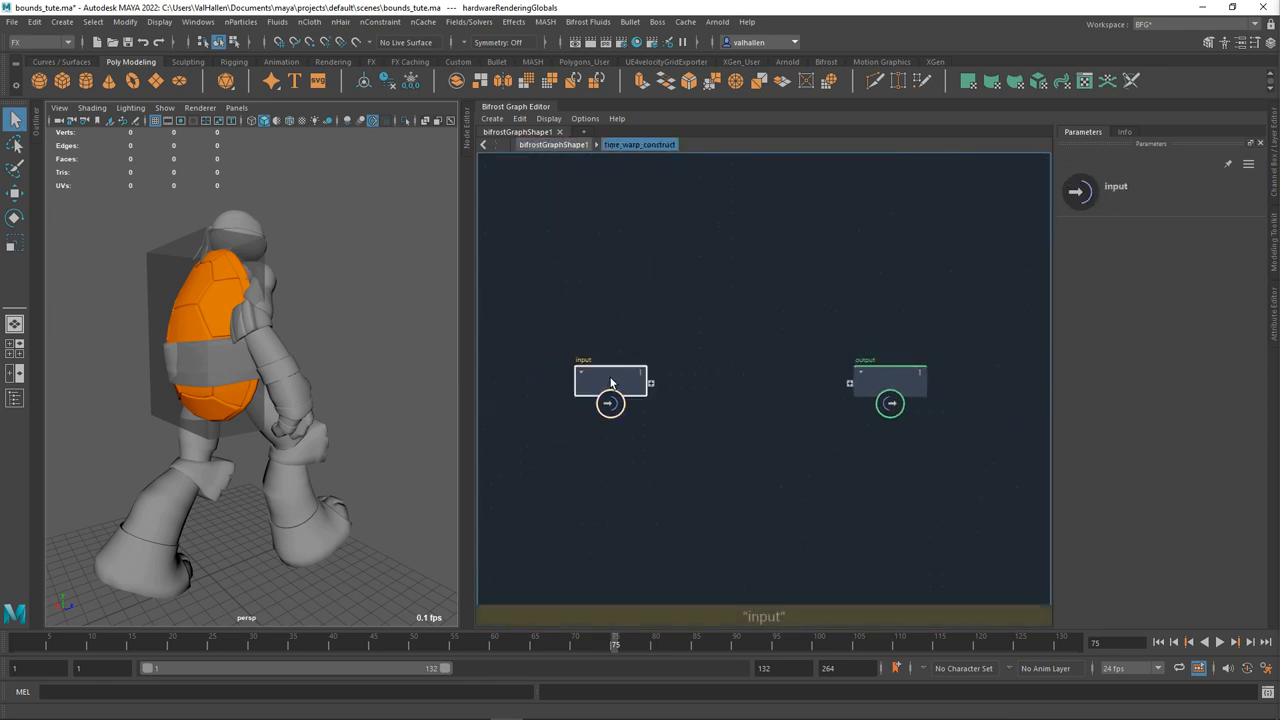
# Create a time node, route frame to the compound output and read_Alembic.frame, then play.
pyautogui.write('time')
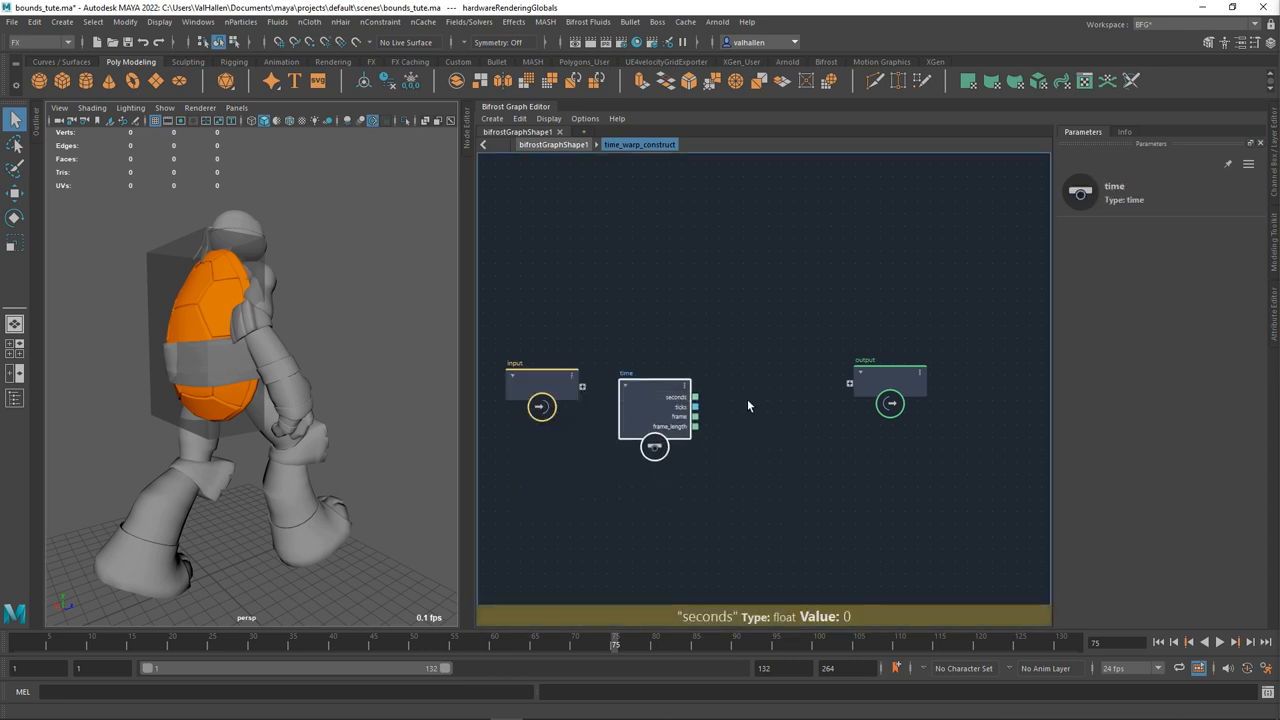
pyautogui.moveTo(695, 397); pyautogui.dragTo(849, 384)
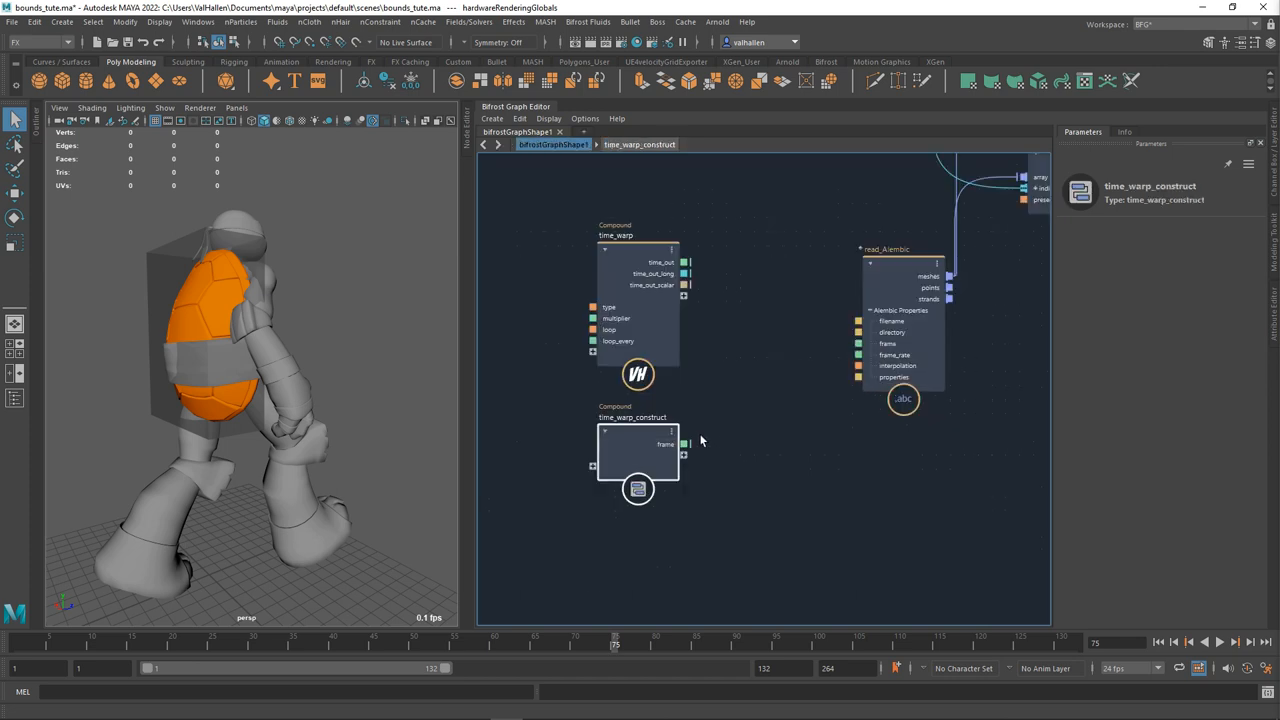
pyautogui.moveTo(687, 443); pyautogui.dragTo(858, 343)
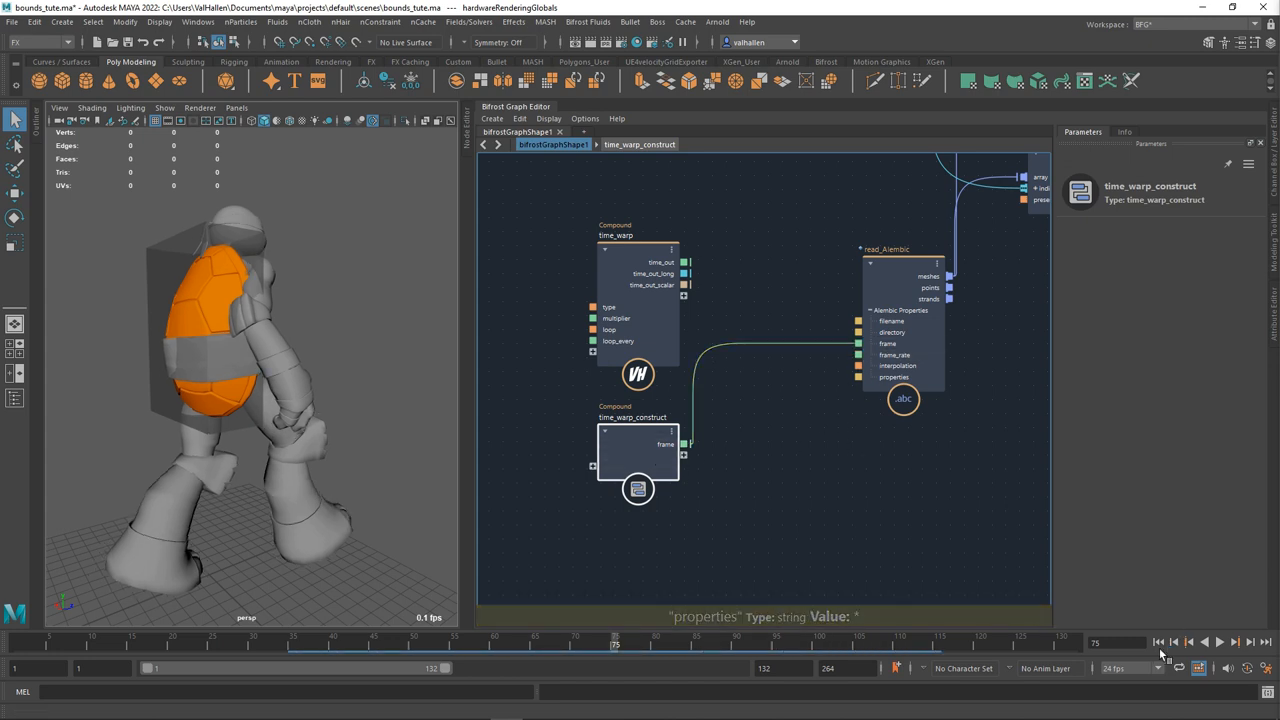
pyautogui.click(1219, 643)
pyautogui.write('if')
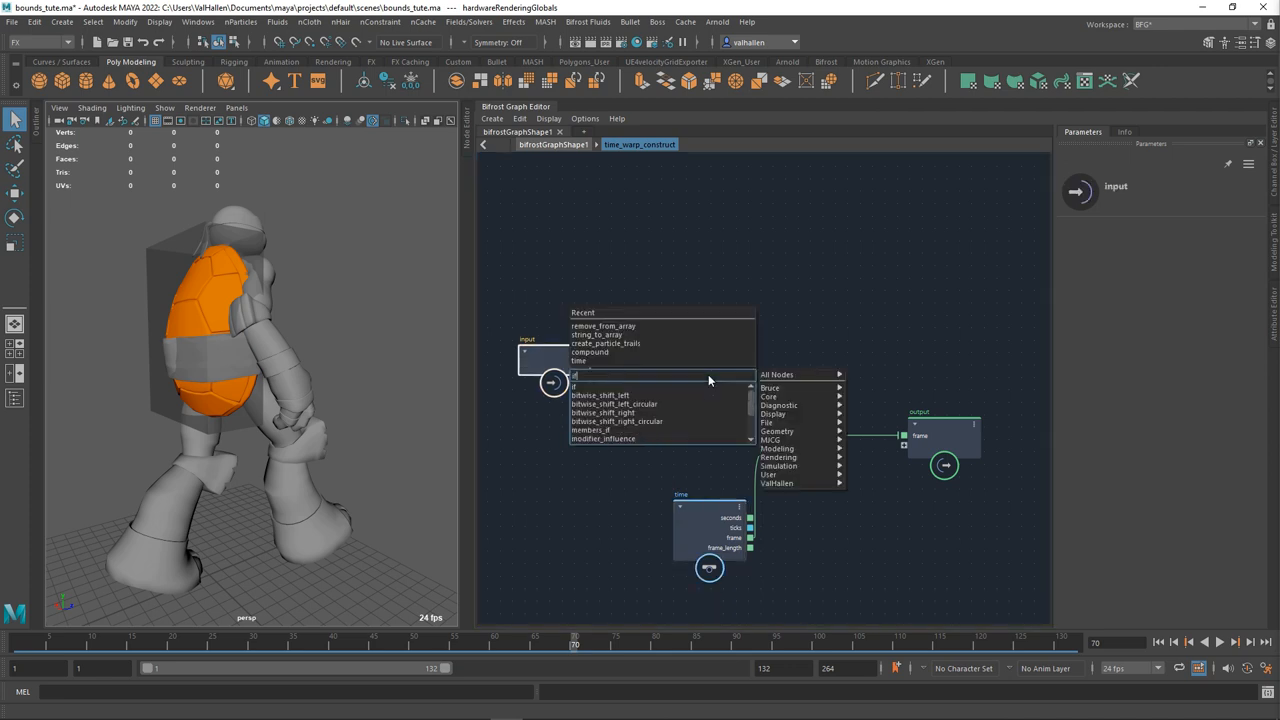
# Add an if node, rename its condition input to loop, and wire time.frame into false_case.
pyautogui.click(573, 387)
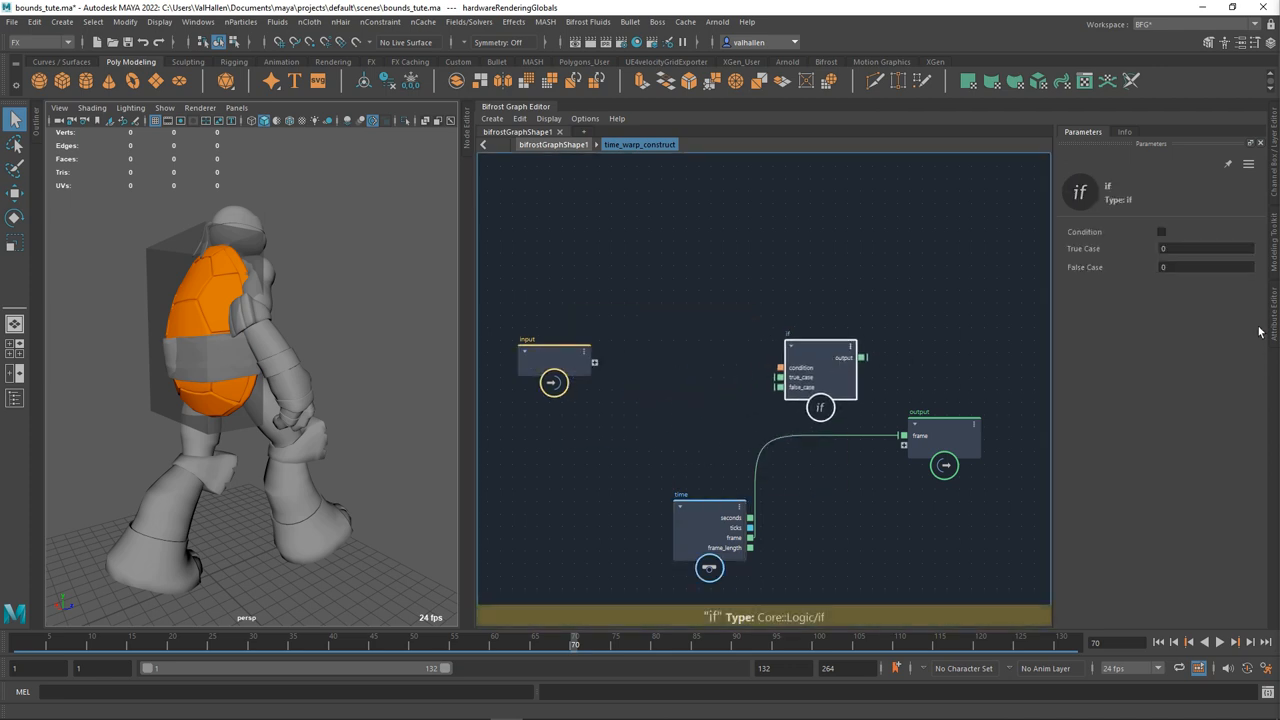
pyautogui.moveTo(595, 362); pyautogui.dragTo(778, 367)
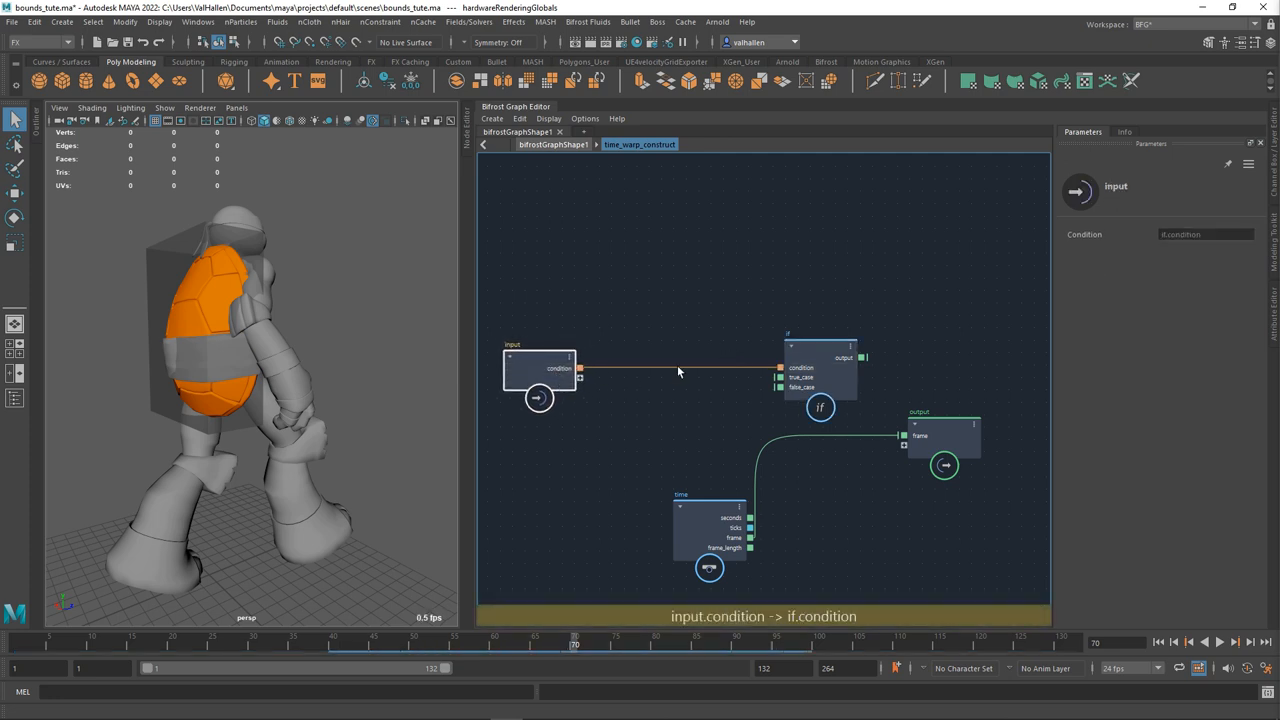
pyautogui.doubleClick(558, 368)
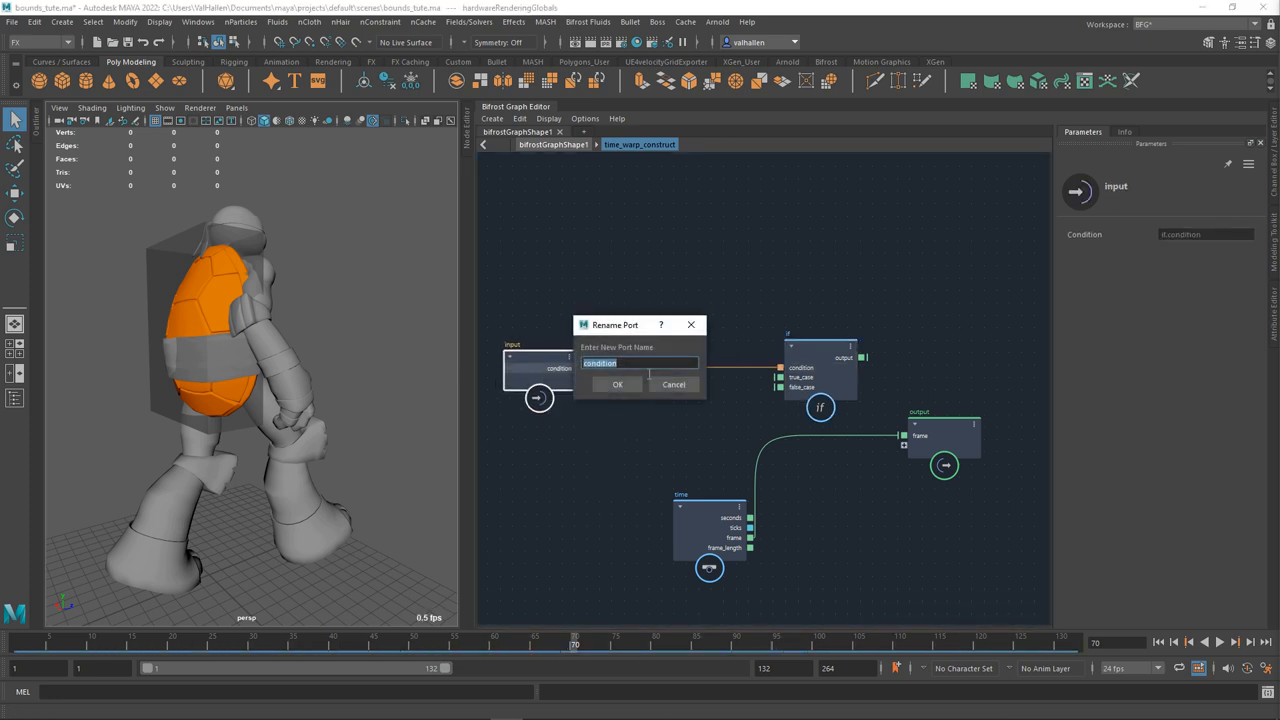
pyautogui.click(617, 384)
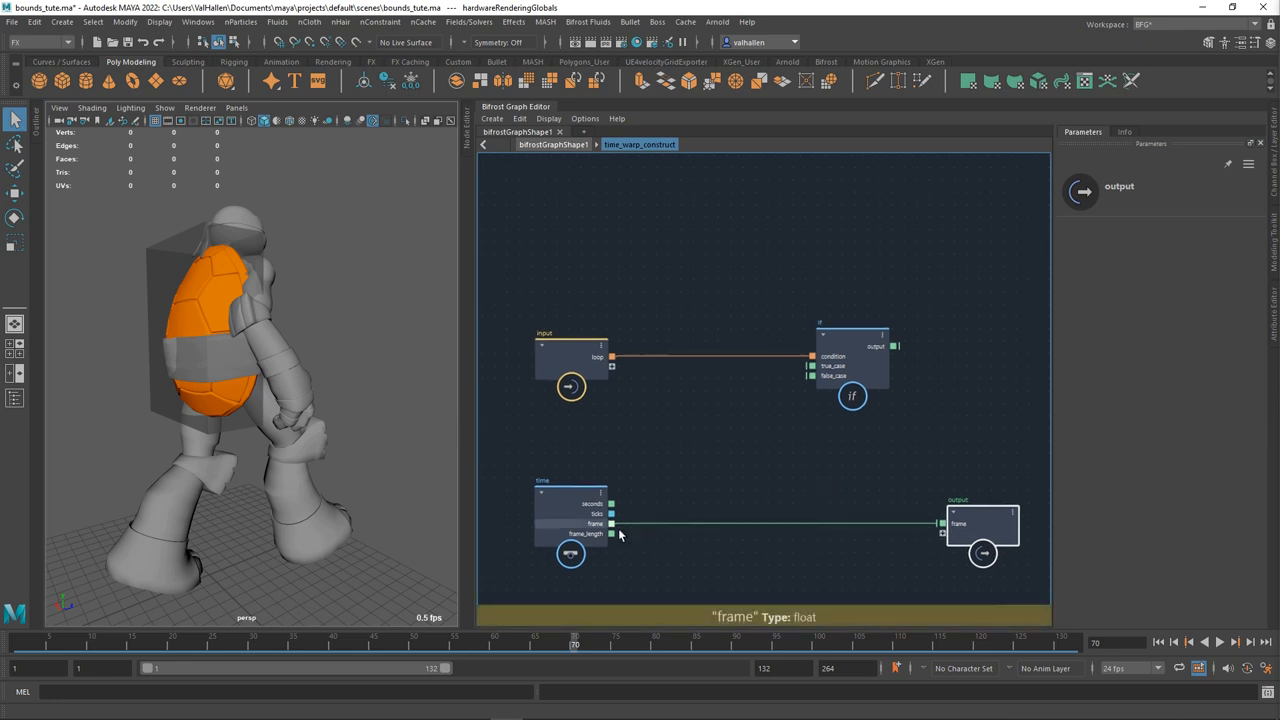
pyautogui.moveTo(611, 523); pyautogui.dragTo(811, 376)
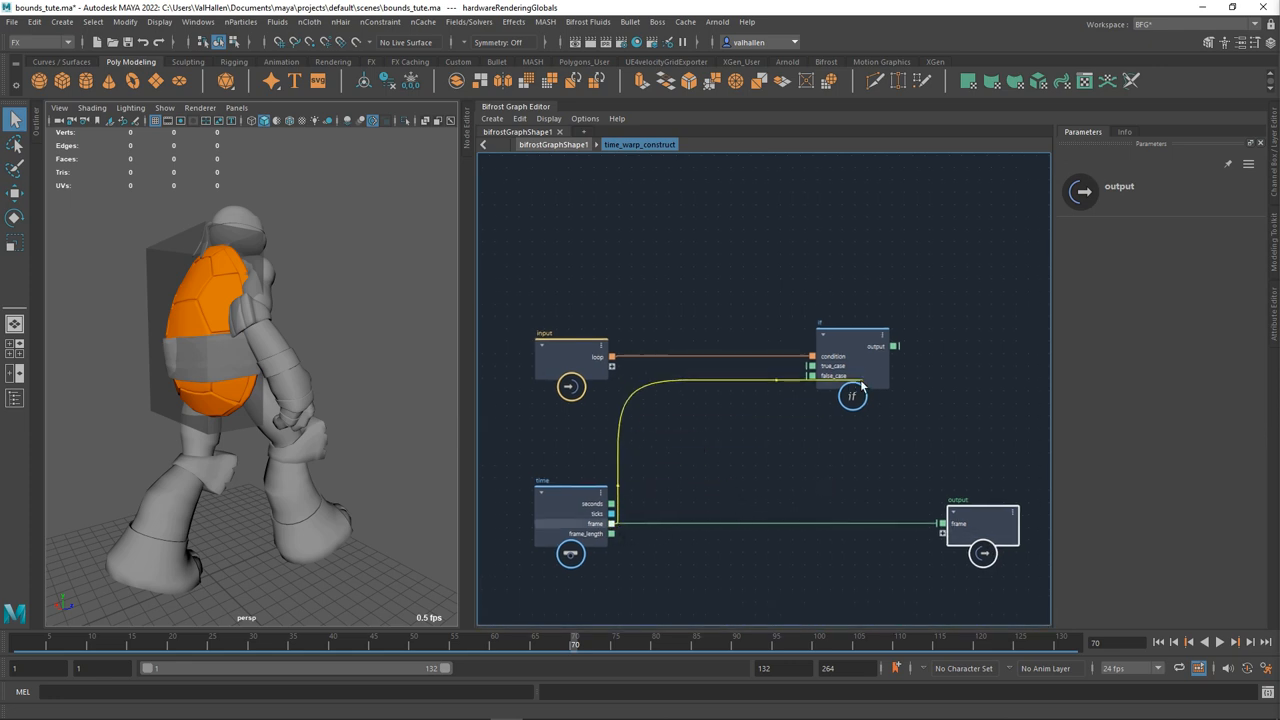
pyautogui.moveTo(611, 523)
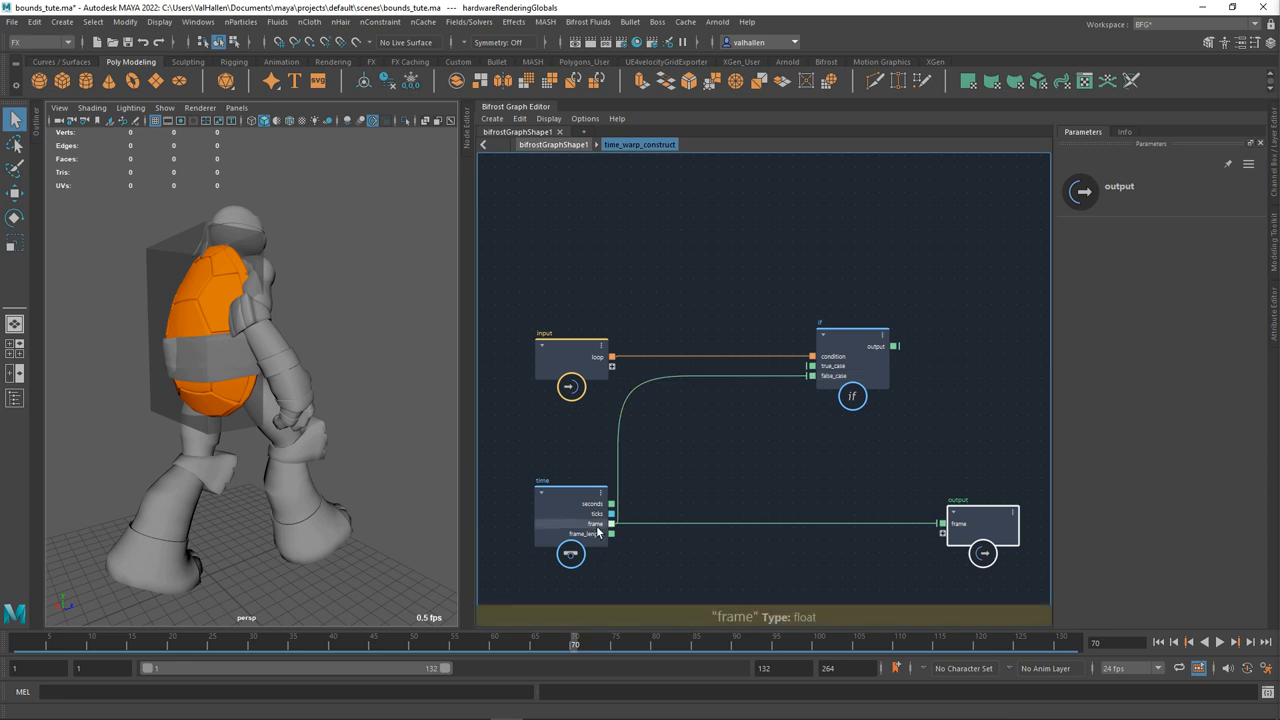
pyautogui.moveTo(905, 387)
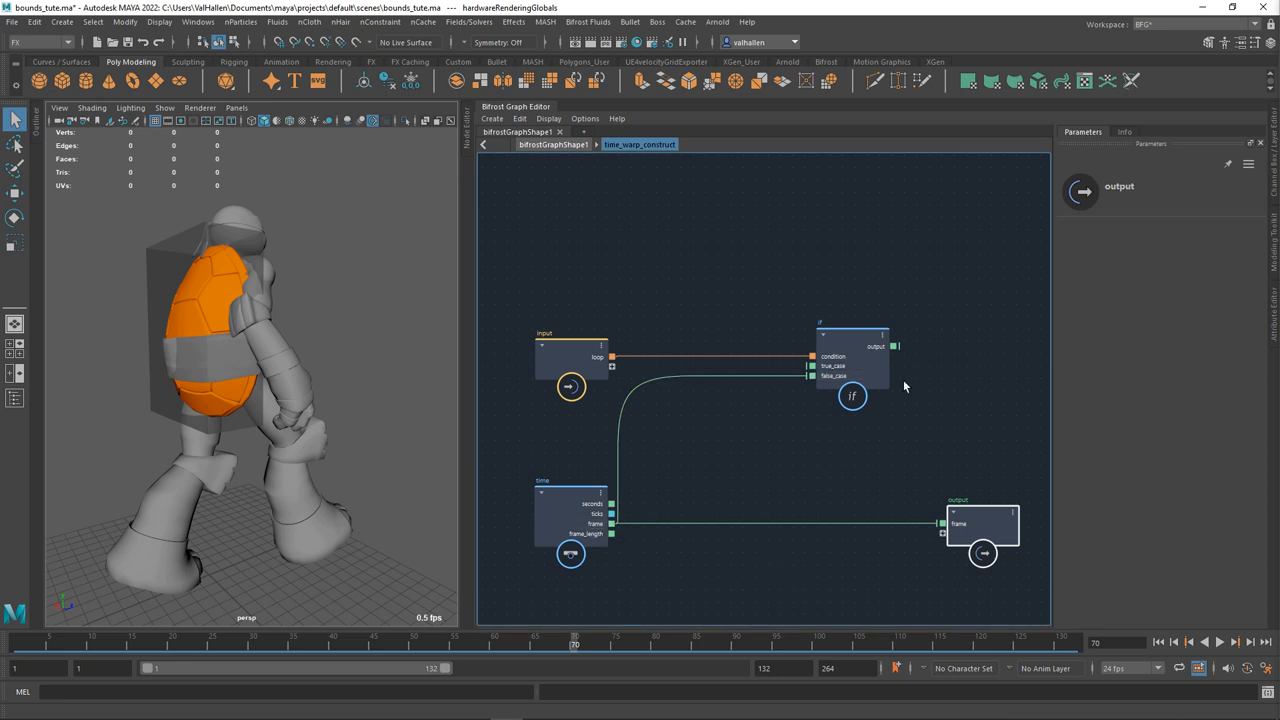
pyautogui.moveTo(658, 421)
pyautogui.write('mod')
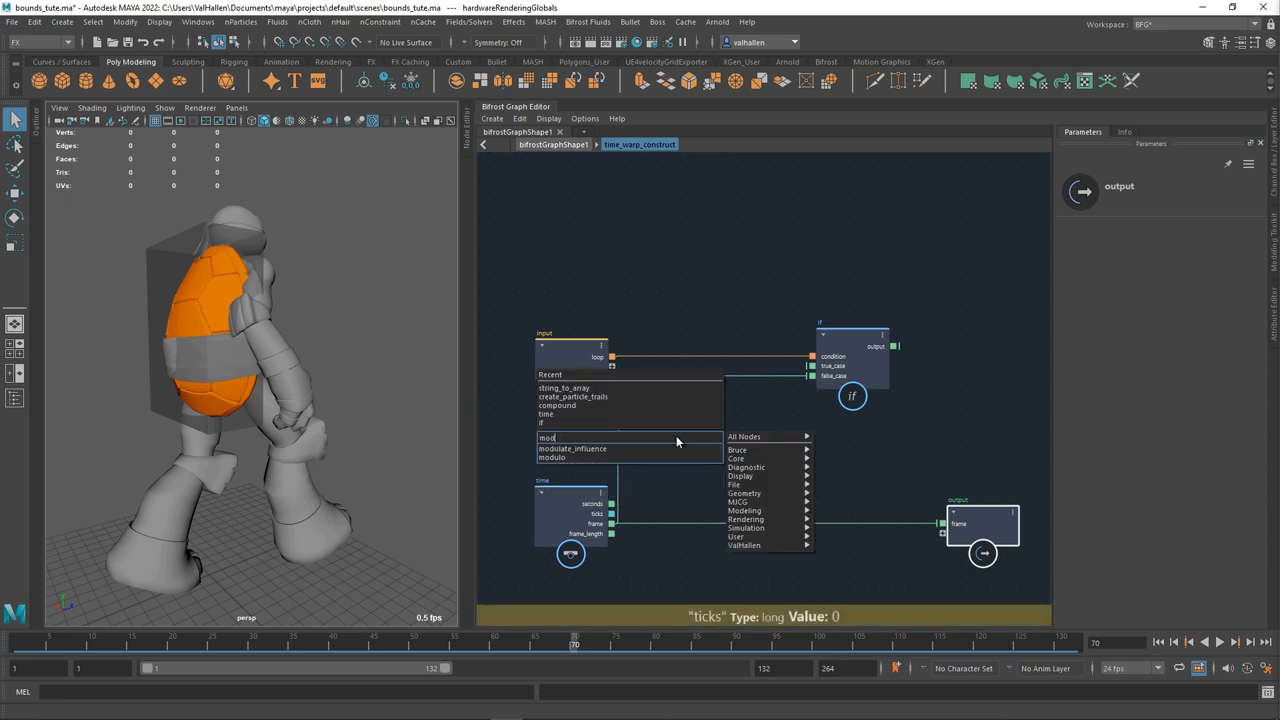
# Add a modulo node fed by time.frame and expose its divisor as the loop_every input.
pyautogui.click(552, 457)
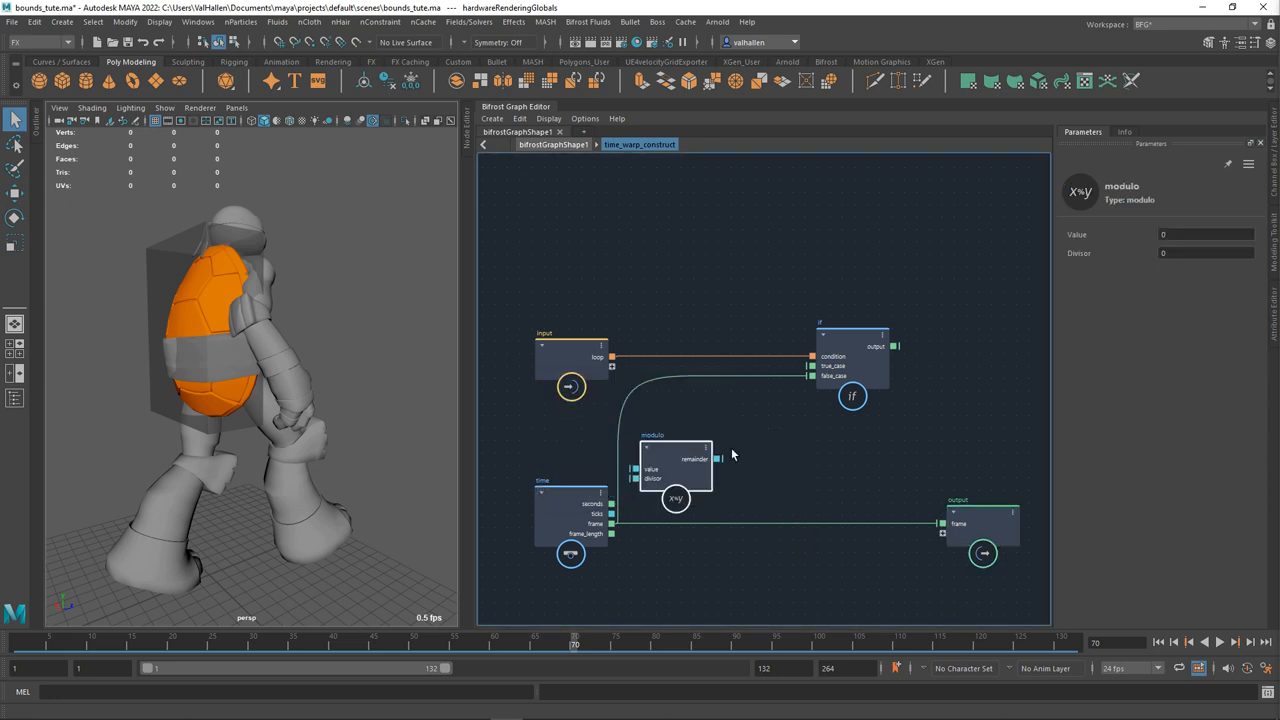
pyautogui.moveTo(675, 470); pyautogui.dragTo(725, 435)
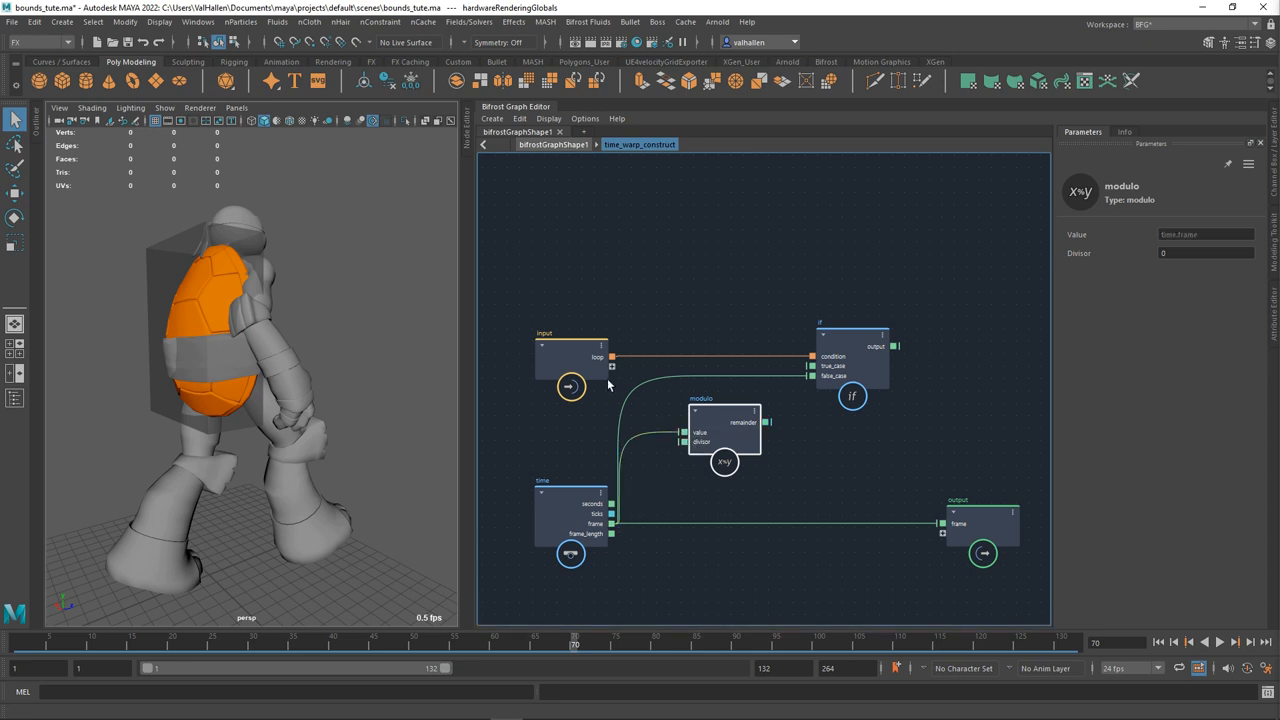
pyautogui.click(558, 357)
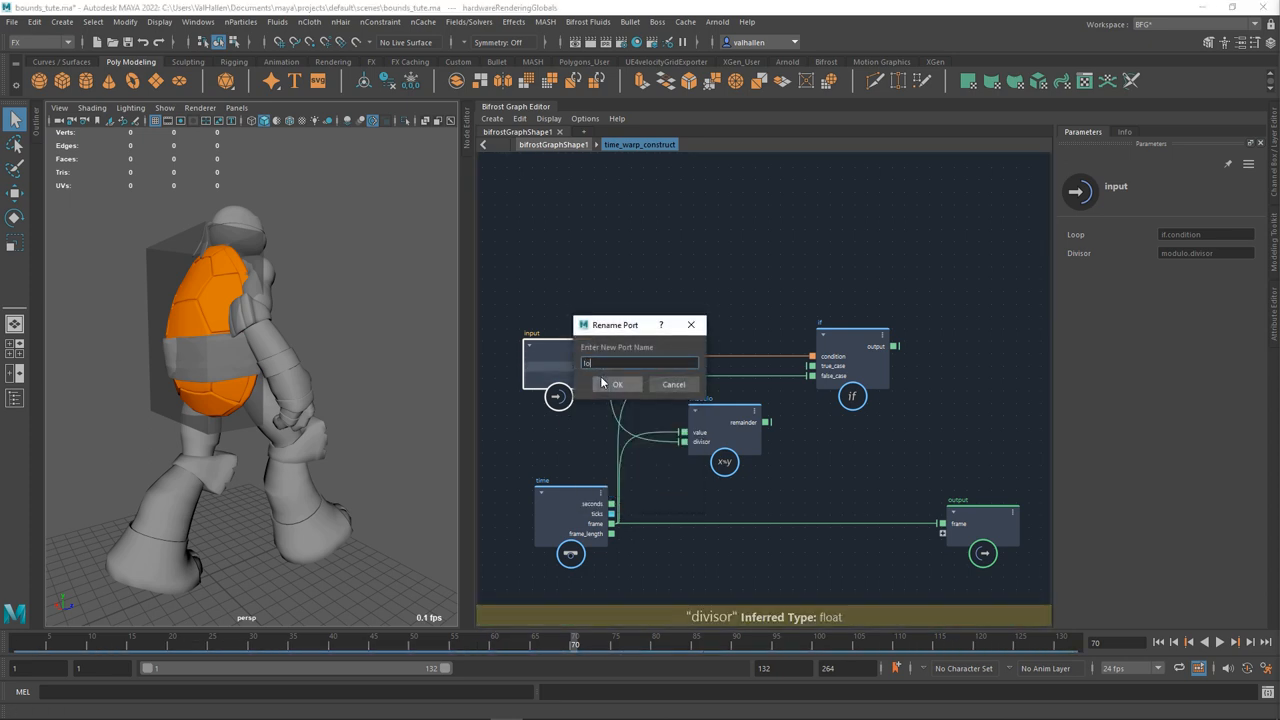
pyautogui.click(617, 384)
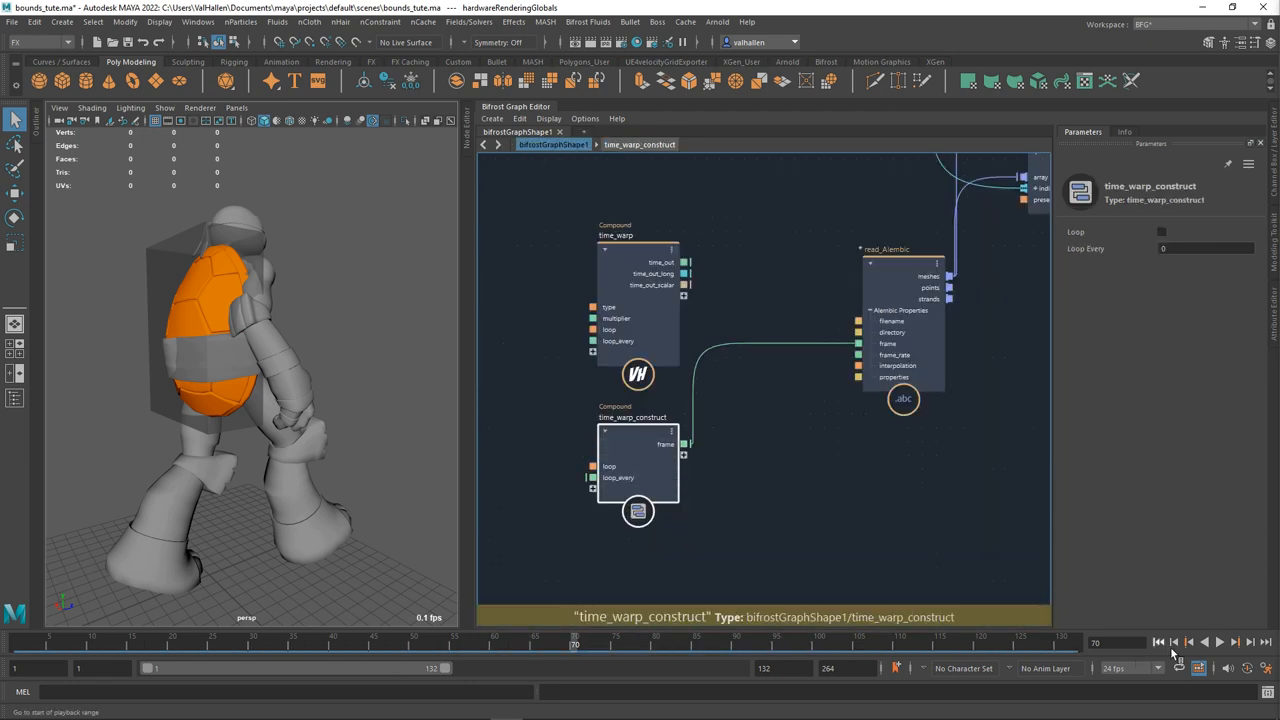
# Play the animation, enable Loop, and set Loop Every to 33 frames.
pyautogui.click(1219, 642)
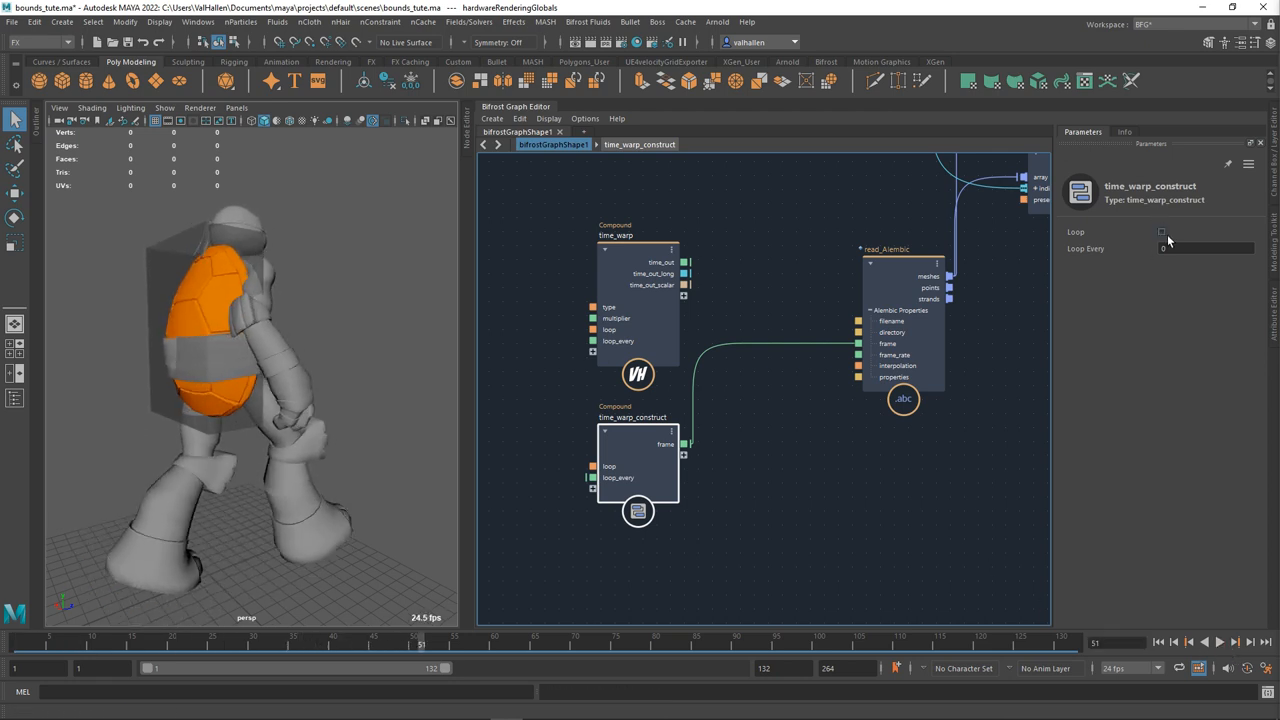
pyautogui.click(1161, 231)
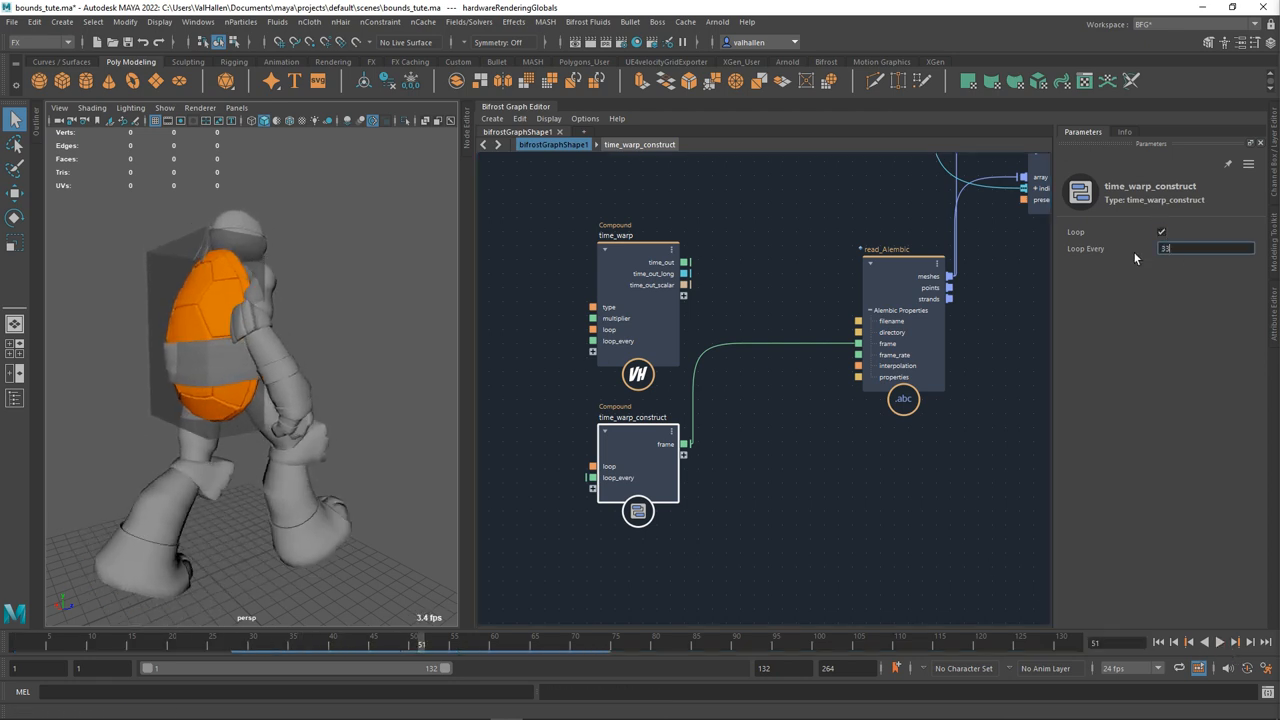
pyautogui.click(1219, 643)
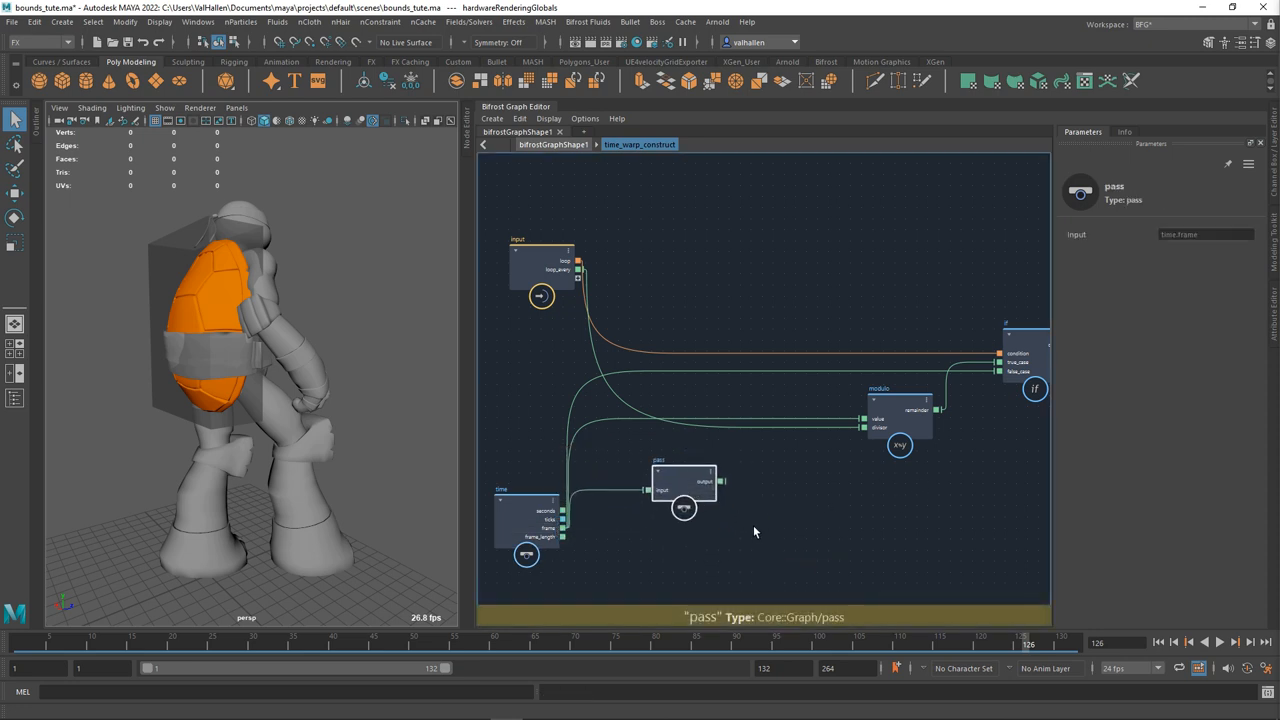
# Move the pass node aside and create a multiply node between time and pass.
pyautogui.moveTo(720, 481); pyautogui.dragTo(863, 428)
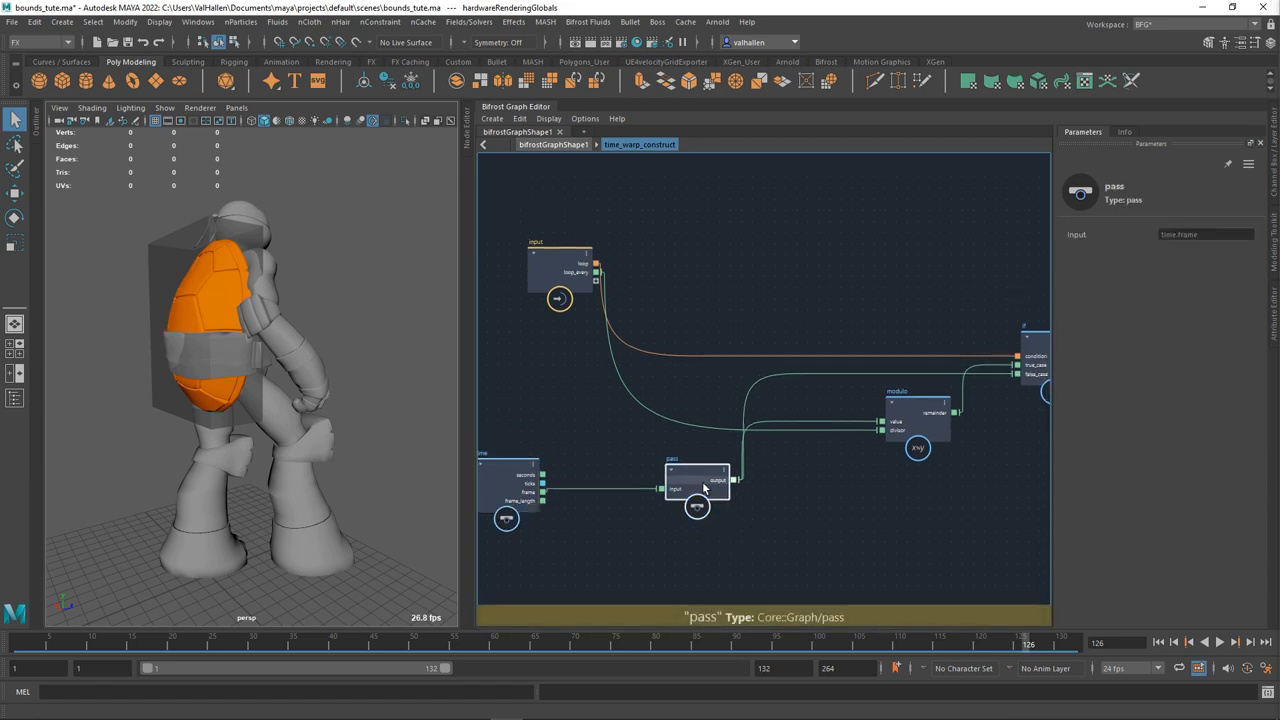
pyautogui.moveTo(698, 483); pyautogui.dragTo(718, 485)
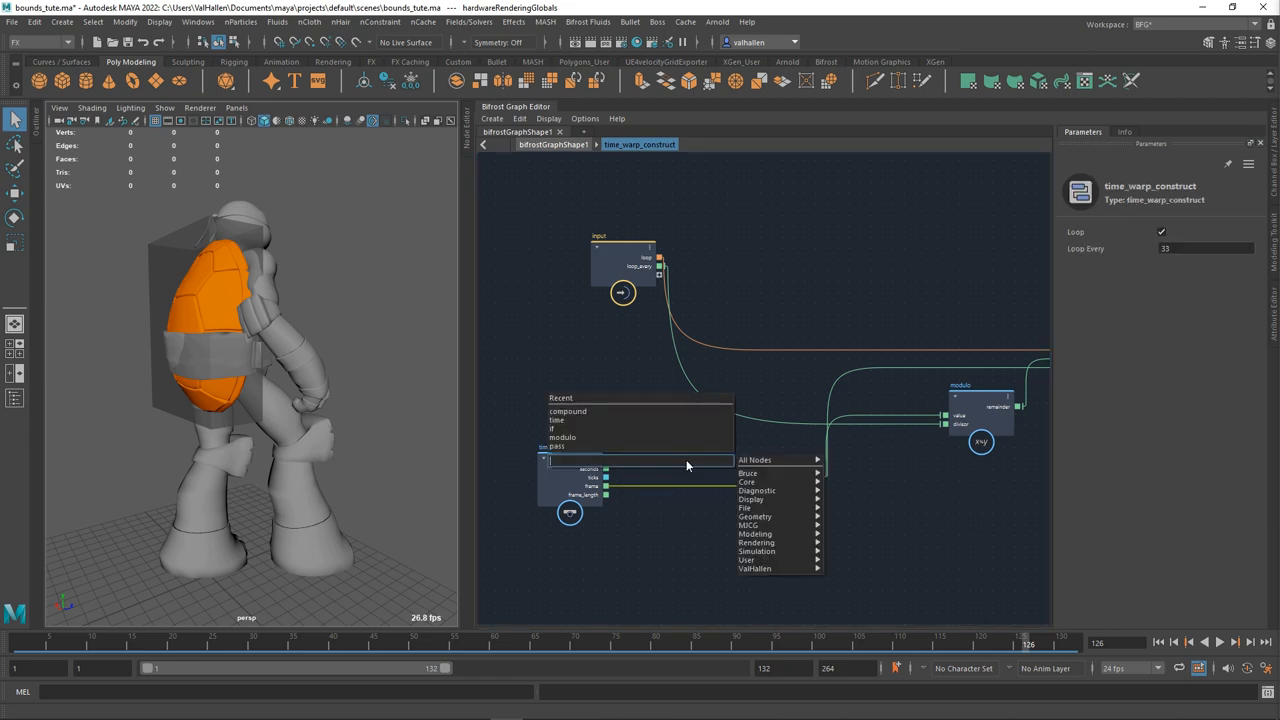
pyautogui.write('multi')
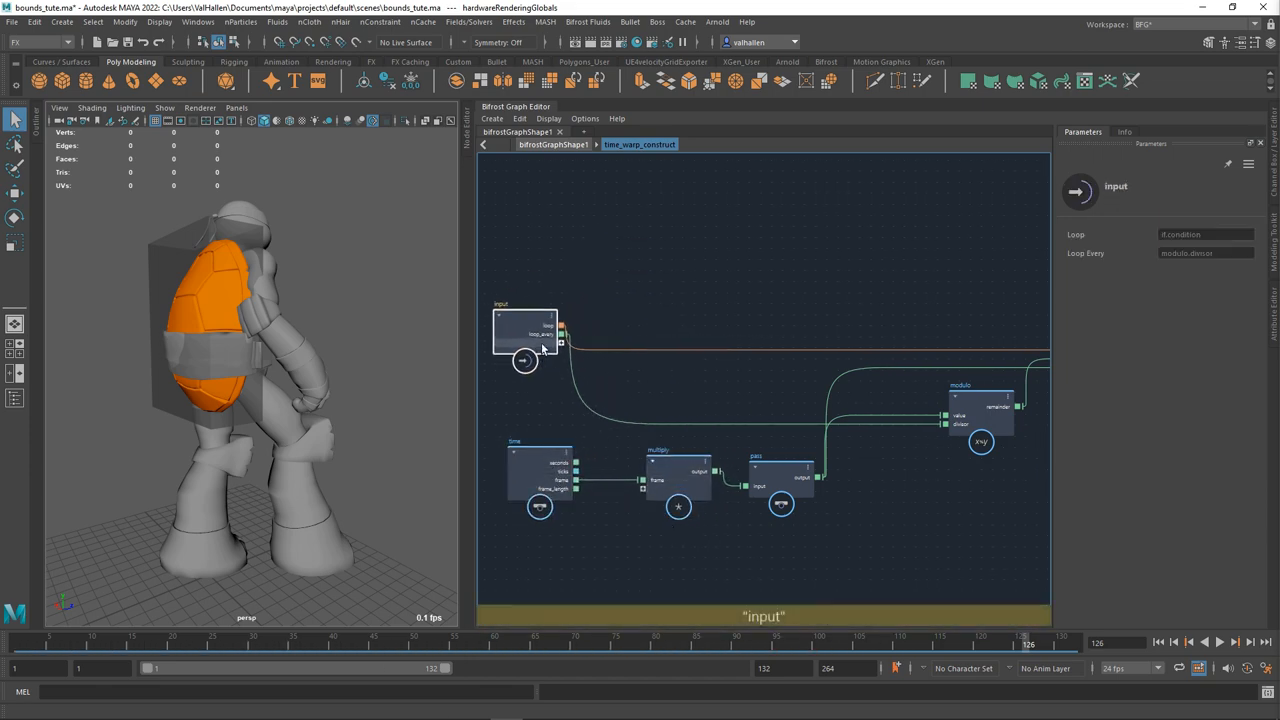
# Connect a new compound input to multiply and rename the port to multiplier.
pyautogui.moveTo(525, 330); pyautogui.dragTo(540, 340)
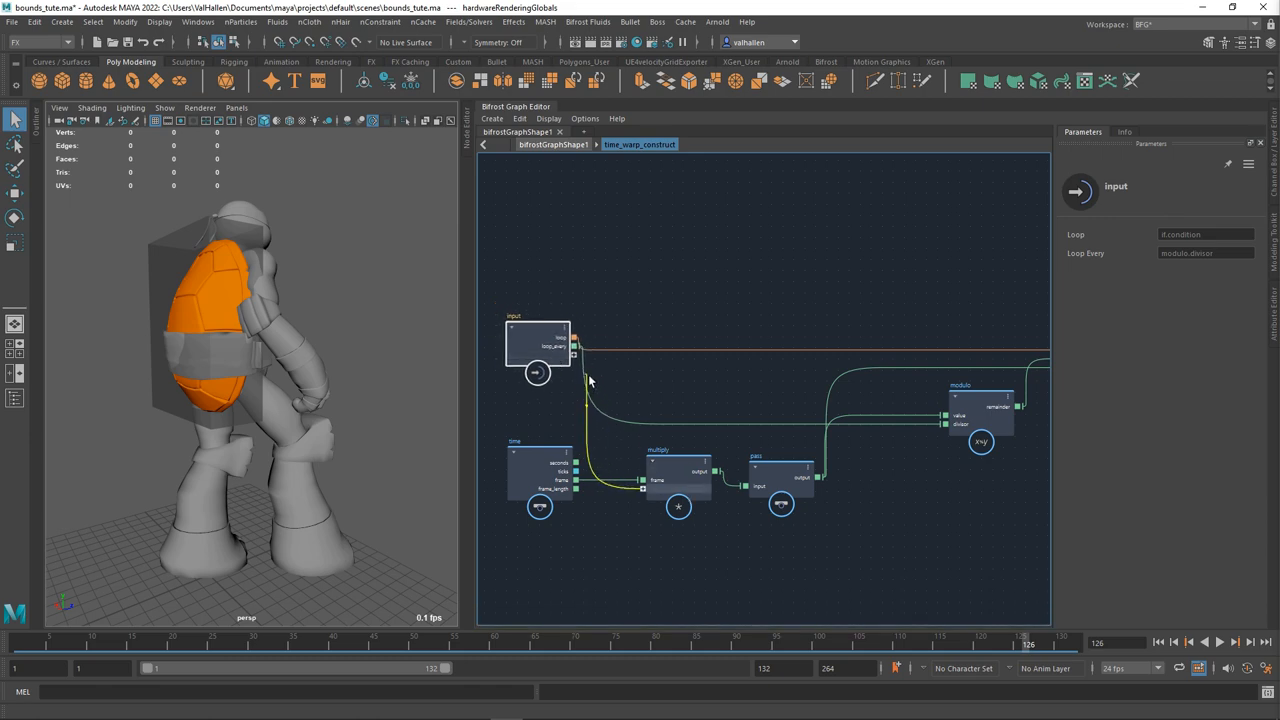
pyautogui.rightClick(575, 350)
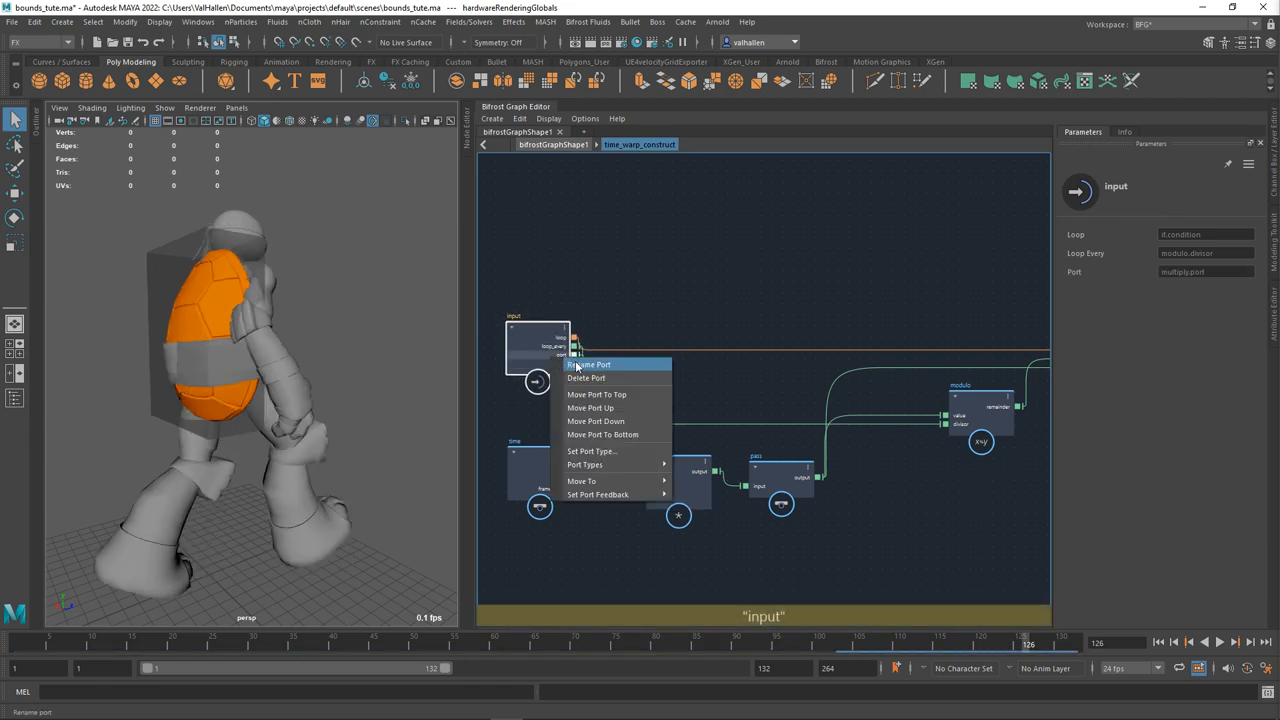
pyautogui.click(588, 364)
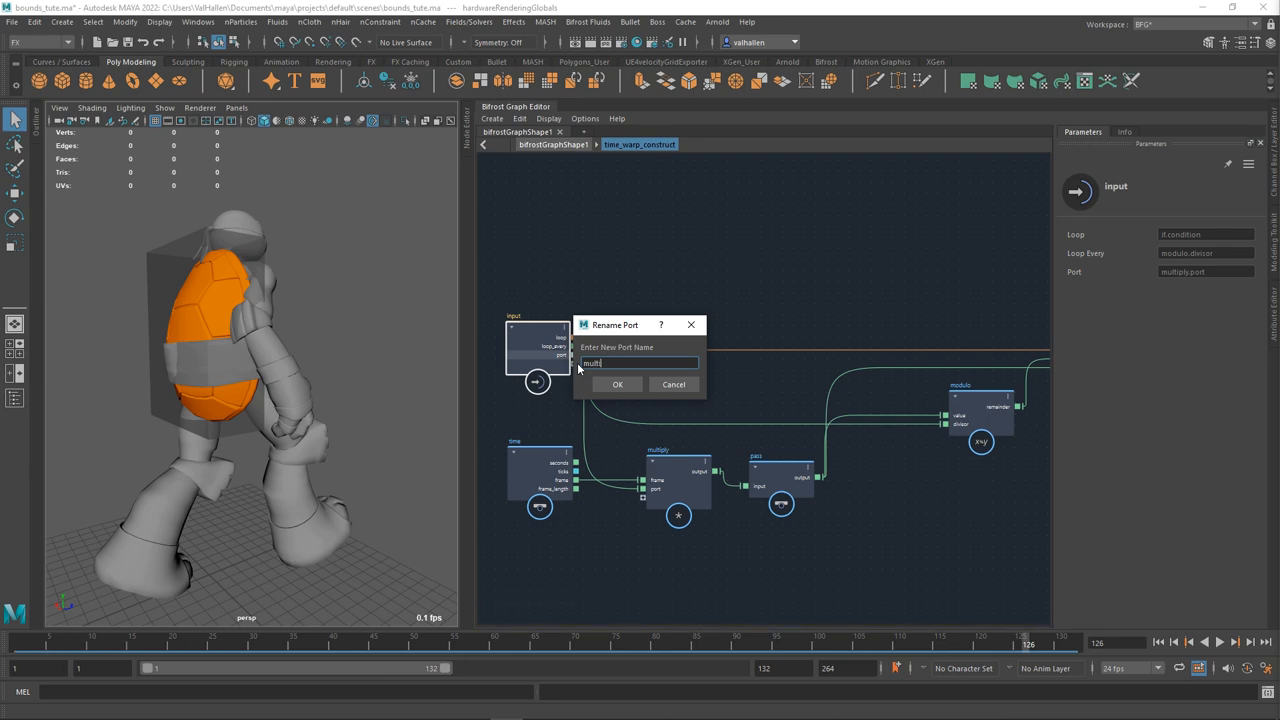
pyautogui.click(617, 384)
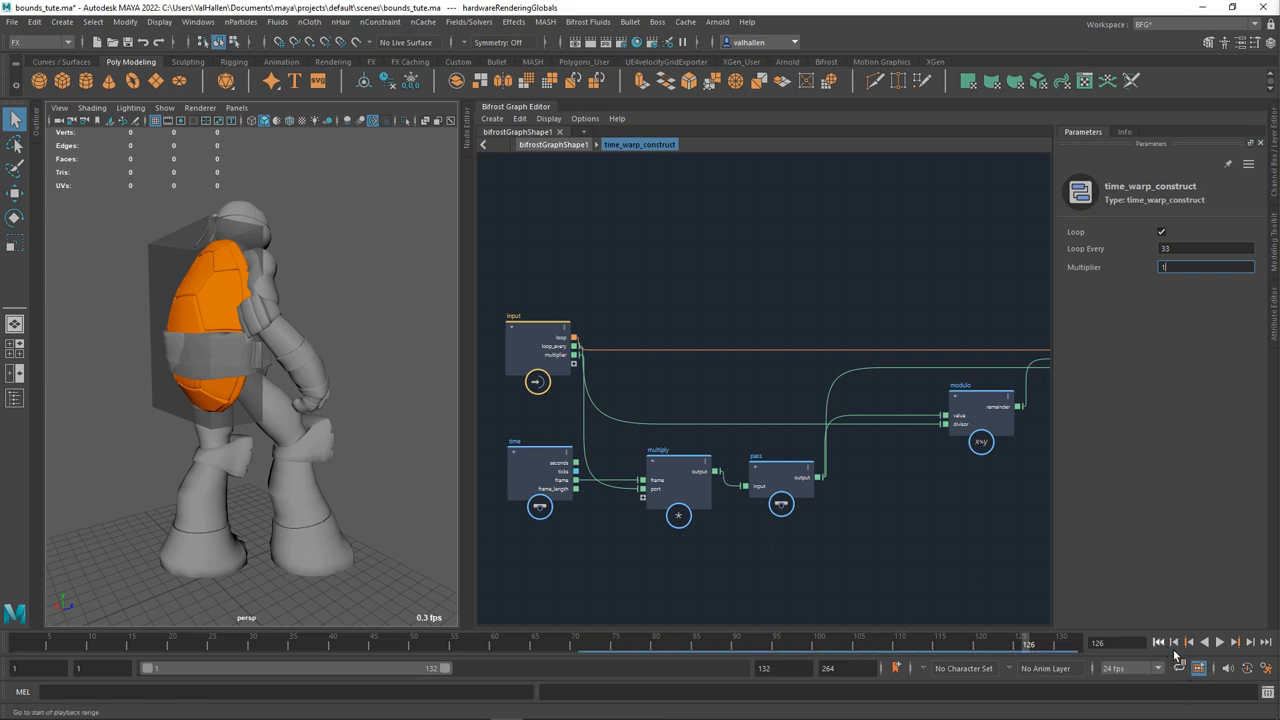
# Play back with Multiplier set to 0.5 and Loop re-enabled.
pyautogui.click(1219, 642)
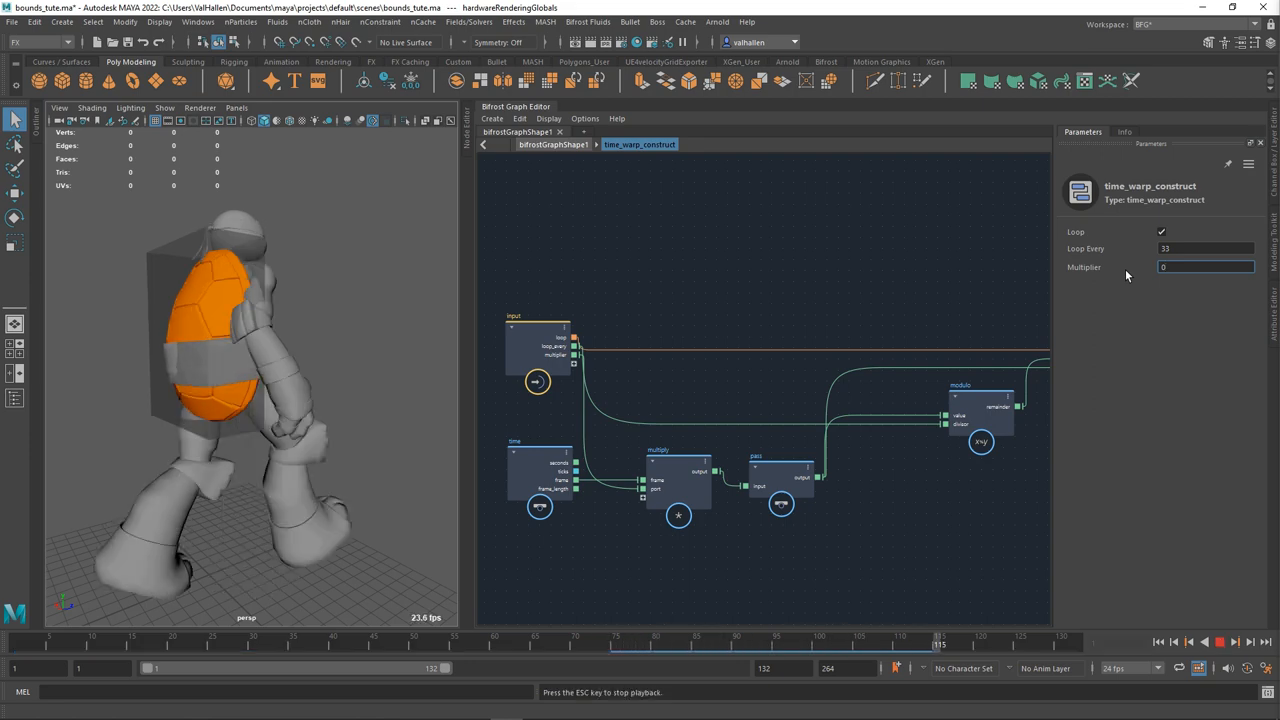
pyautogui.click(1205, 267)
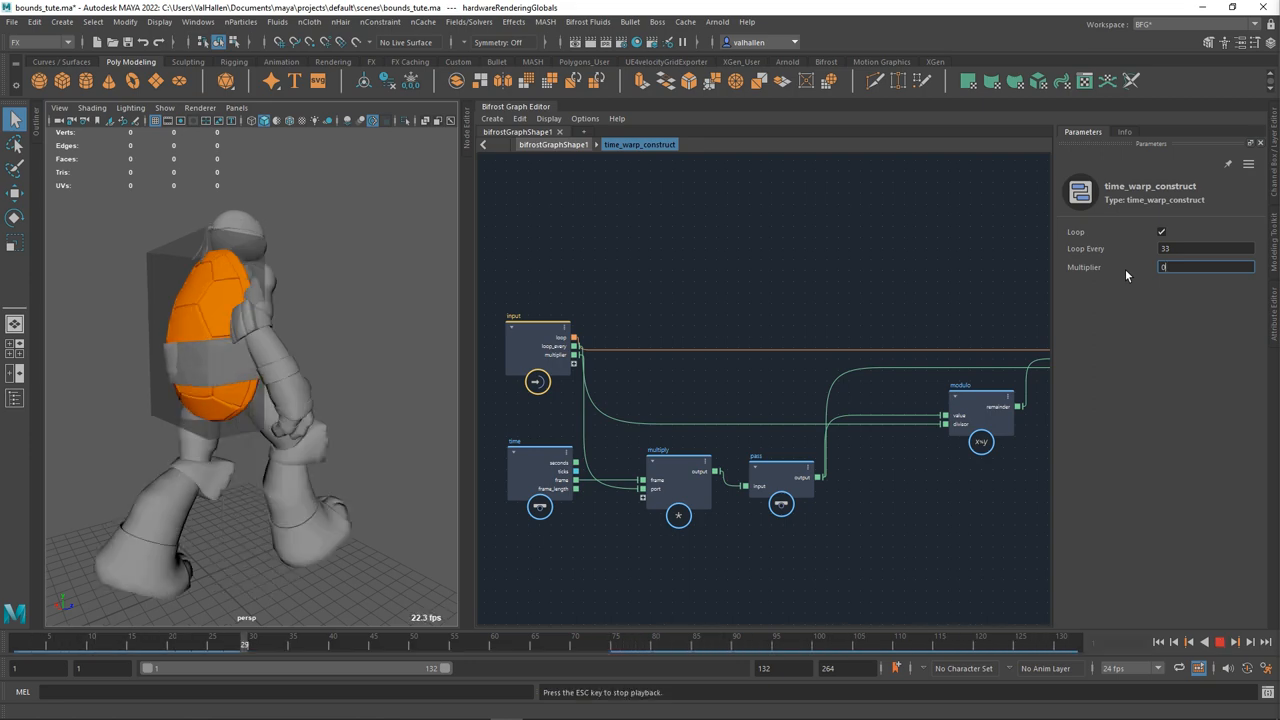
pyautogui.write('0.5')
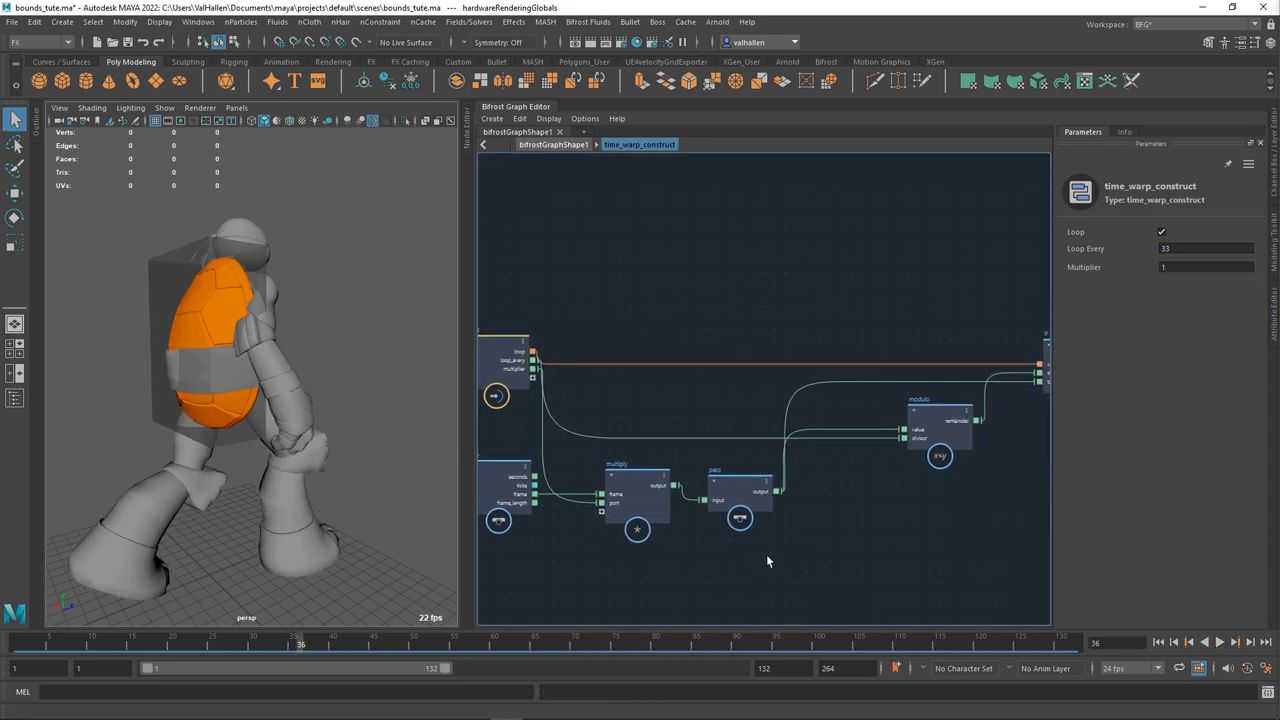
pyautogui.click(1205, 642)
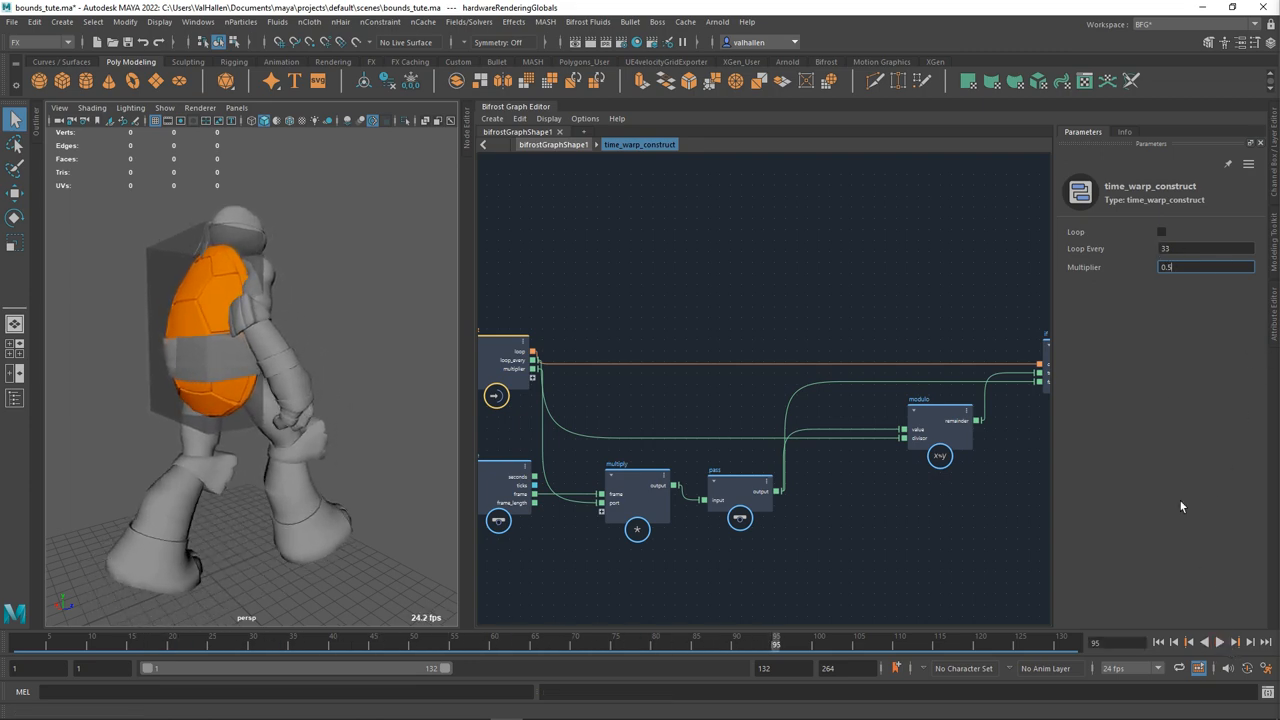
pyautogui.click(1161, 231)
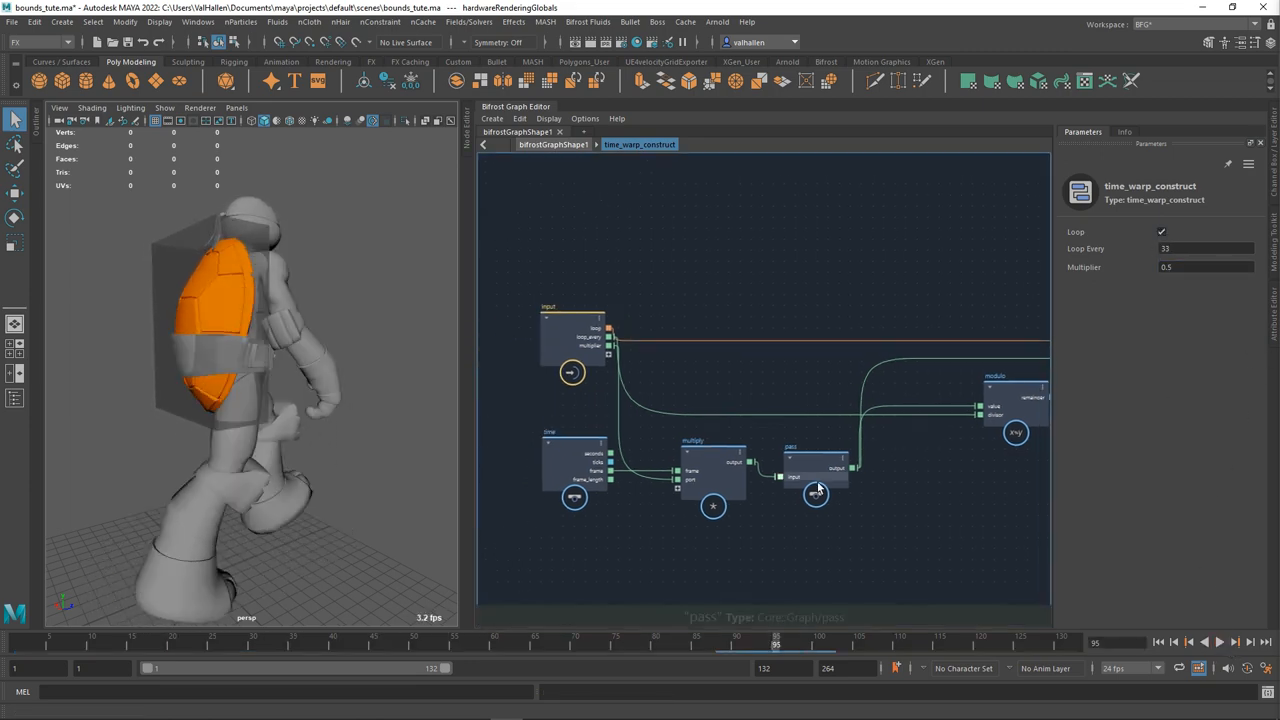
pyautogui.click(815, 465)
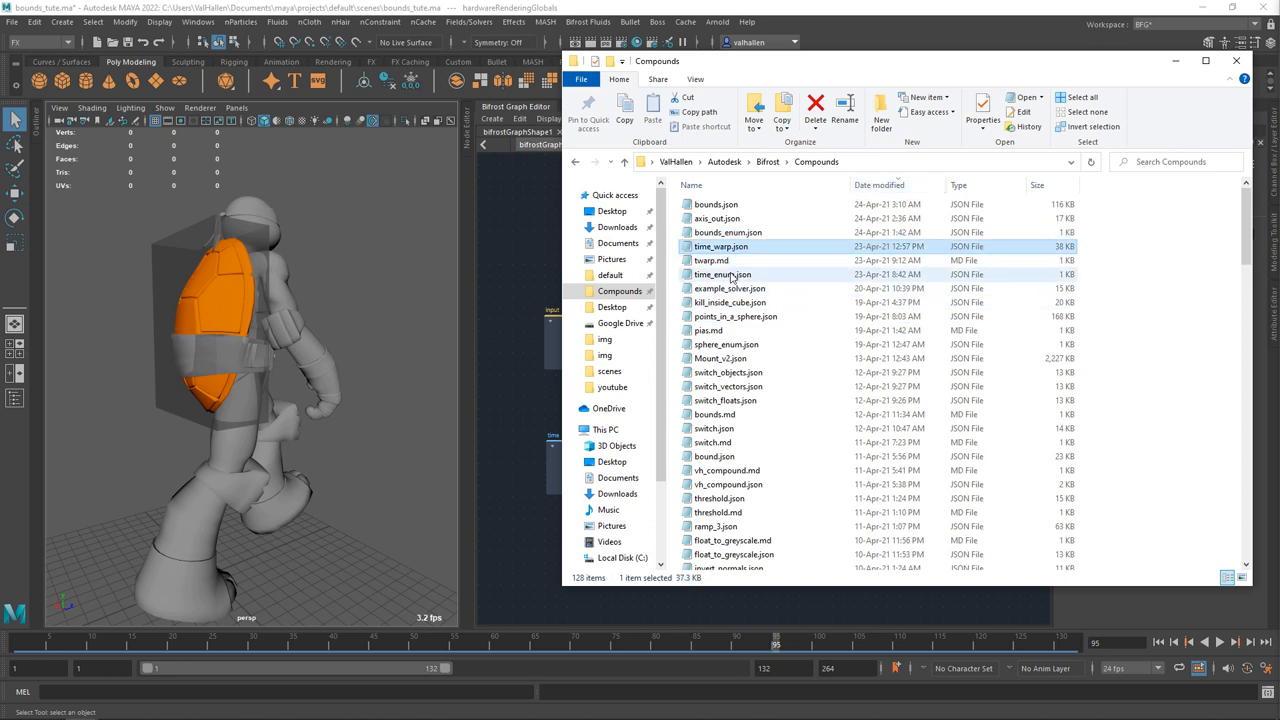
# Select time_enum.json in the Compounds folder and open it in Notepad.
pyautogui.click(722, 274)
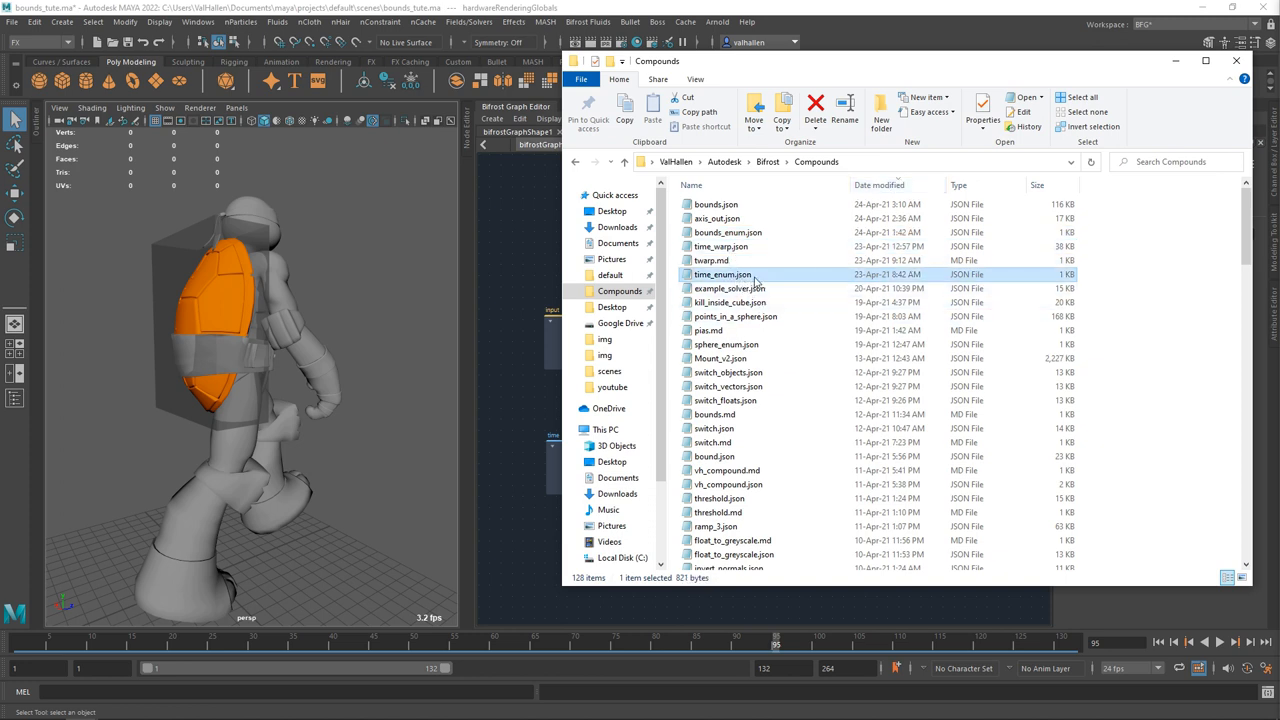
pyautogui.moveTo(722, 274)
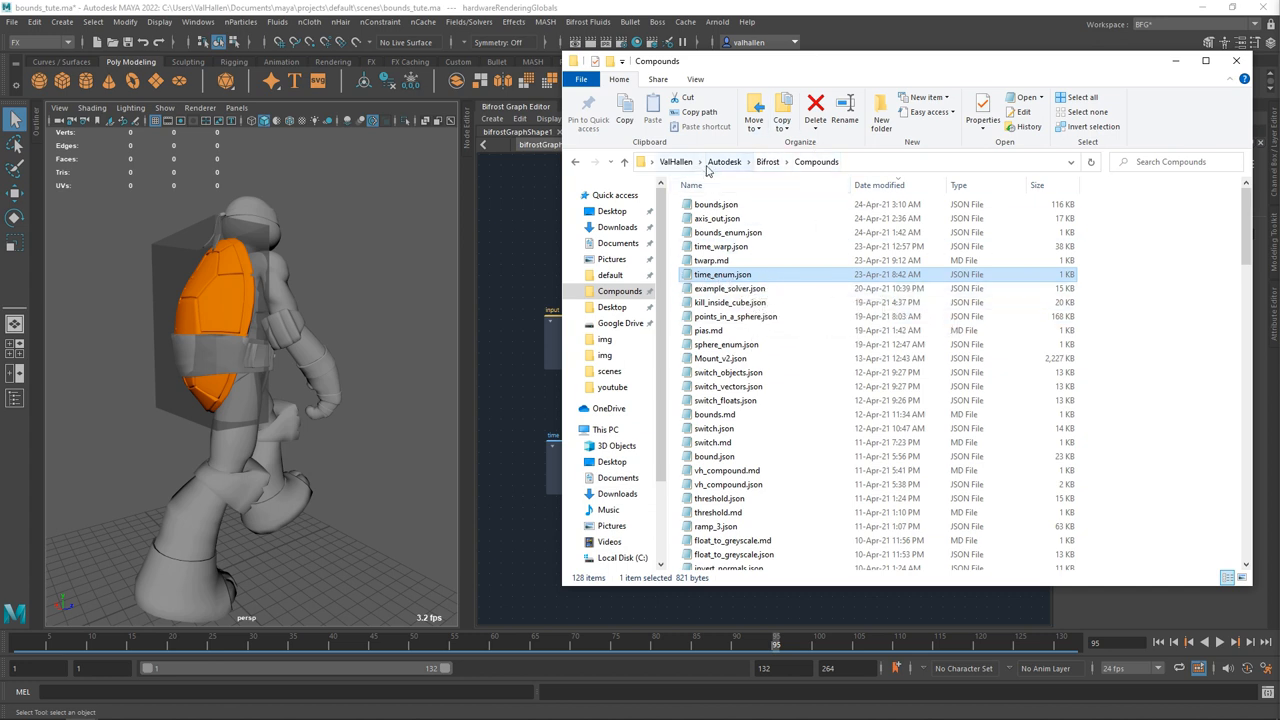
pyautogui.moveTo(730, 280)
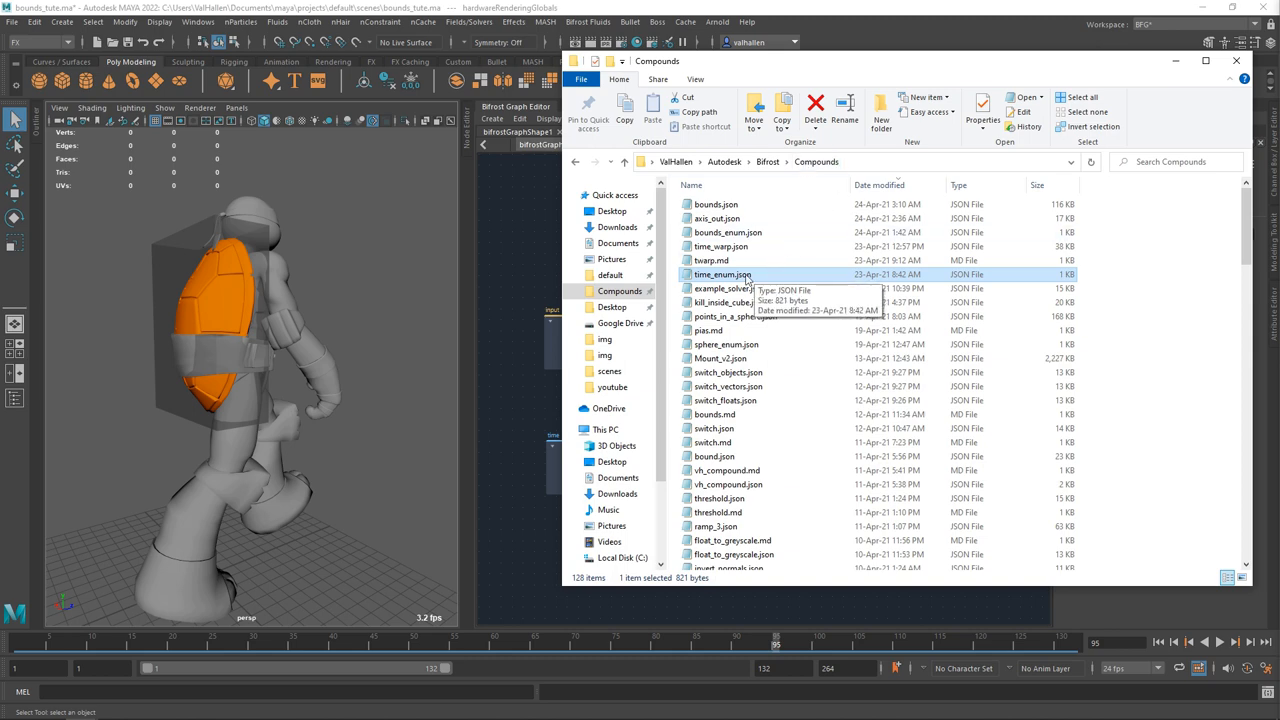
pyautogui.doubleClick(722, 274)
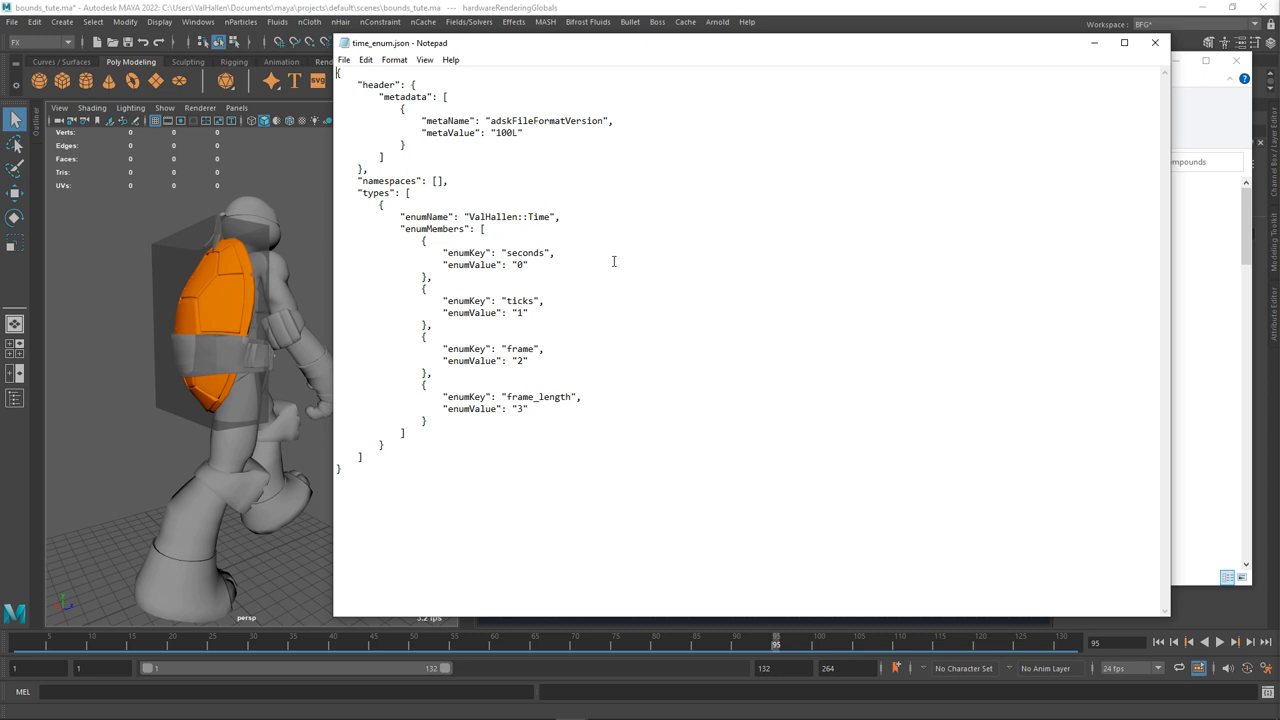
pyautogui.moveTo(455, 221)
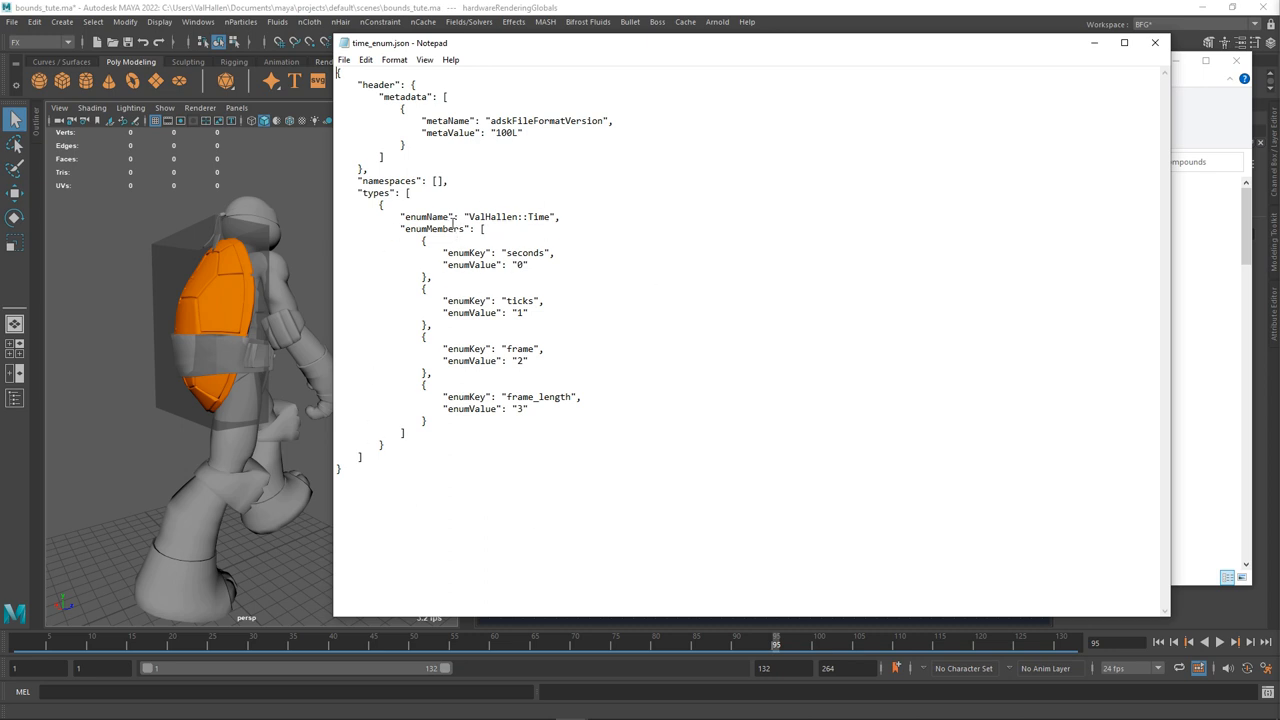
pyautogui.doubleClick(508, 217)
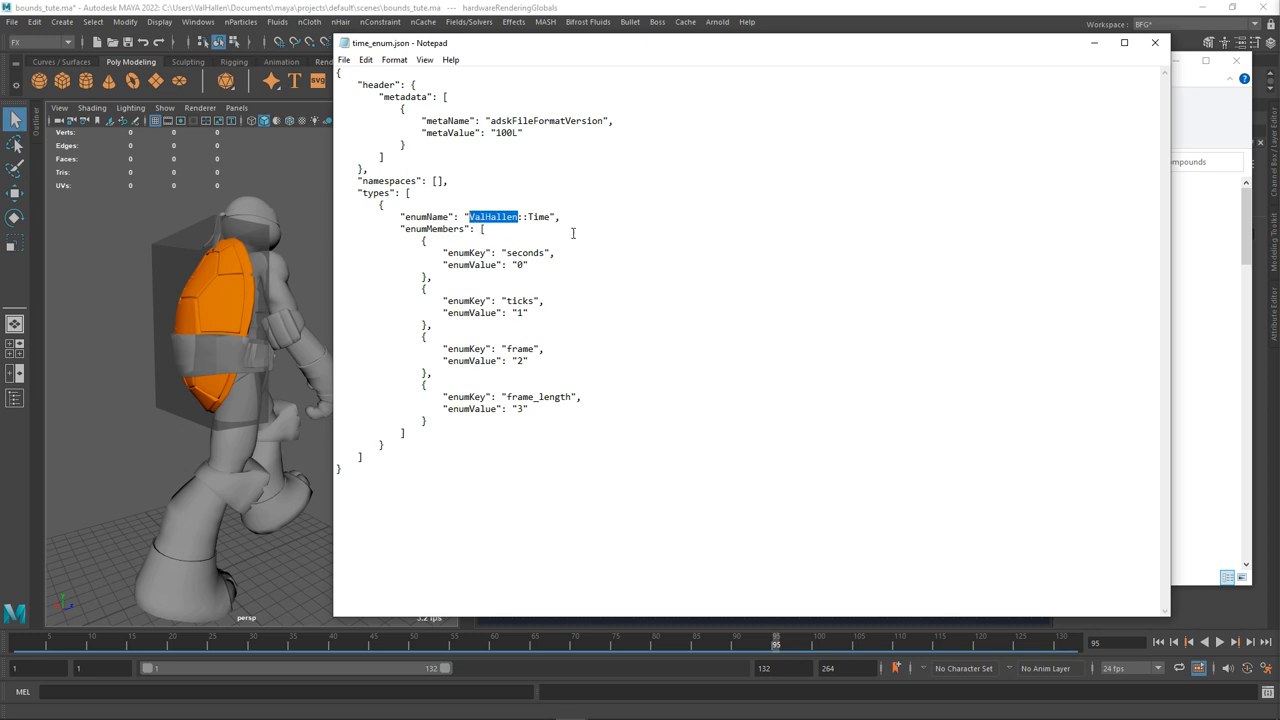
pyautogui.doubleClick(539, 216)
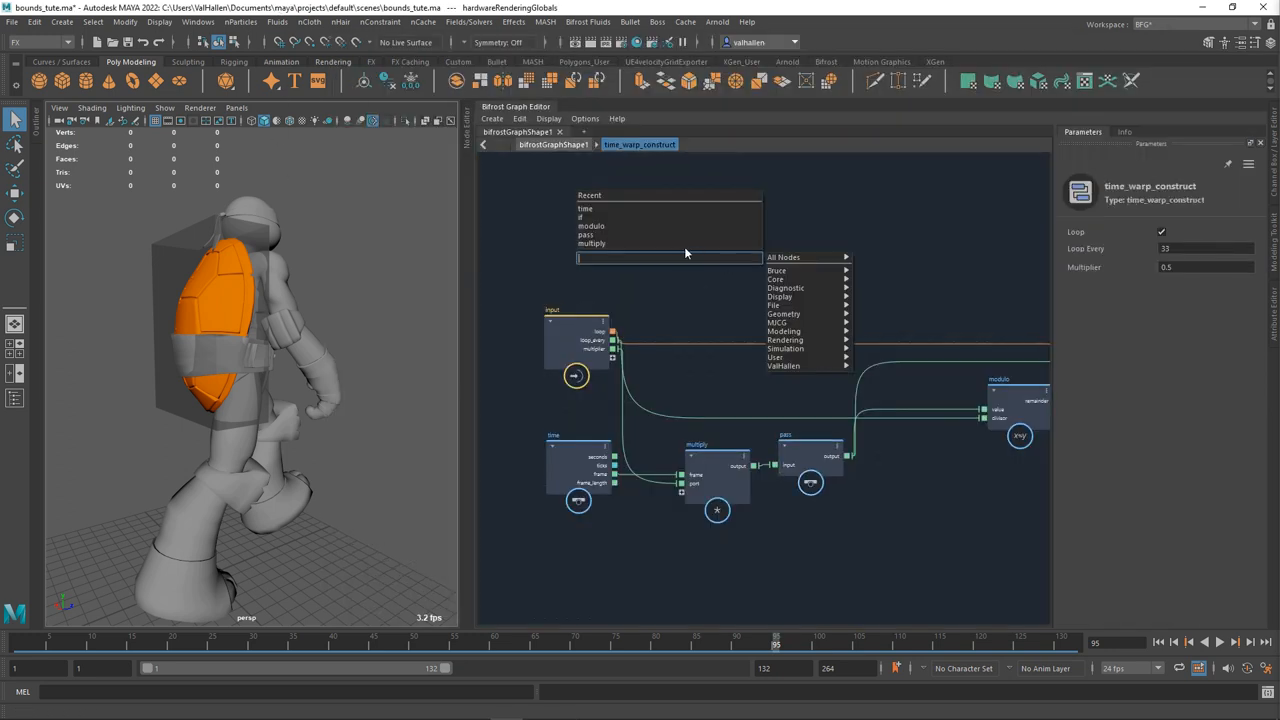
# Create a value node from the Tab search and choose the Enum value type option.
pyautogui.write('value')
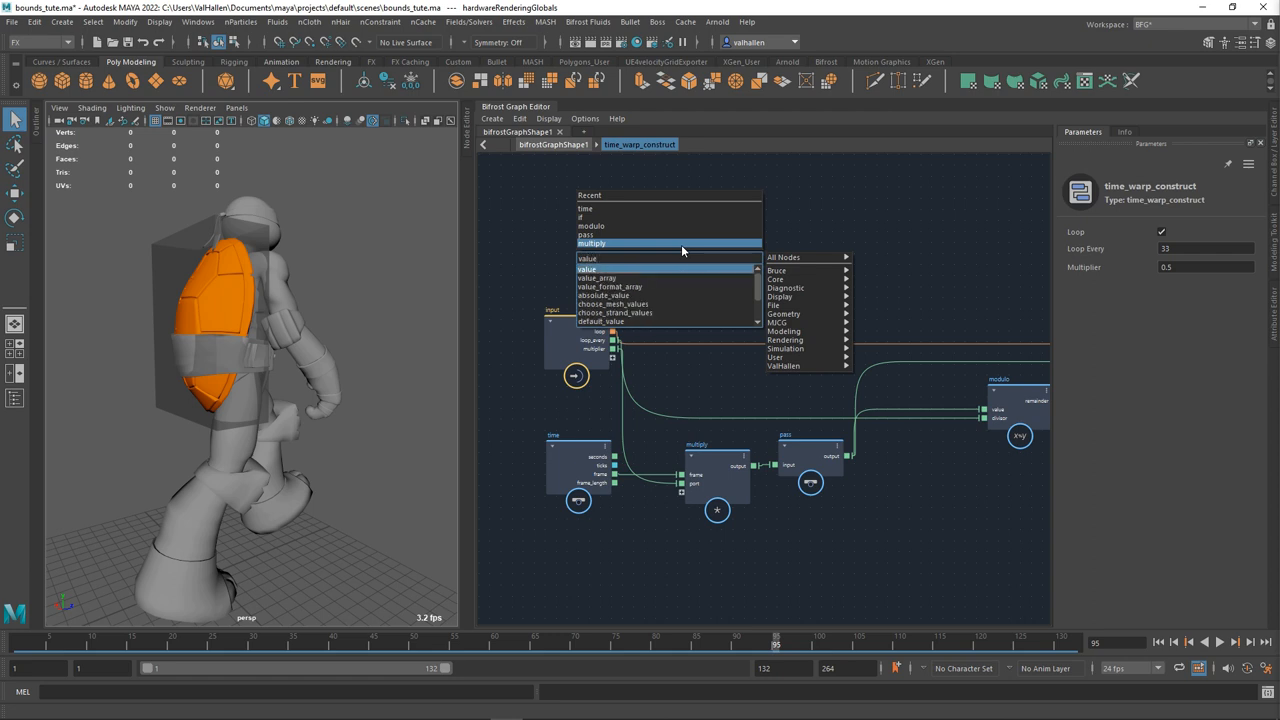
pyautogui.click(588, 269)
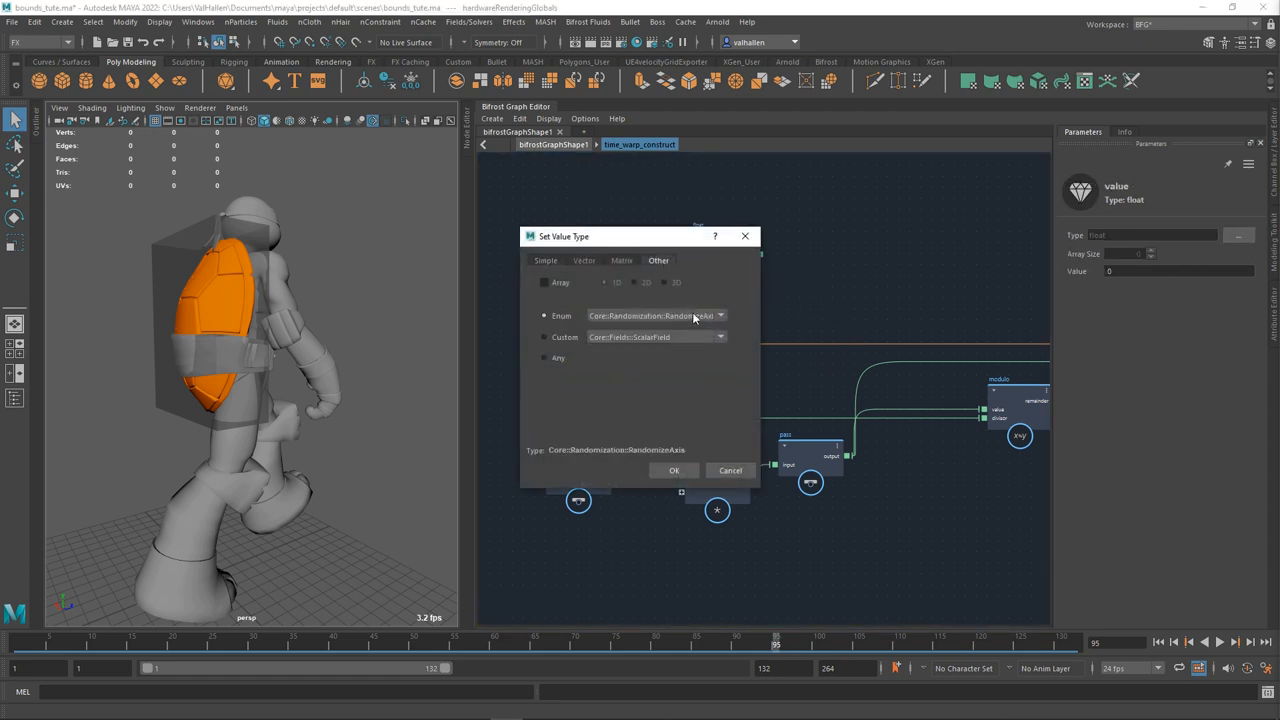
pyautogui.click(719, 315)
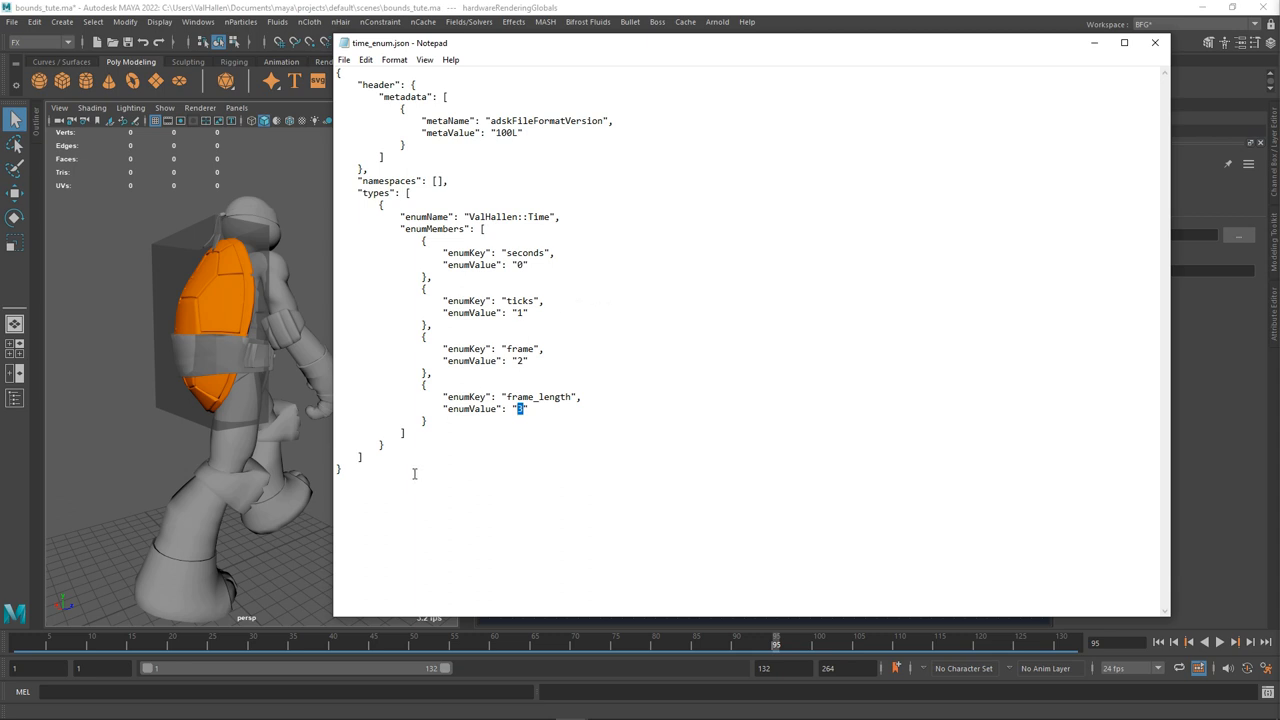
# Set frame_length to 3 in time_enum.json, save the file, and close Notepad.
pyautogui.write('3')
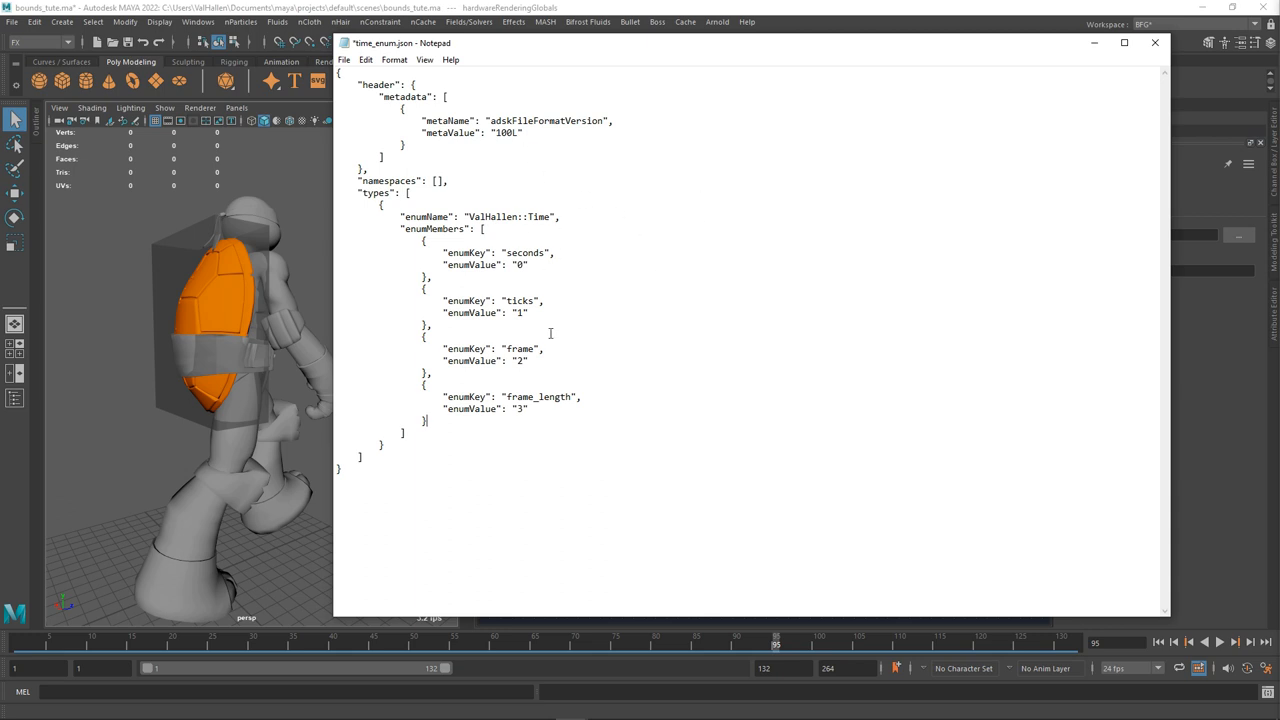
pyautogui.moveTo(564, 253)
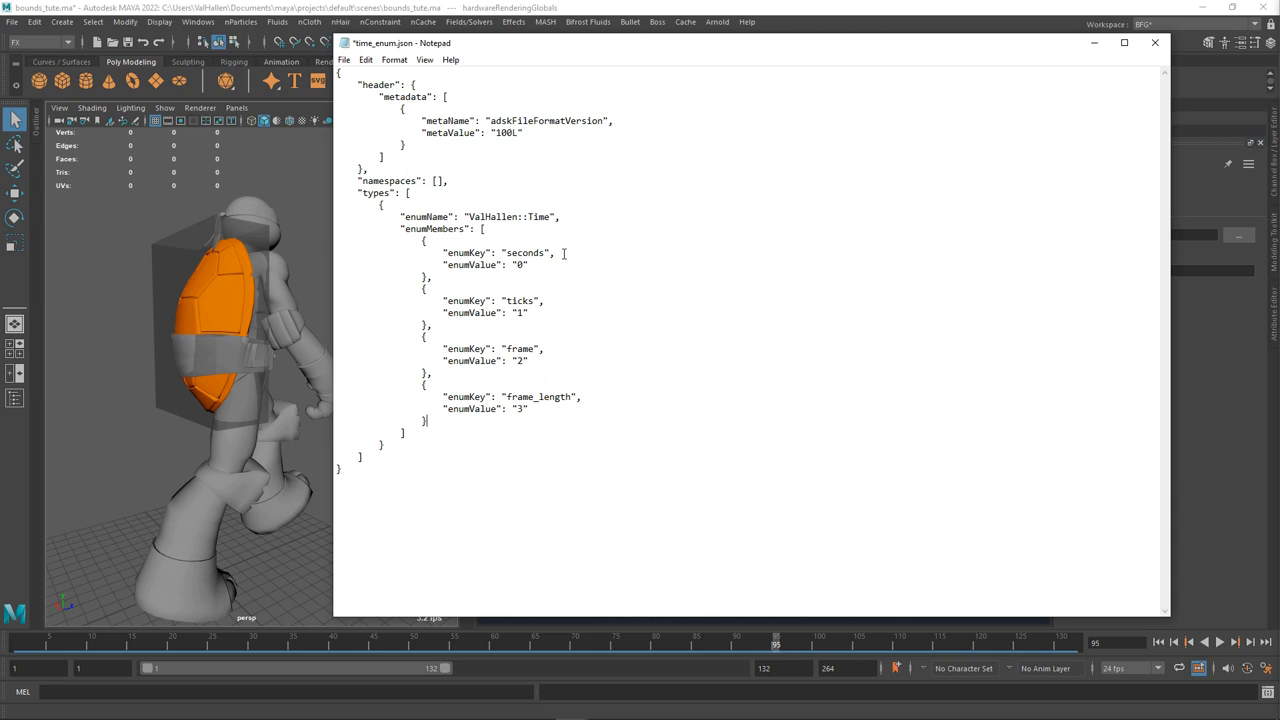
pyautogui.click(344, 59)
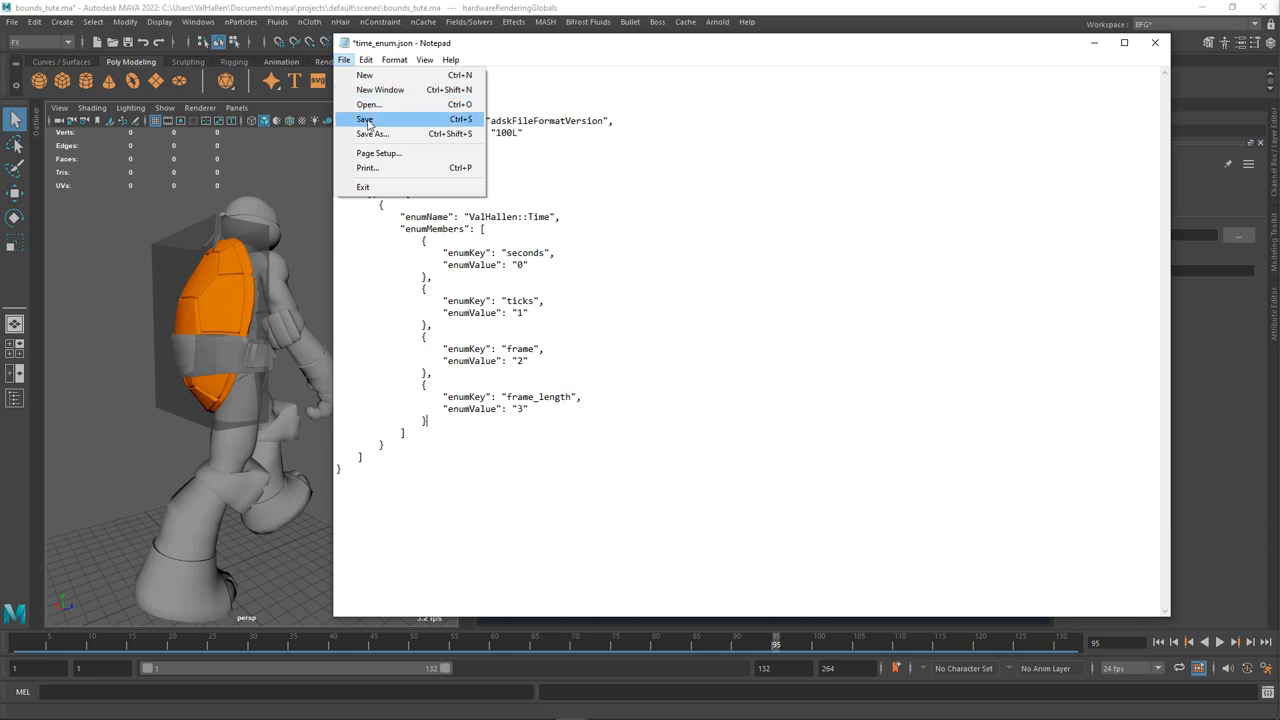
pyautogui.click(365, 119)
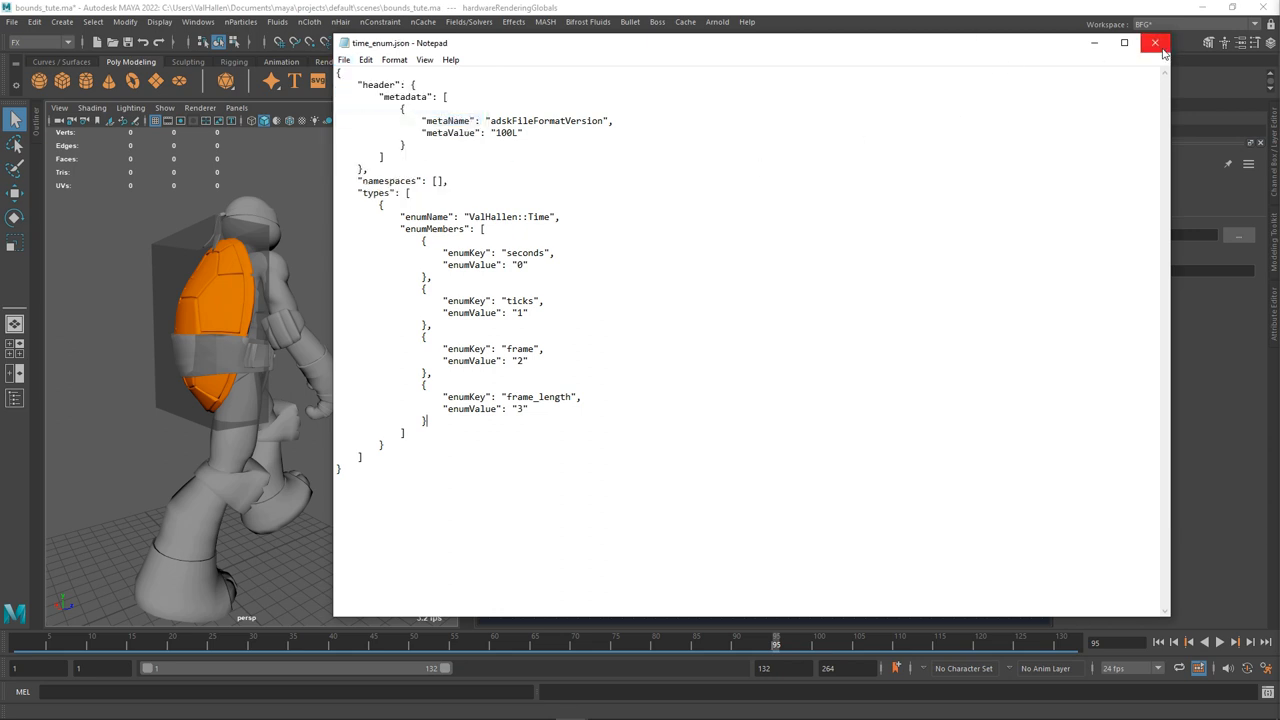
pyautogui.click(1155, 43)
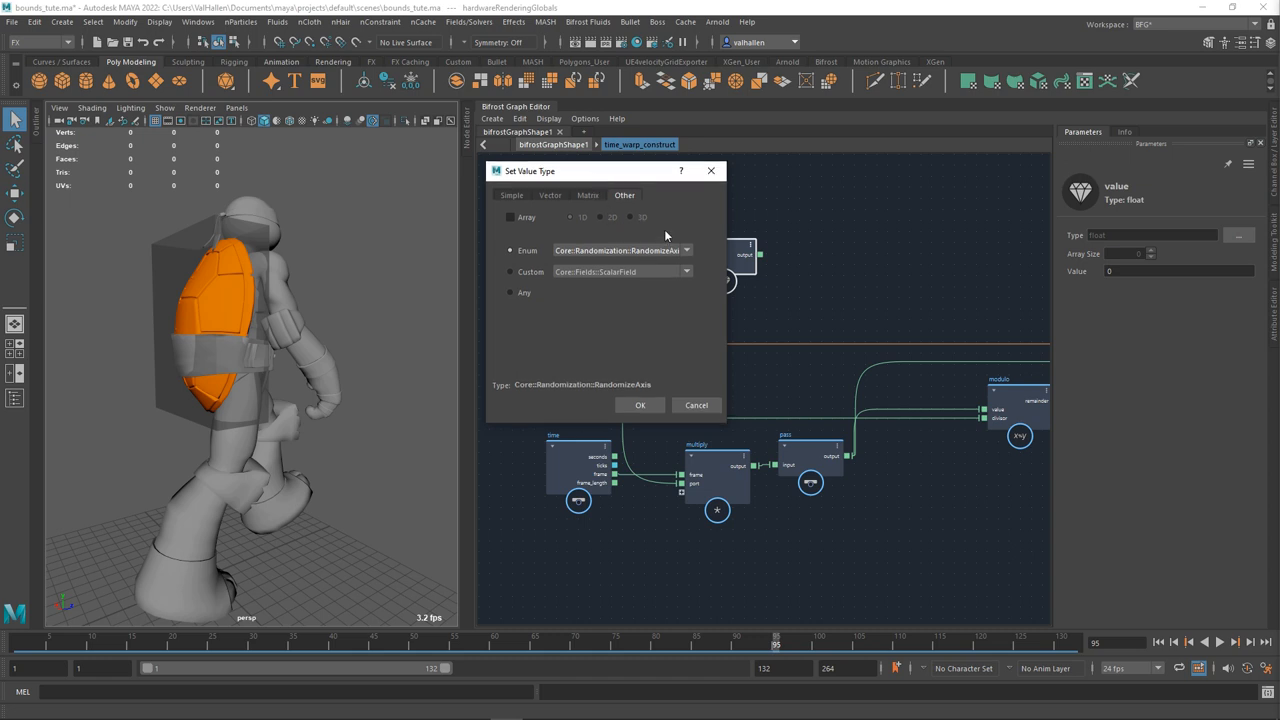
pyautogui.moveTo(868, 220)
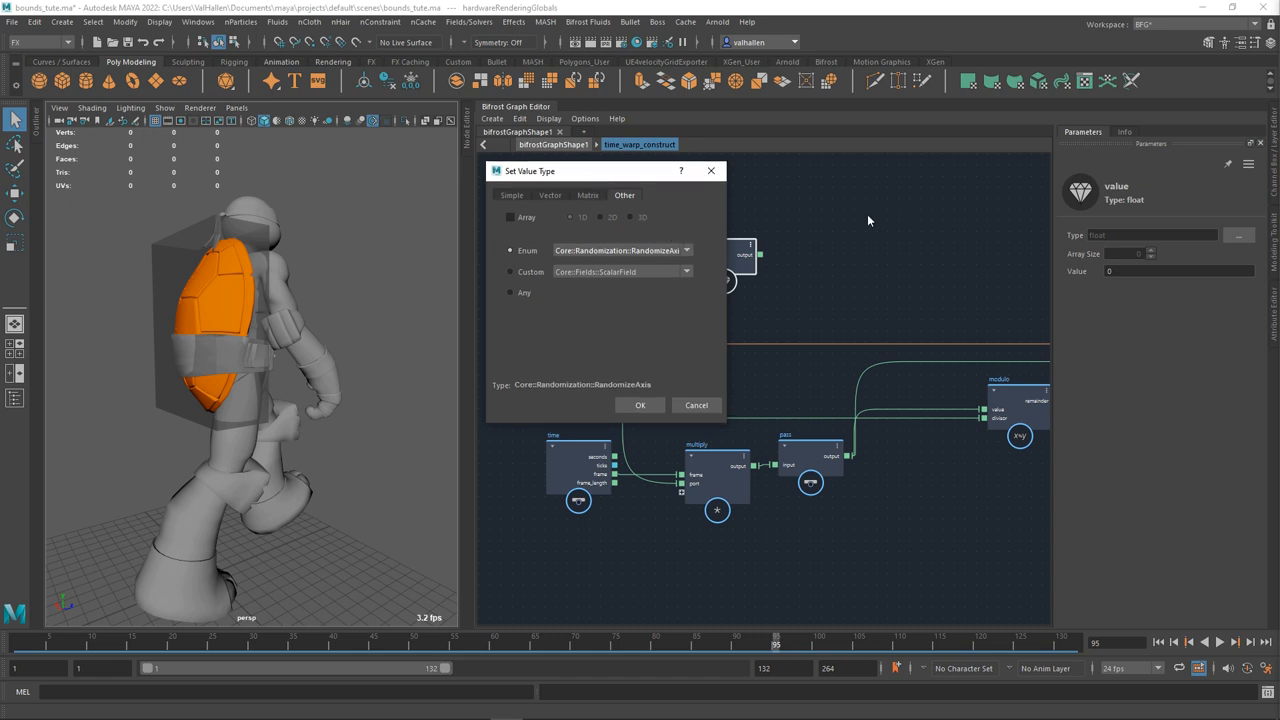
# Set the value node's type to the ValHallen::Time enum.
pyautogui.click(617, 250)
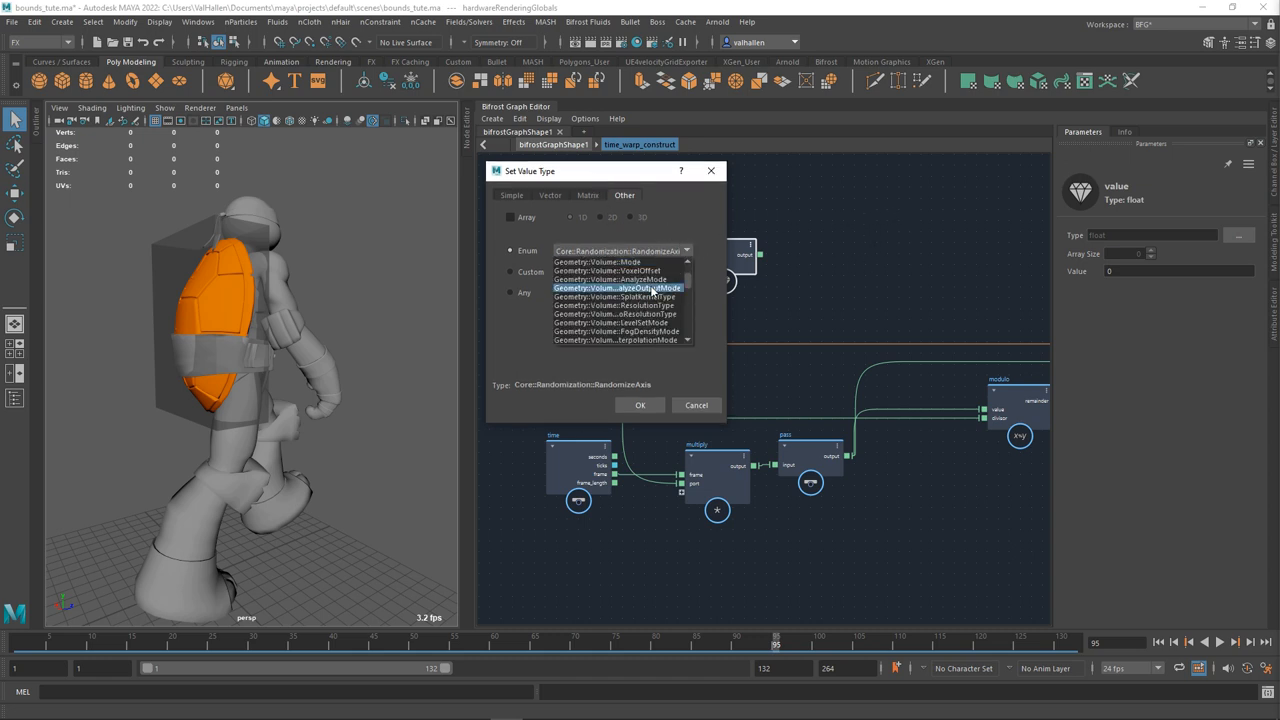
pyautogui.scroll(-3)
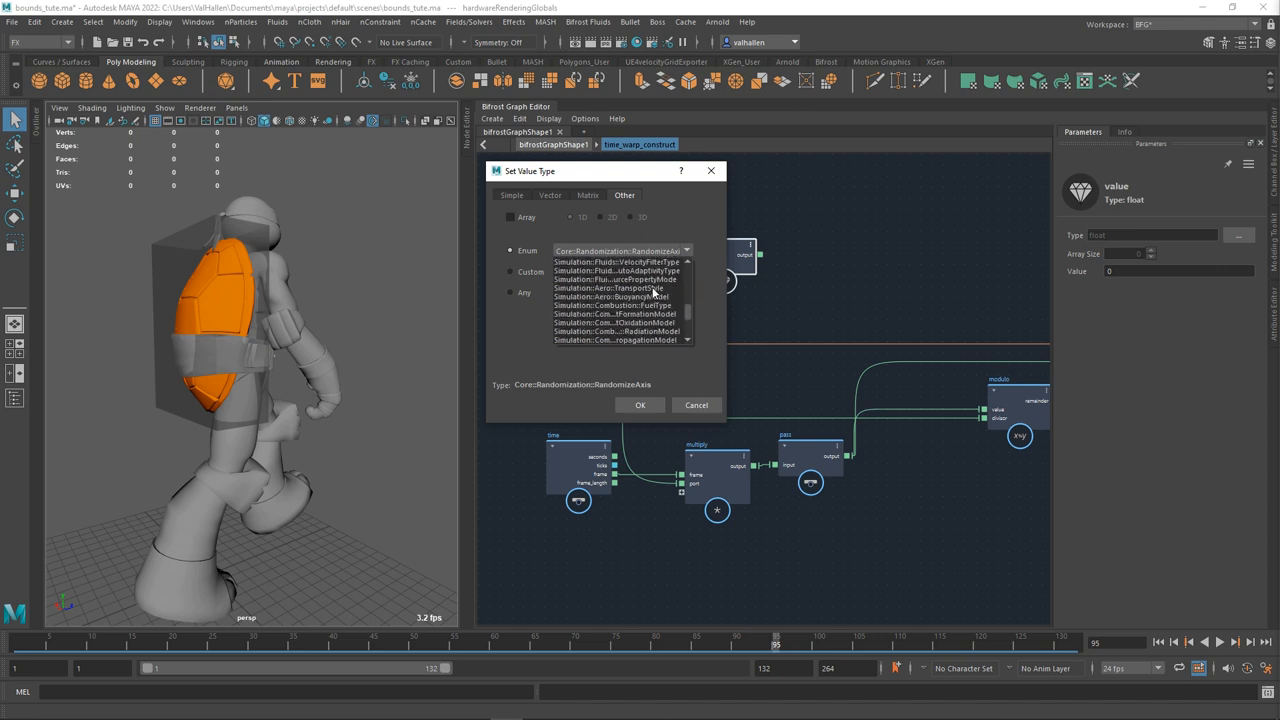
pyautogui.click(615, 250)
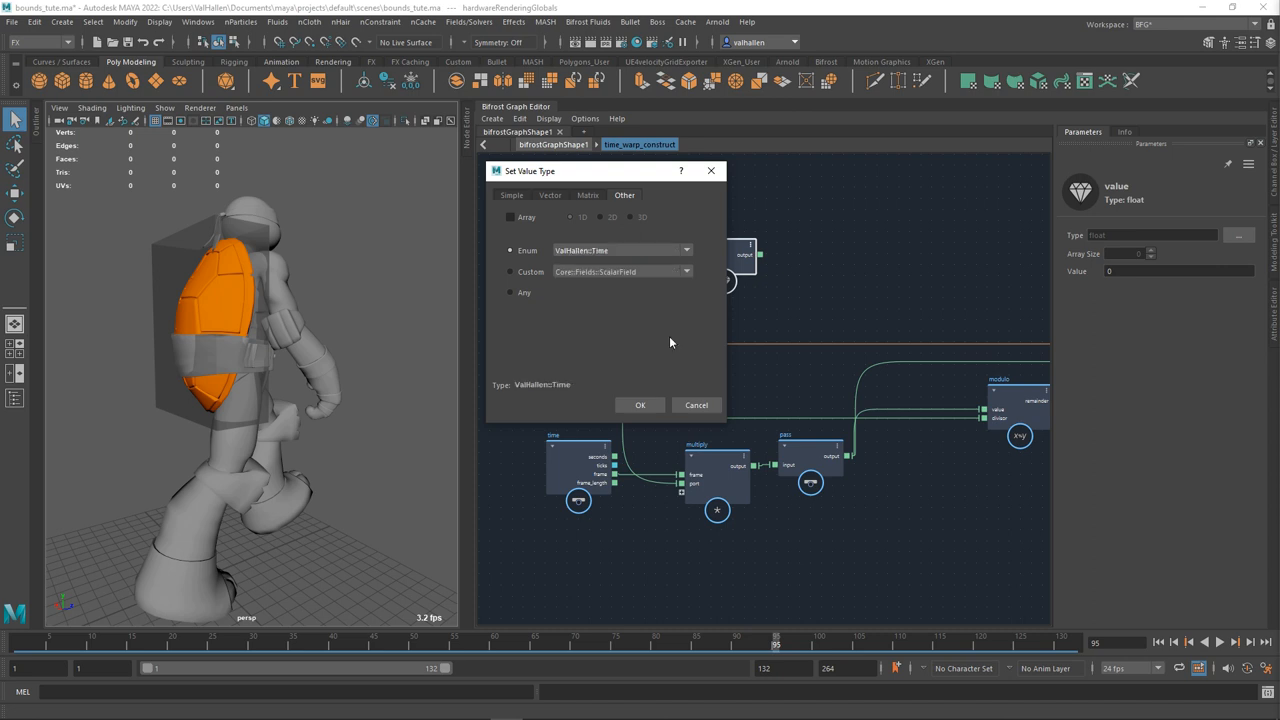
pyautogui.click(640, 405)
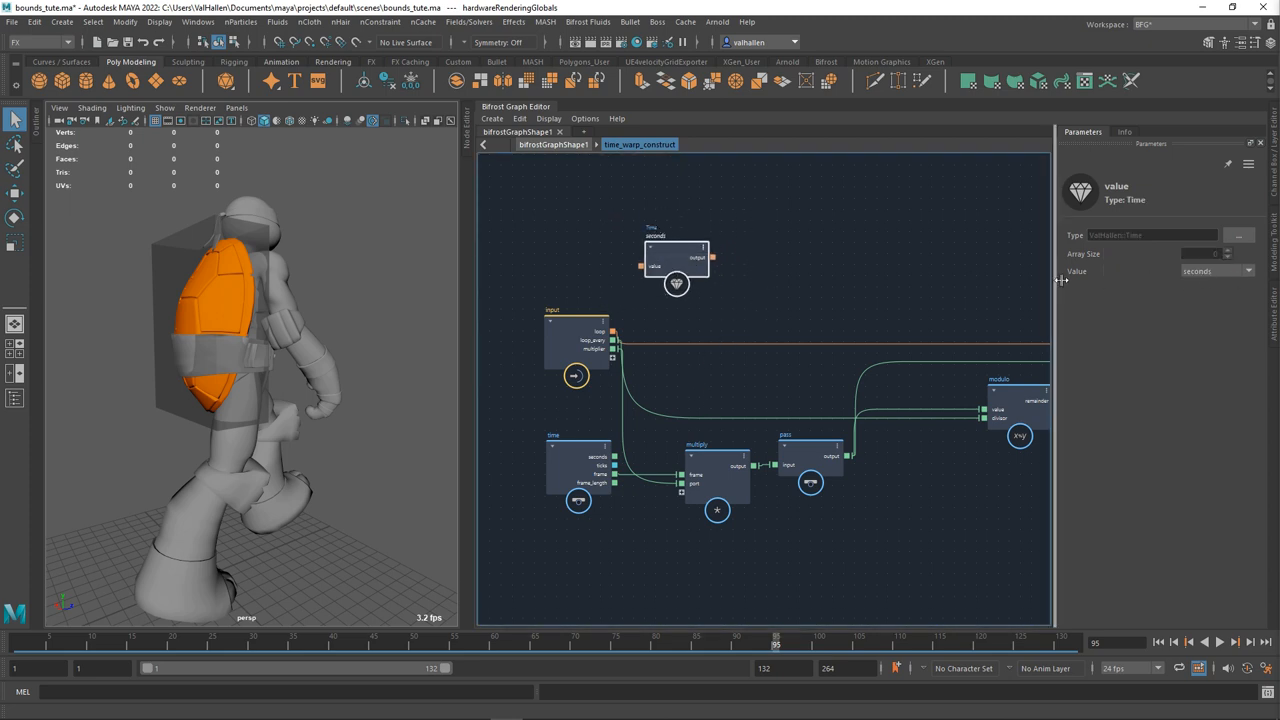
# Select the Time value node and view its enum values in Parameters.
pyautogui.click(1216, 271)
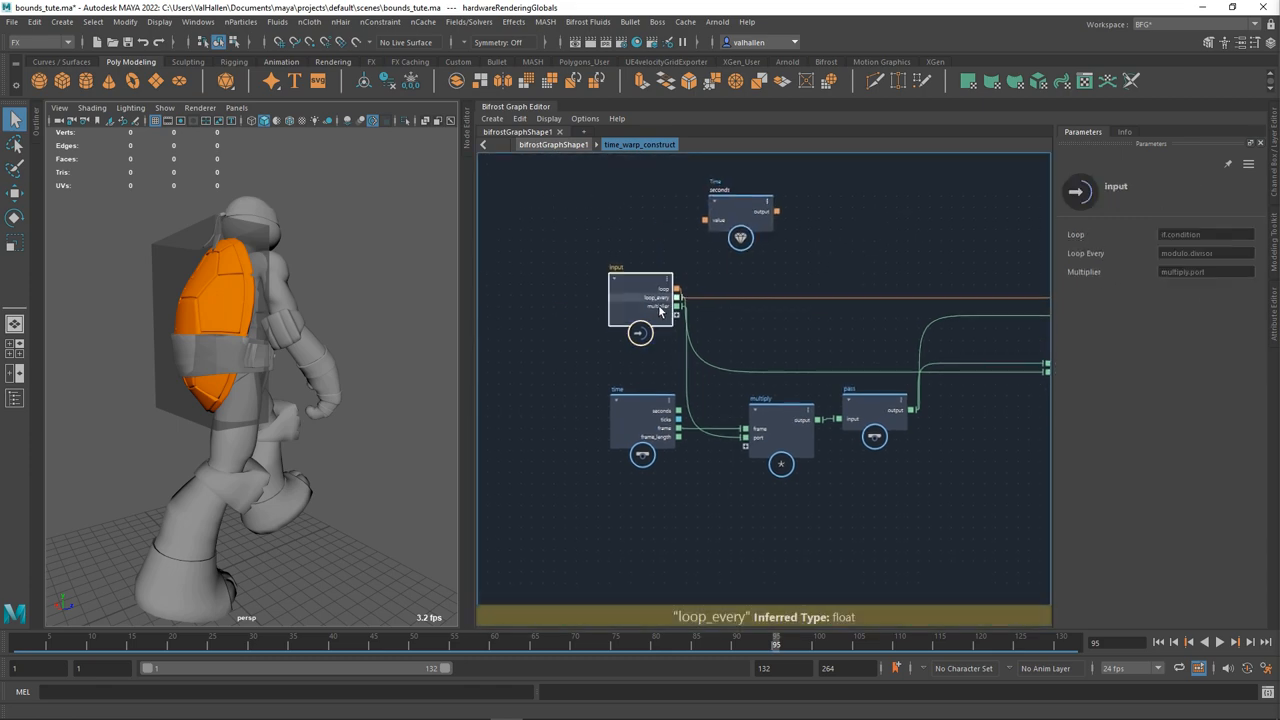
pyautogui.click(740, 205)
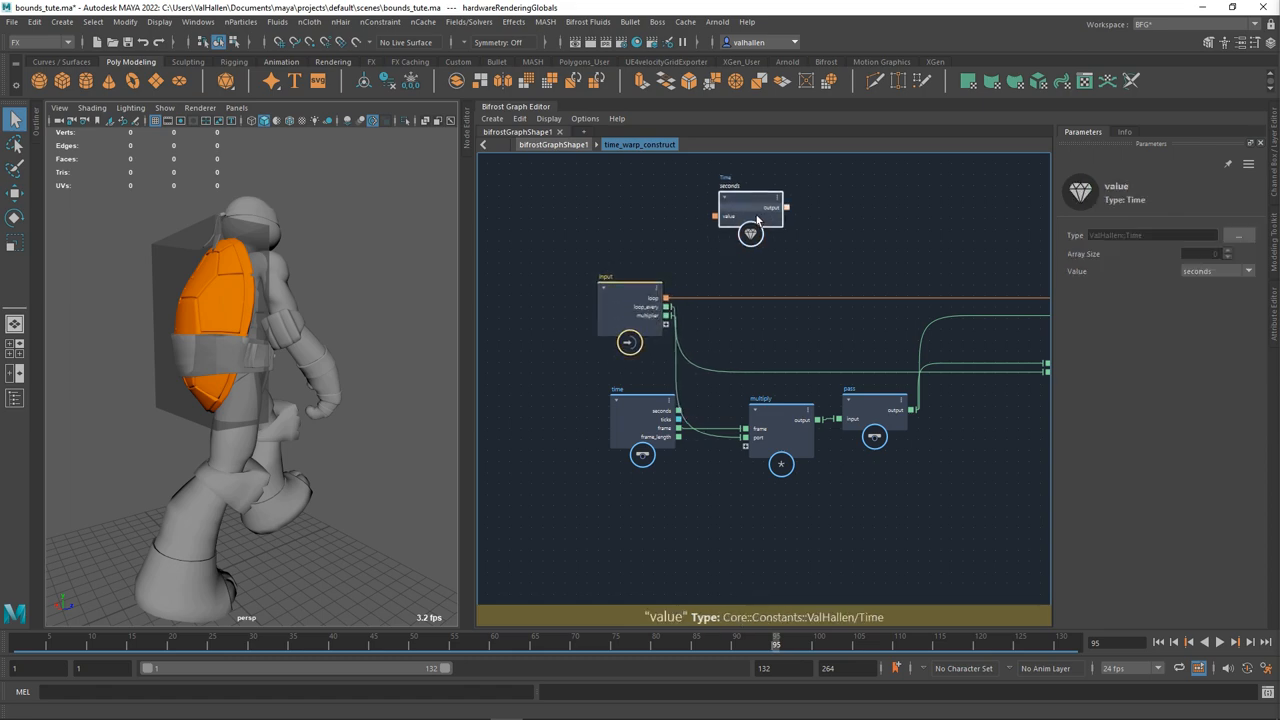
pyautogui.click(1215, 271)
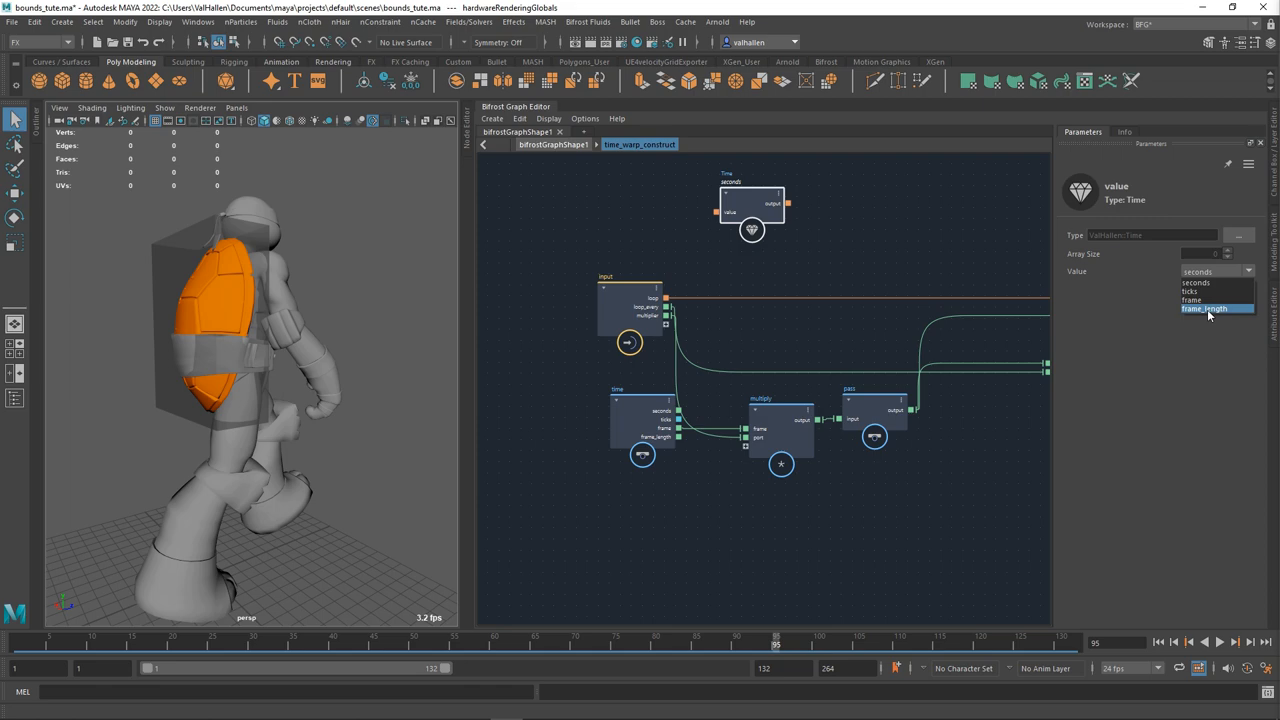
pyautogui.moveTo(718, 481)
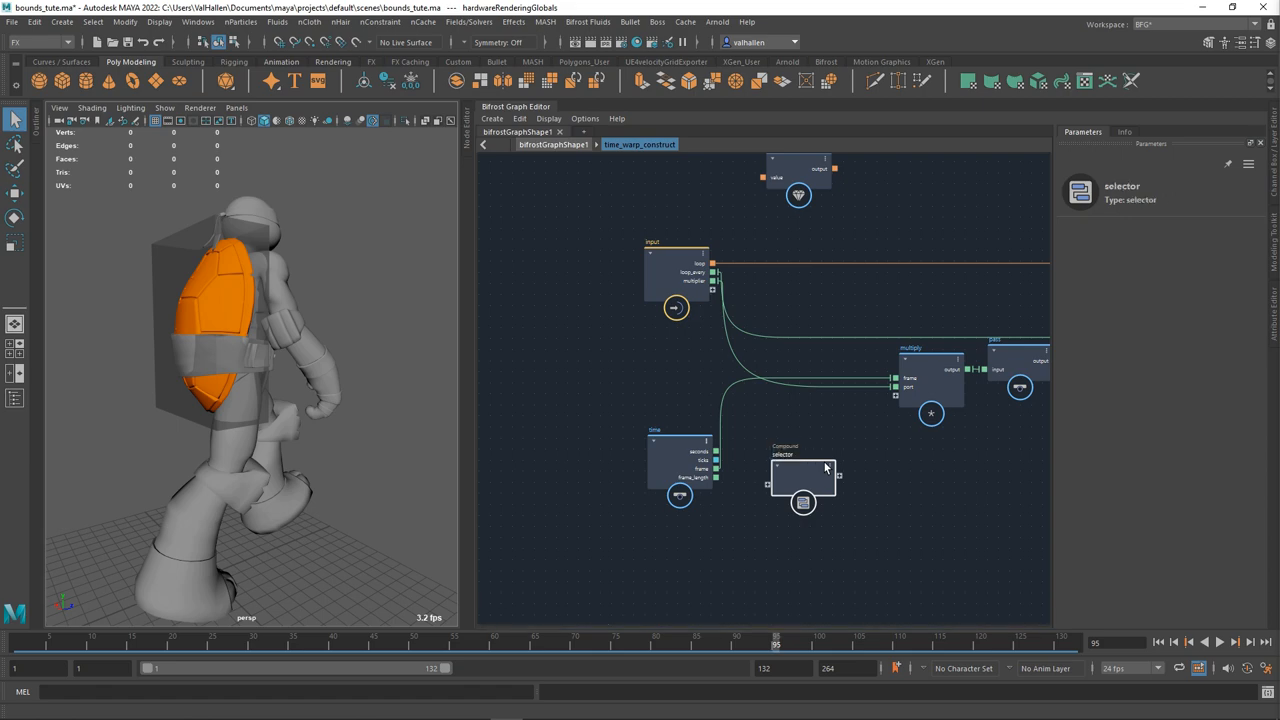
# Inside selector, rename the value port to type and expose it on time_warp_construct.
pyautogui.doubleClick(803, 477)
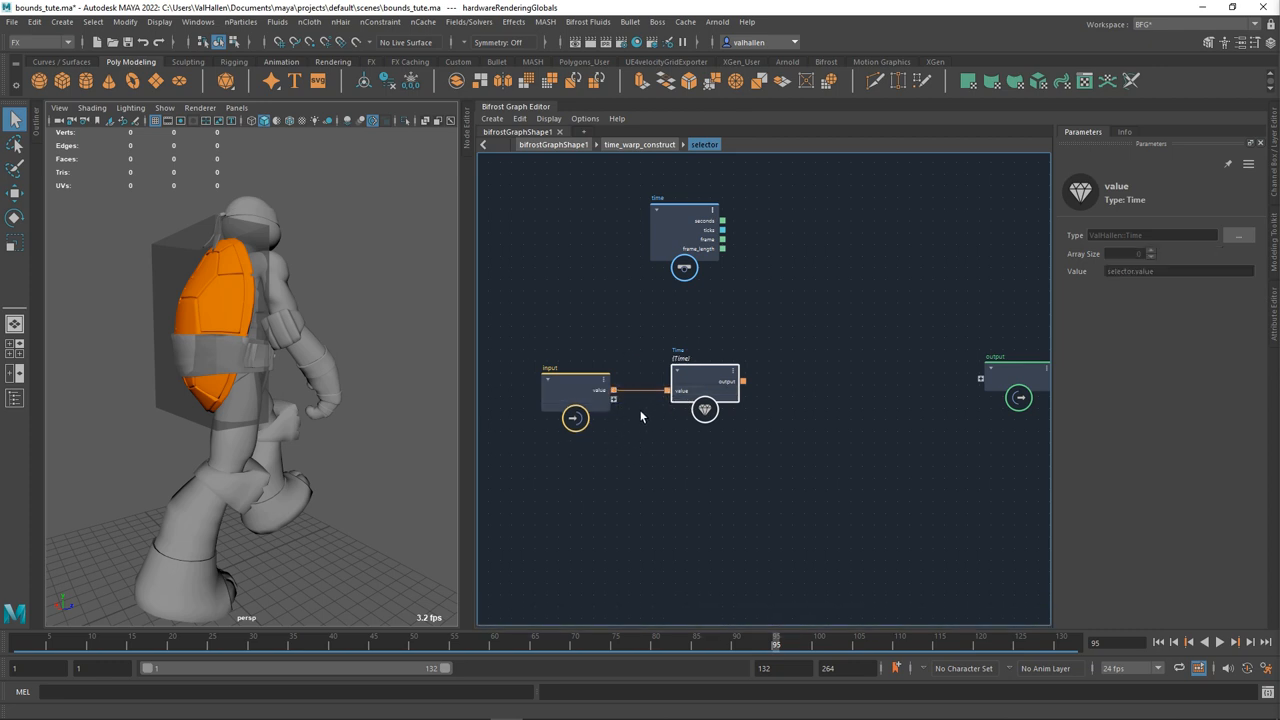
pyautogui.moveTo(600, 378)
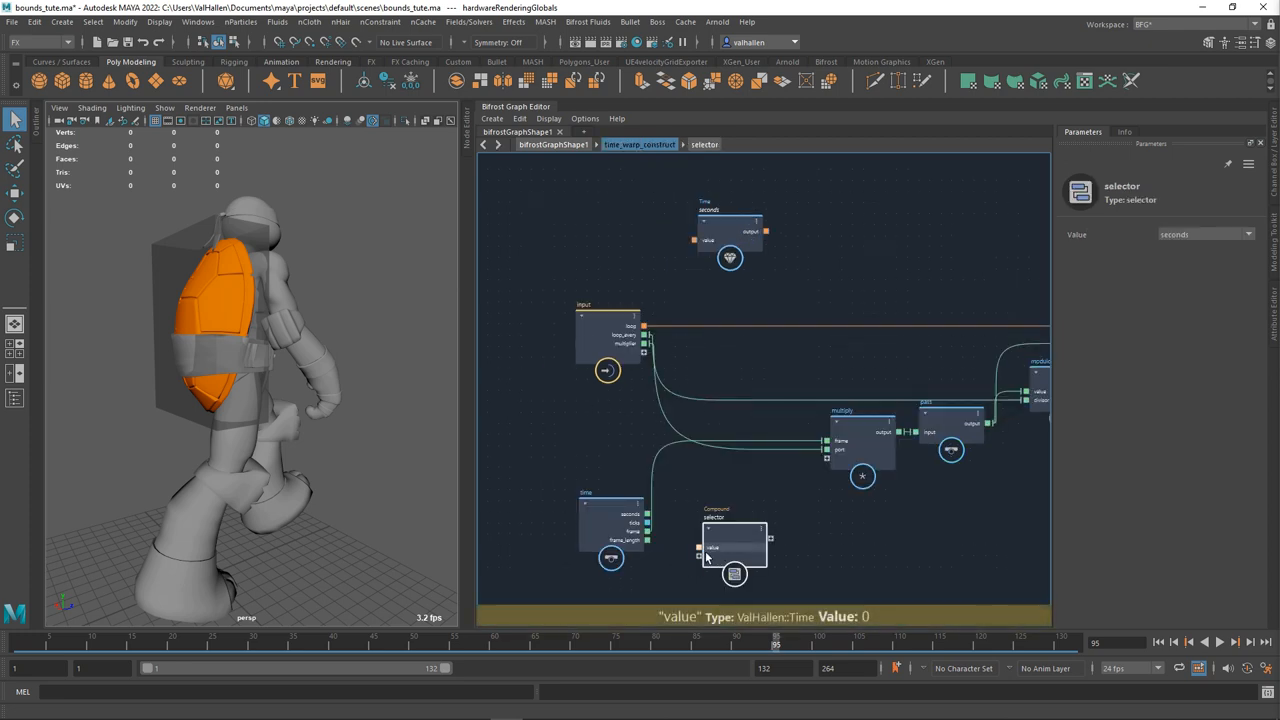
pyautogui.rightClick(700, 550)
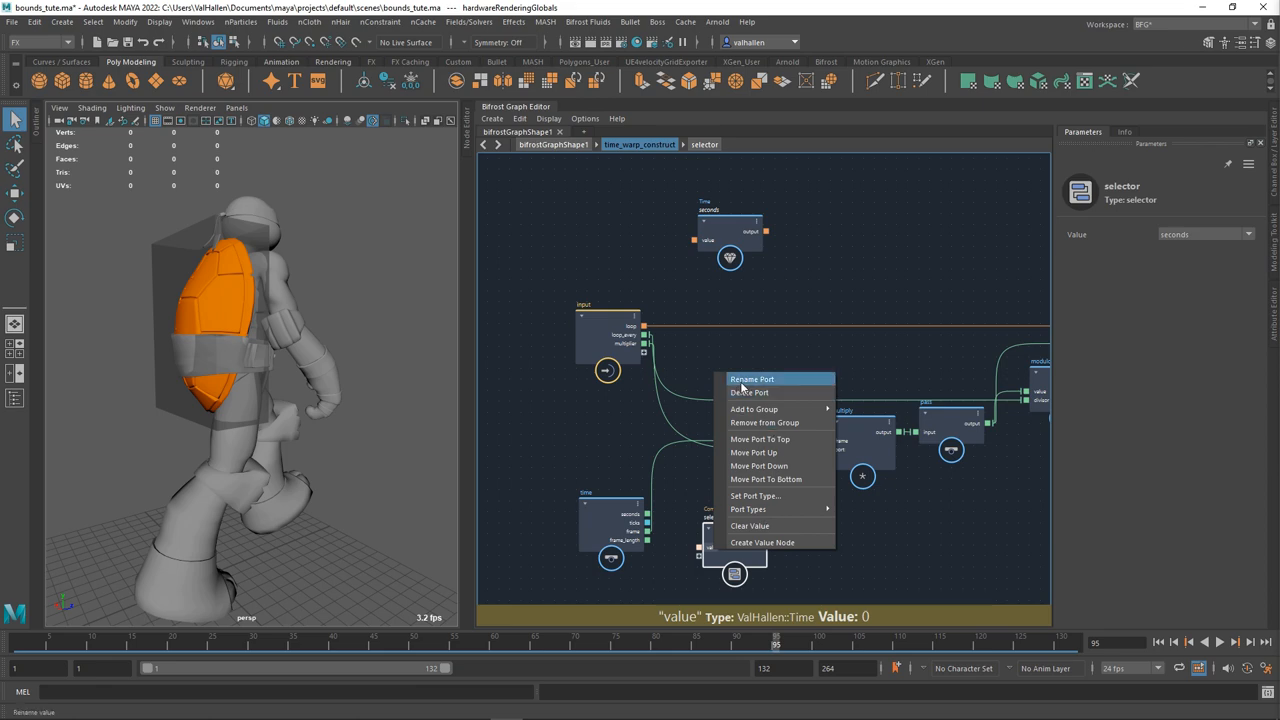
pyautogui.click(752, 378)
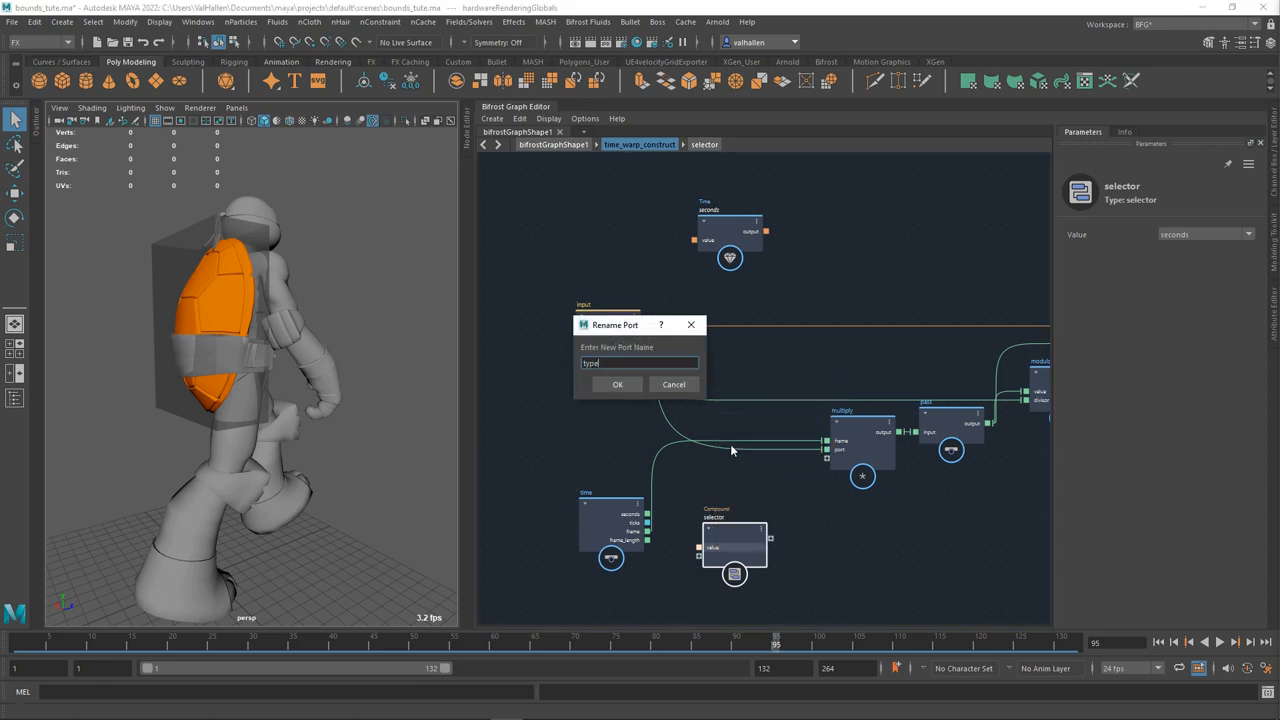
pyautogui.click(617, 384)
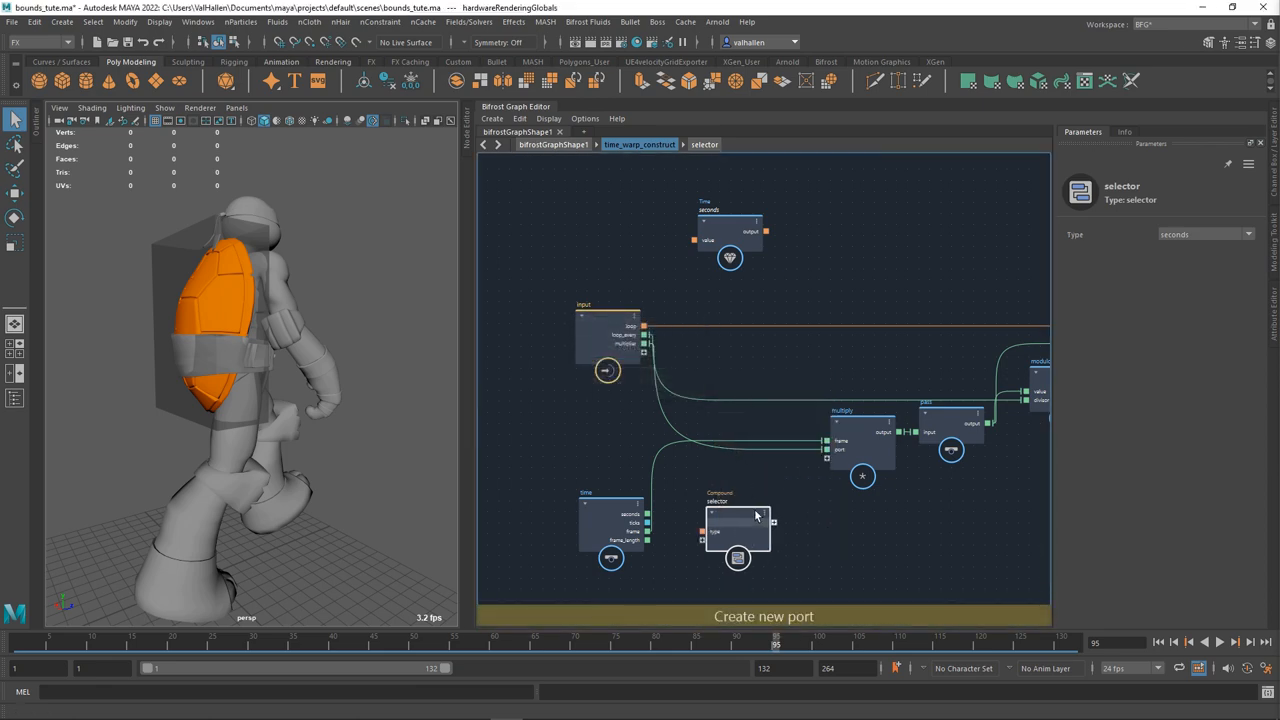
pyautogui.moveTo(738, 530); pyautogui.dragTo(728, 360)
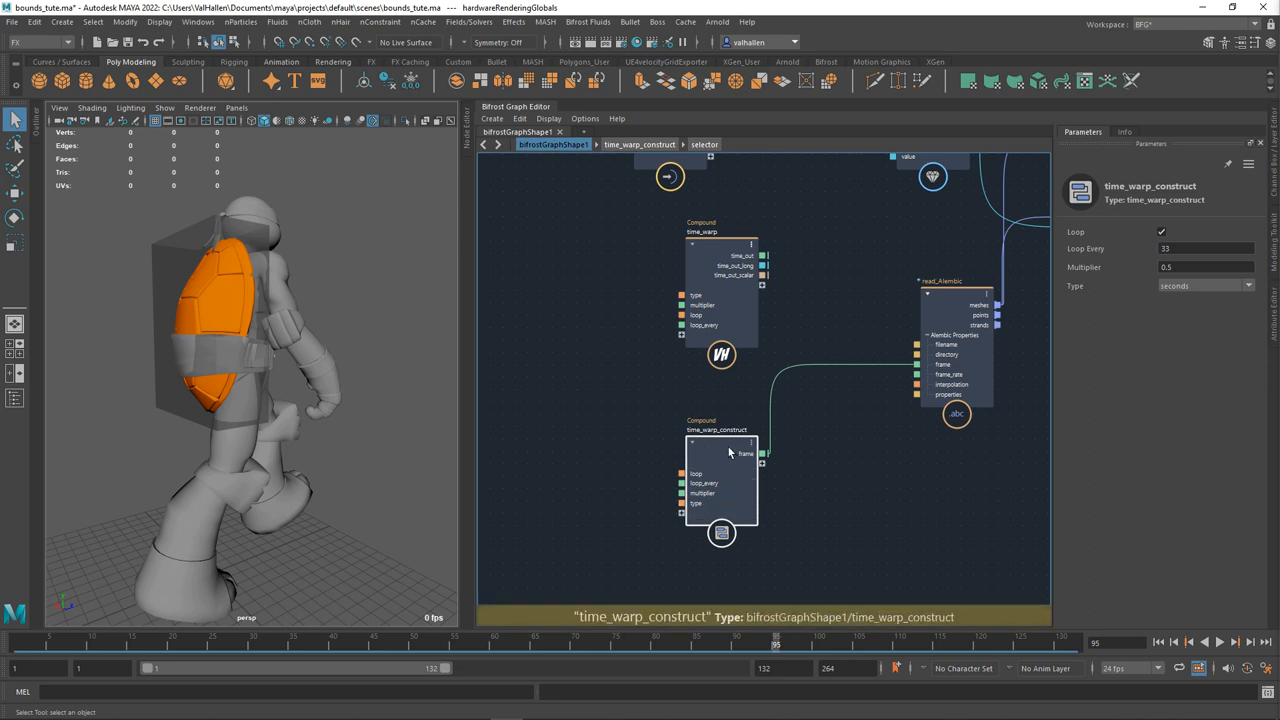
# Set time_warp_construct's Type to frame_length and review the seconds, ticks, frame choices.
pyautogui.click(1205, 285)
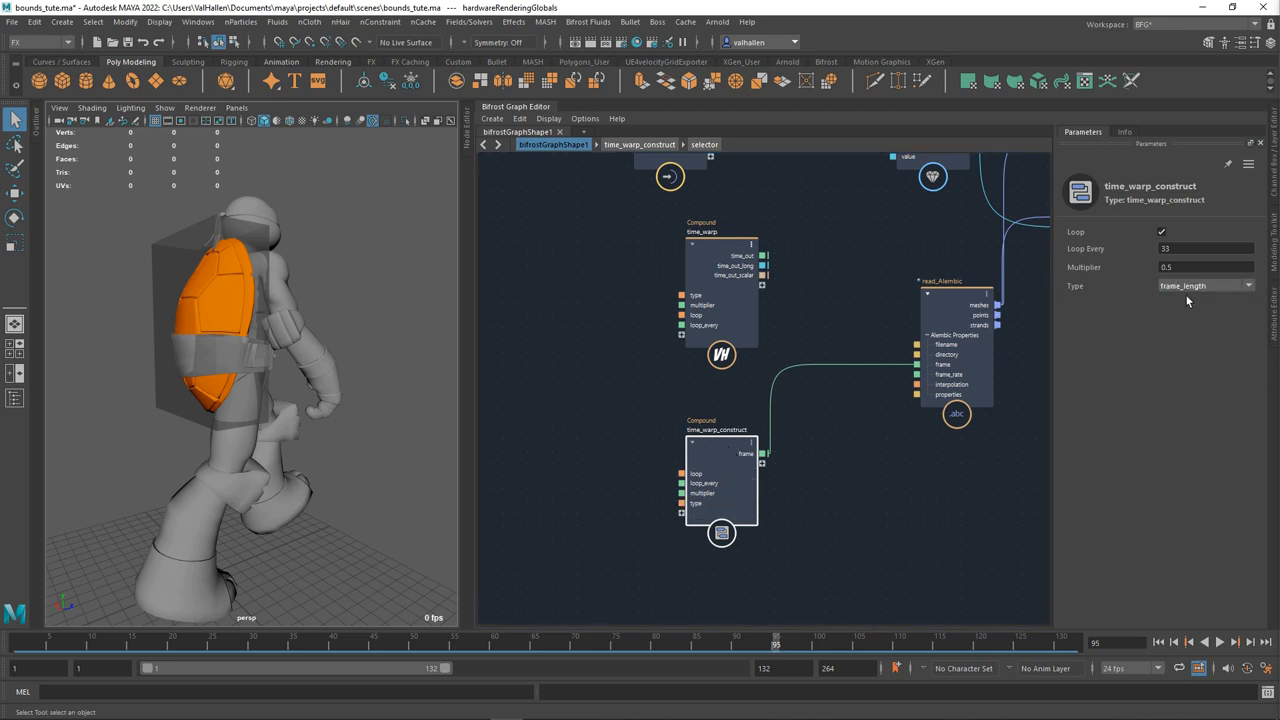
pyautogui.click(1205, 286)
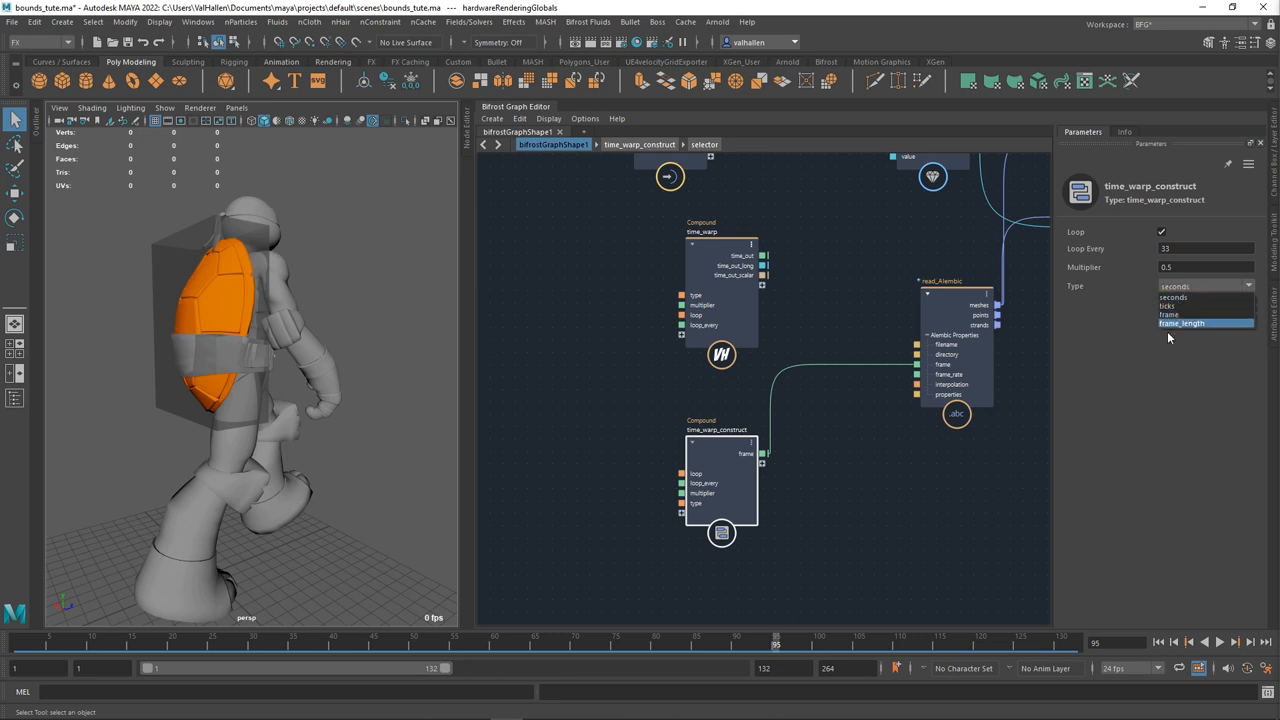
pyautogui.moveTo(1175, 297)
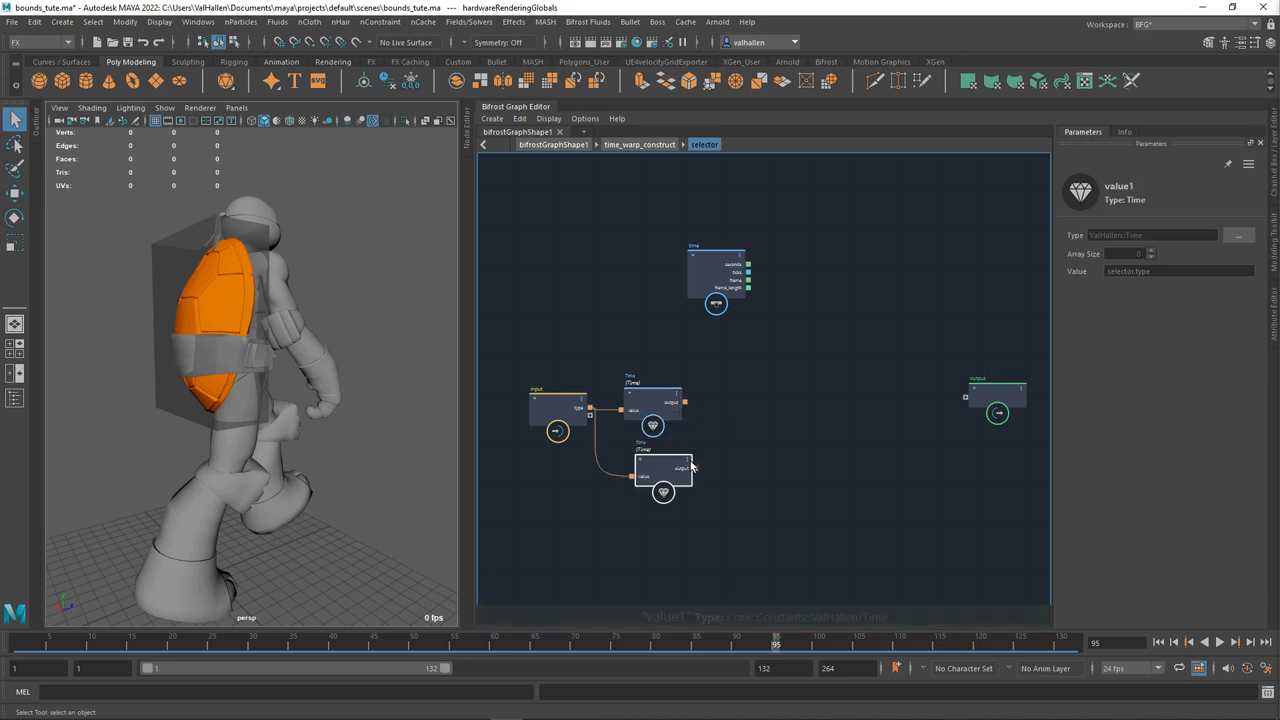
# Set up two Time value nodes, one set to seconds, feeding the equal node's ports.
pyautogui.click(663, 470)
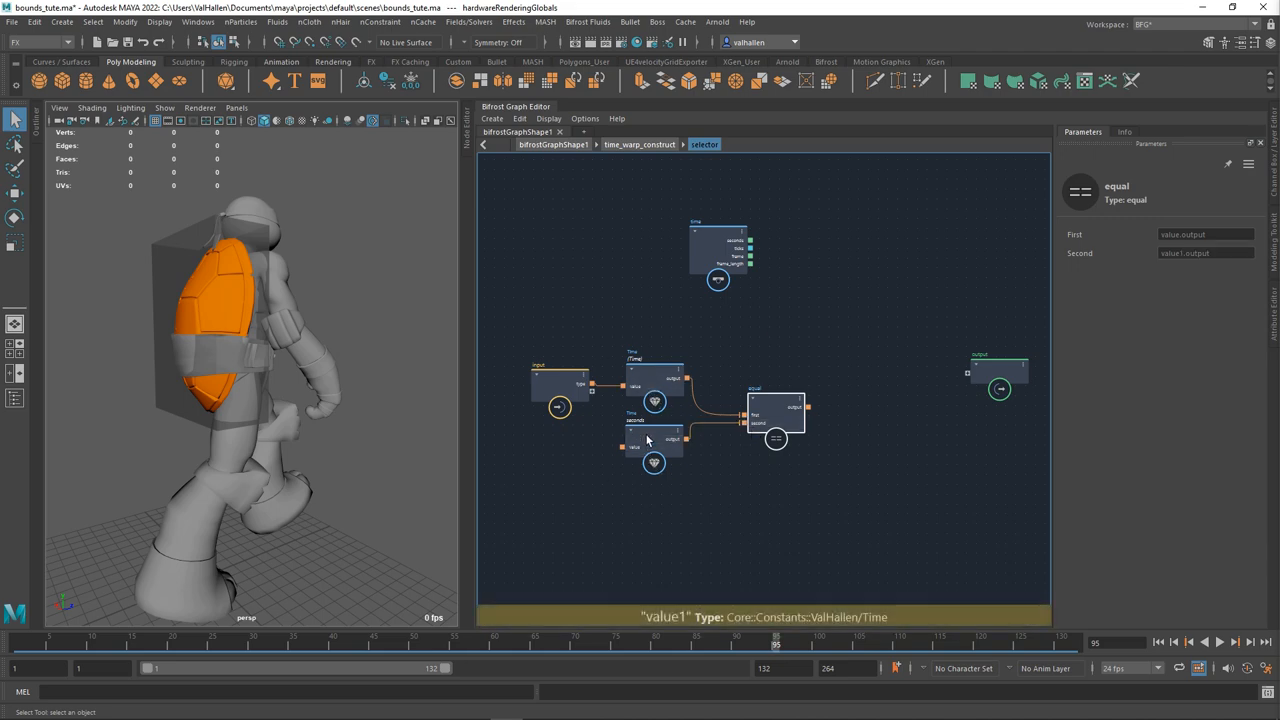
pyautogui.click(653, 437)
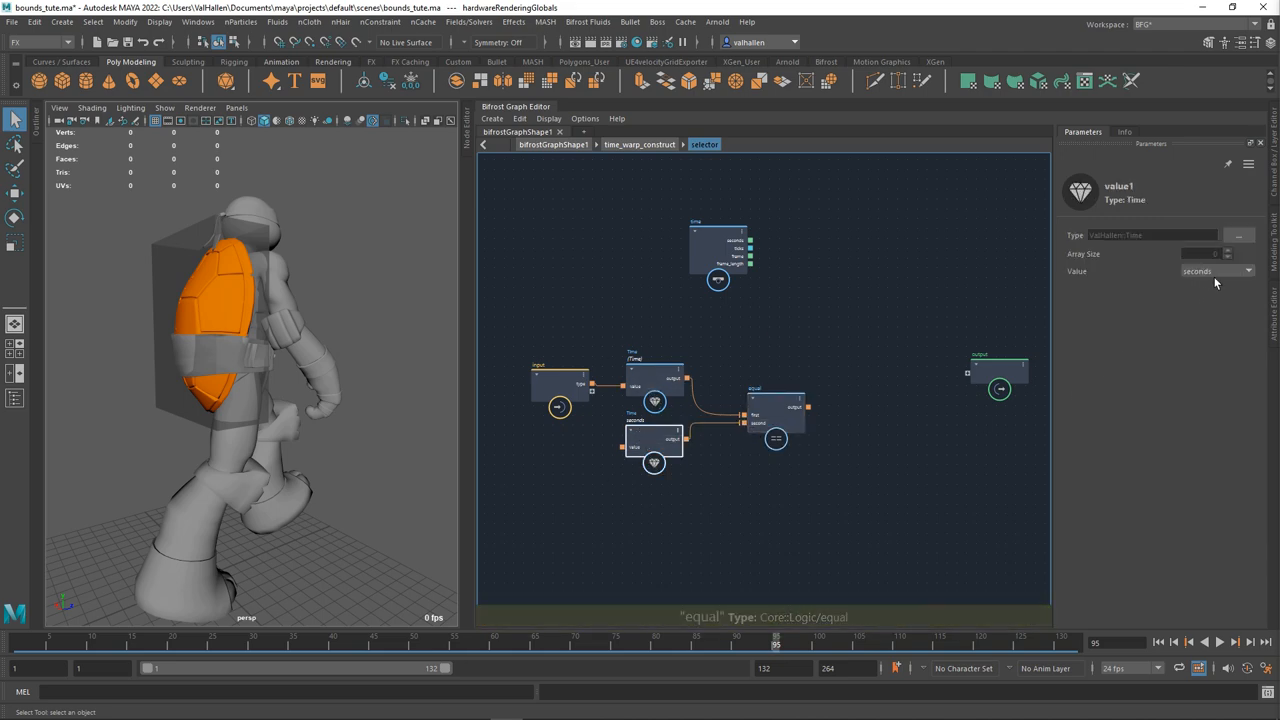
pyautogui.click(775, 410)
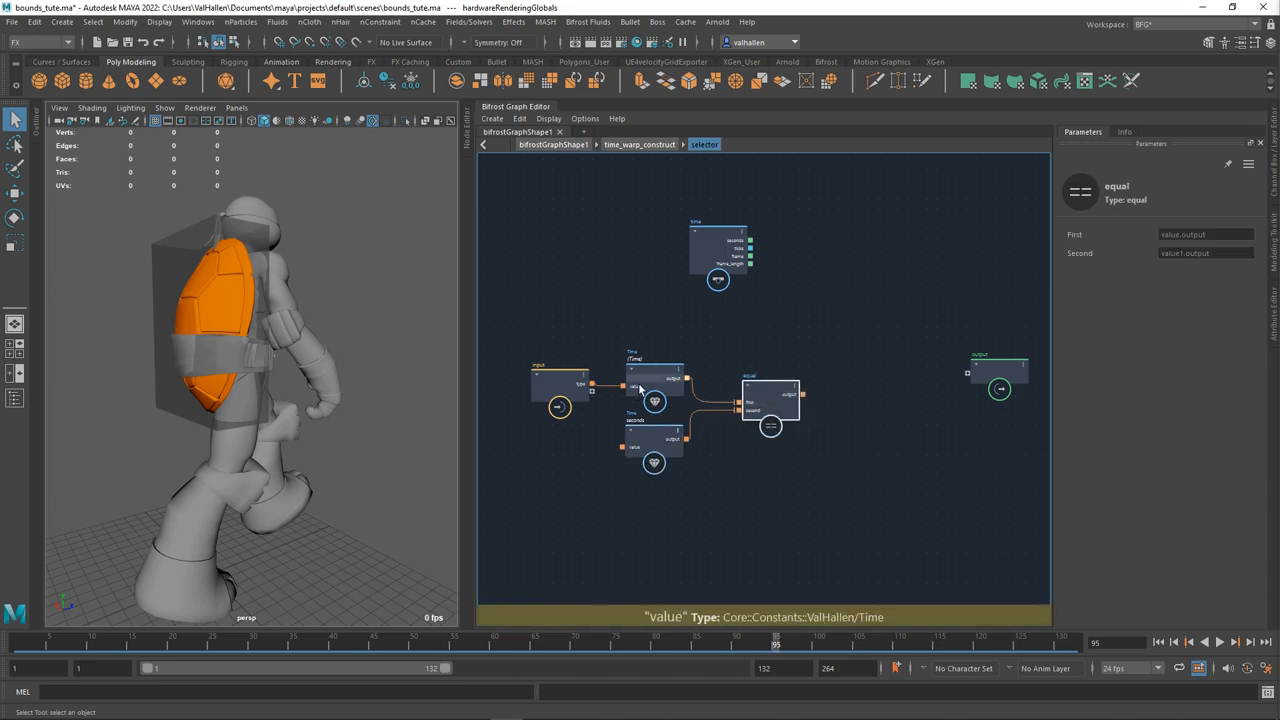
pyautogui.click(653, 447)
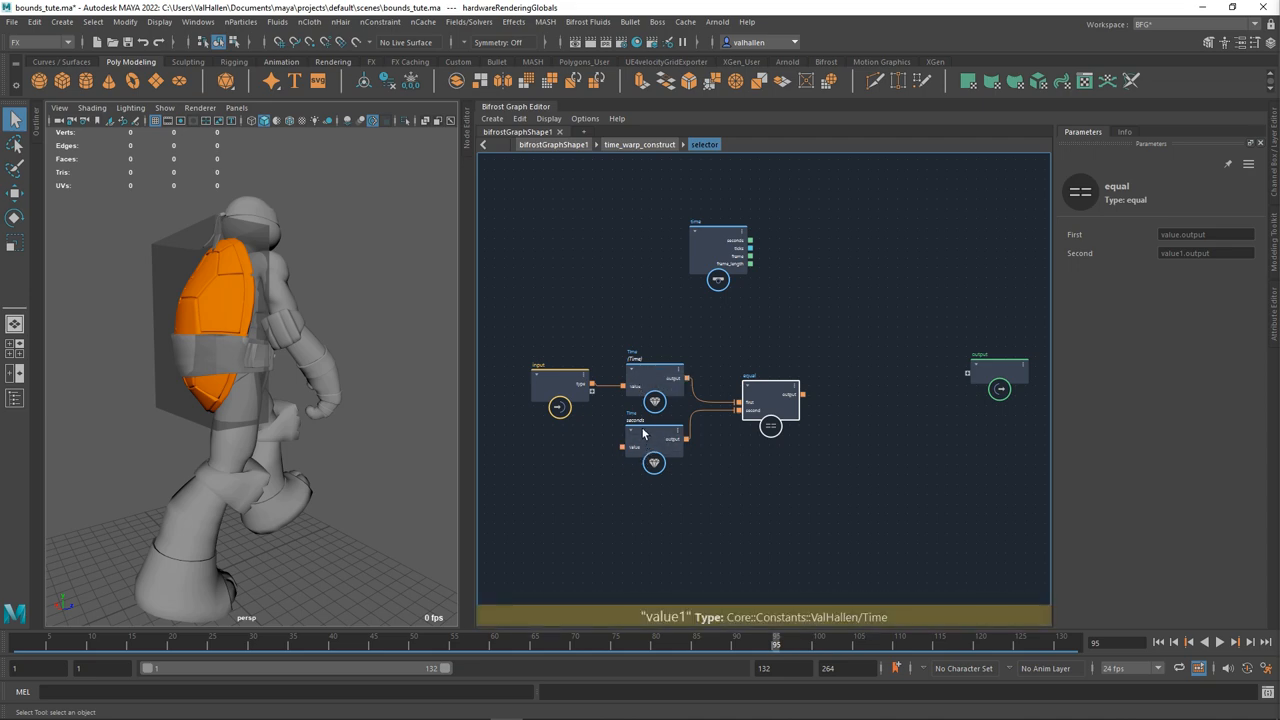
pyautogui.click(653, 447)
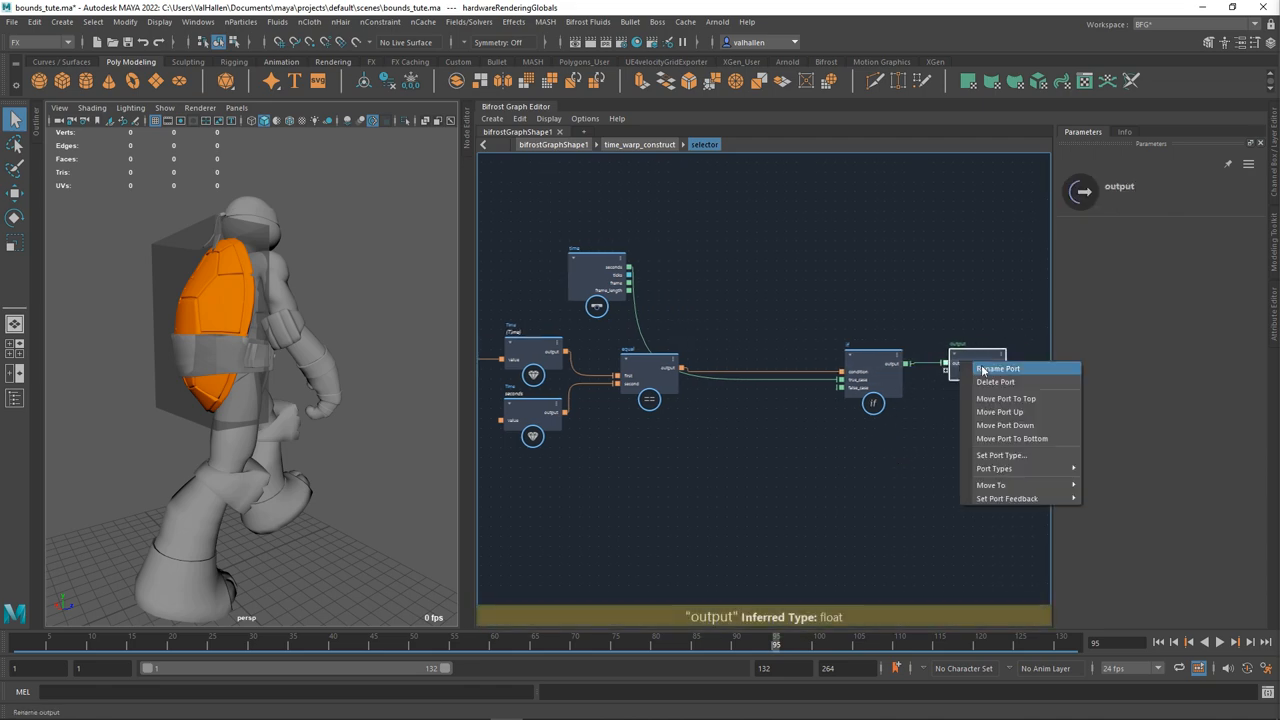
# Rename the selector compound's output port to time_out.
pyautogui.click(996, 368)
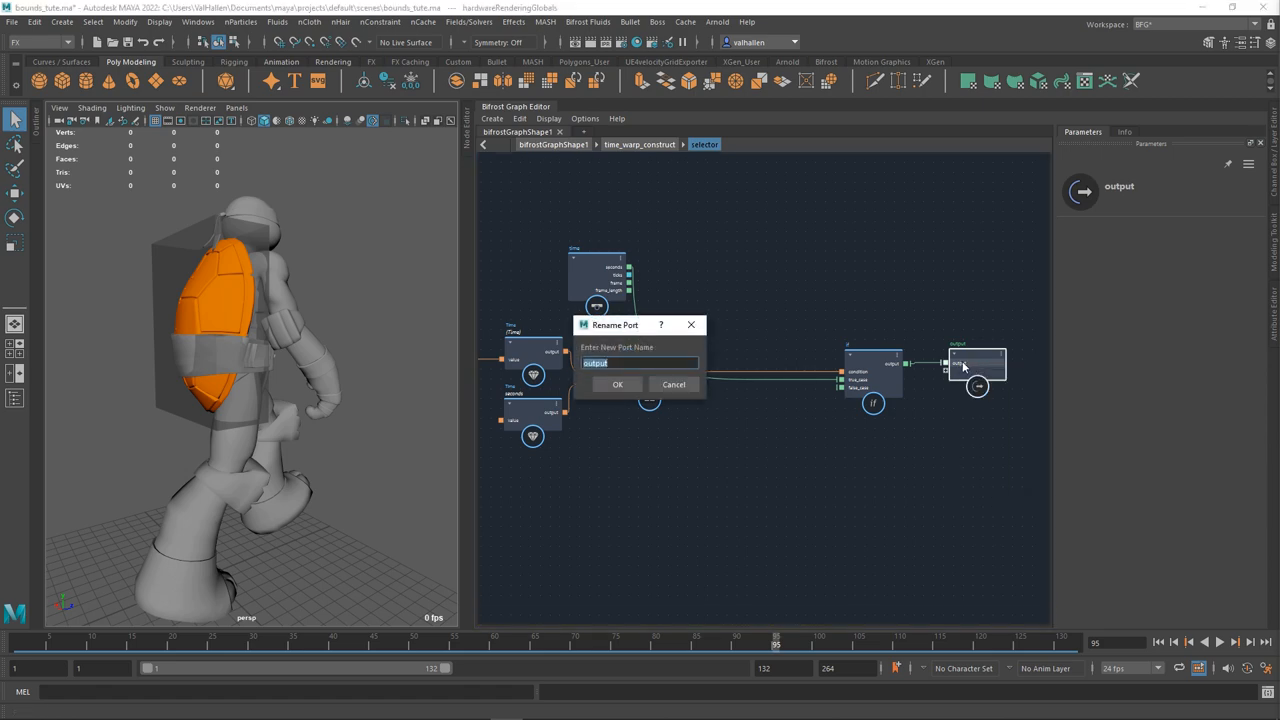
pyautogui.click(617, 384)
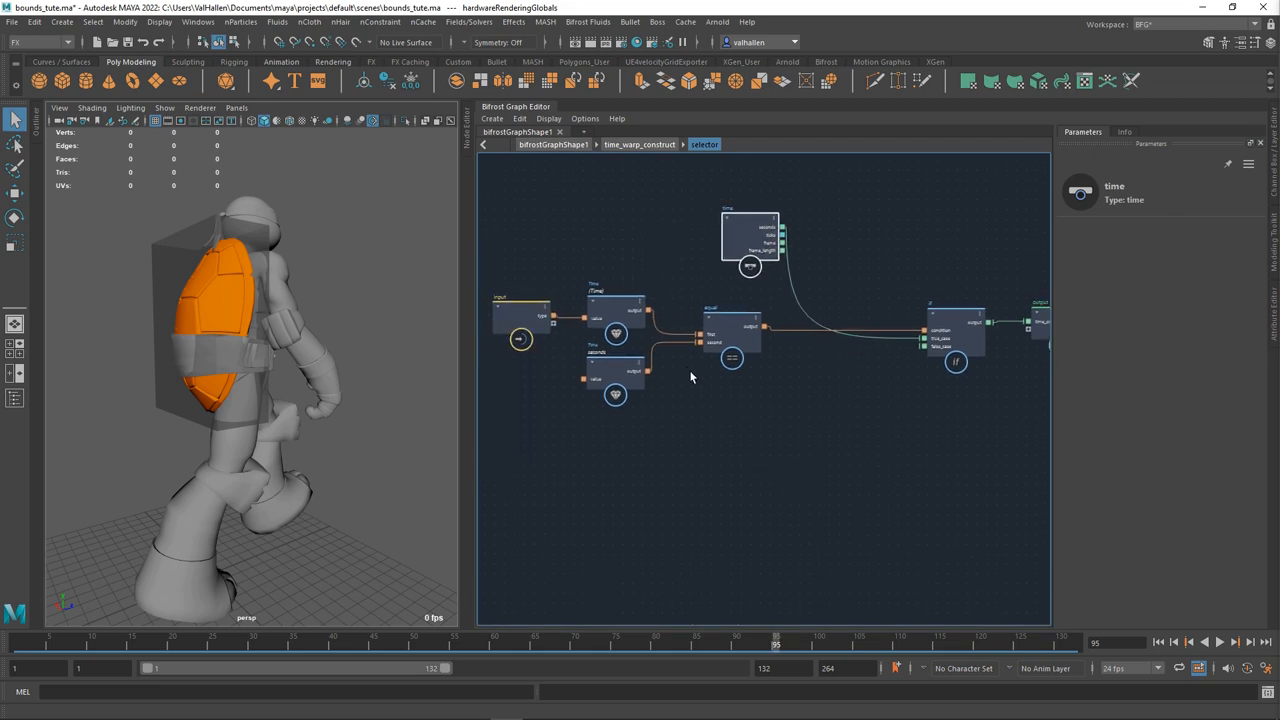
pyautogui.click(615, 393)
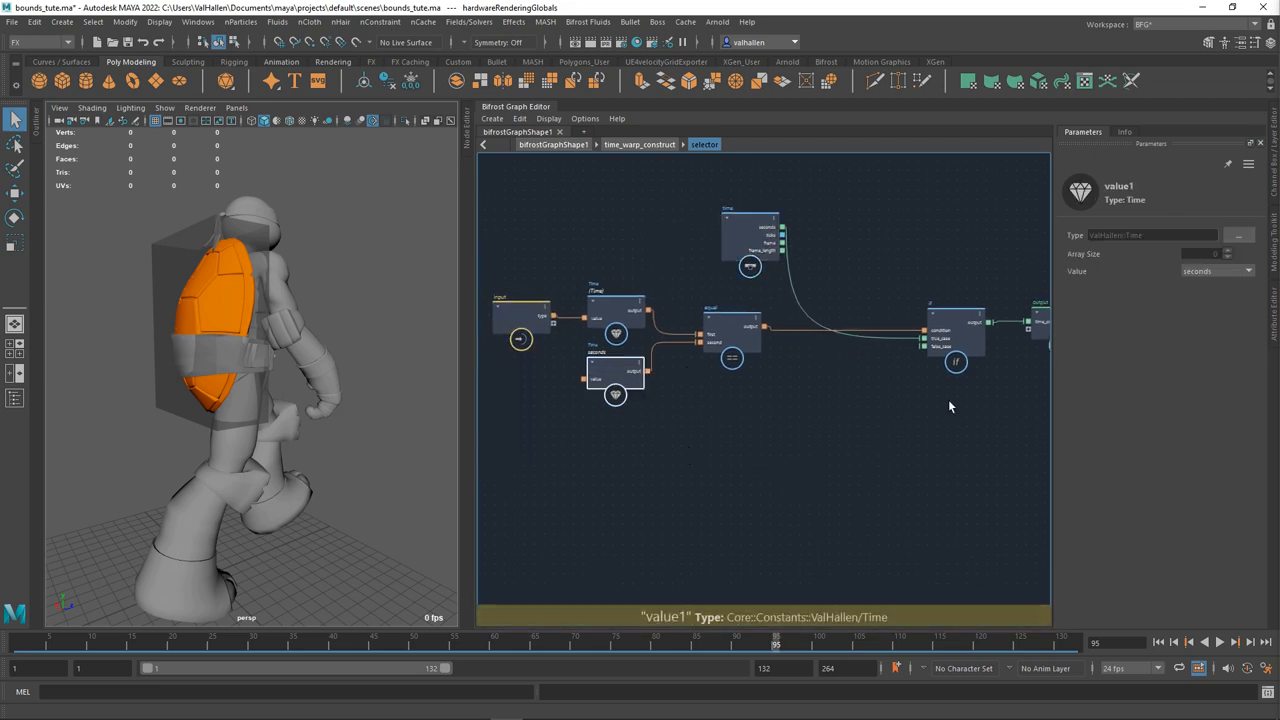
# Duplicate the value, equal and if nodes and set the new Time constant to ticks.
pyautogui.moveTo(750, 235); pyautogui.dragTo(680, 235)
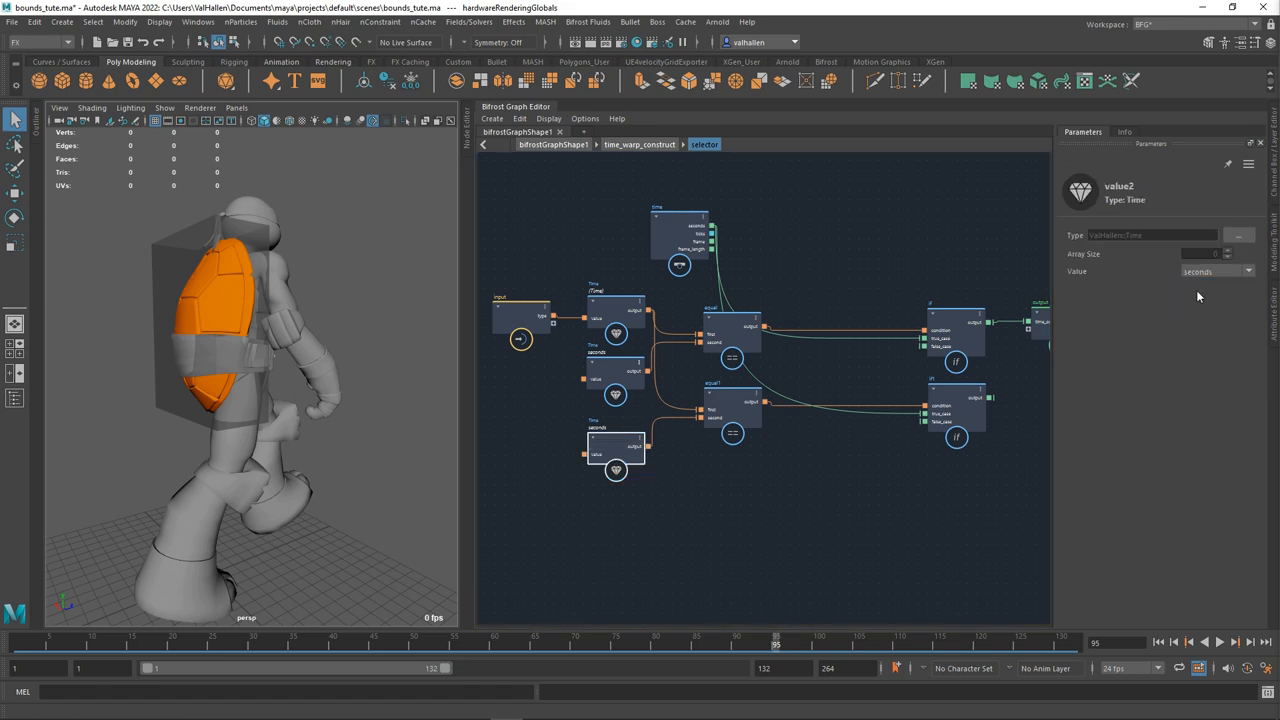
pyautogui.click(732, 410)
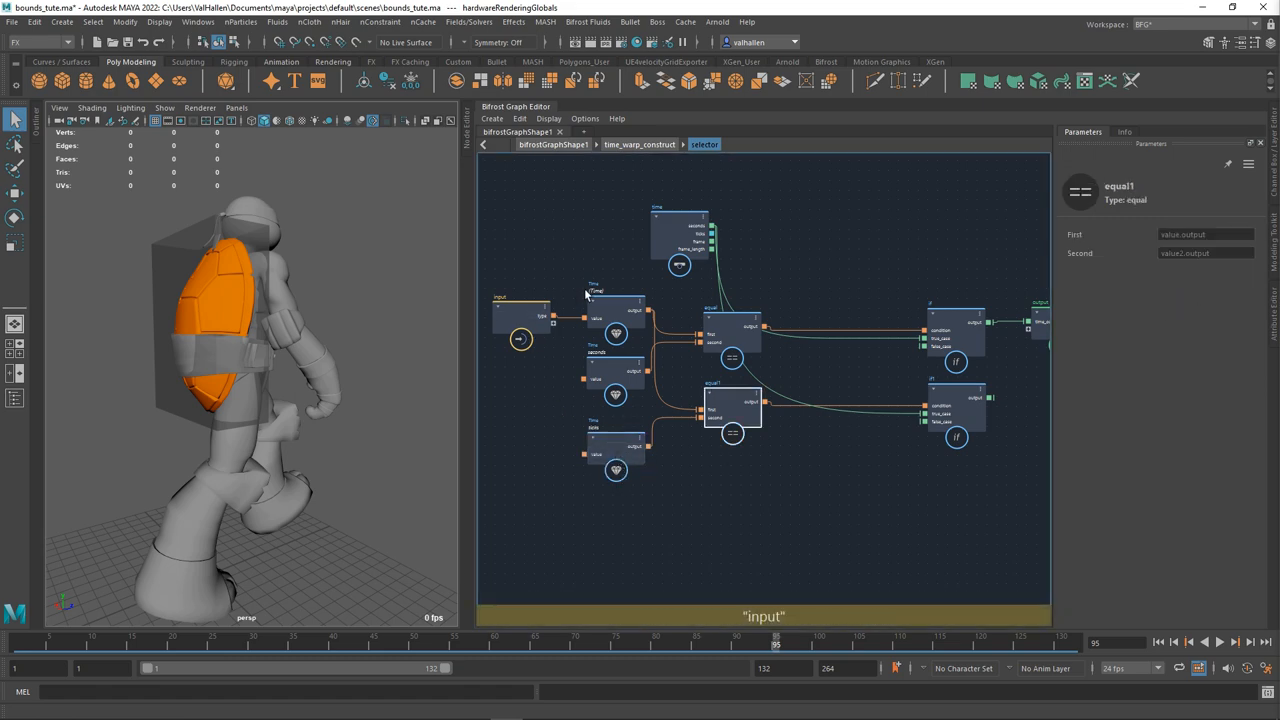
pyautogui.click(733, 405)
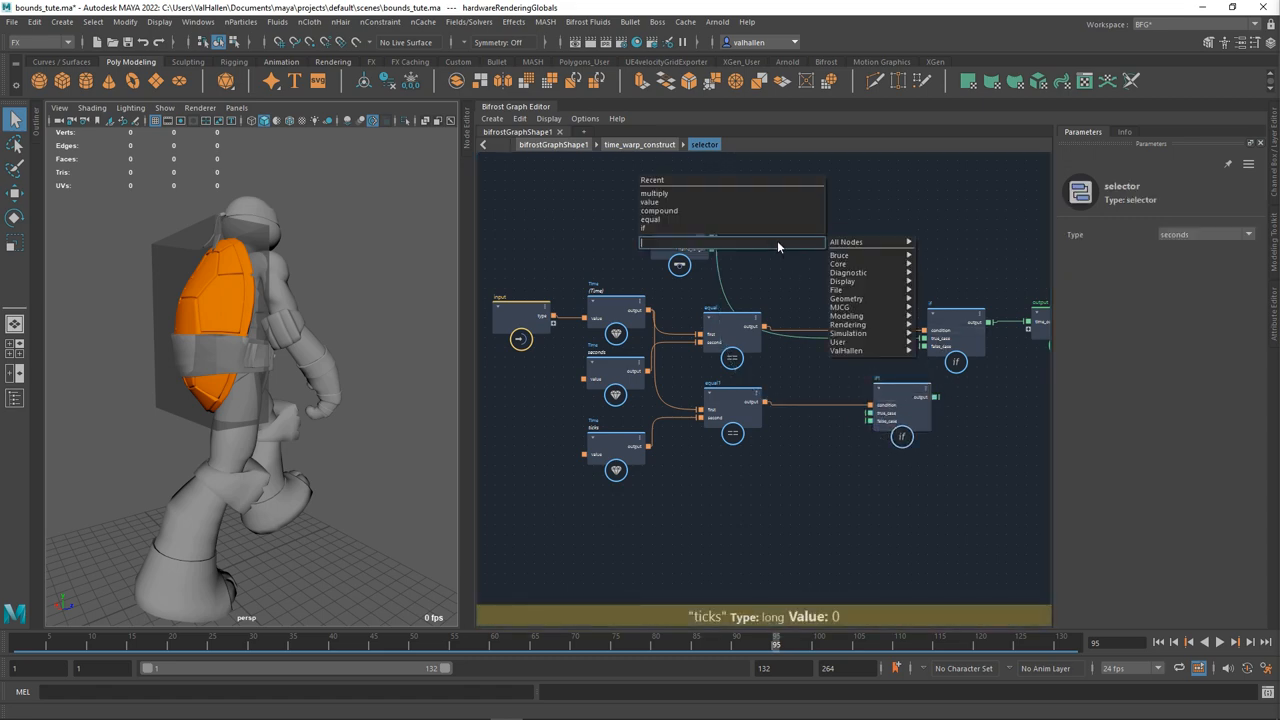
# Add a to_float node converting time ticks into if1's true case.
pyautogui.write('to_boolflo')
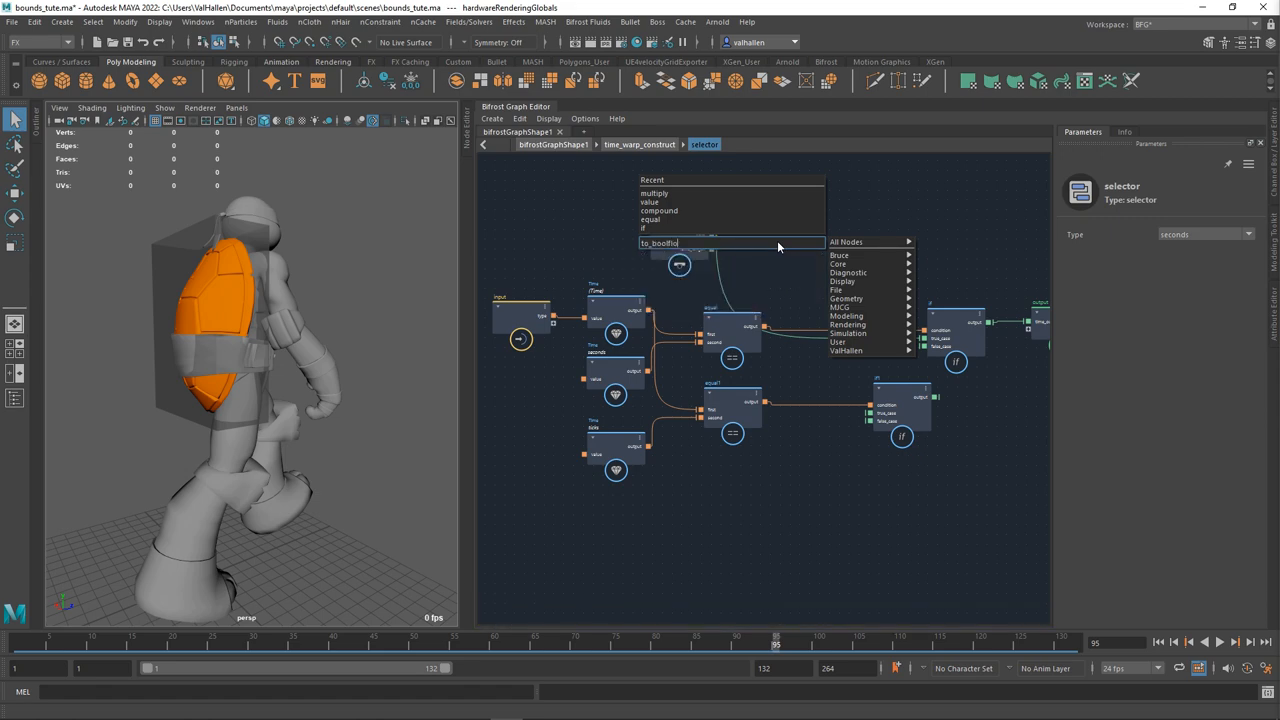
pyautogui.write('toflt')
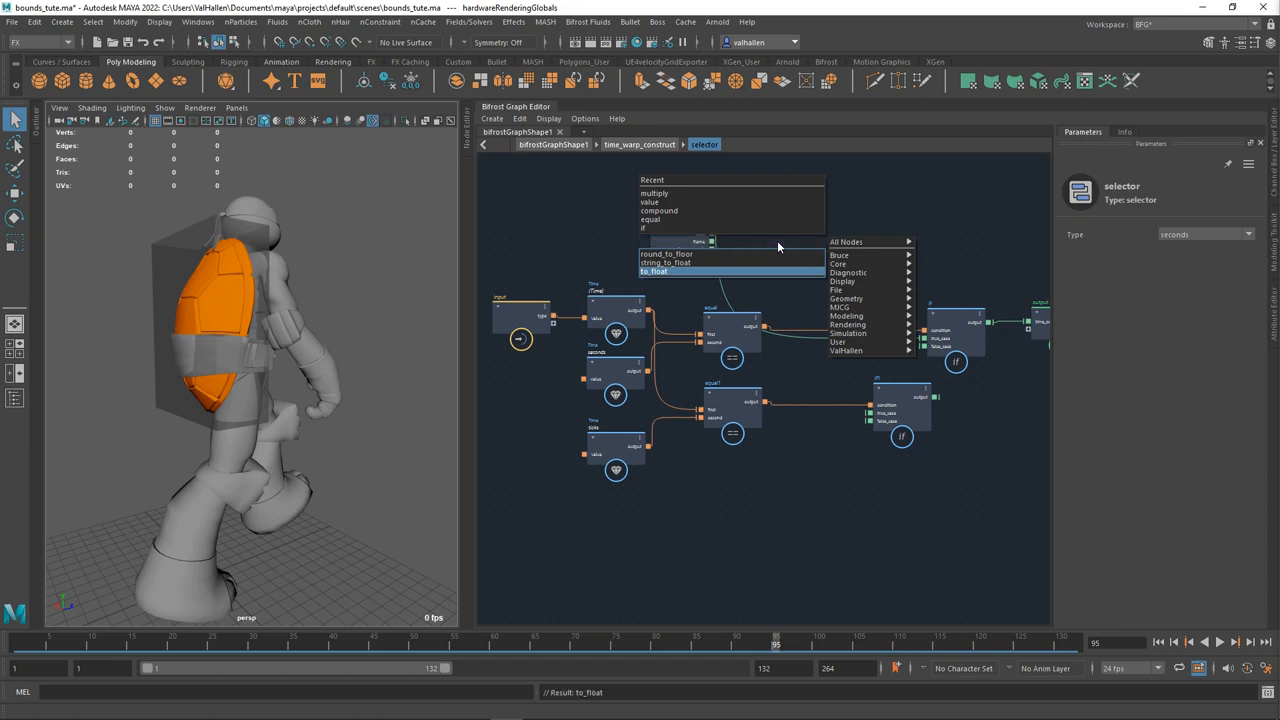
pyautogui.click(653, 270)
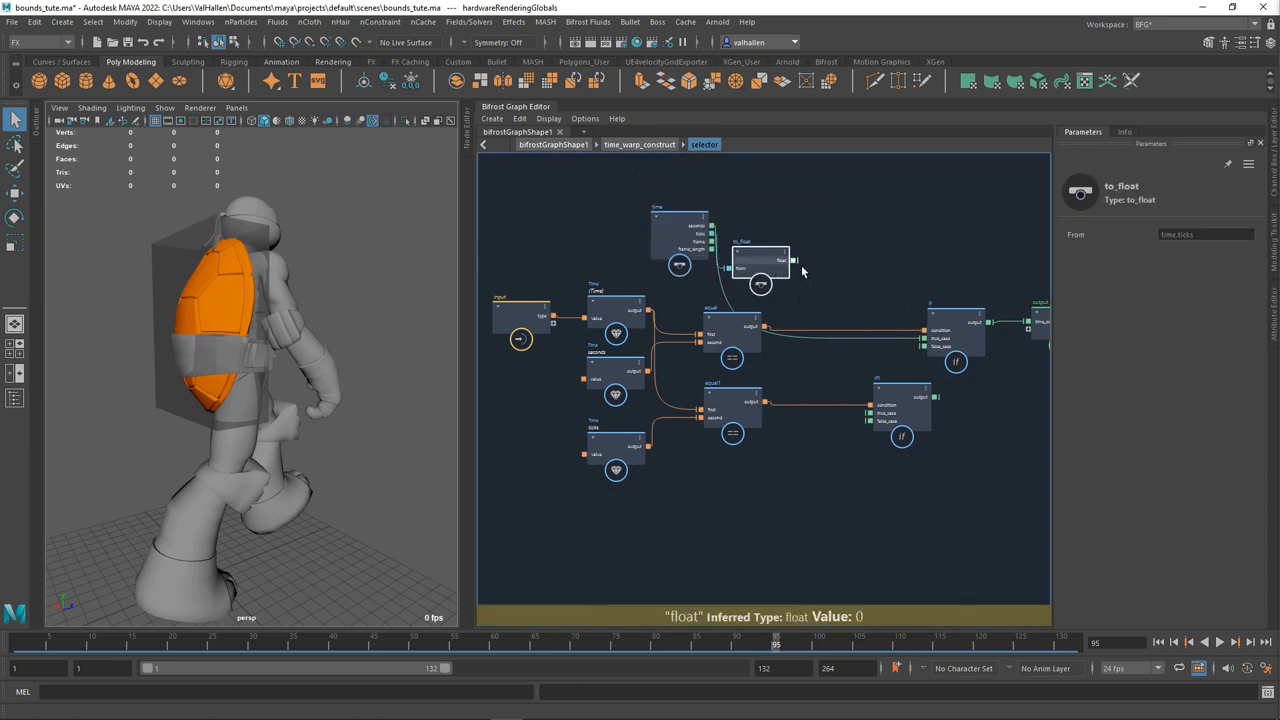
pyautogui.moveTo(793, 261); pyautogui.dragTo(870, 413)
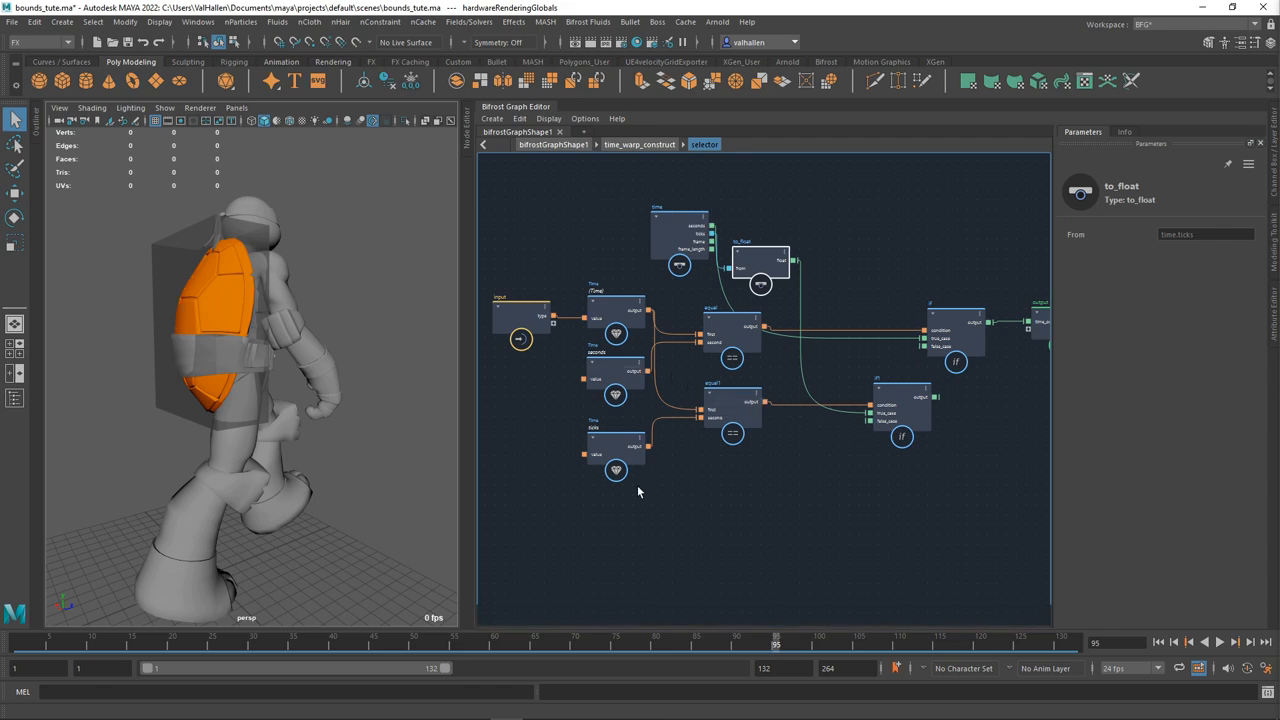
pyautogui.click(615, 470)
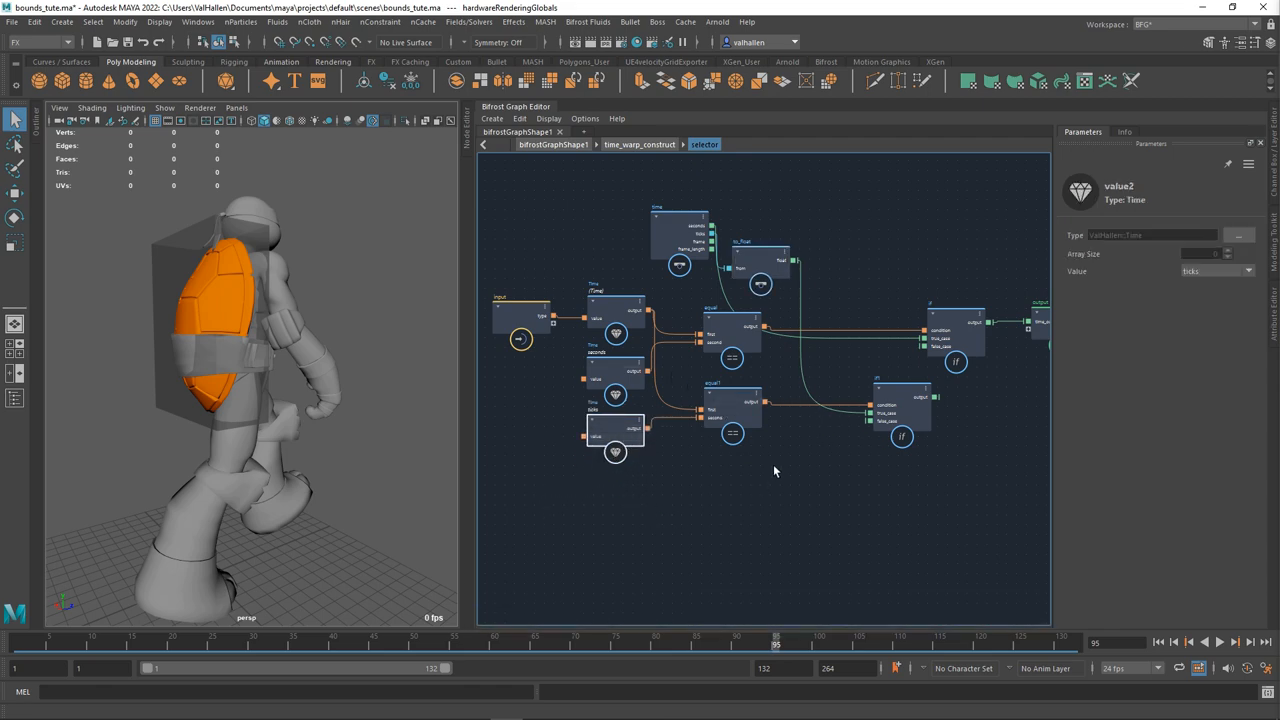
pyautogui.click(900, 413)
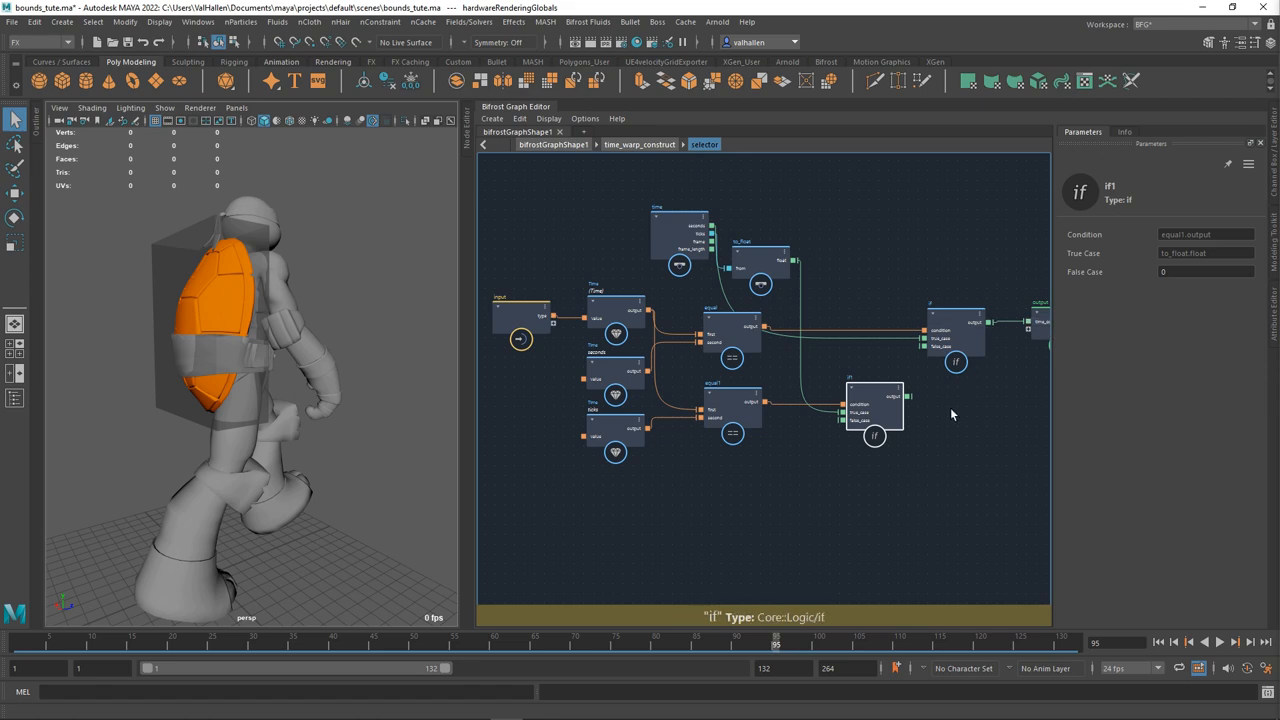
# Chain if1's output into the first if's false case, keeping the constant on ticks.
pyautogui.moveTo(888, 405); pyautogui.dragTo(873, 405)
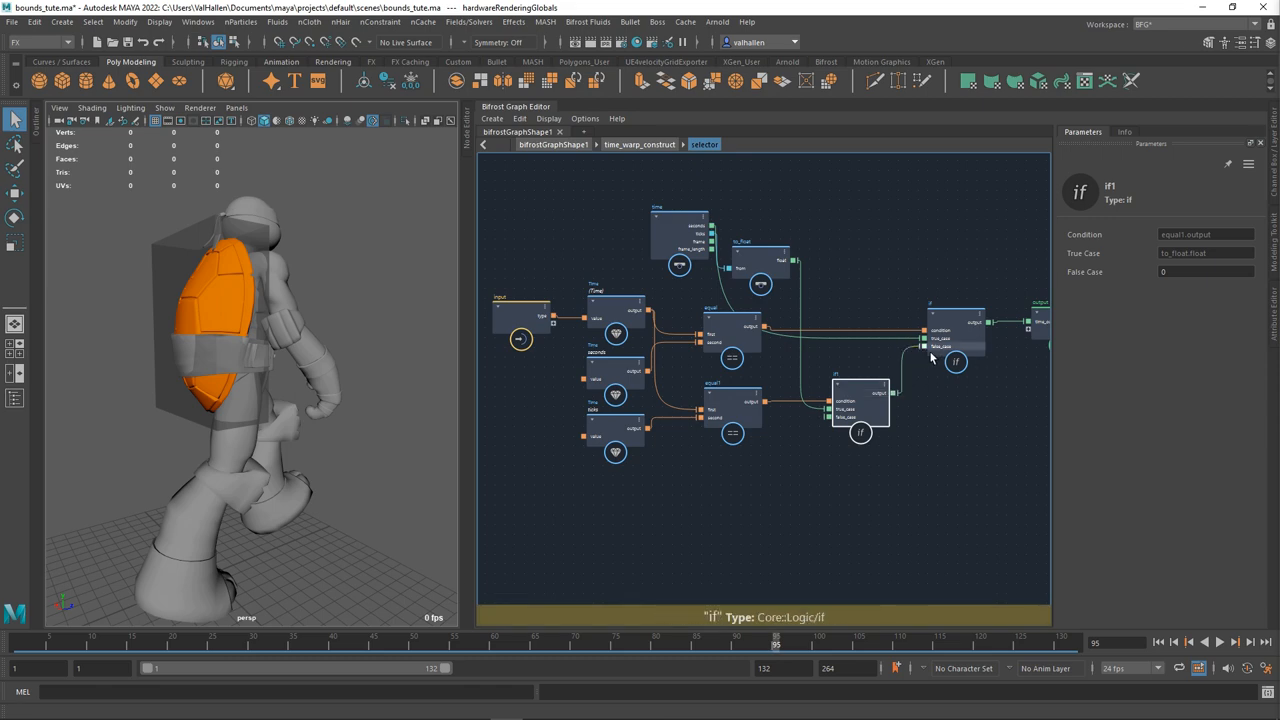
pyautogui.click(615, 435)
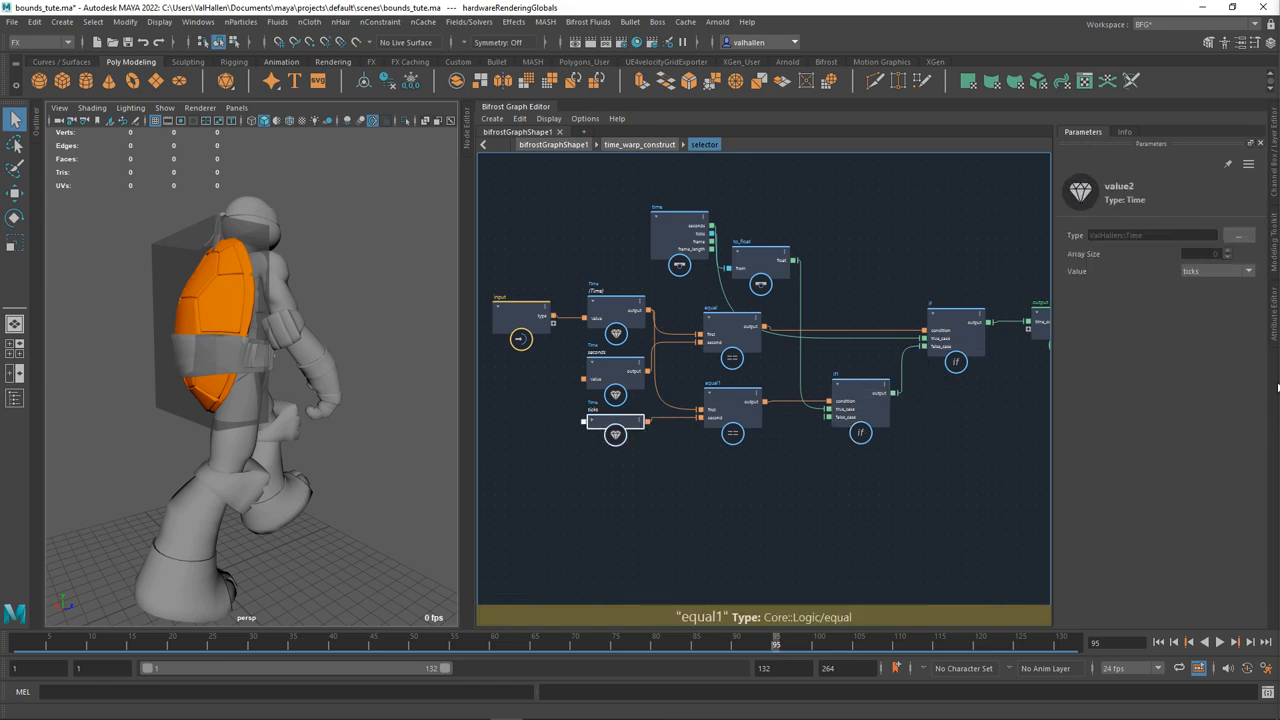
pyautogui.click(1245, 271)
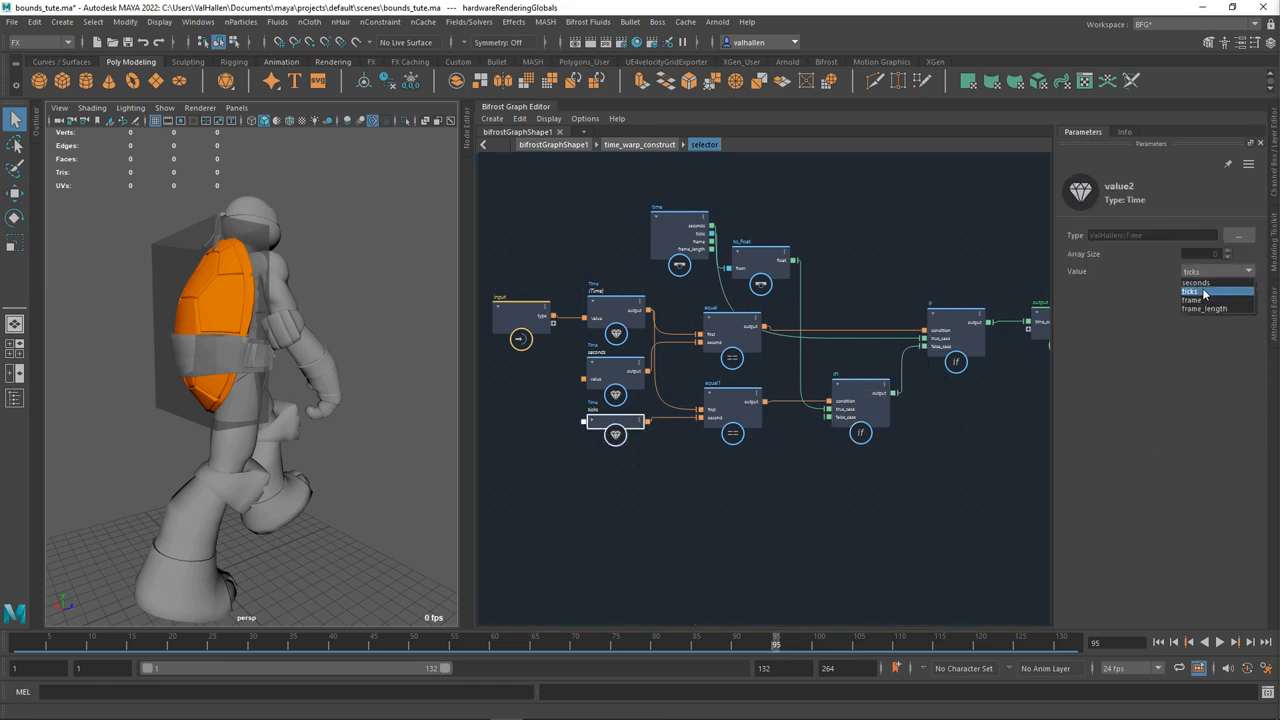
pyautogui.click(1192, 300)
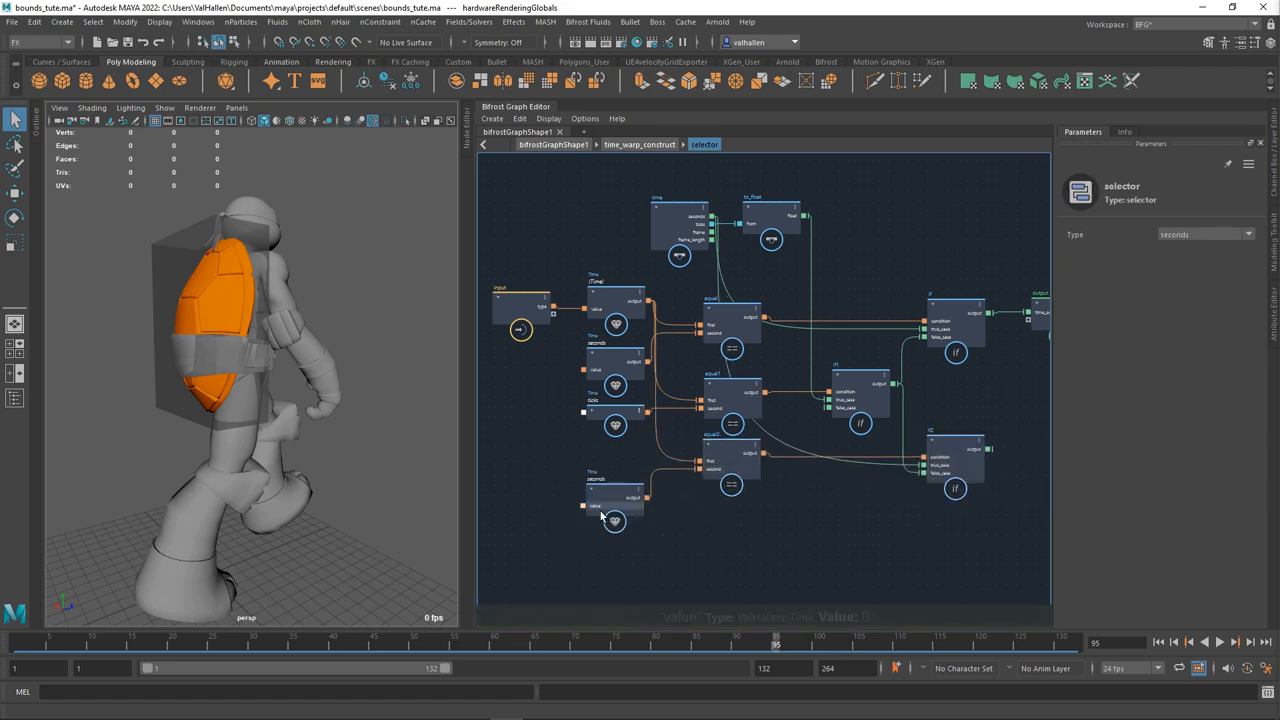
# Check the third branch's Time constant set to frame.
pyautogui.click(614, 475)
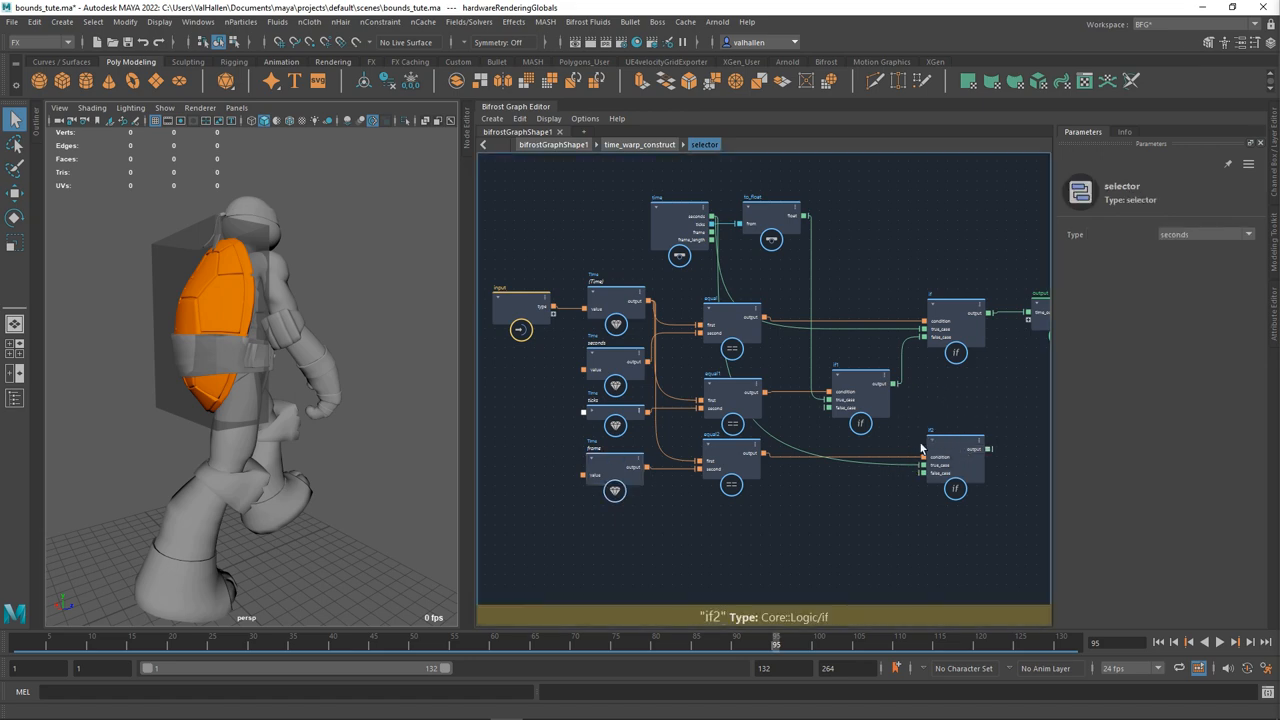
pyautogui.moveTo(918, 449)
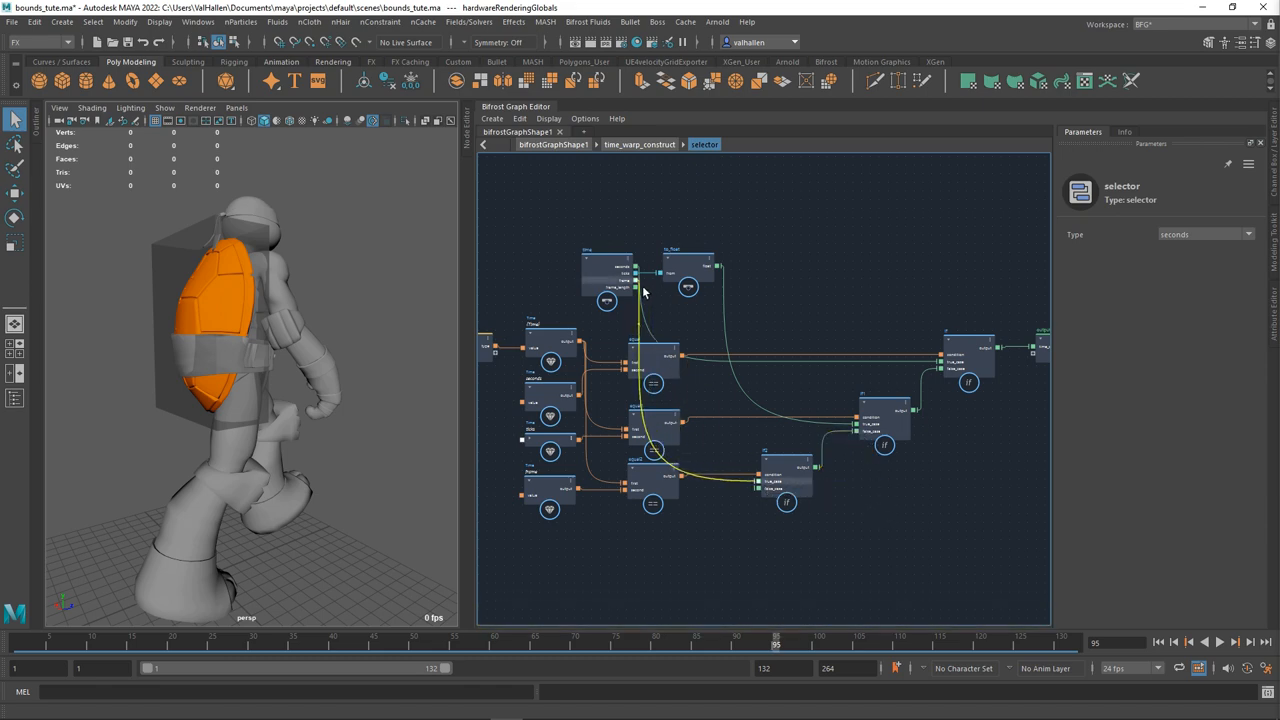
pyautogui.moveTo(1035, 350)
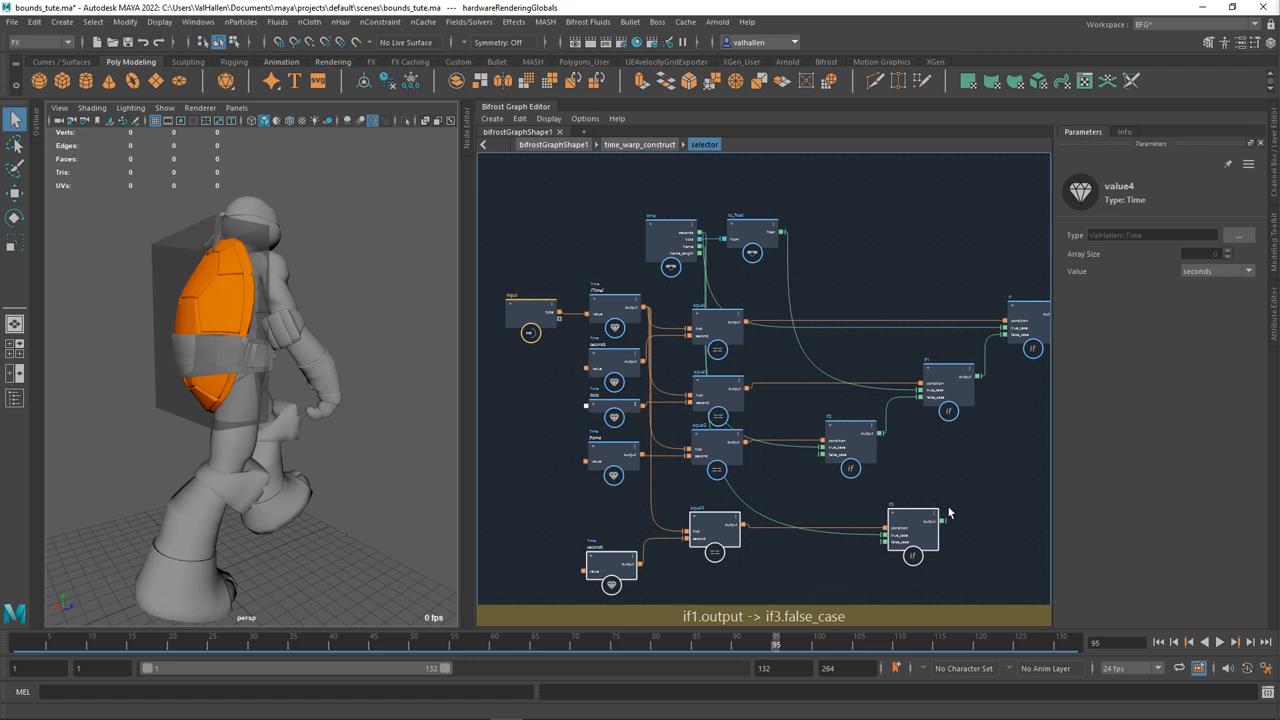
pyautogui.moveTo(815, 520)
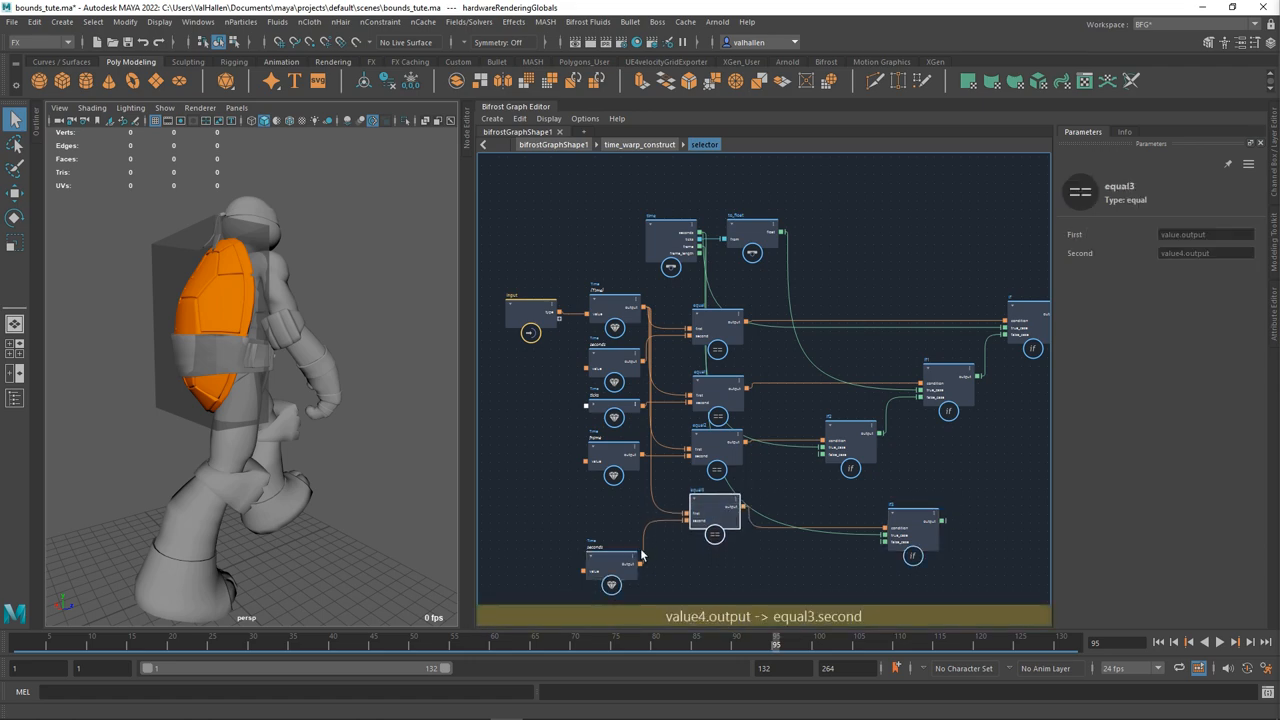
# Wire the frame_length Time constant through equal3 into if3 in the if cascade.
pyautogui.click(610, 525)
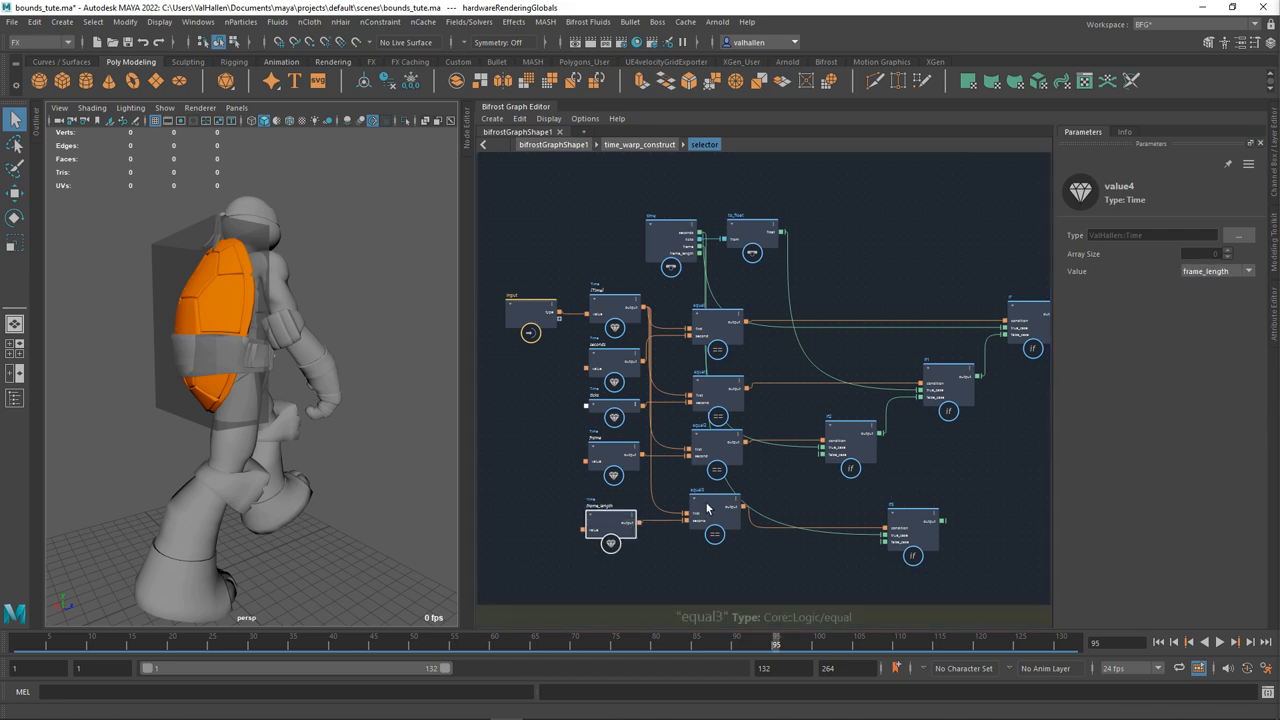
pyautogui.click(715, 505)
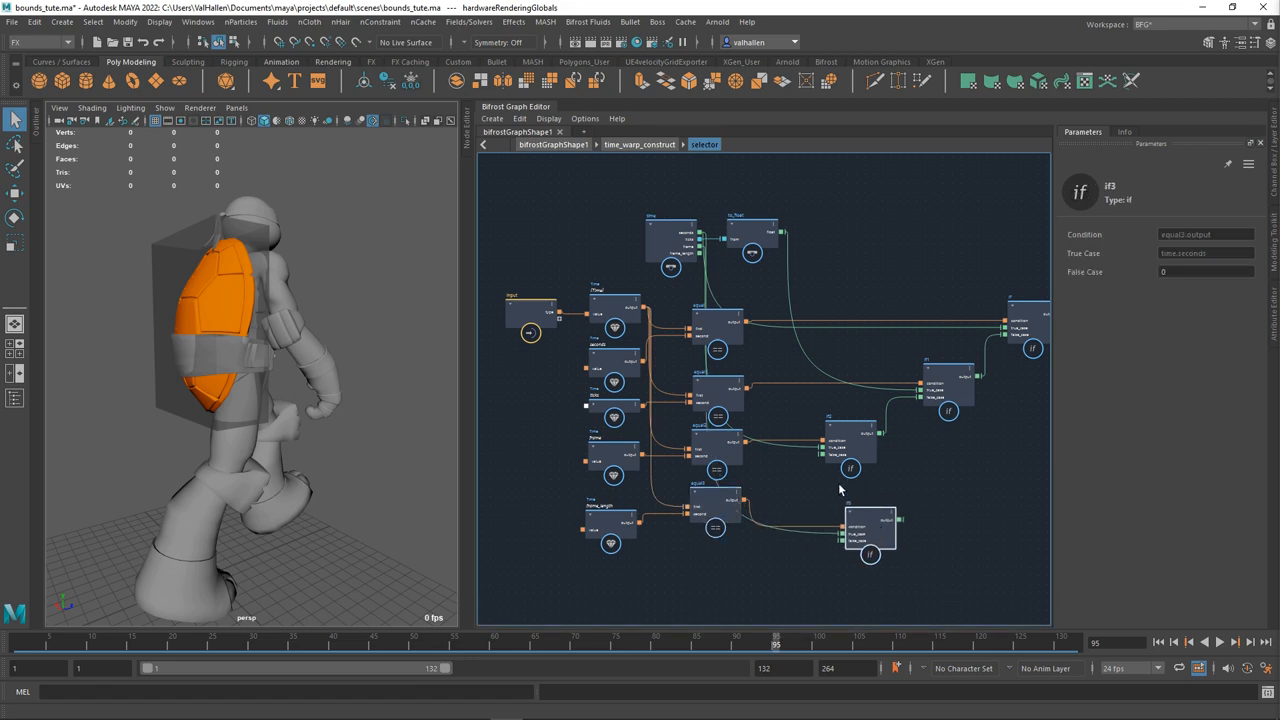
pyautogui.click(870, 525)
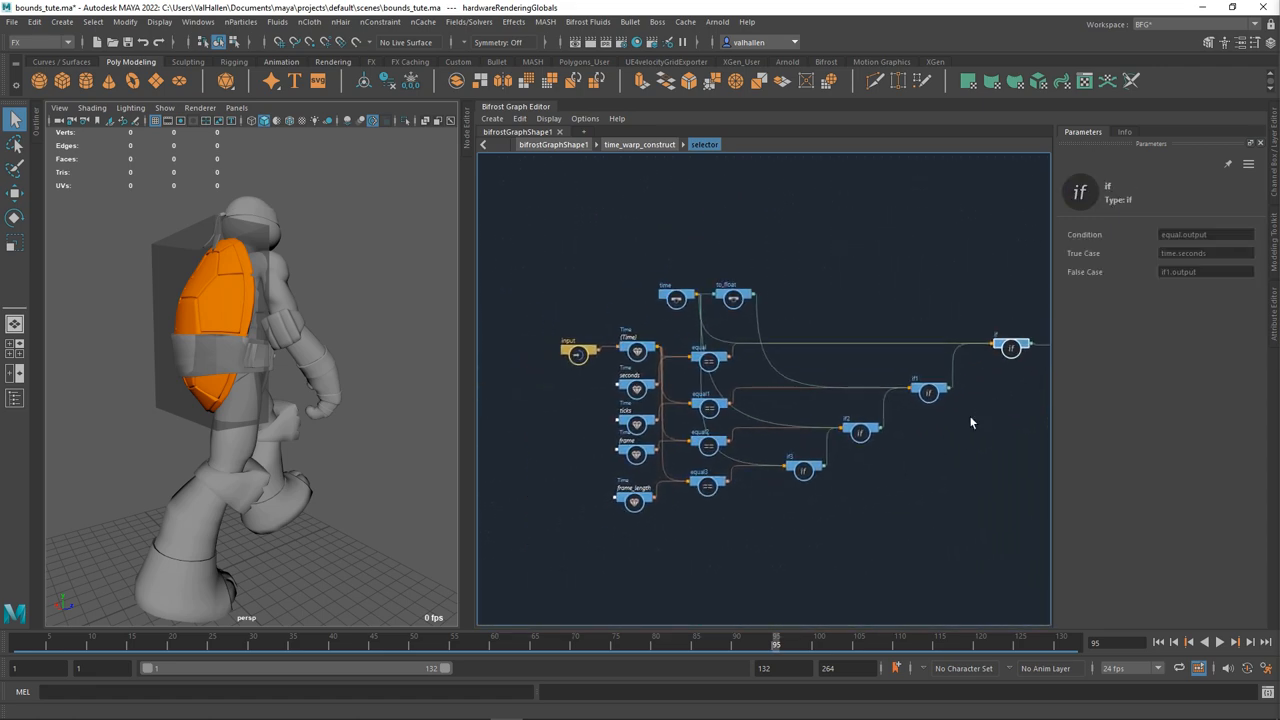
# Feed frame_length into if3's true case and frame into its false case.
pyautogui.click(860, 433)
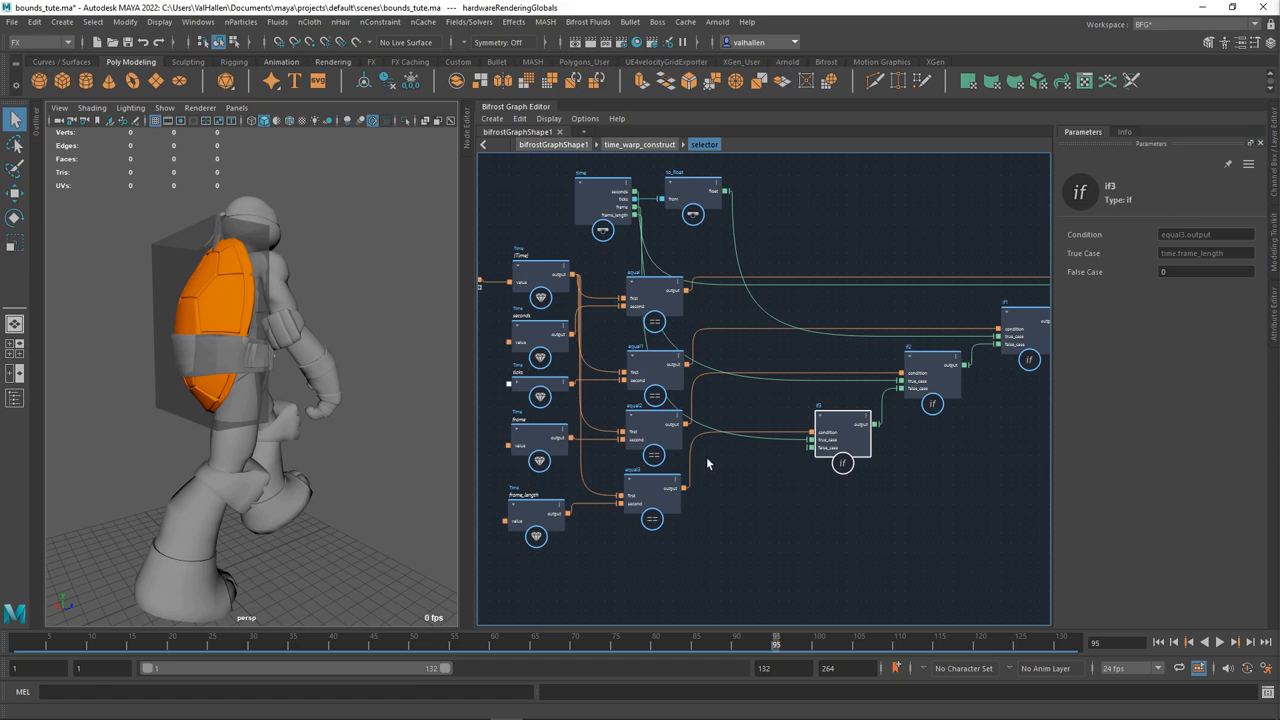
pyautogui.moveTo(852, 528)
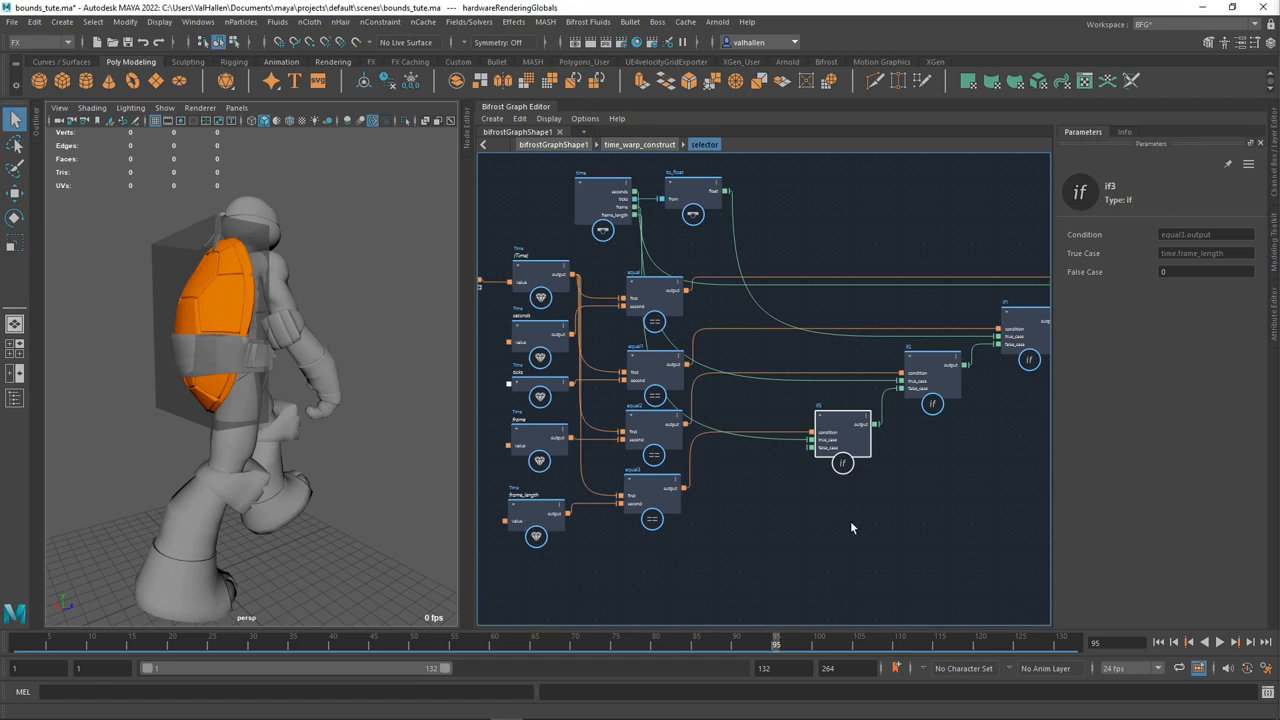
pyautogui.moveTo(812, 447)
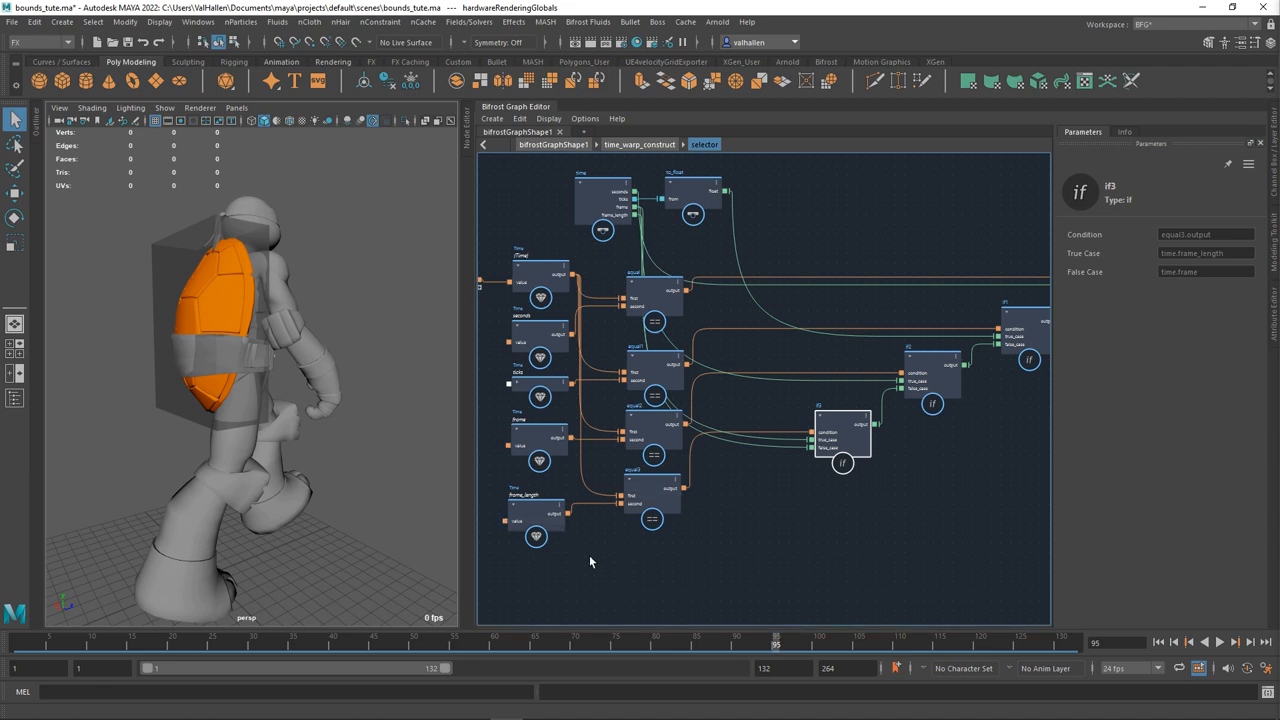
pyautogui.moveTo(898, 435)
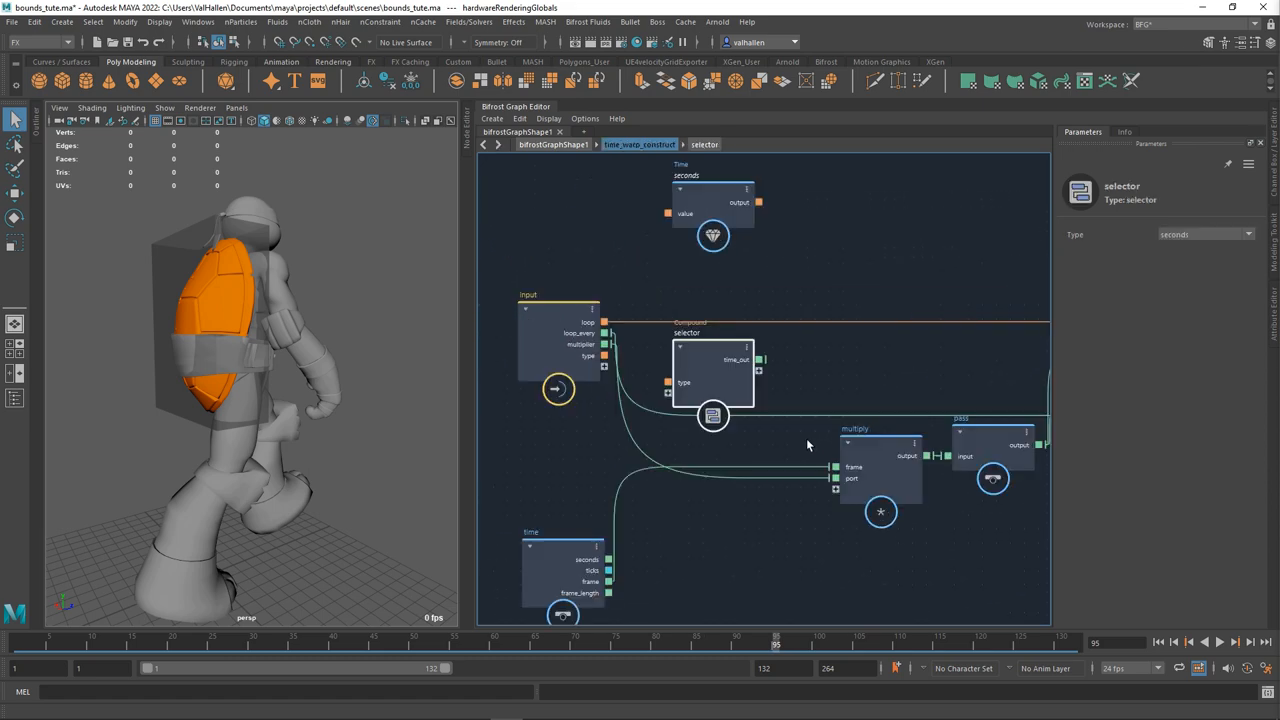
pyautogui.moveTo(802, 399)
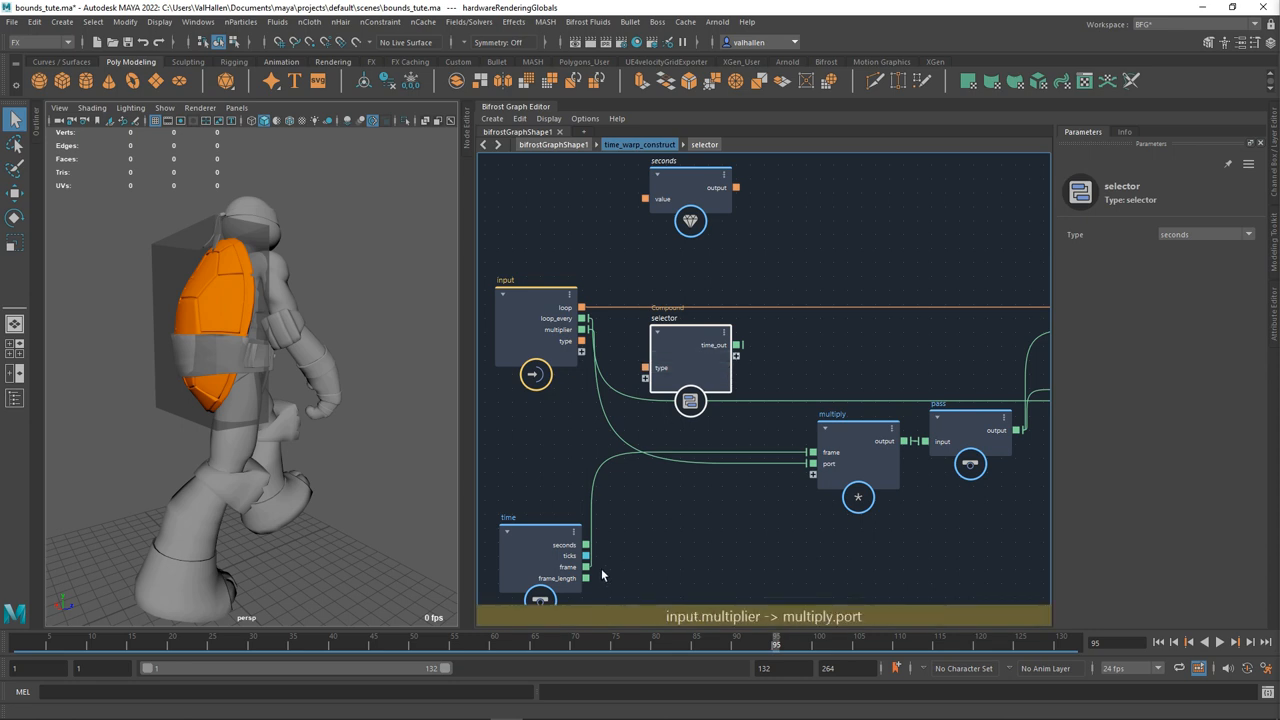
# Connect the time_warp_construct type input into the selector compound.
pyautogui.moveTo(690, 360); pyautogui.dragTo(674, 540)
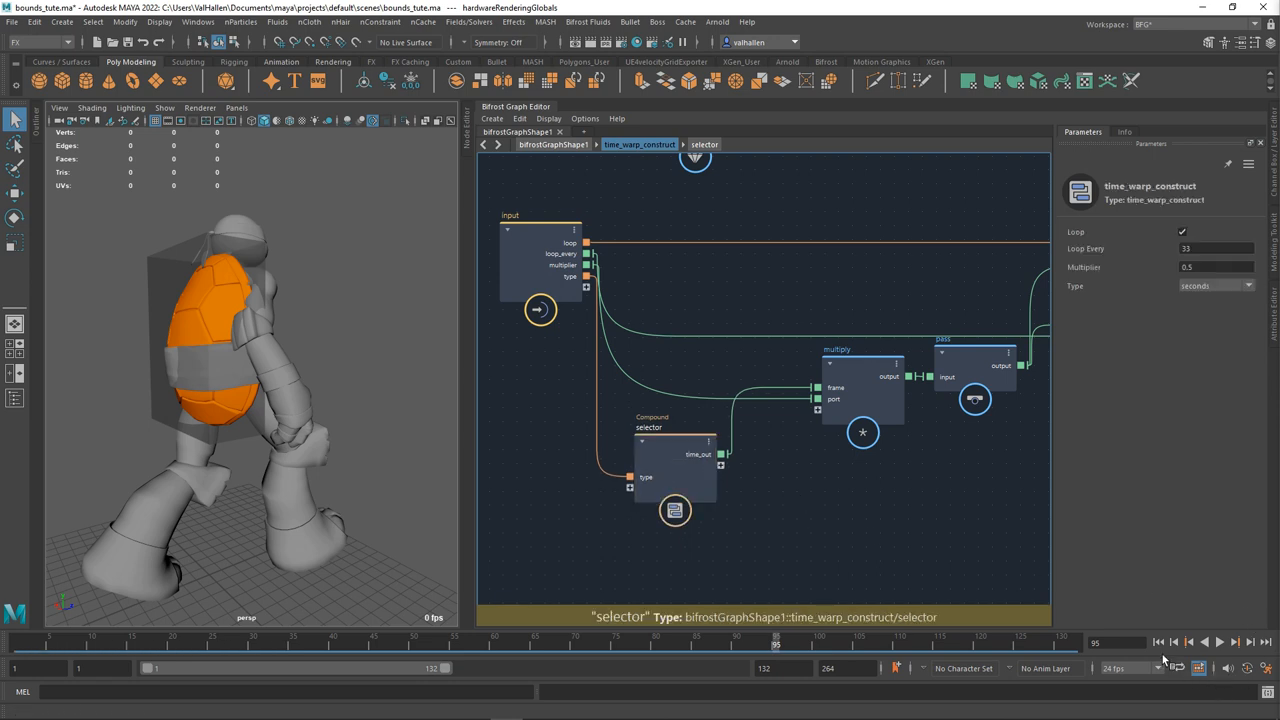
# Set Multiplier to 1, rewind, and play the walk animation.
pyautogui.click(1219, 642)
pyautogui.write('1')
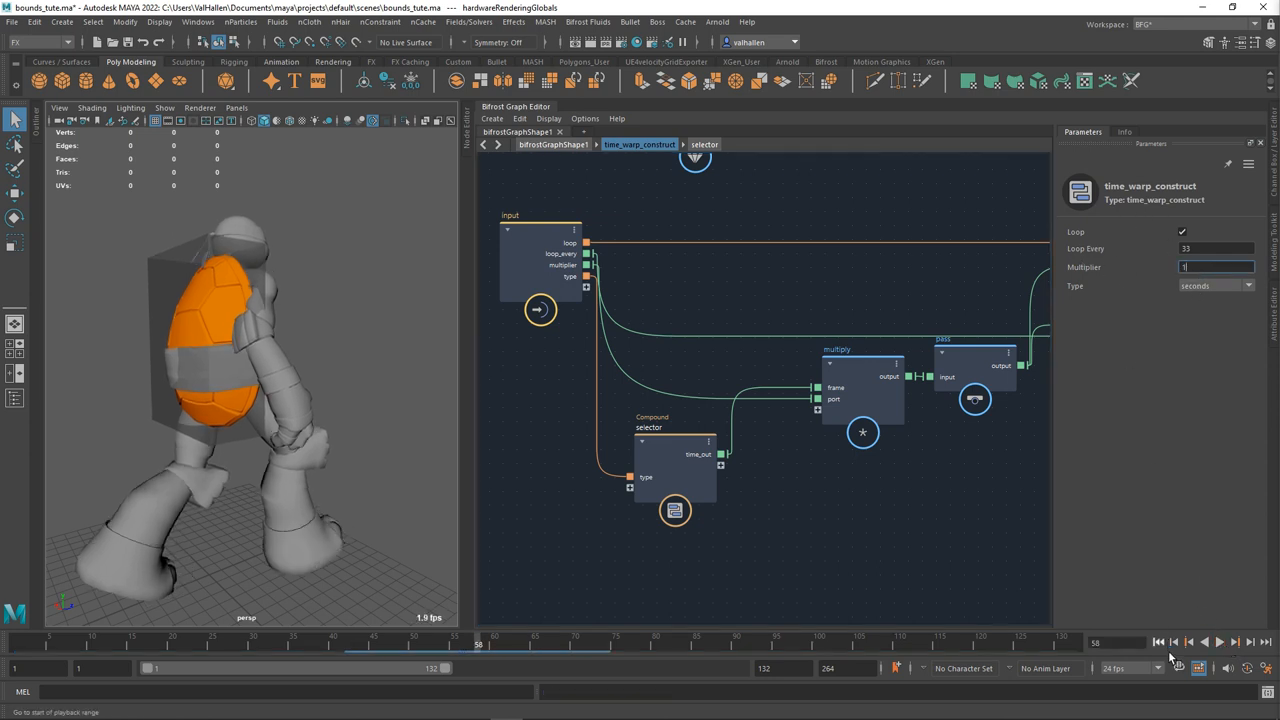
pyautogui.click(1219, 643)
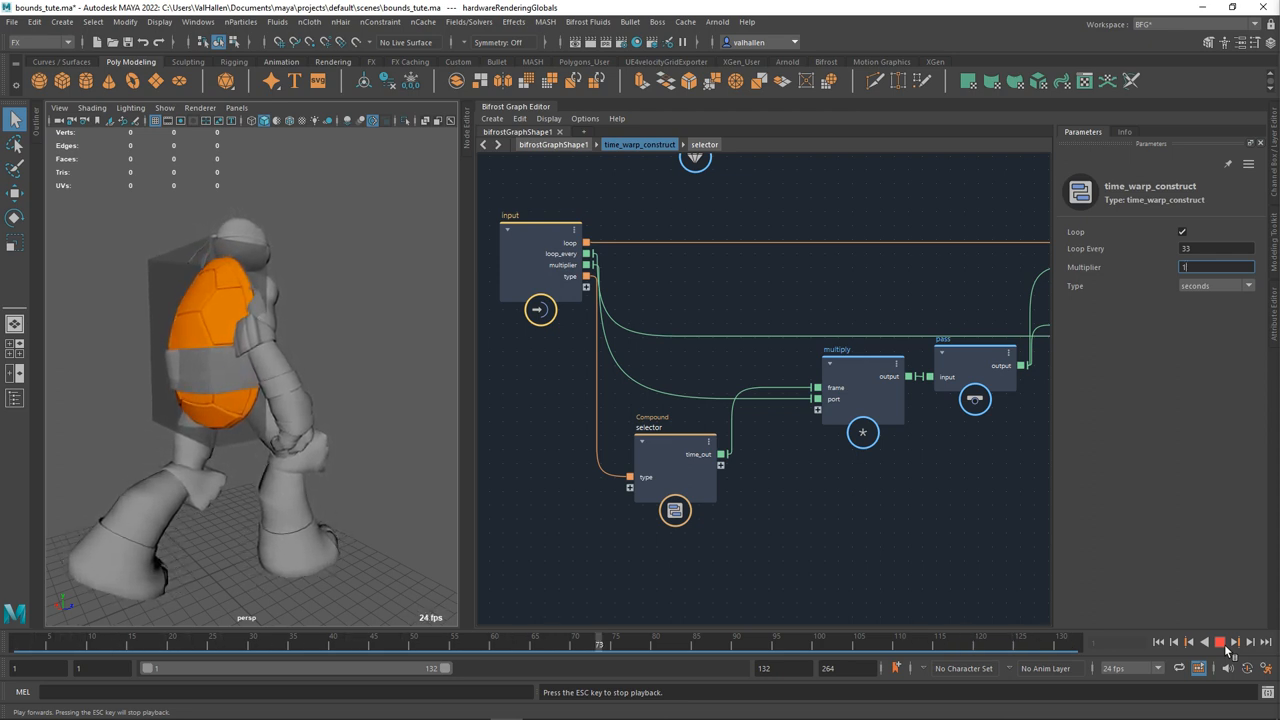
pyautogui.click(1247, 286)
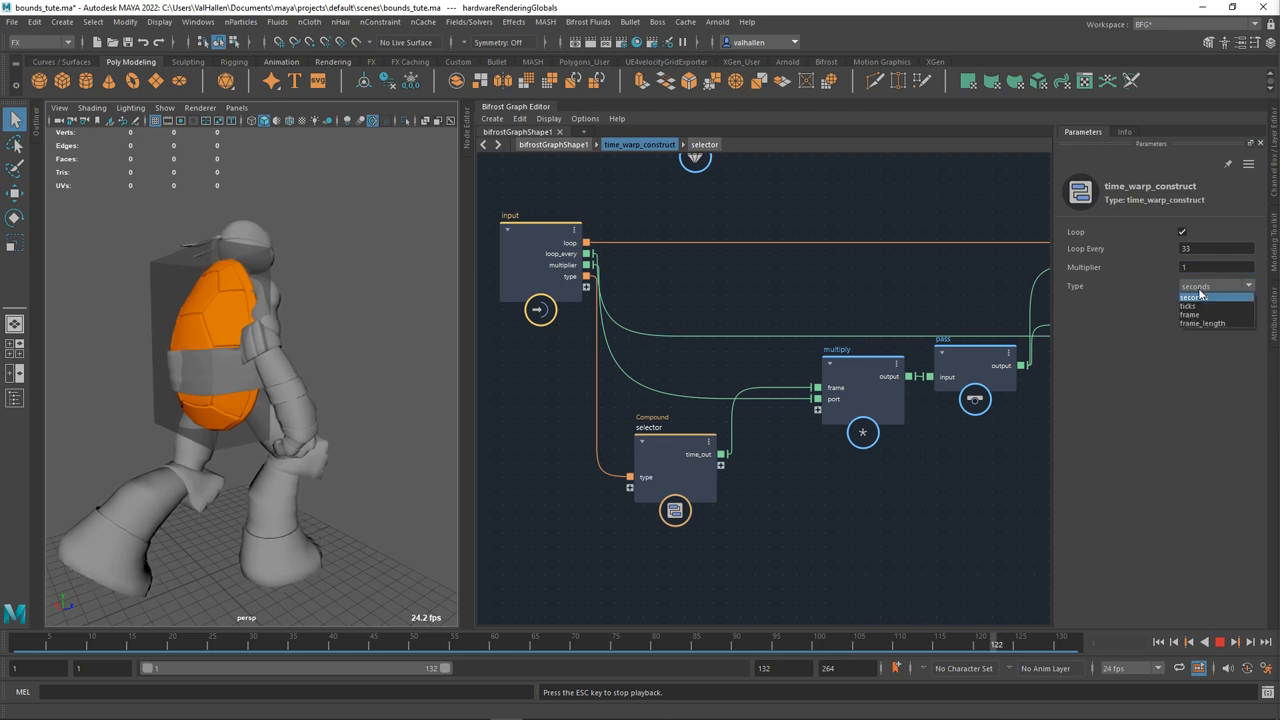
# Compare Type frame, ticks and frame_length during playback, ending on frame.
pyautogui.click(1191, 314)
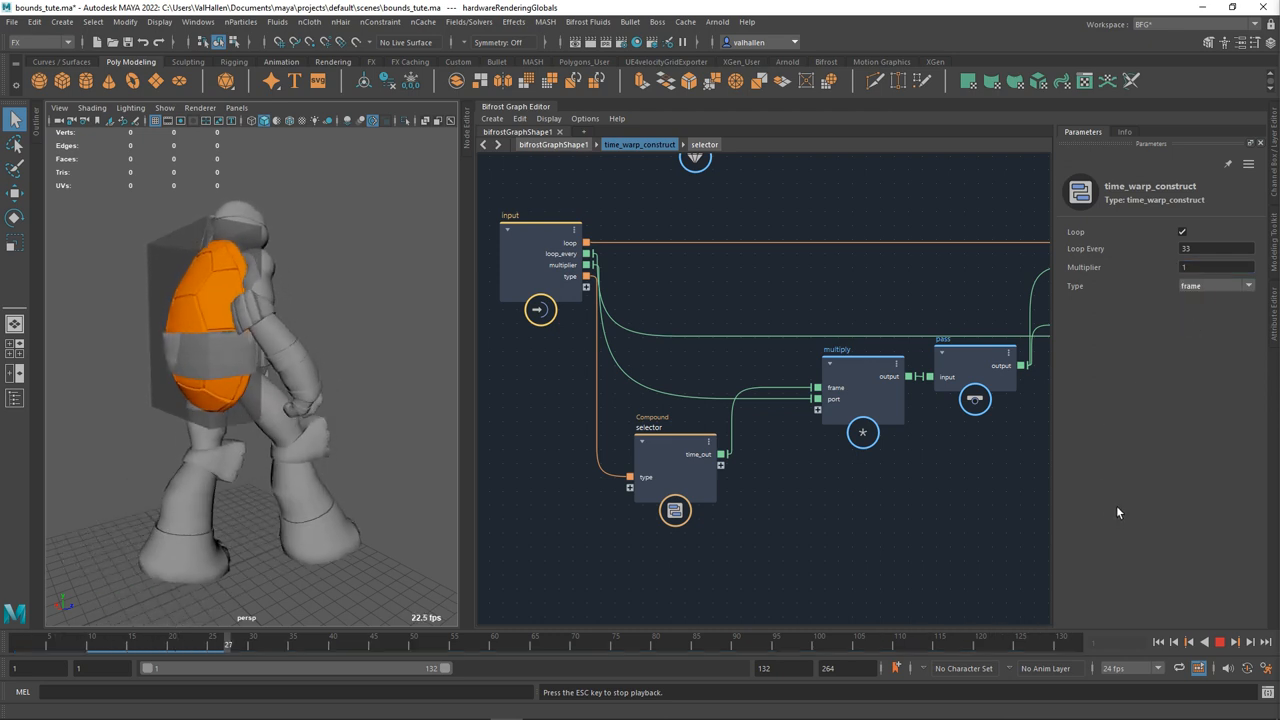
pyautogui.click(1216, 286)
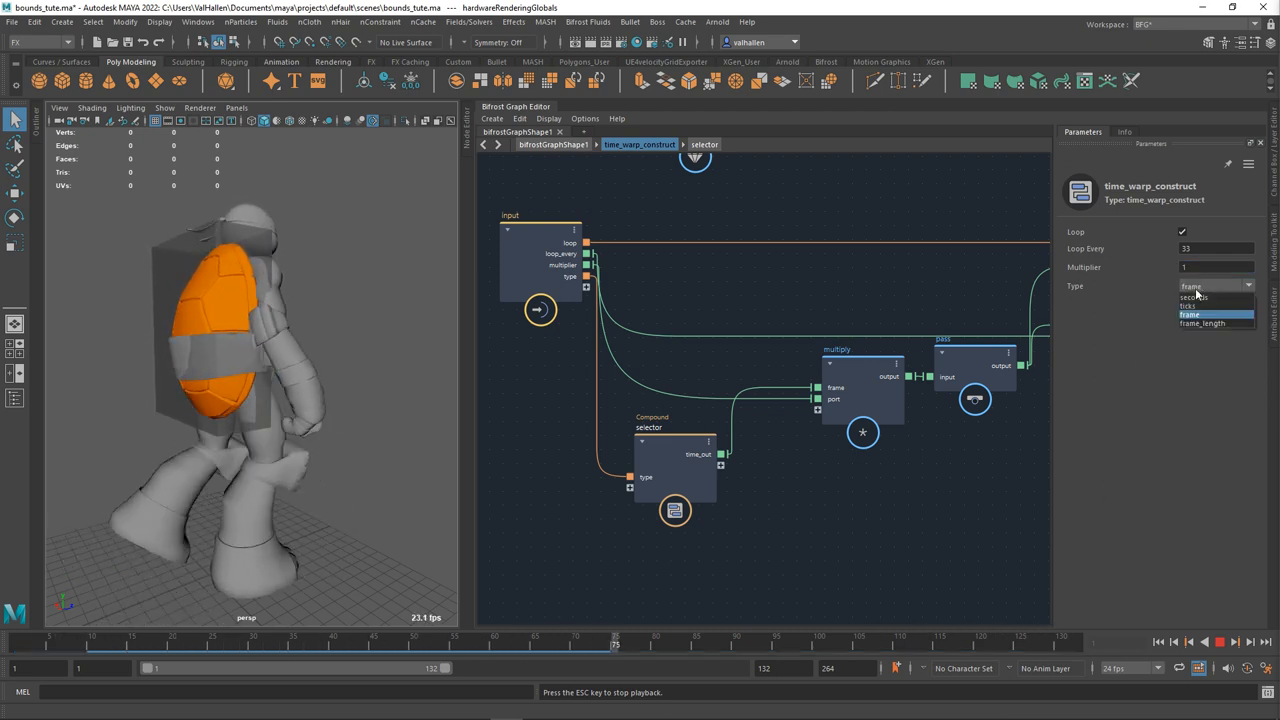
pyautogui.click(1189, 305)
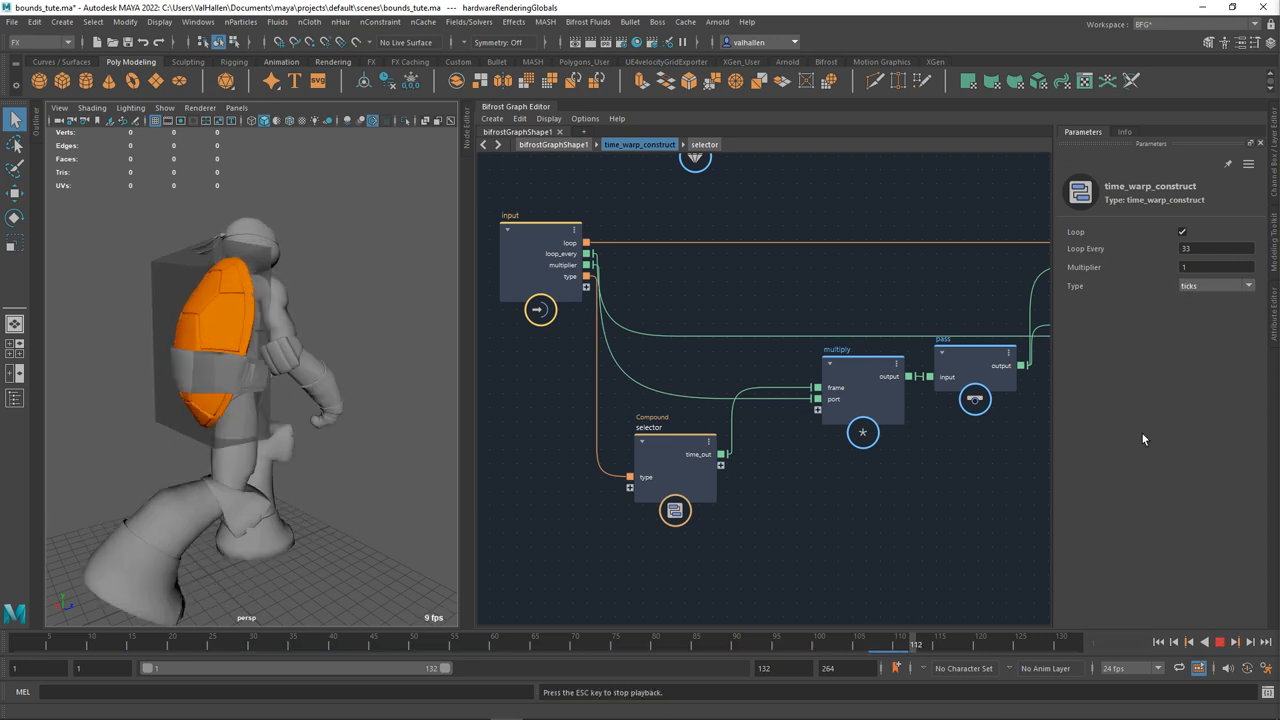
pyautogui.click(1216, 286)
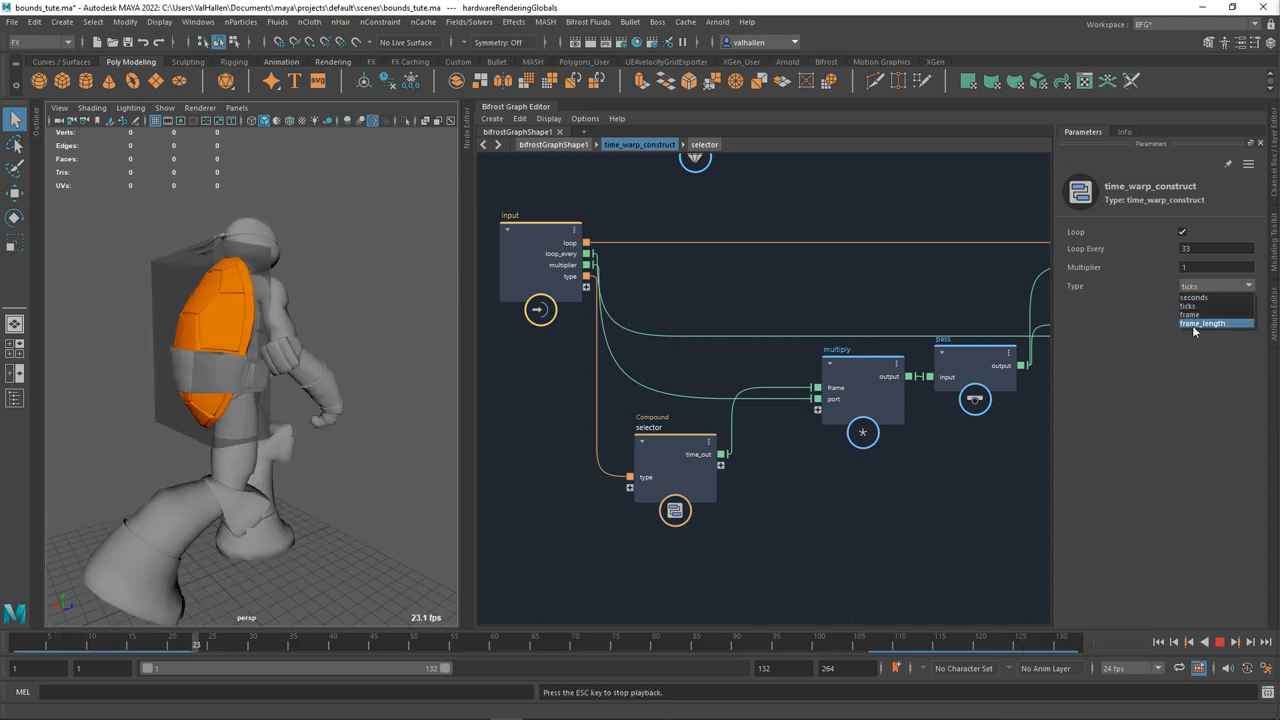
pyautogui.click(1202, 323)
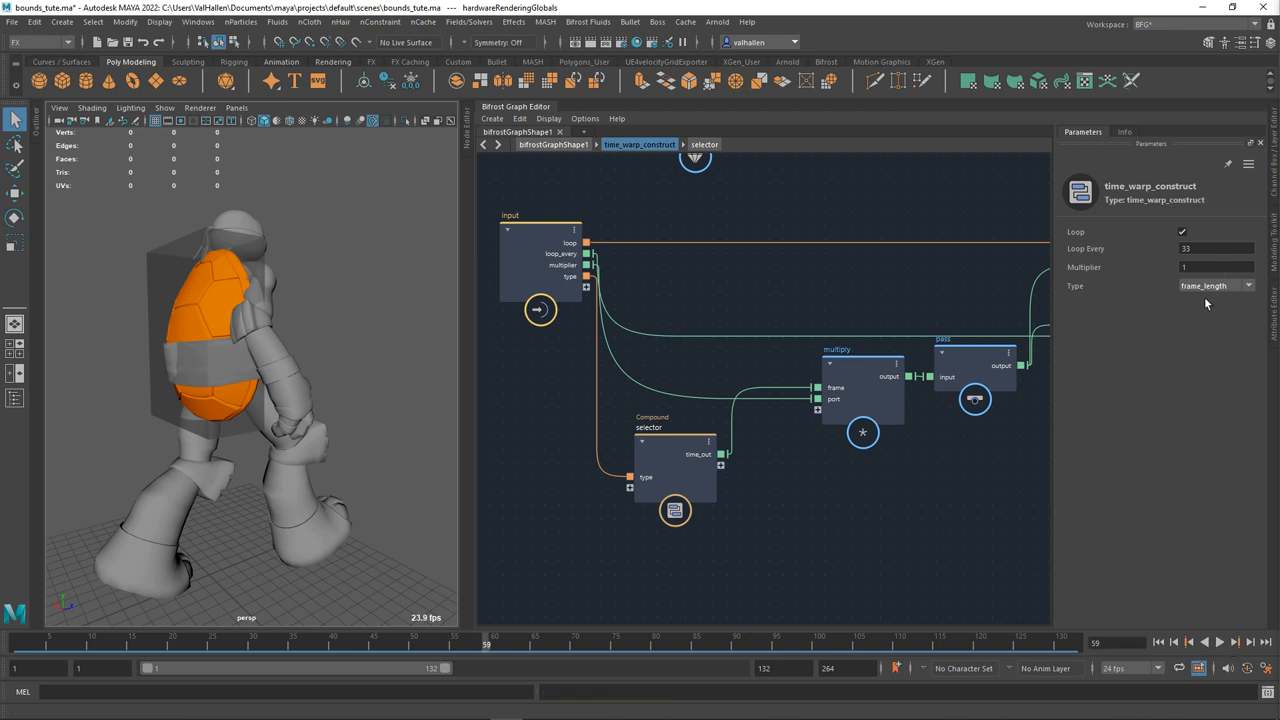
pyautogui.click(1216, 286)
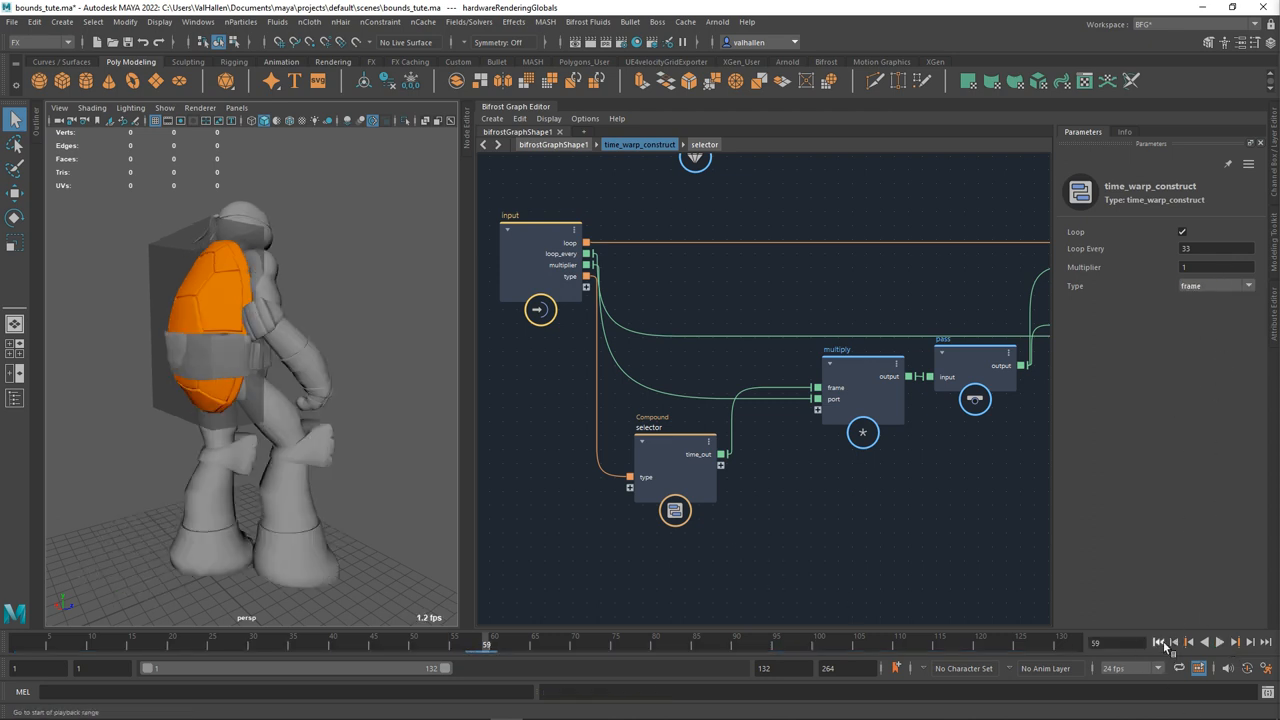
pyautogui.click(1219, 643)
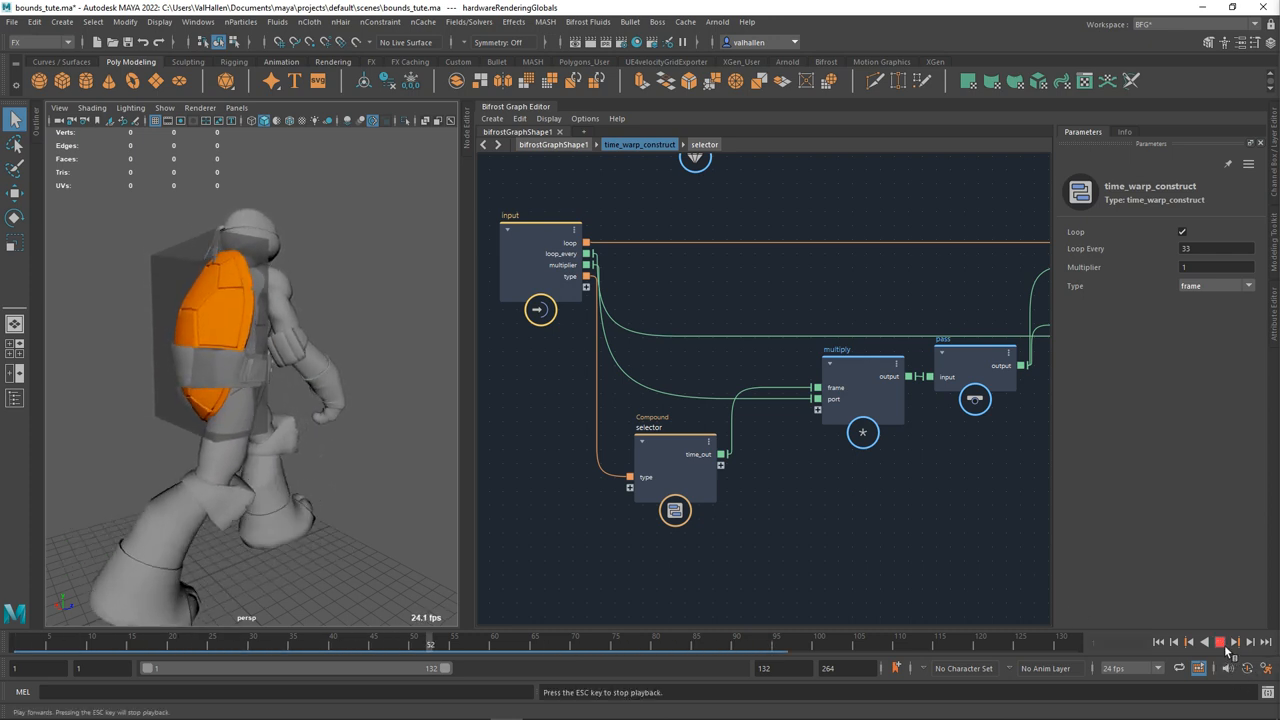
# Play with frame type, then add a to_long node fed by the if result.
pyautogui.click(674, 440)
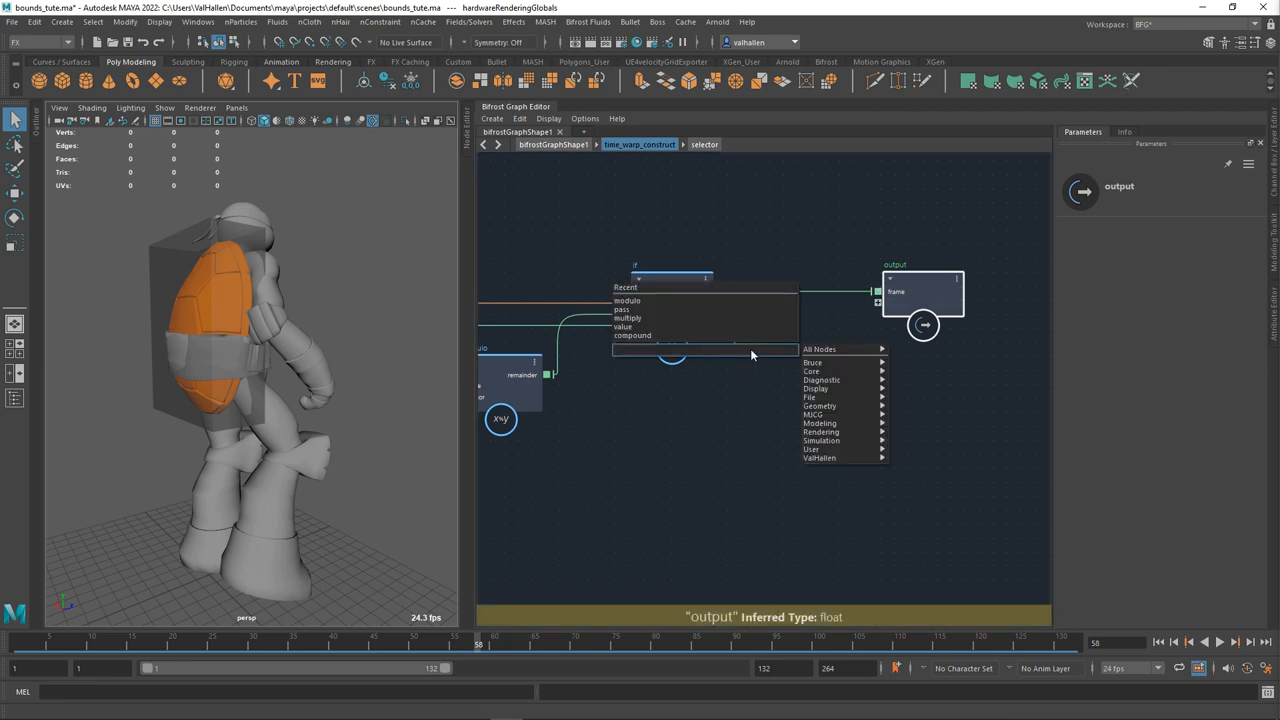
pyautogui.write('tol')
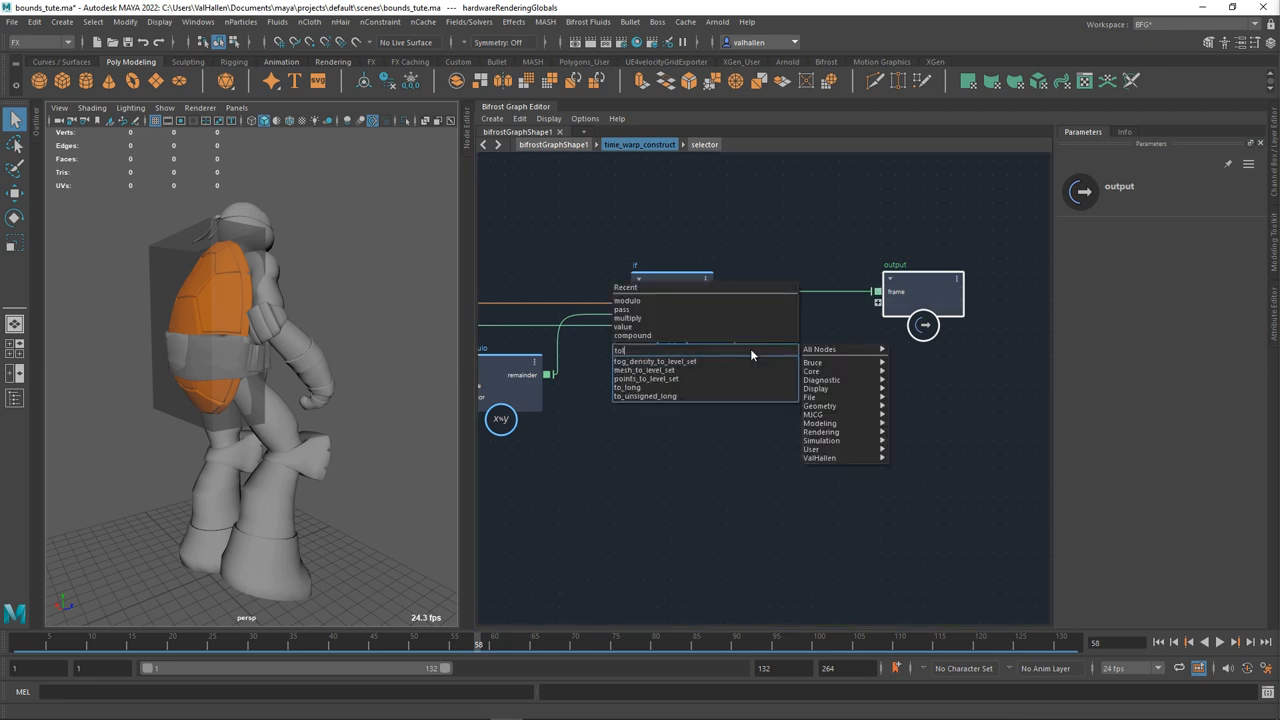
pyautogui.click(628, 388)
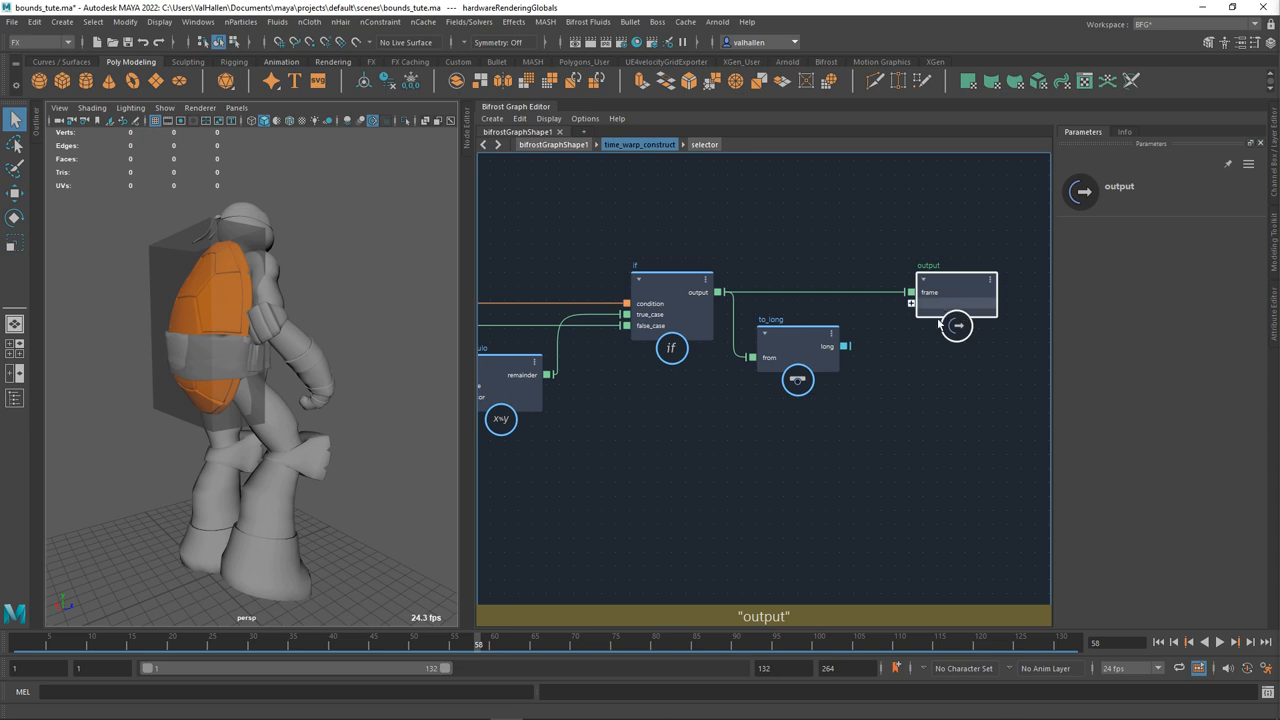
pyautogui.moveTo(915, 375)
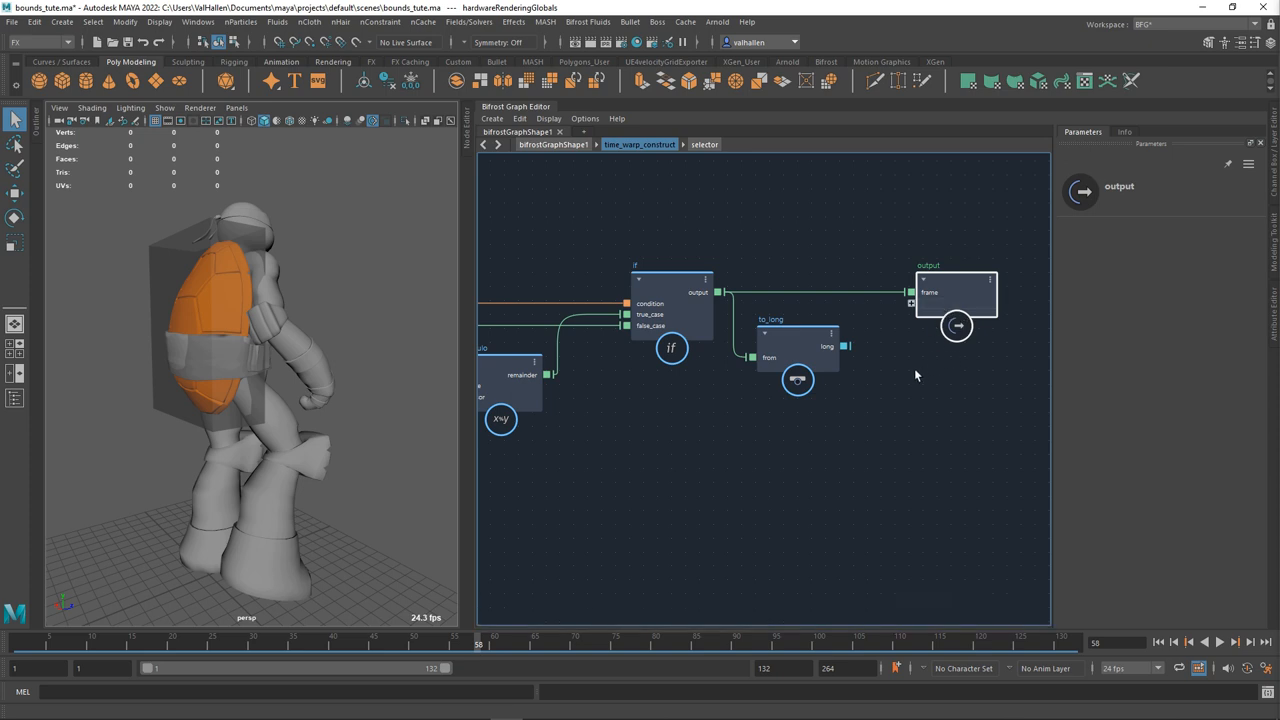
pyautogui.moveTo(910, 411)
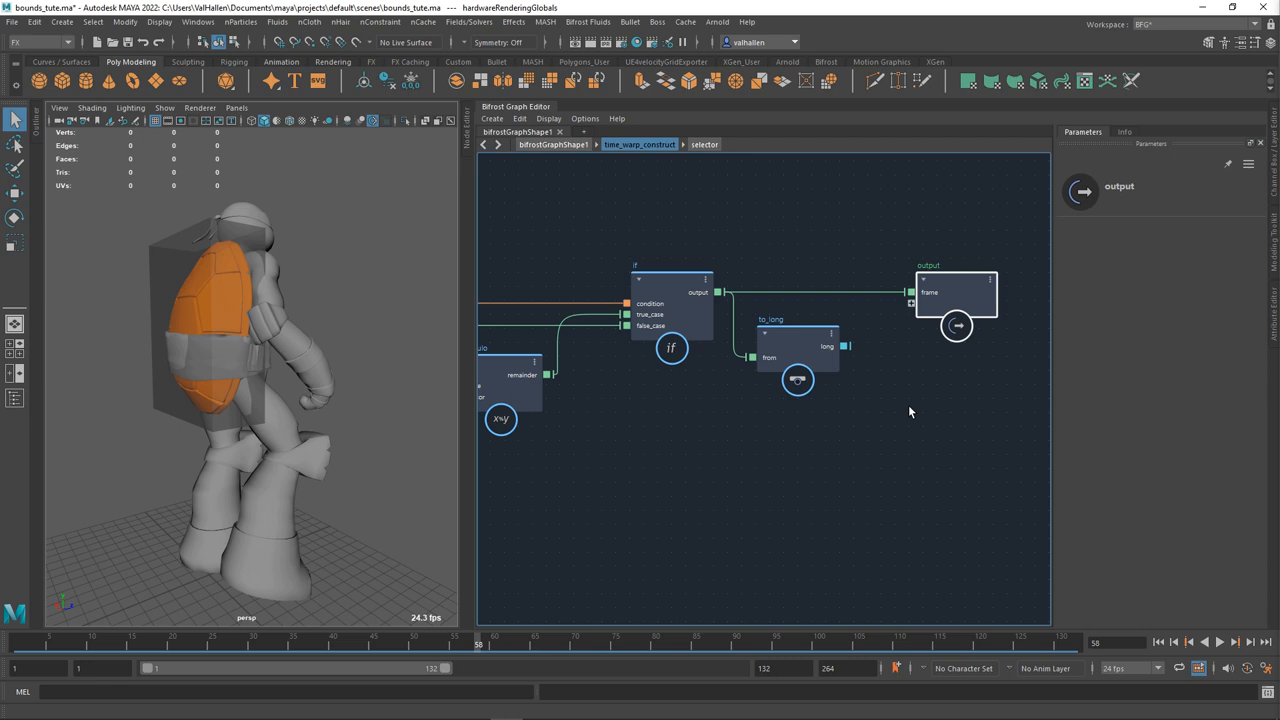
pyautogui.moveTo(905, 405)
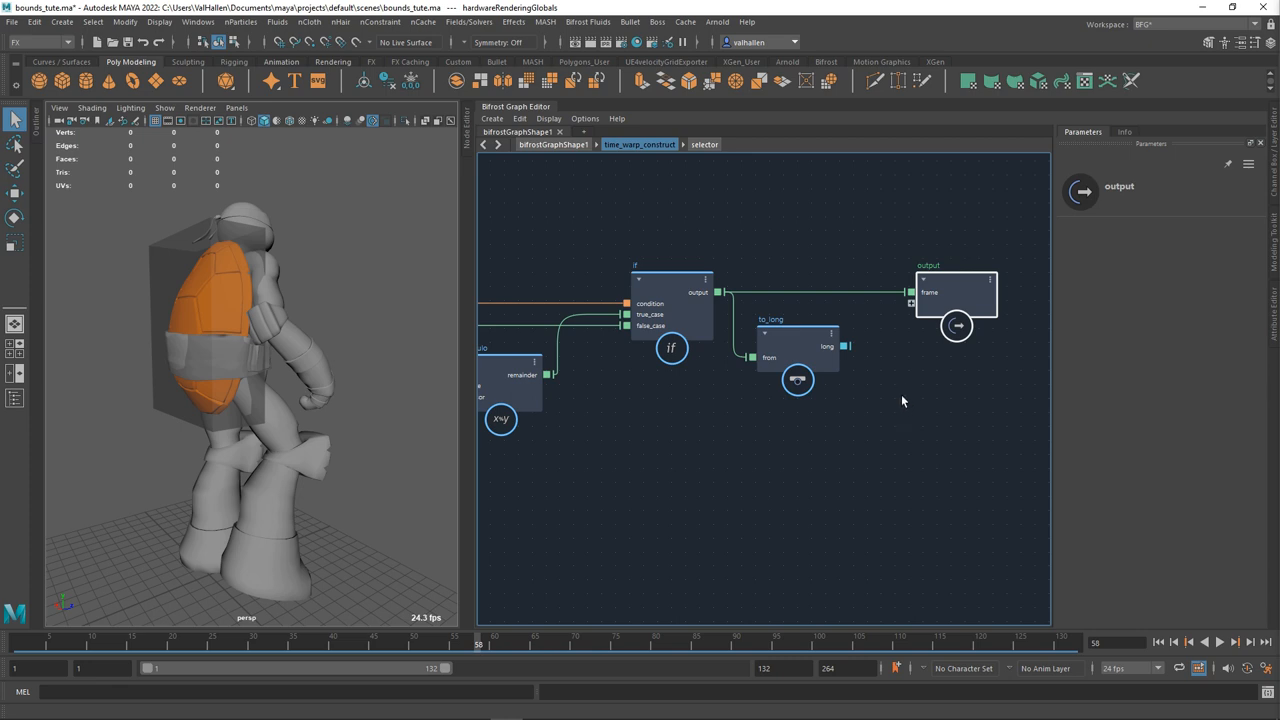
pyautogui.click(797, 345)
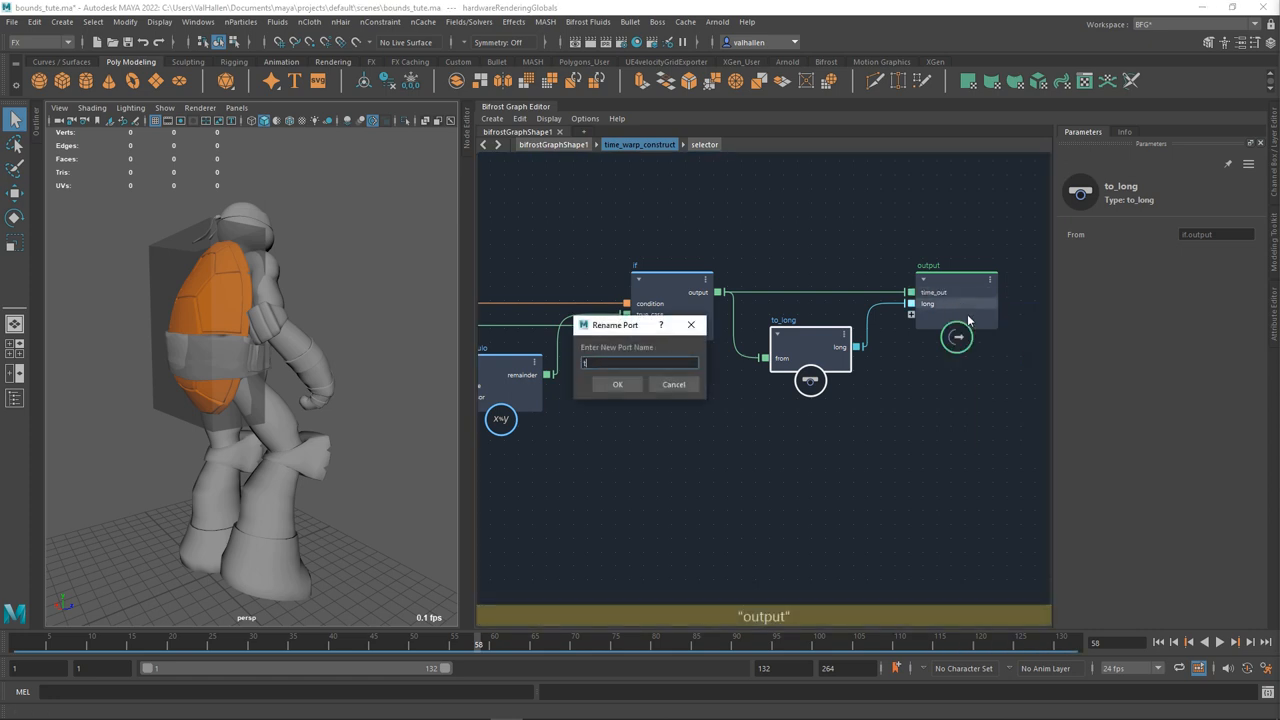
# Name the new port time_out_long, then add a scalar_field node feeding a new output.
pyautogui.write('time_out_')
pyautogui.write('scala')
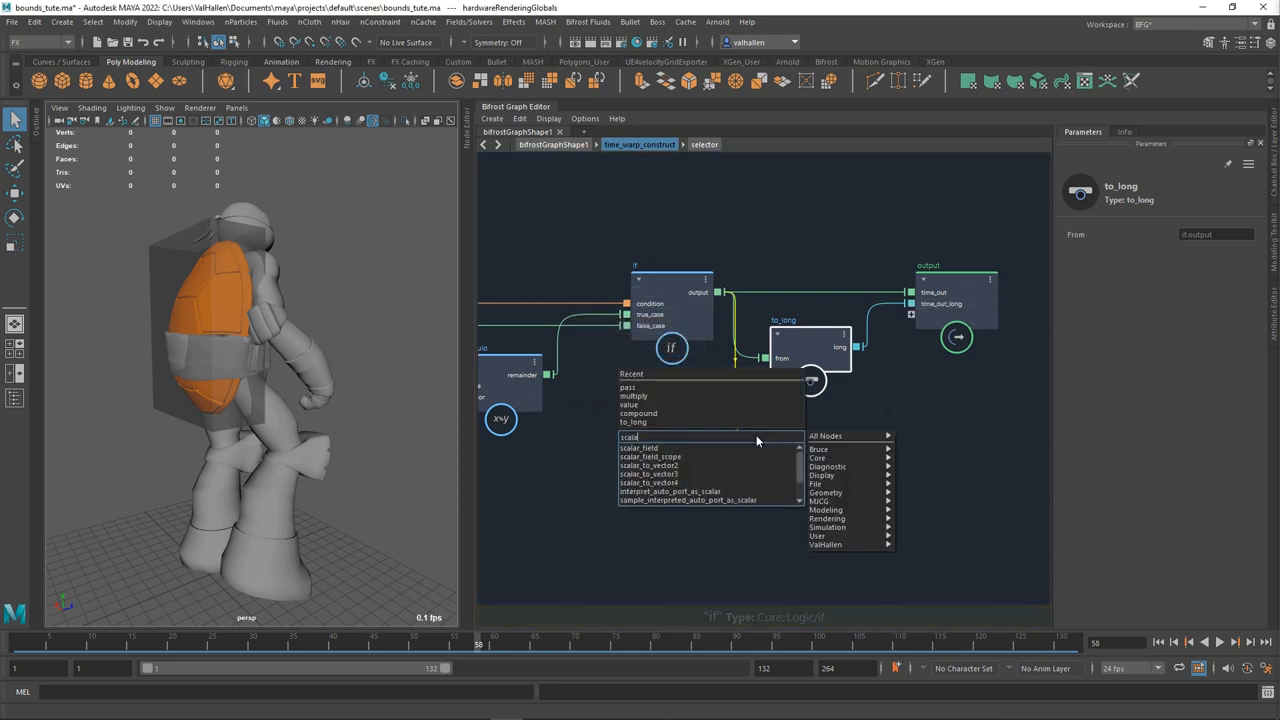
pyautogui.click(638, 436)
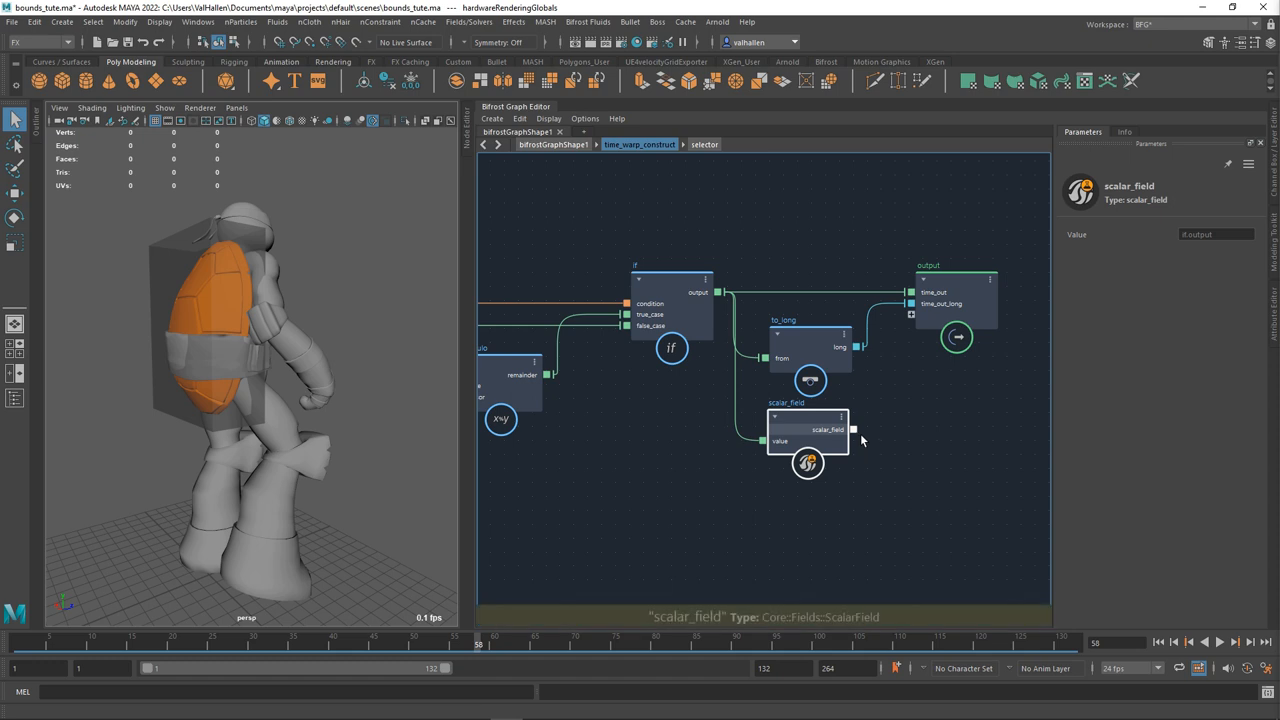
pyautogui.moveTo(853, 429); pyautogui.dragTo(910, 315)
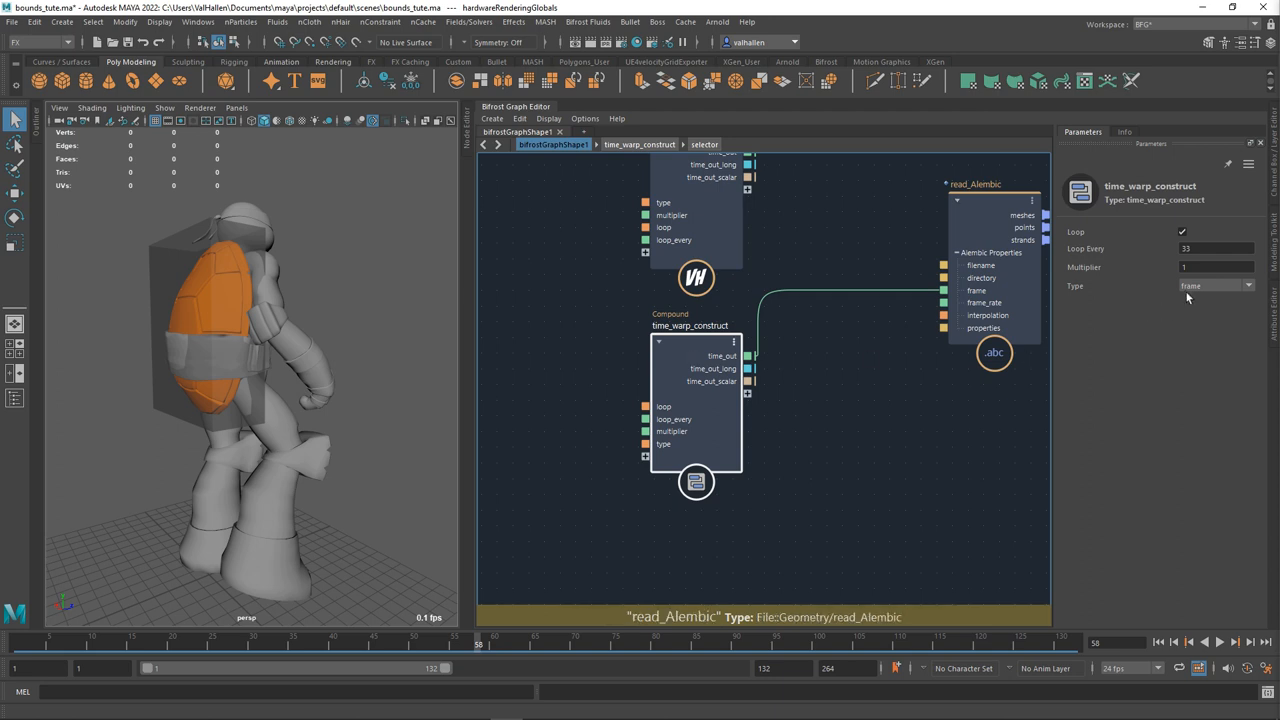
# Move the multiplier input port up in time_warp_construct's port order.
pyautogui.rightClick(663, 444)
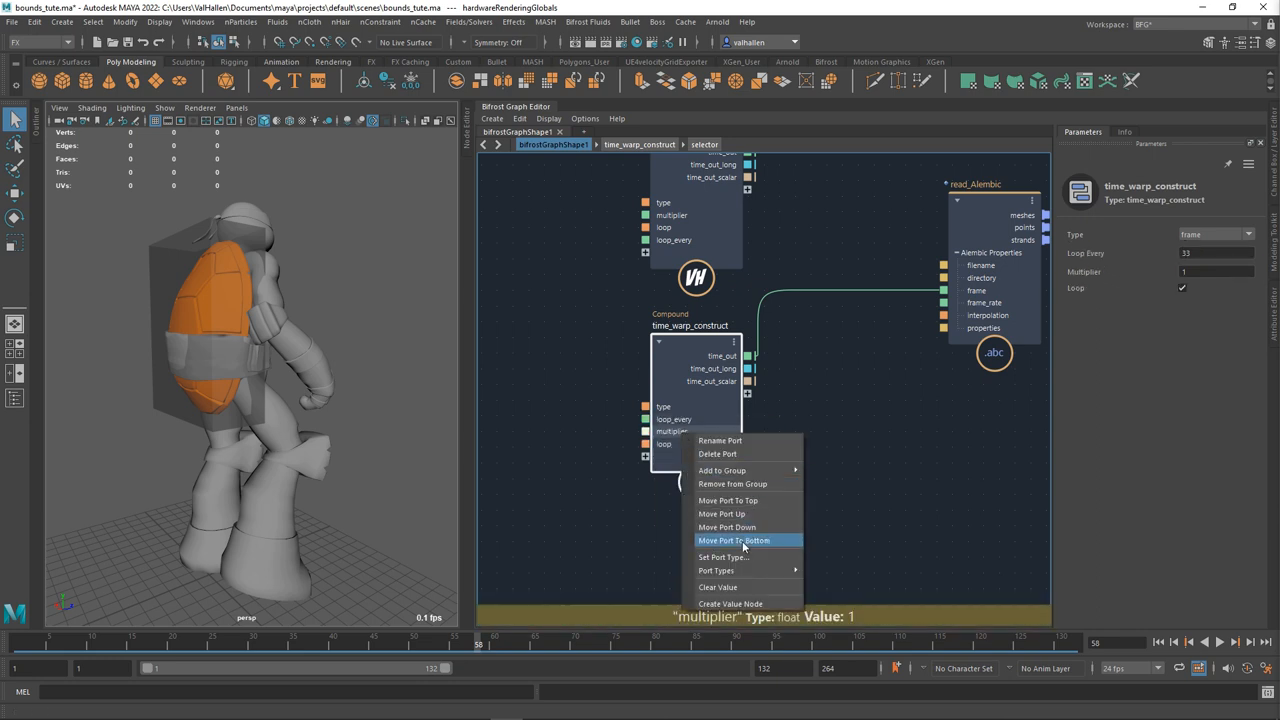
pyautogui.click(733, 540)
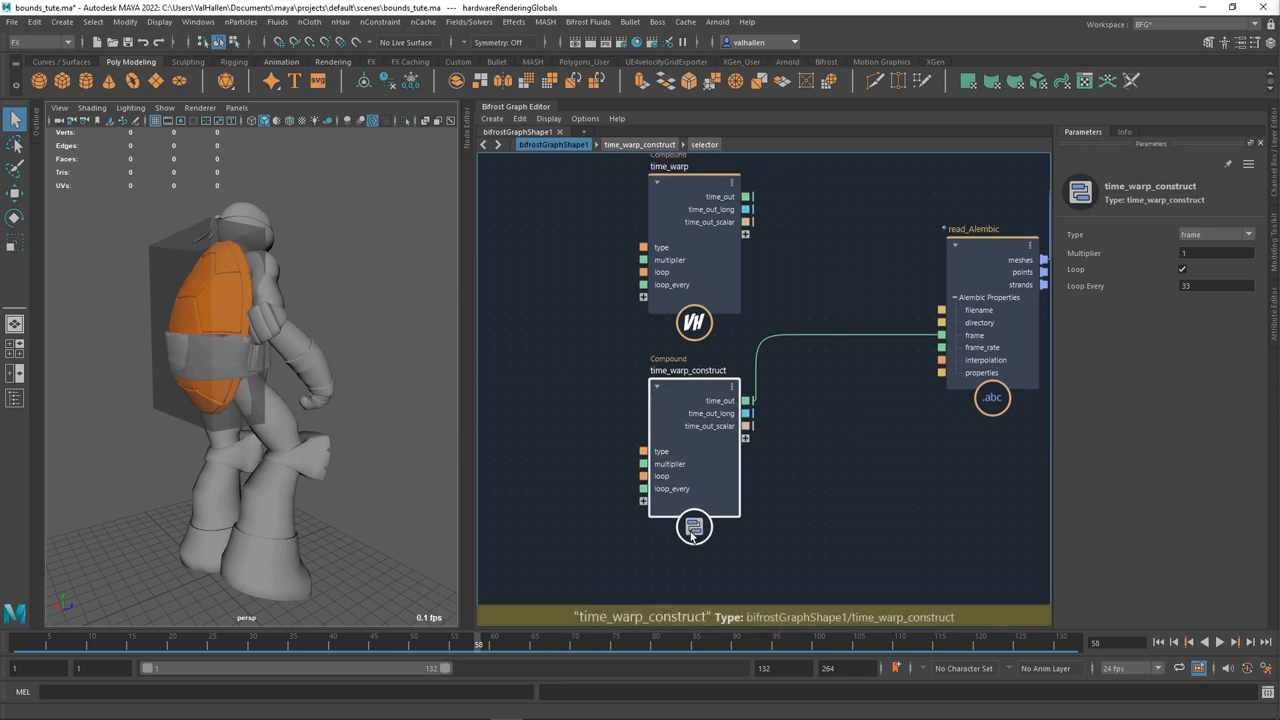
pyautogui.moveTo(873, 541)
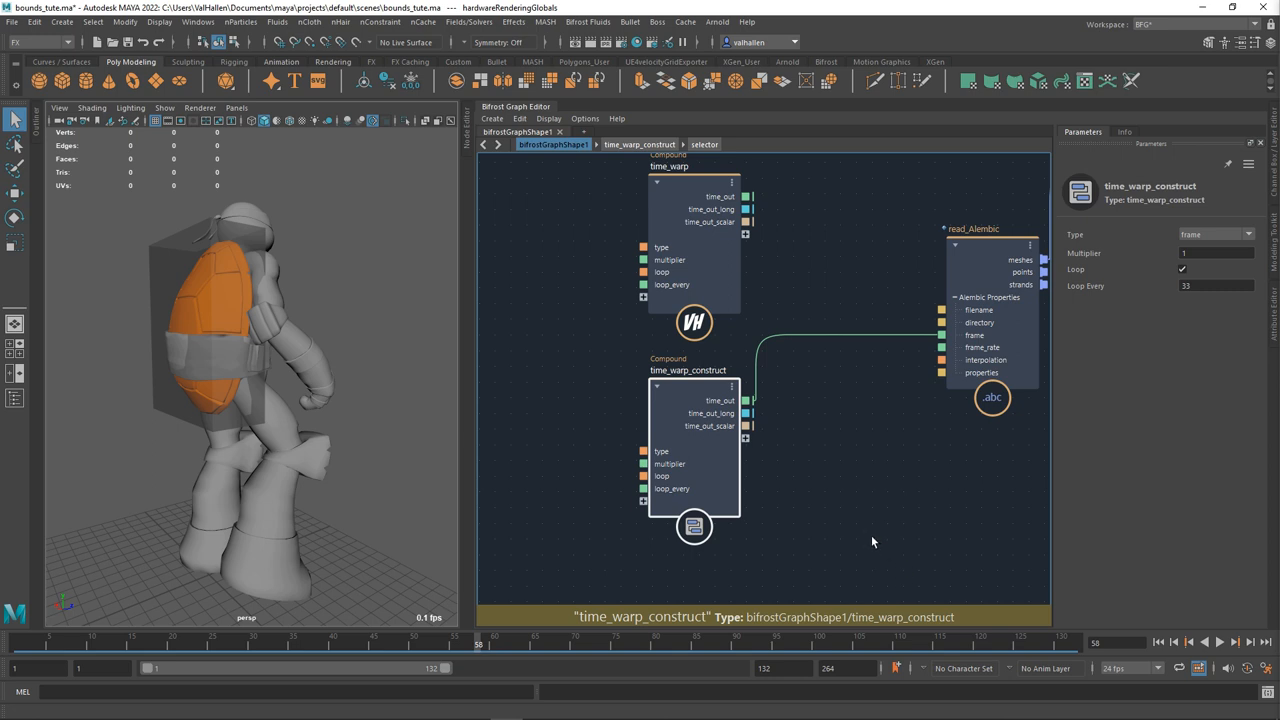
# Set time_warp_construct's type to ticks and inspect read_Alembic's frame connection.
pyautogui.click(711, 413)
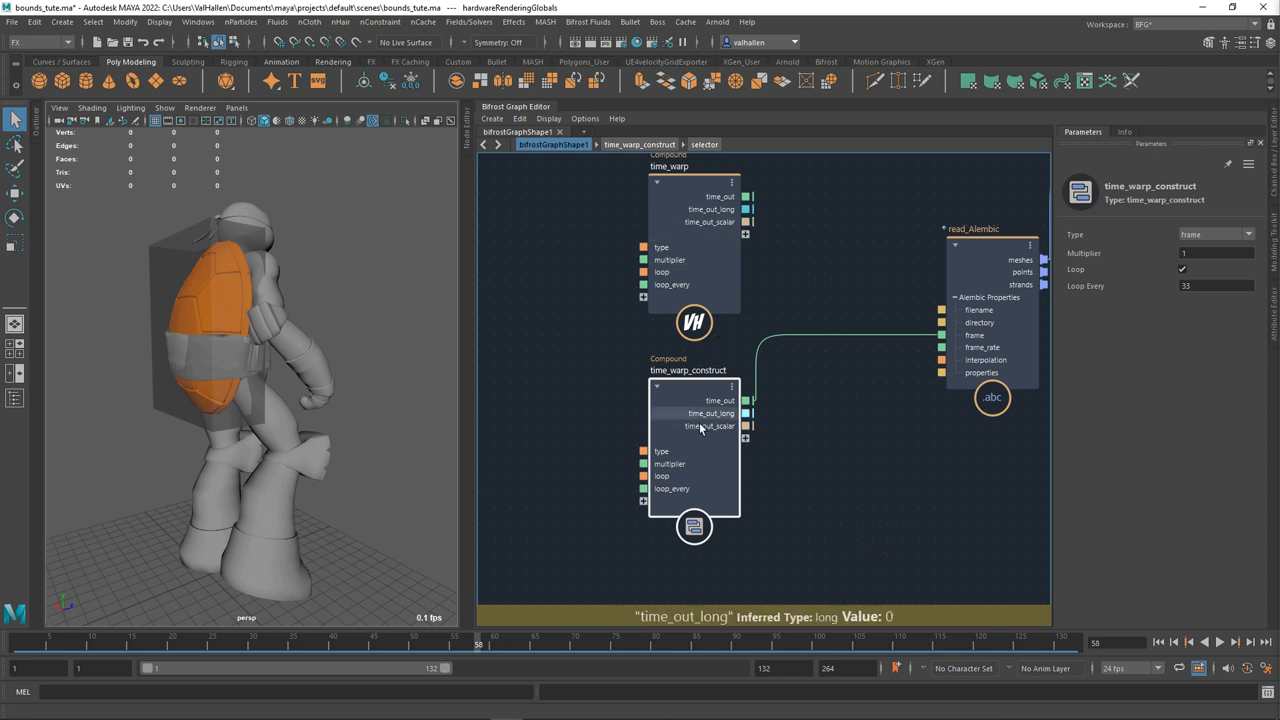
pyautogui.click(1247, 234)
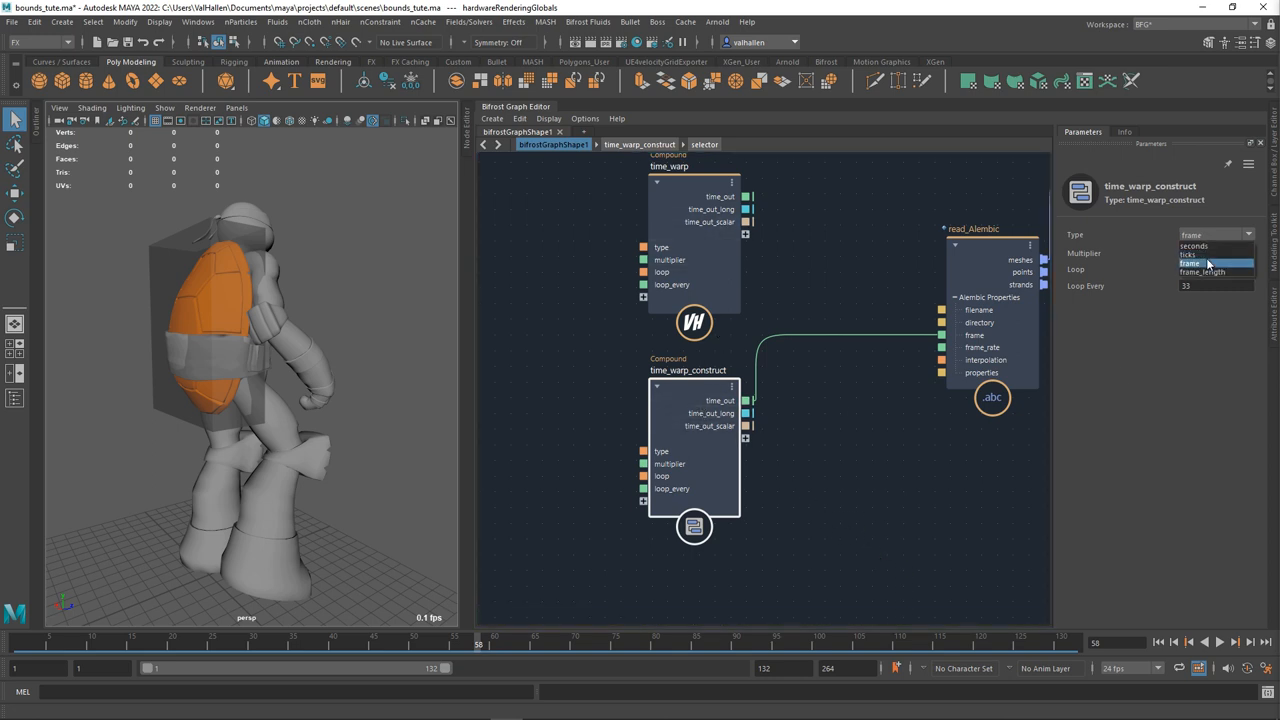
pyautogui.click(1213, 246)
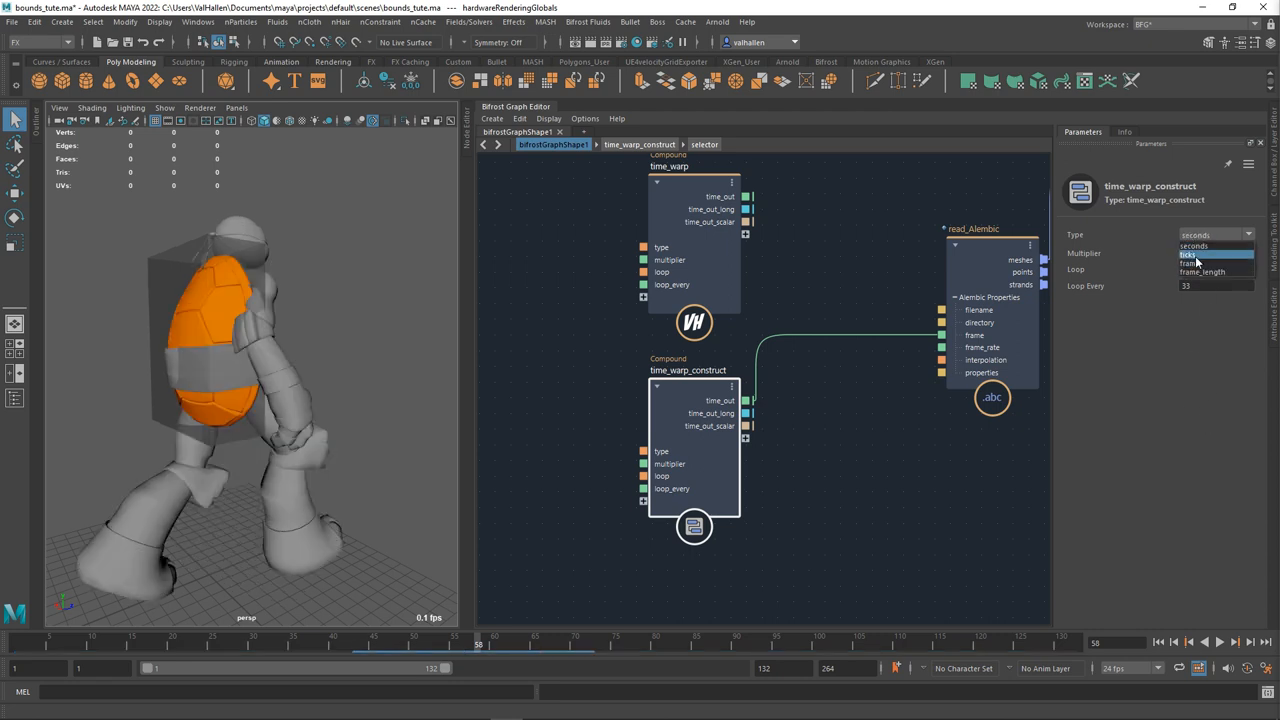
pyautogui.click(1189, 254)
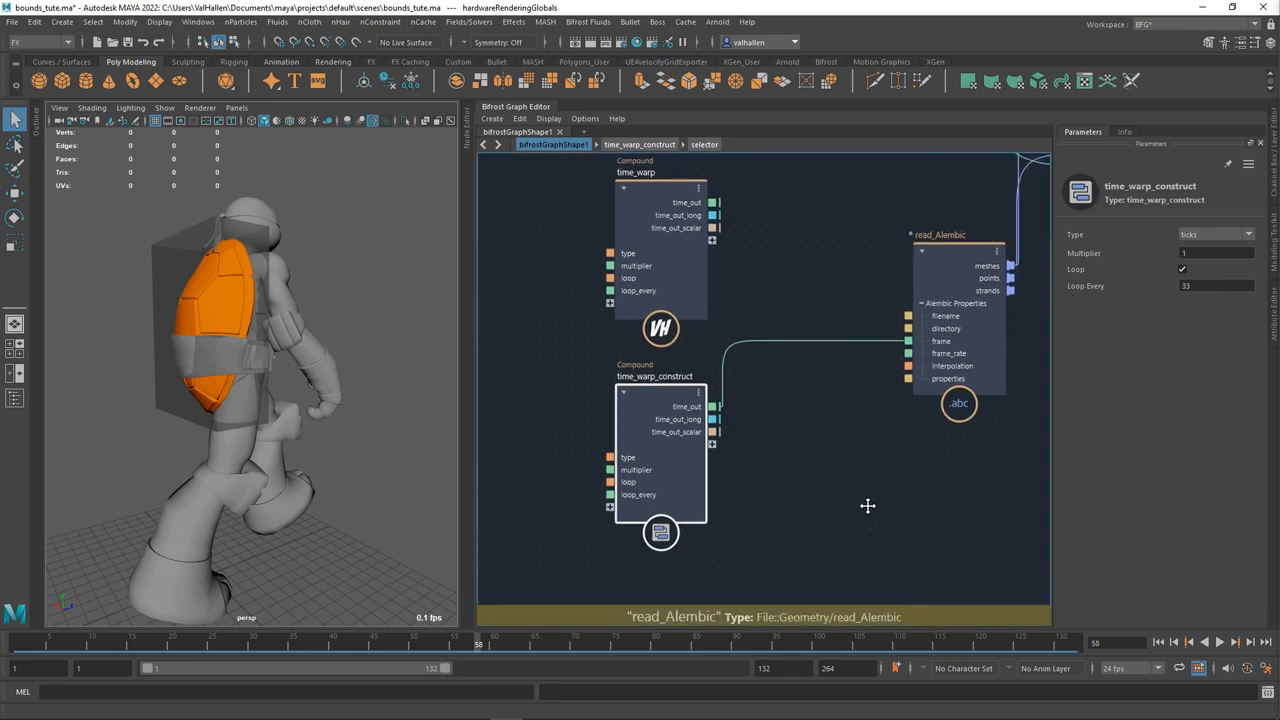
pyautogui.click(957, 403)
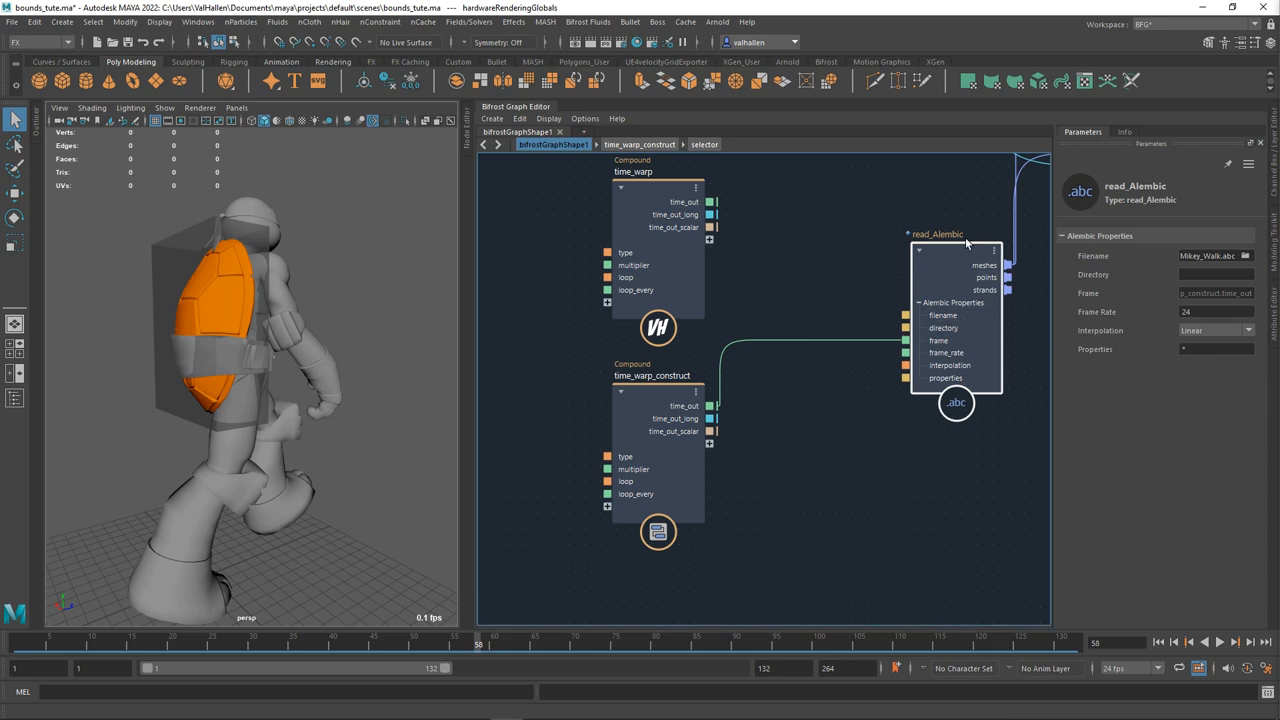
pyautogui.moveTo(660, 406)
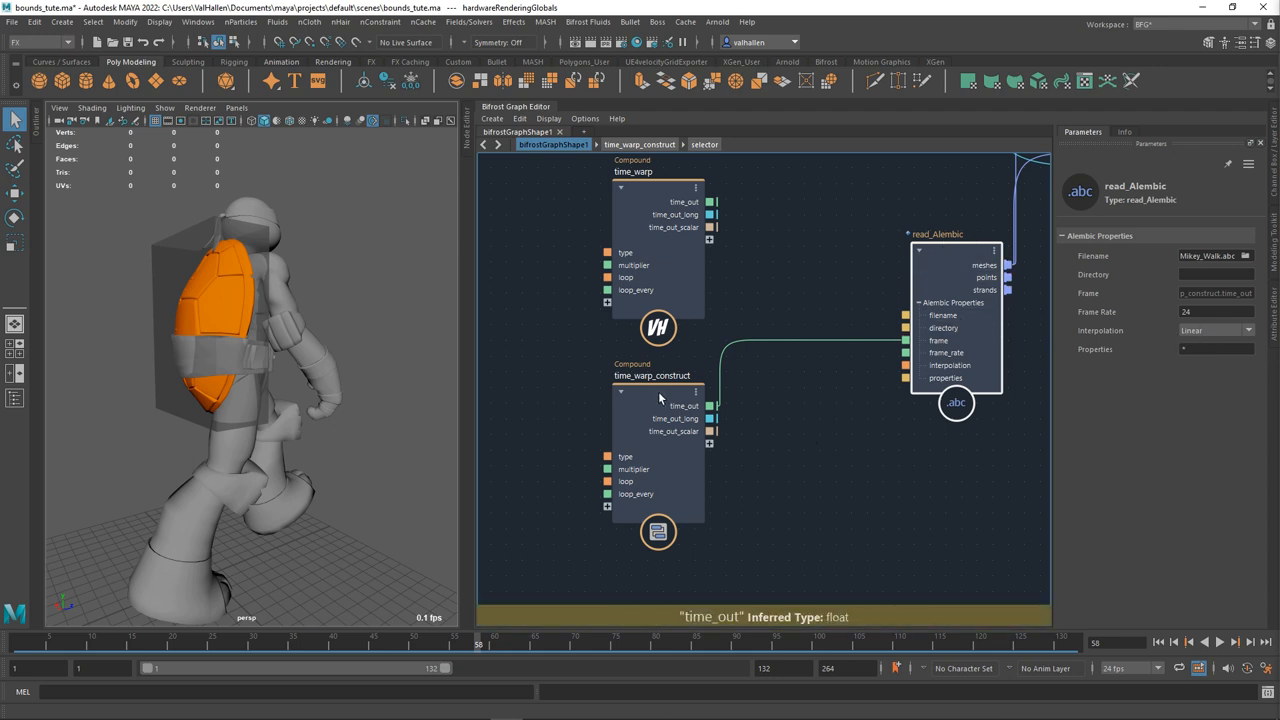